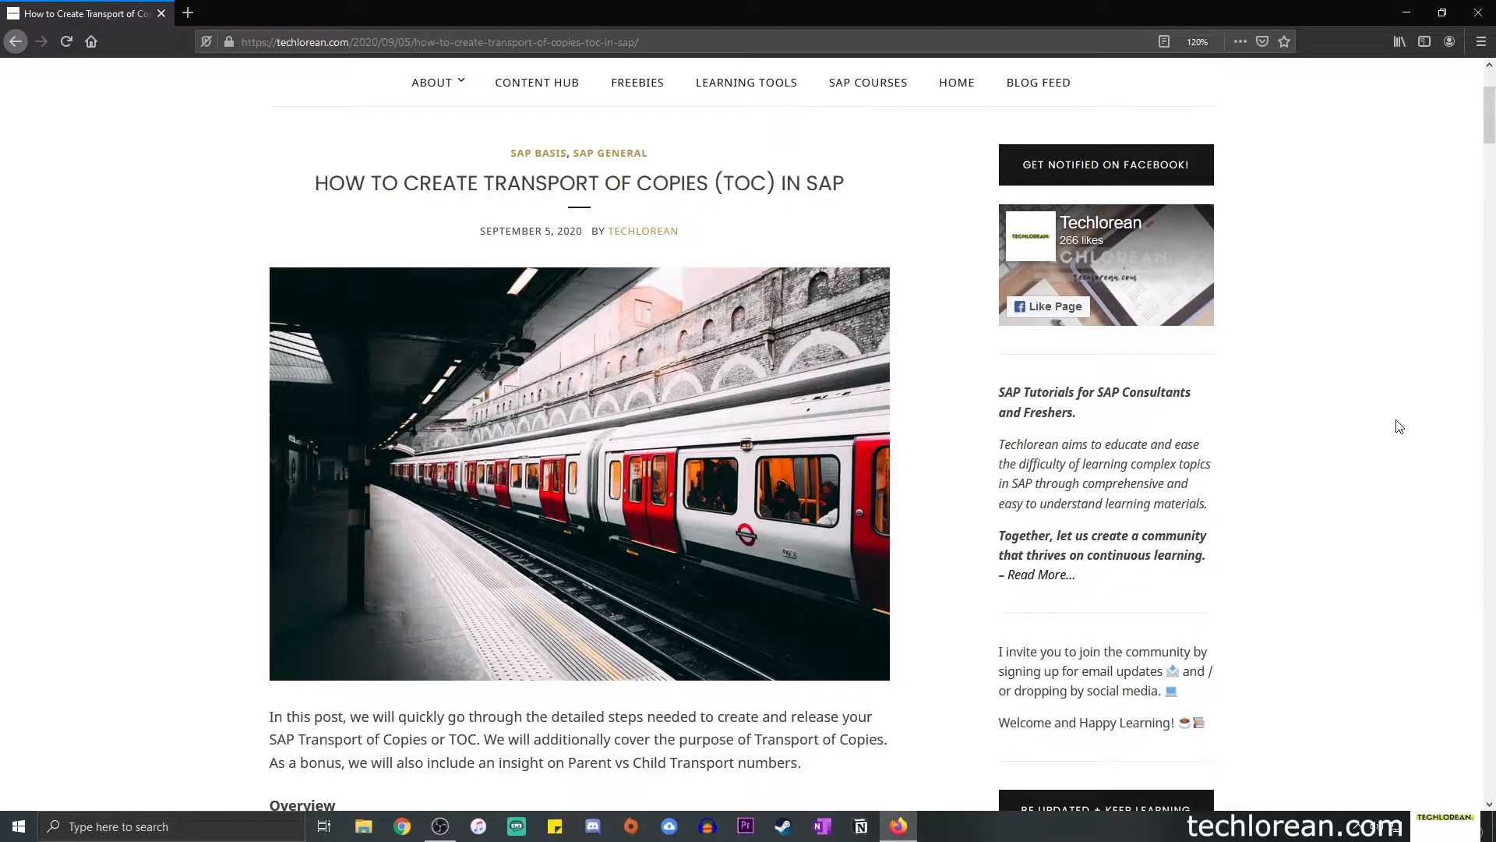
mouse_move(354, 246)
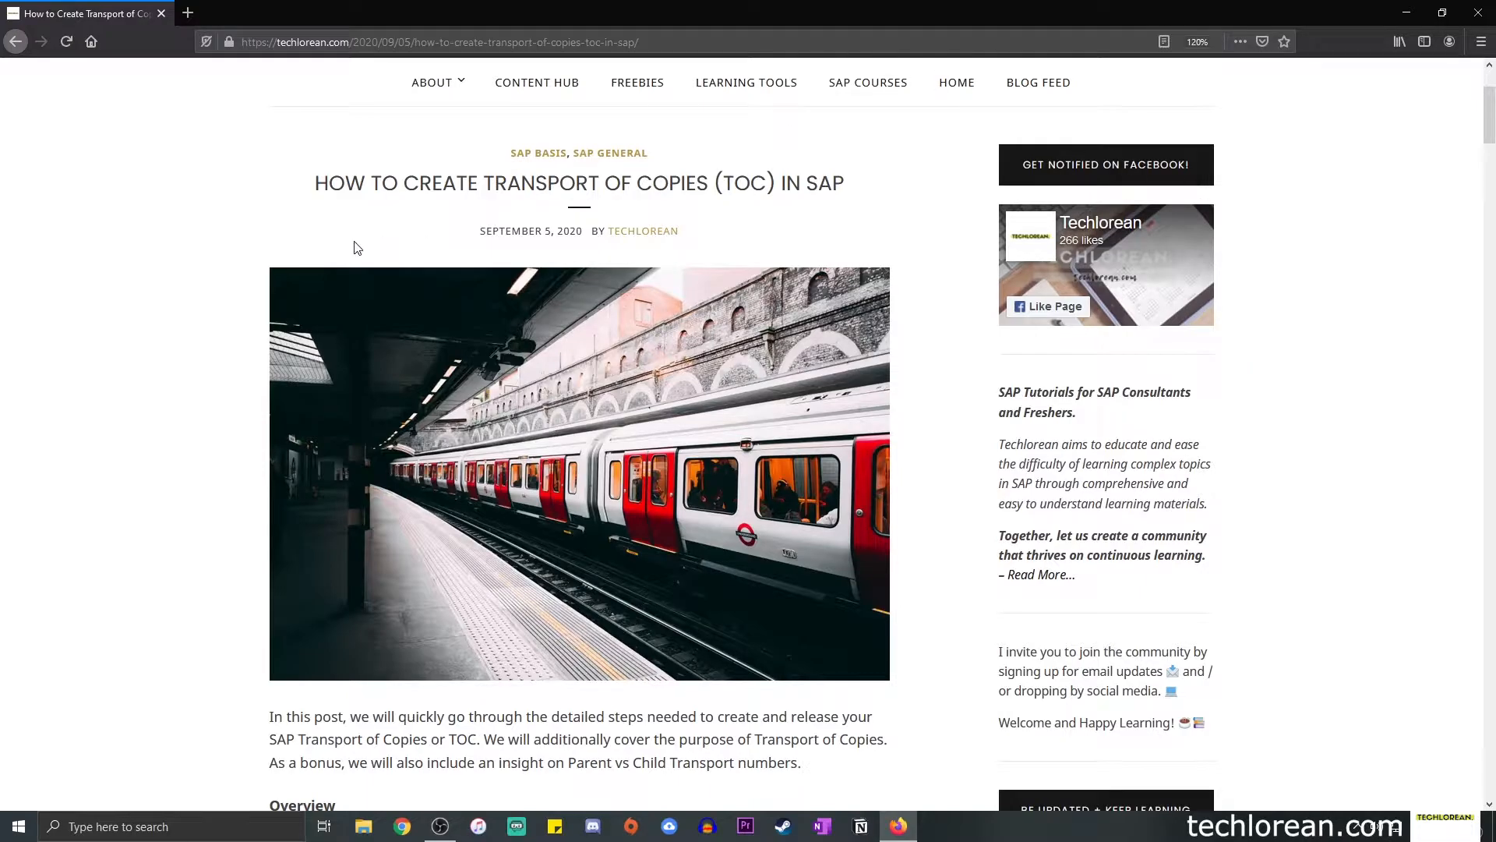
Drag-select the full title 'How to Create Transport of Copies (TOC) in SAP'.
left_click_drag(314, 183, 601, 188)
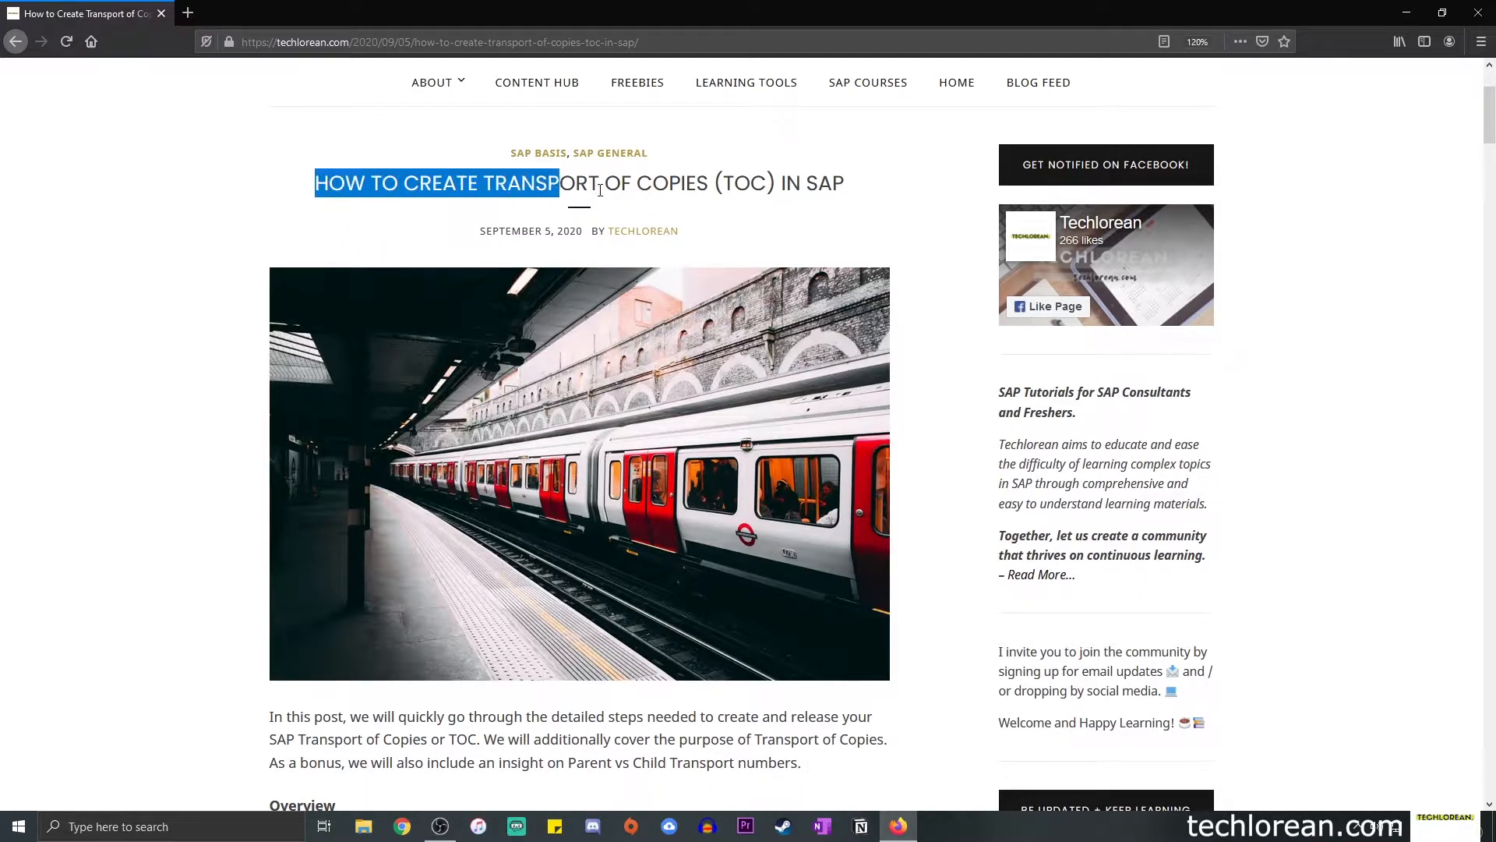
left_click_drag(561, 183, 706, 183)
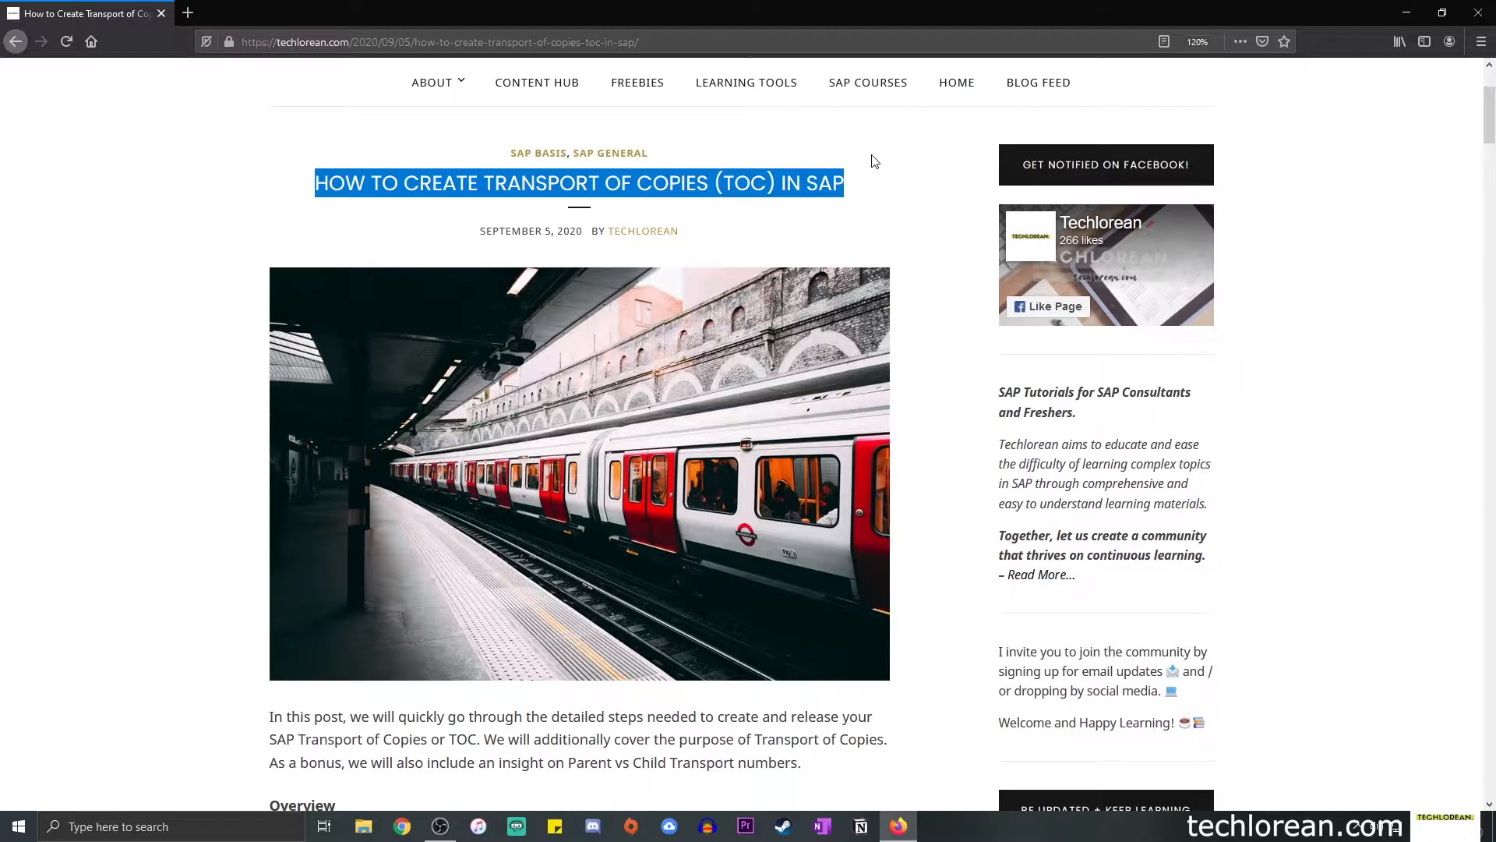
mouse_move(868, 165)
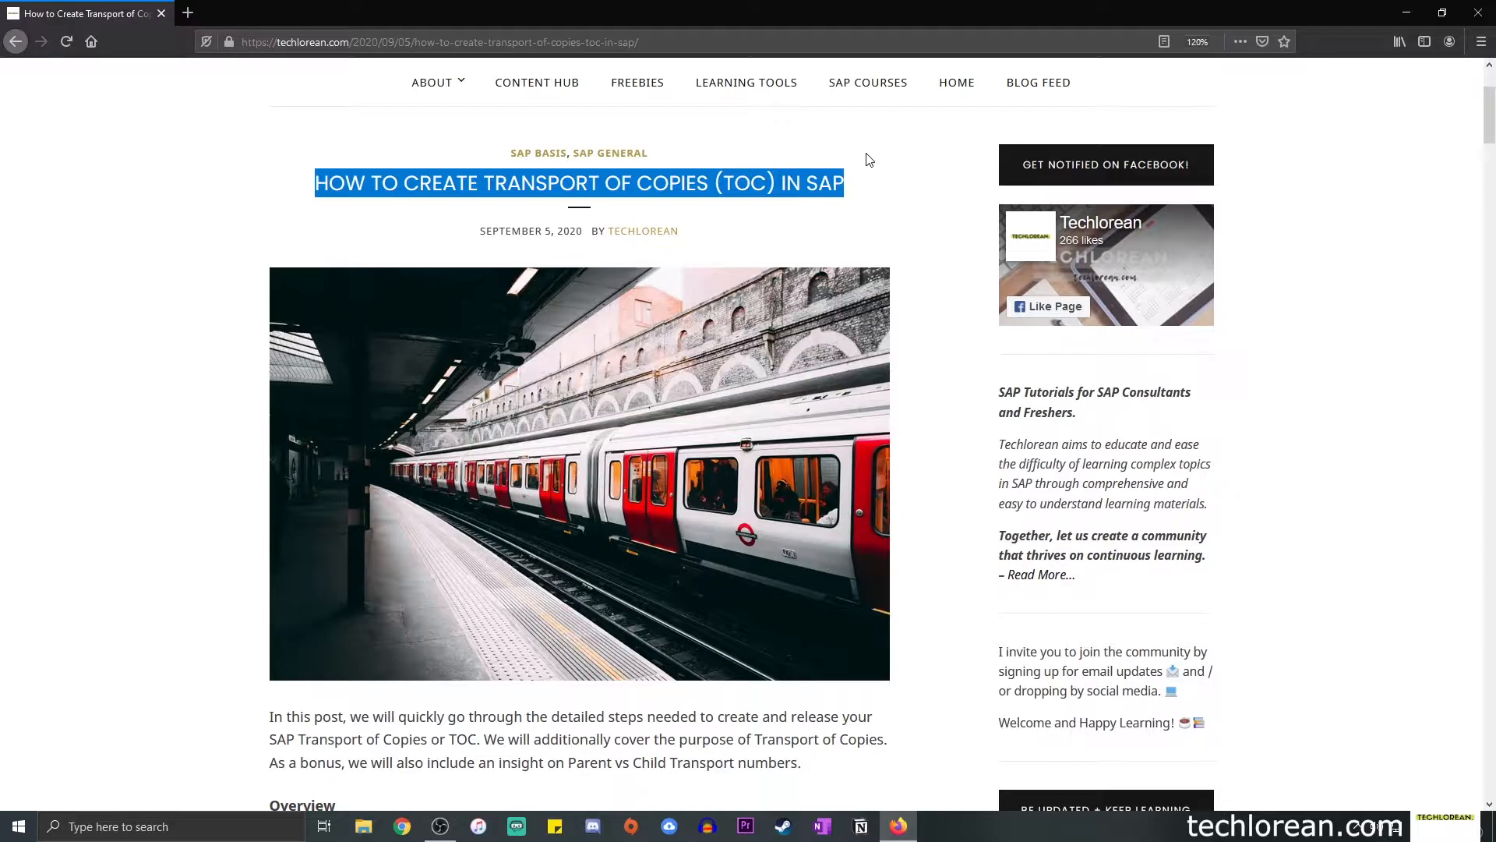
mouse_move(272, 573)
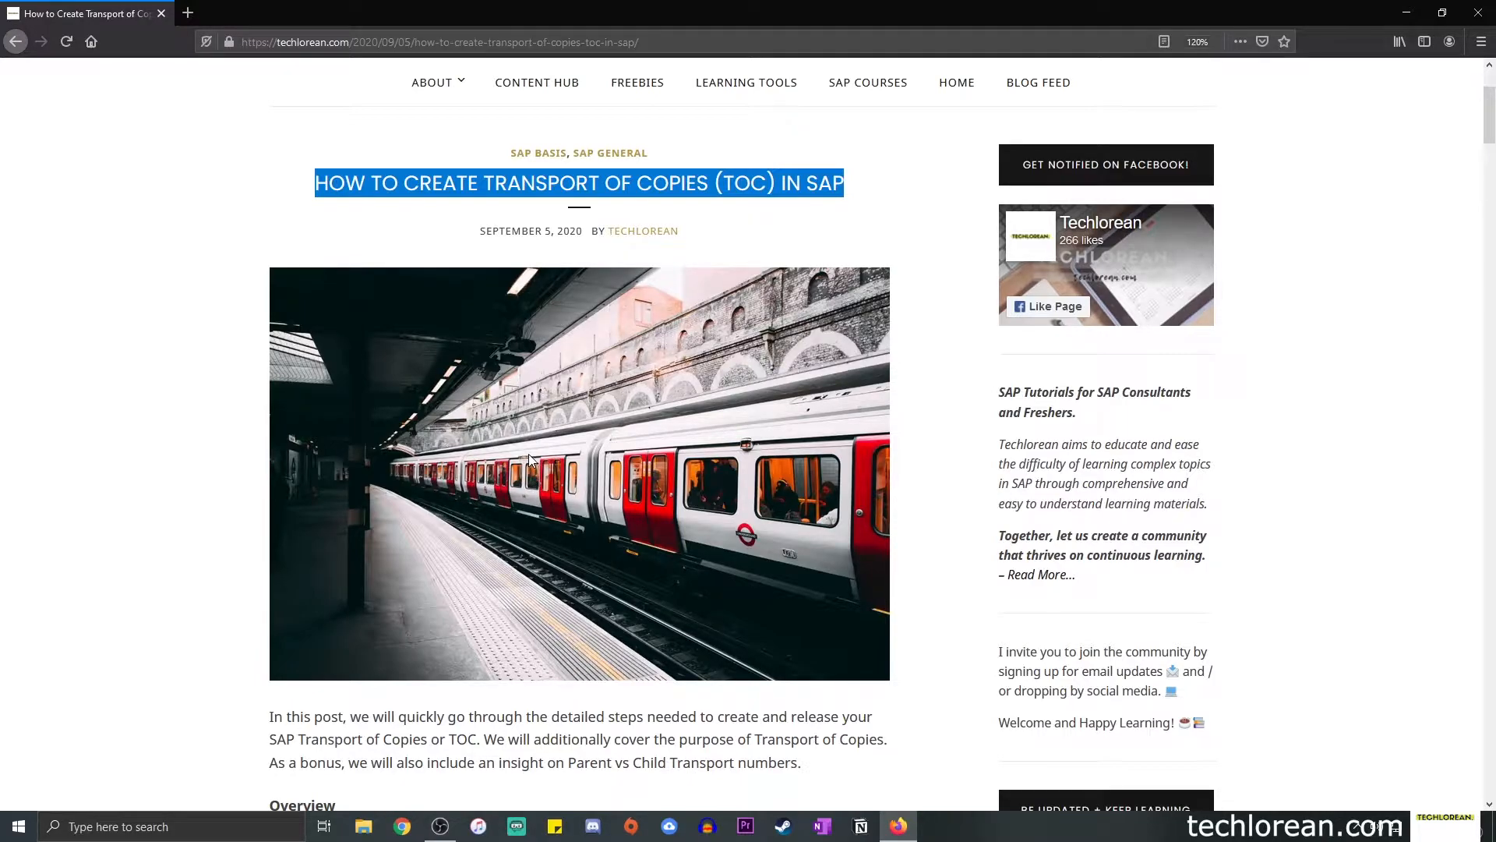
Scroll to the Overview list and highlight its 'Summary' item.
scroll("down", 3)
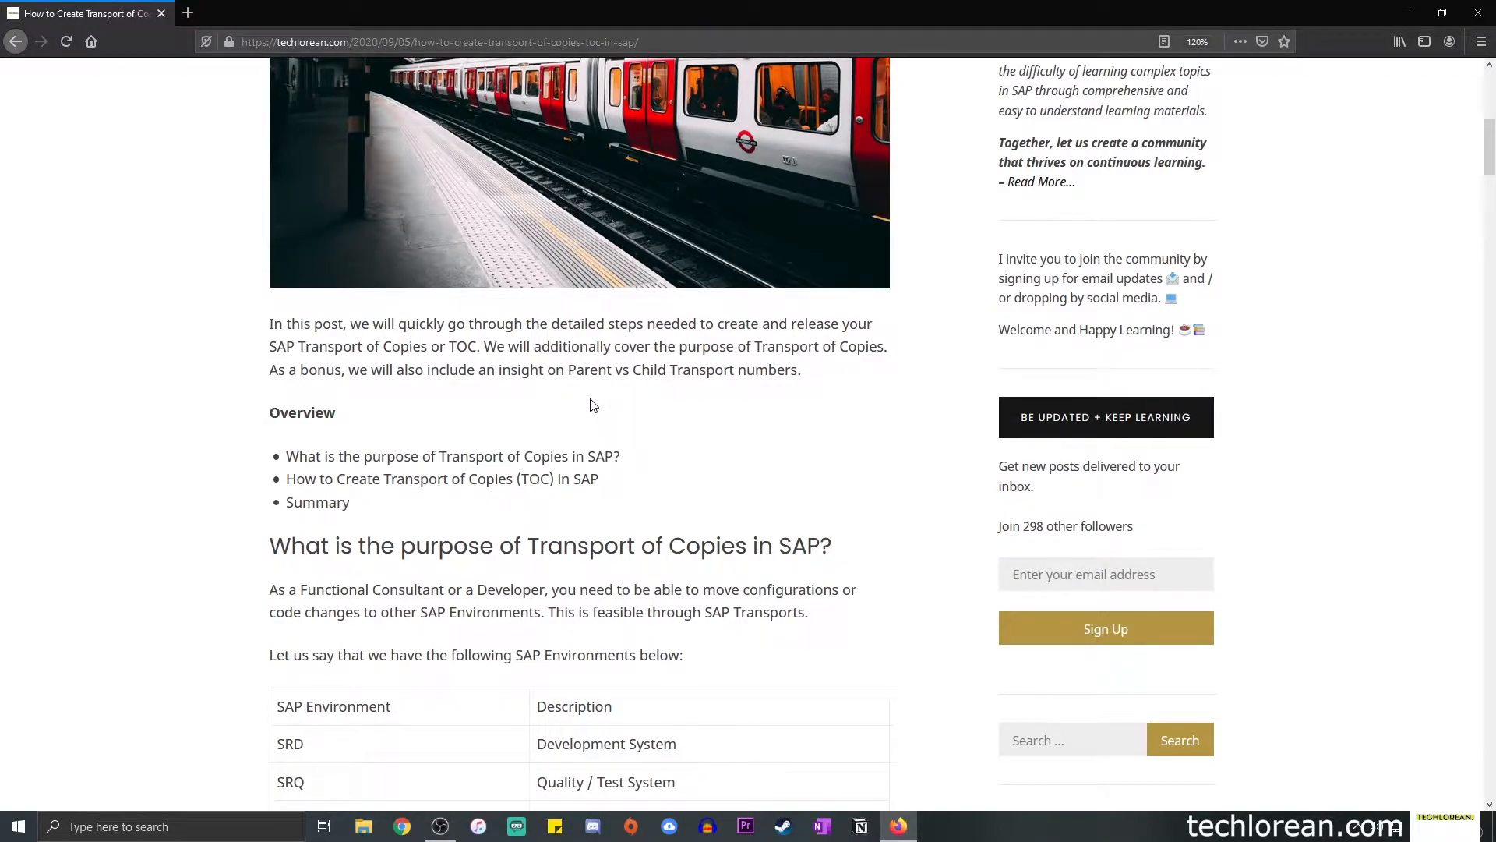
mouse_move(585, 399)
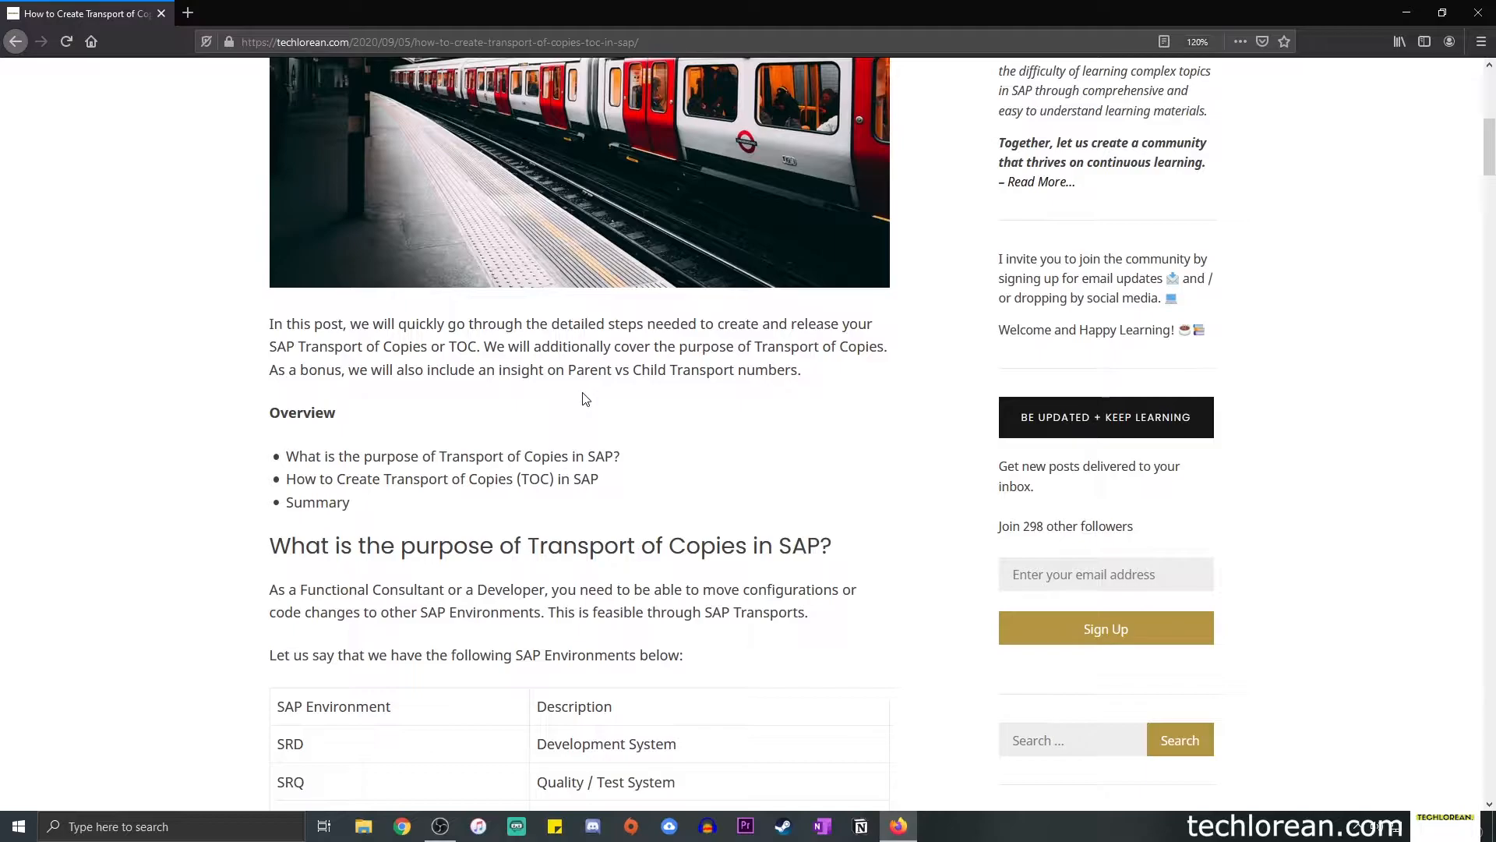
mouse_move(335, 189)
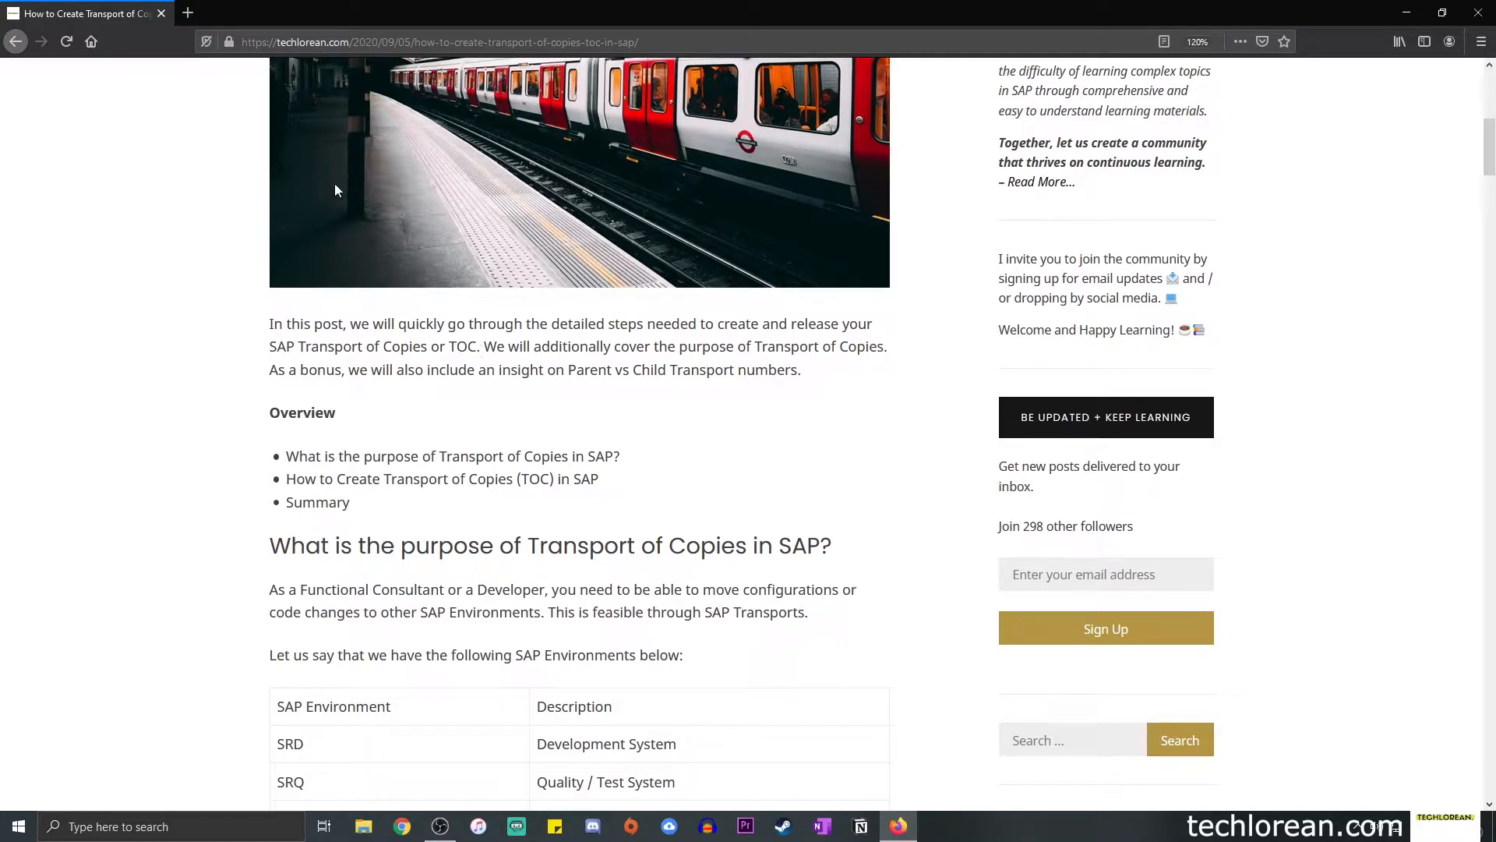
mouse_move(345, 182)
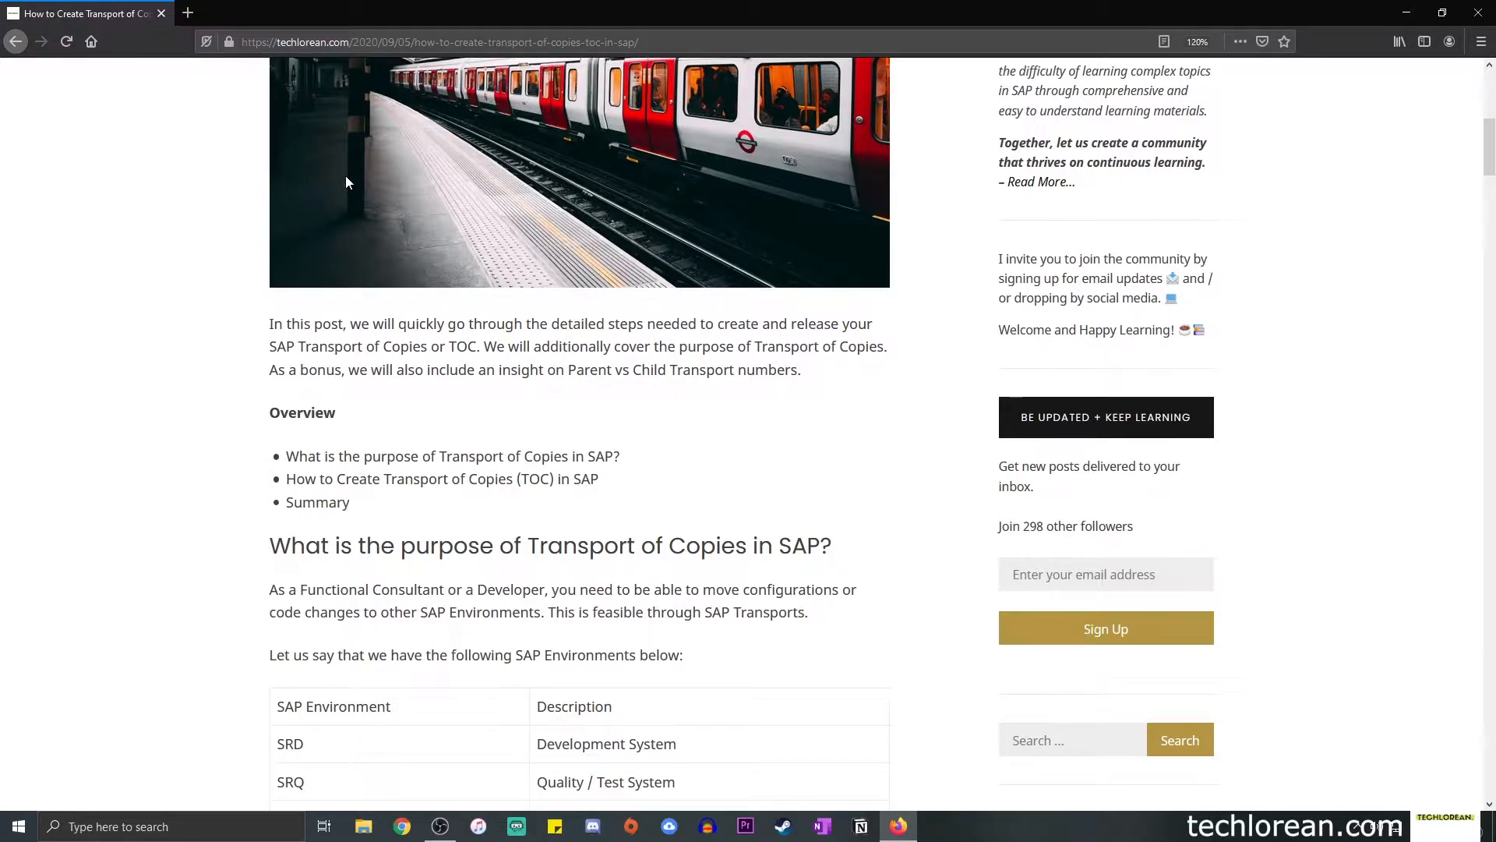
scroll("down", 3)
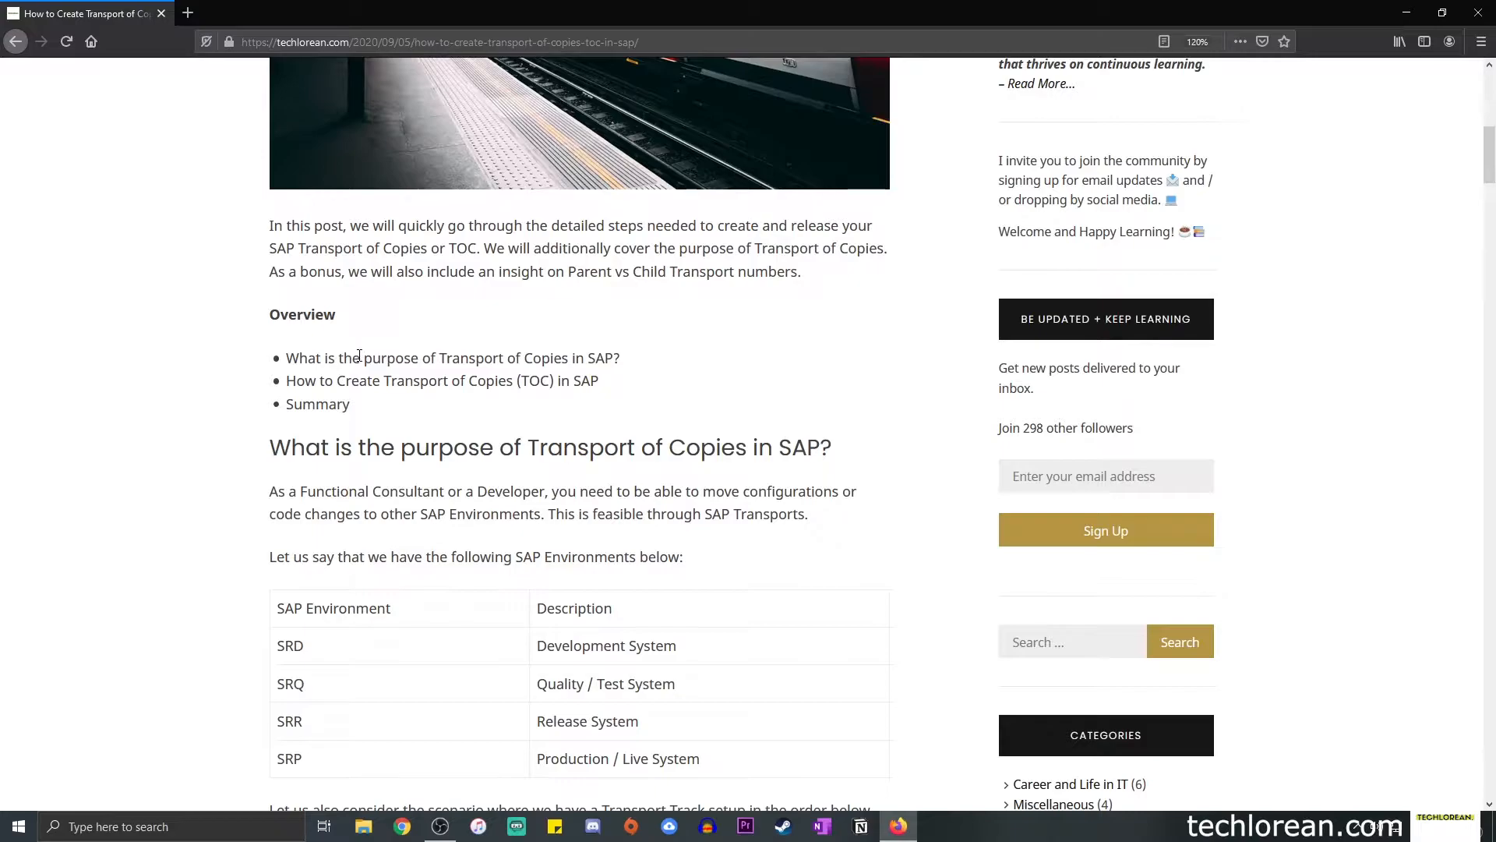
left_click_drag(364, 358, 568, 358)
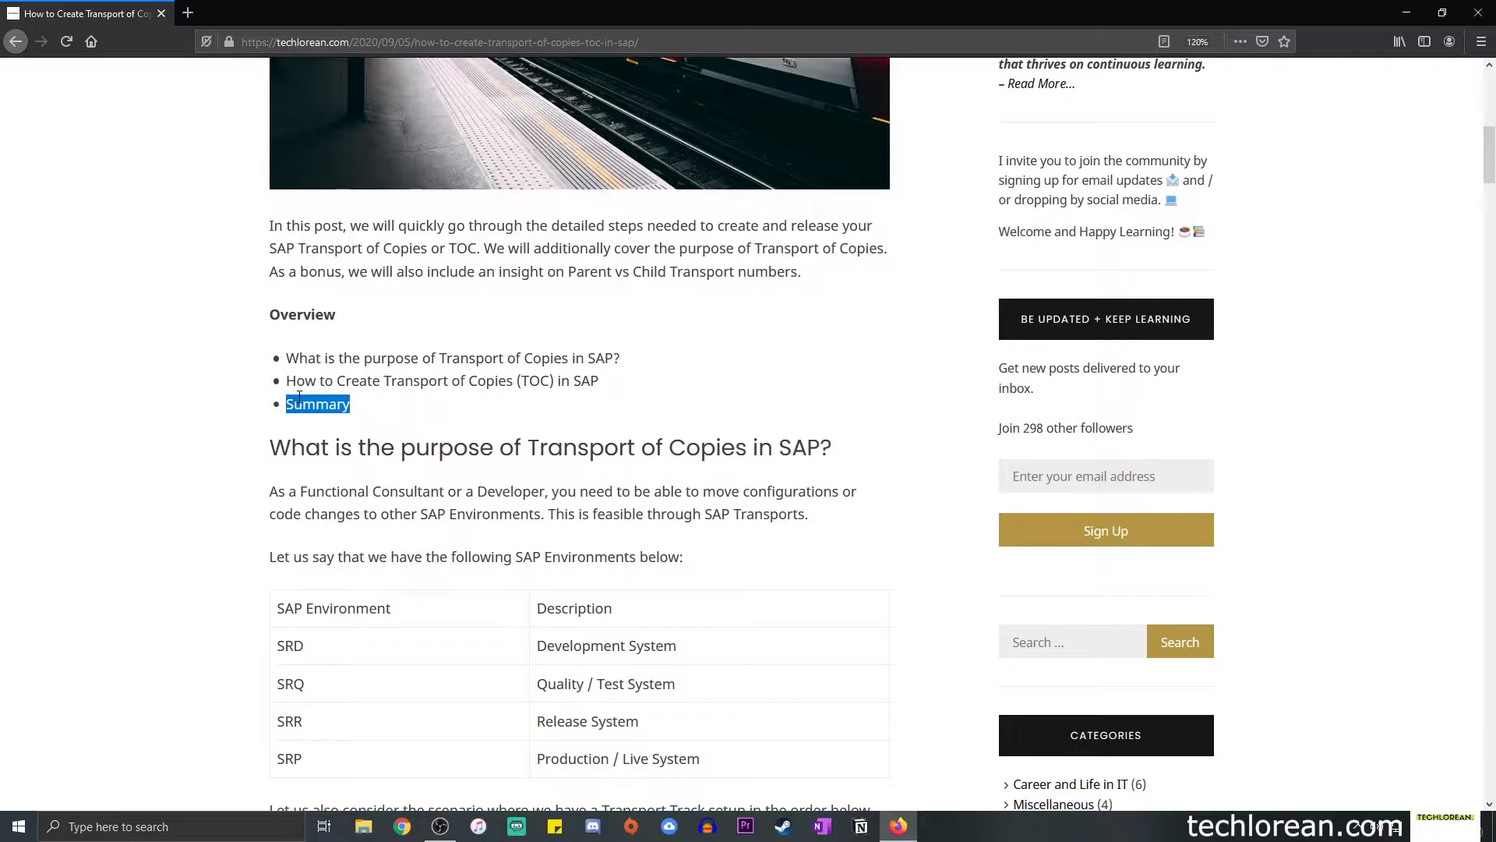
Highlight the heading of the section on the purpose of Transport of Copies.
scroll("down", 3)
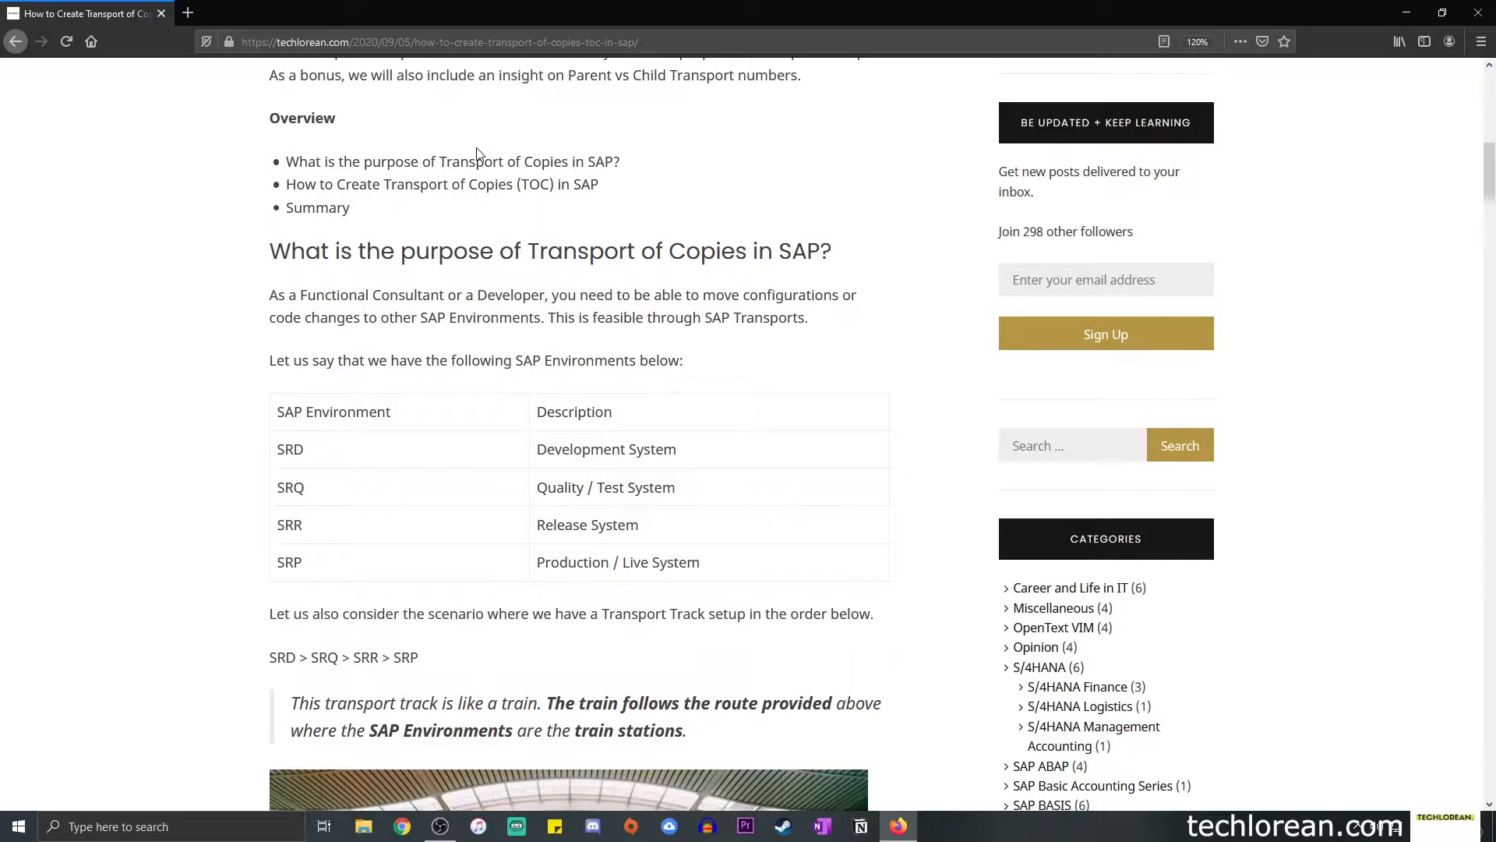
mouse_move(565, 231)
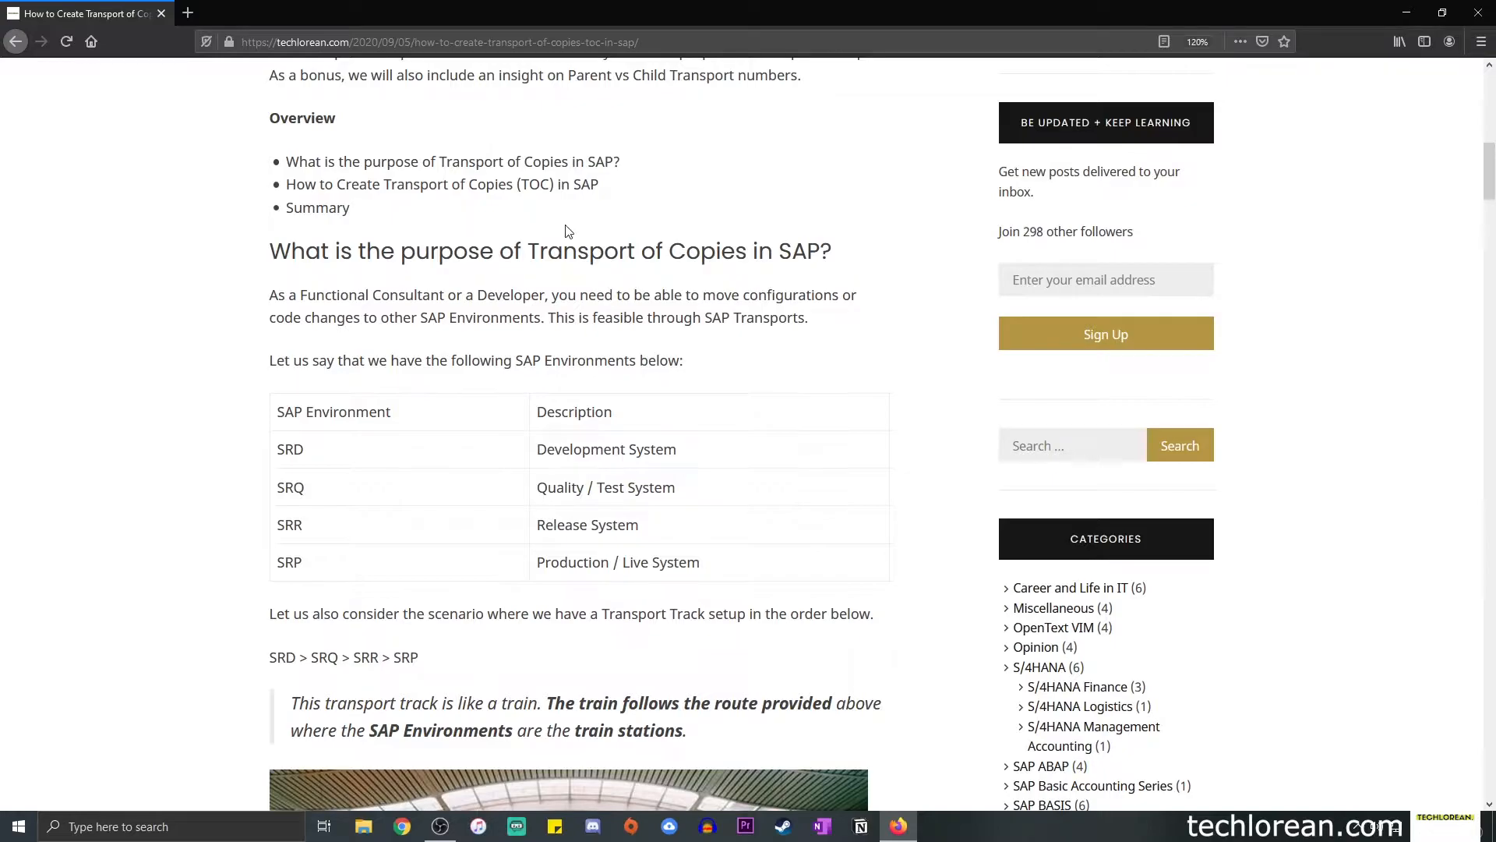
left_click_drag(269, 251, 526, 251)
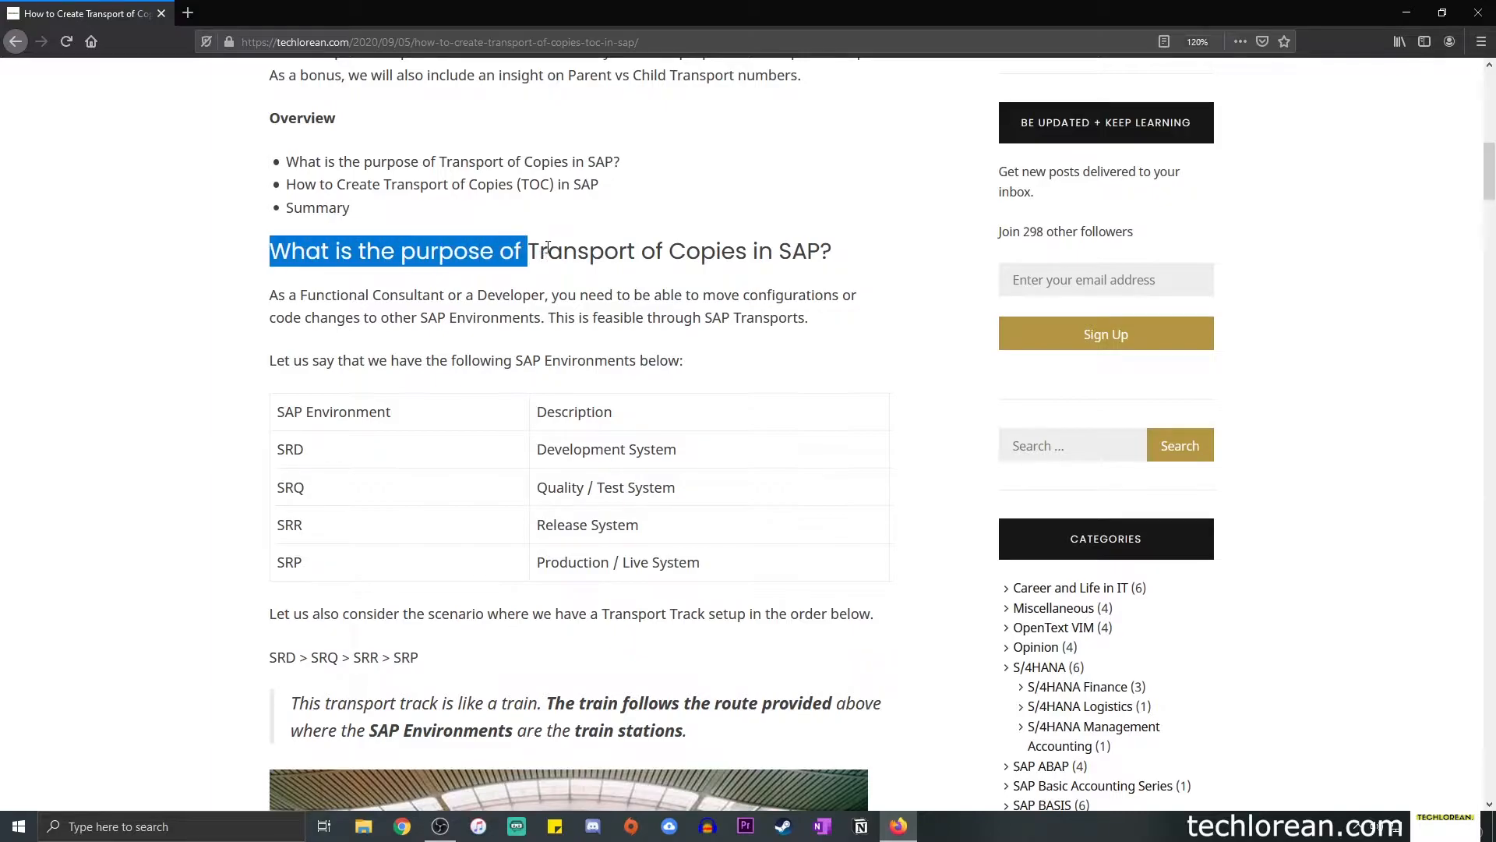
left_click_drag(527, 251, 834, 251)
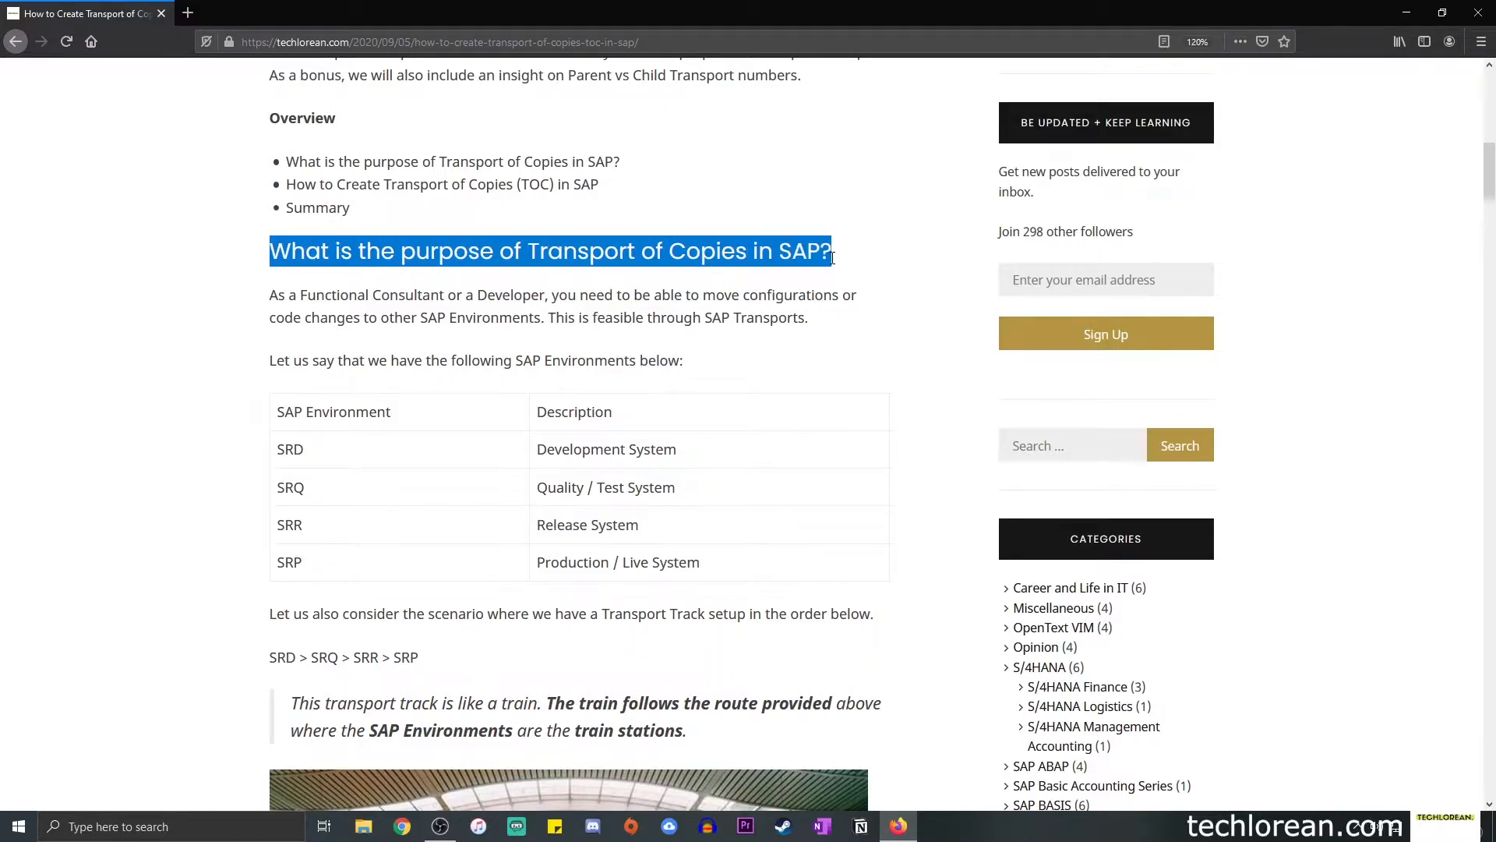
scroll("down", 3)
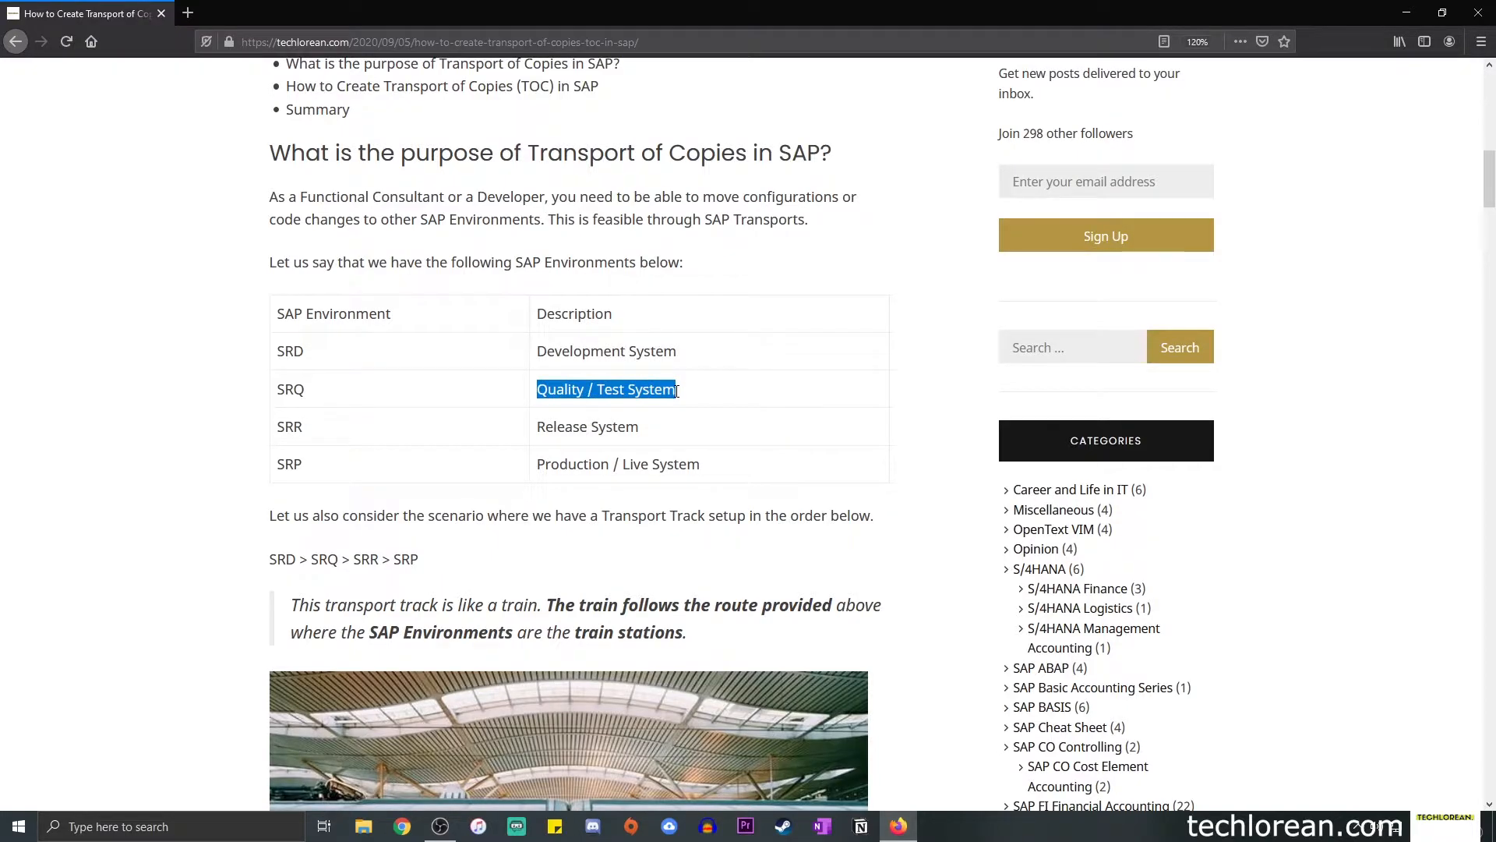
Highlight a system description, the SRD name and an environment code in the table.
double_click(587, 425)
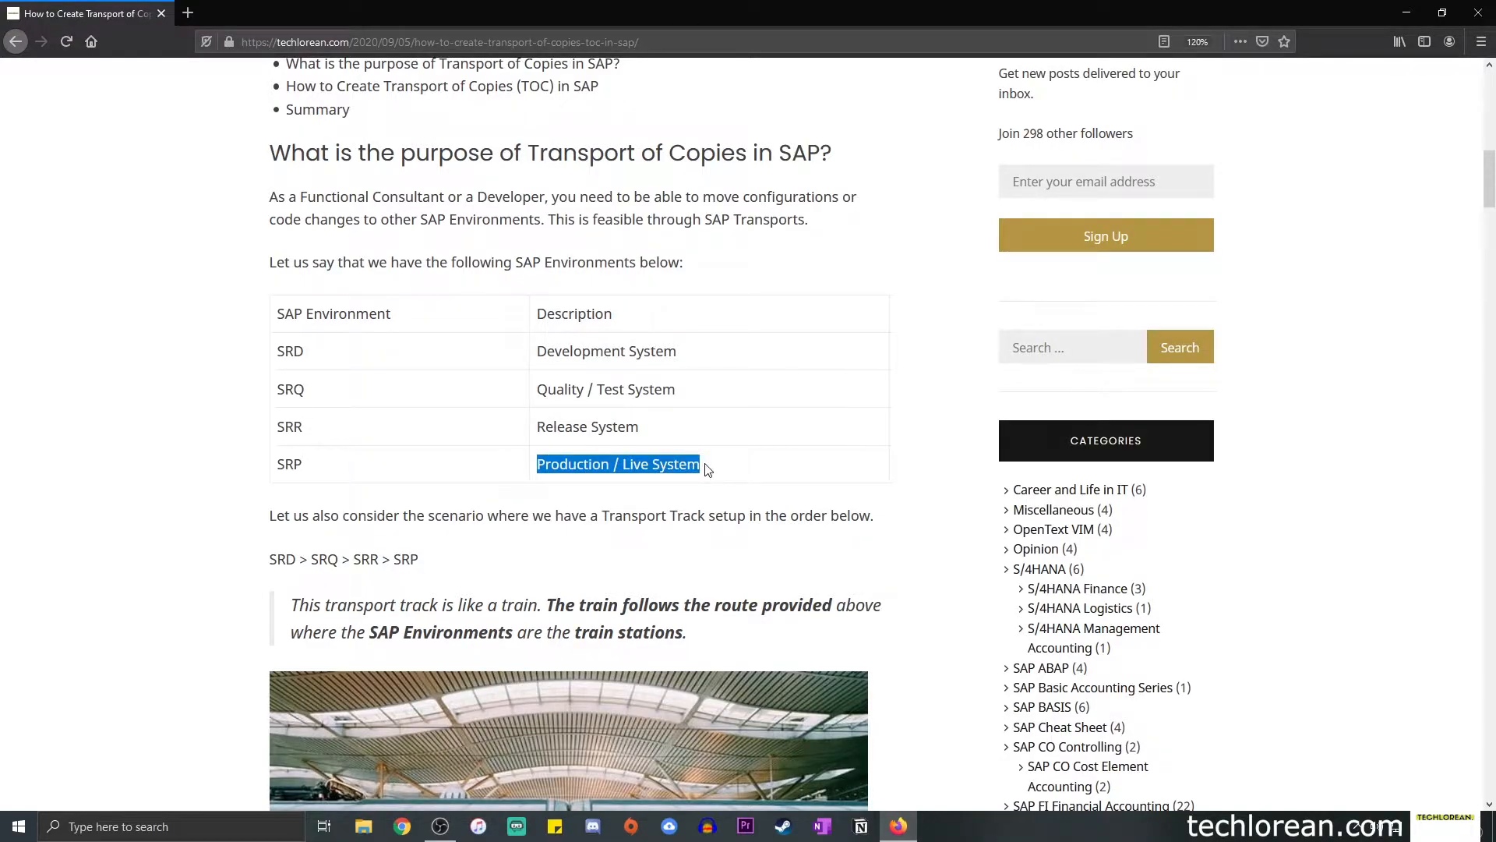
left_click(592, 369)
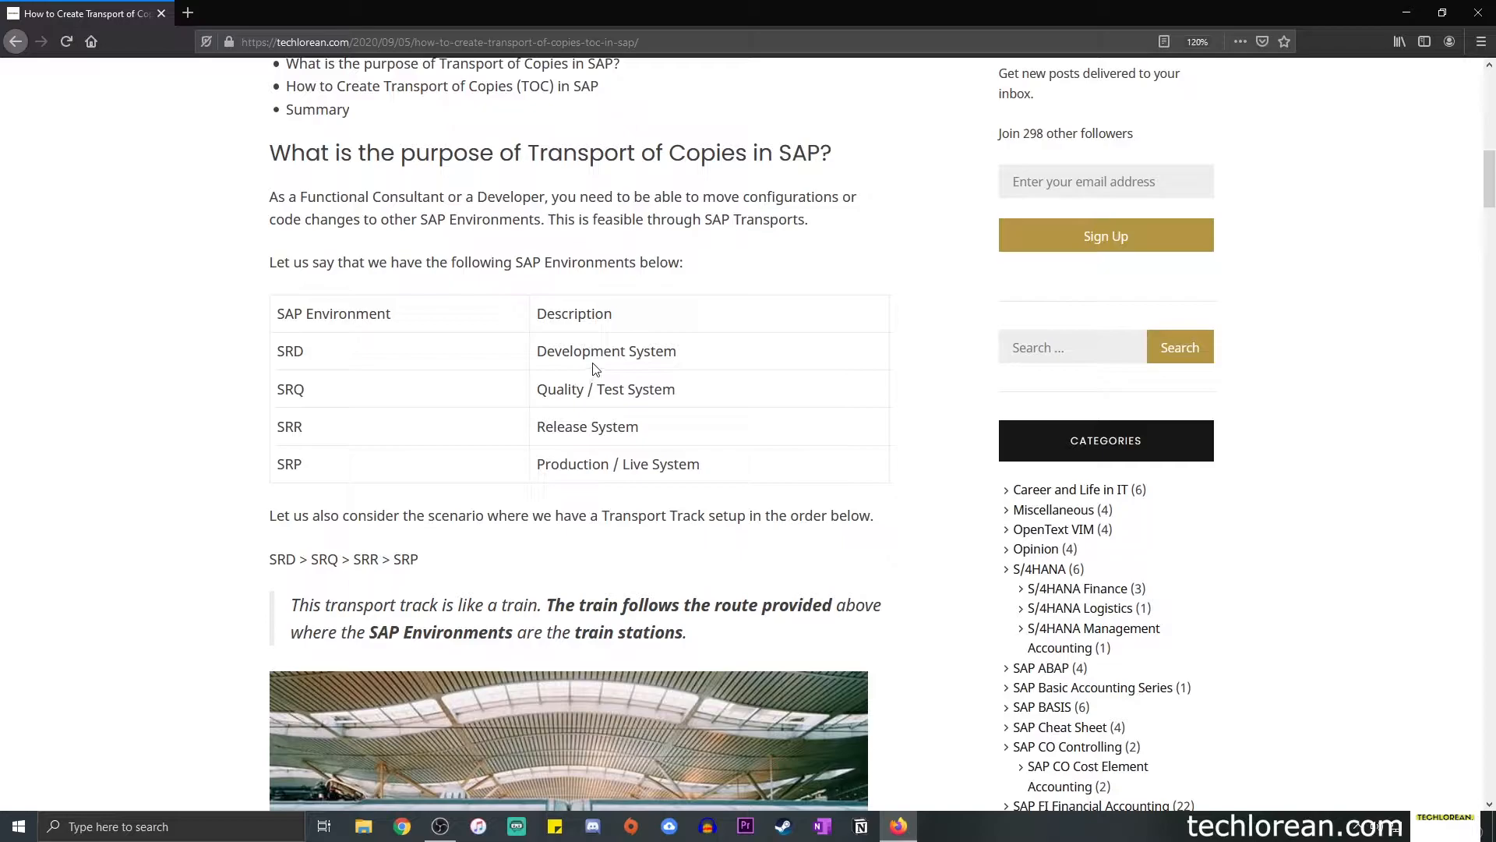
double_click(289, 350)
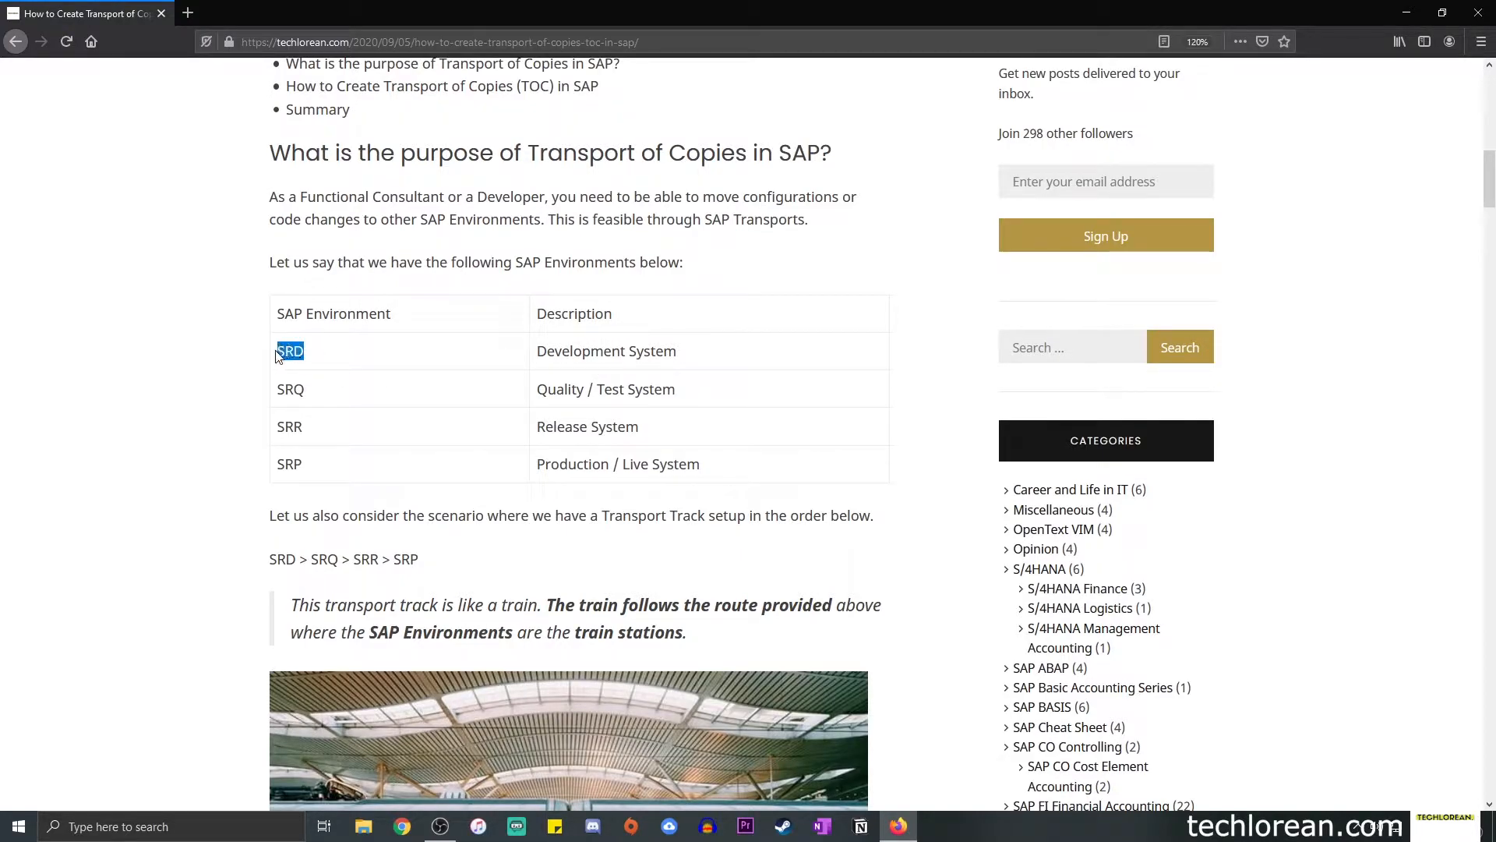
mouse_move(334, 400)
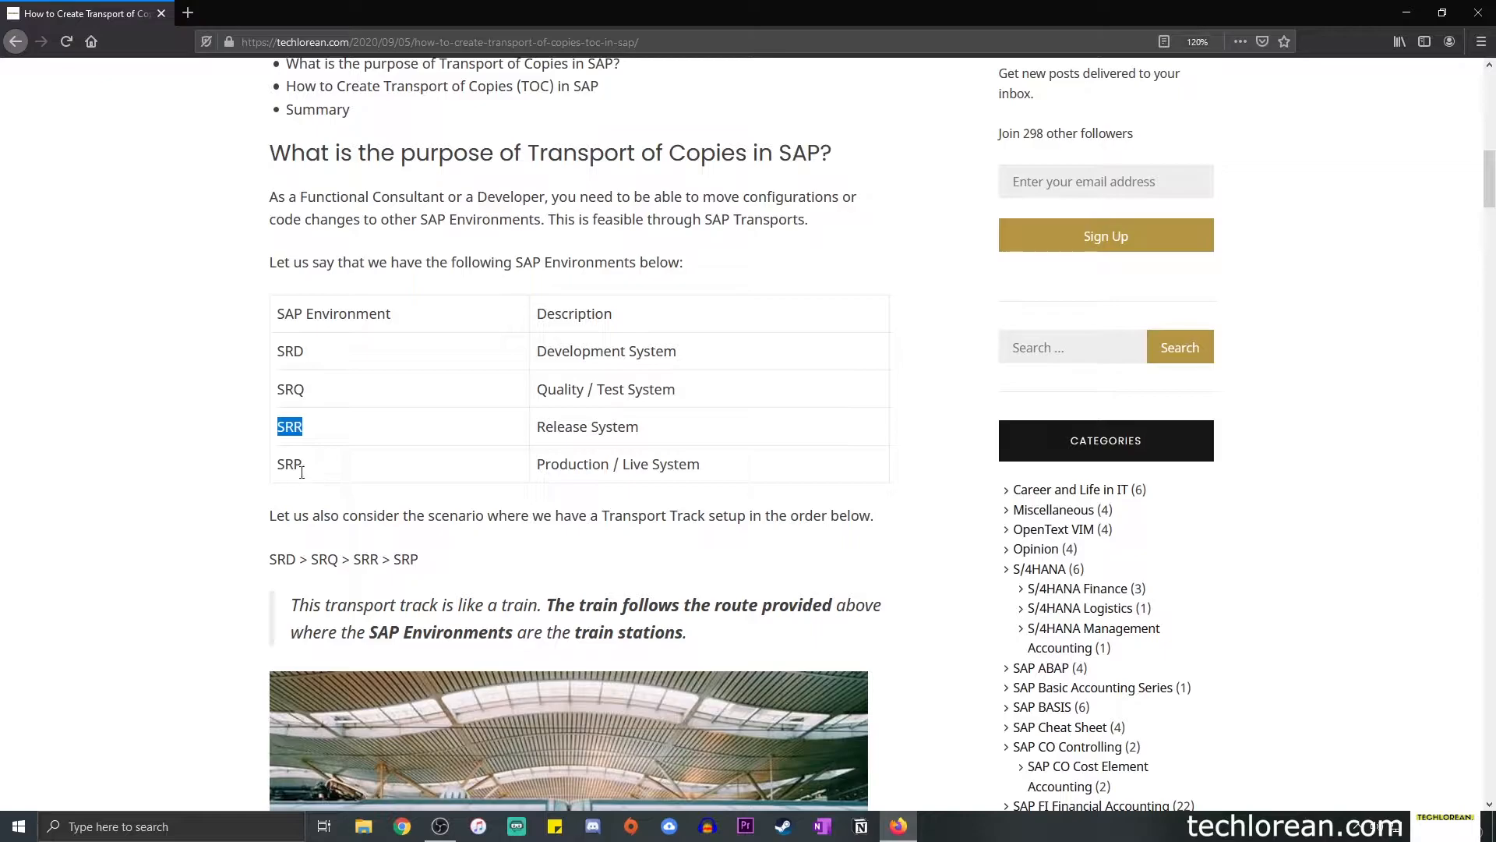
double_click(288, 464)
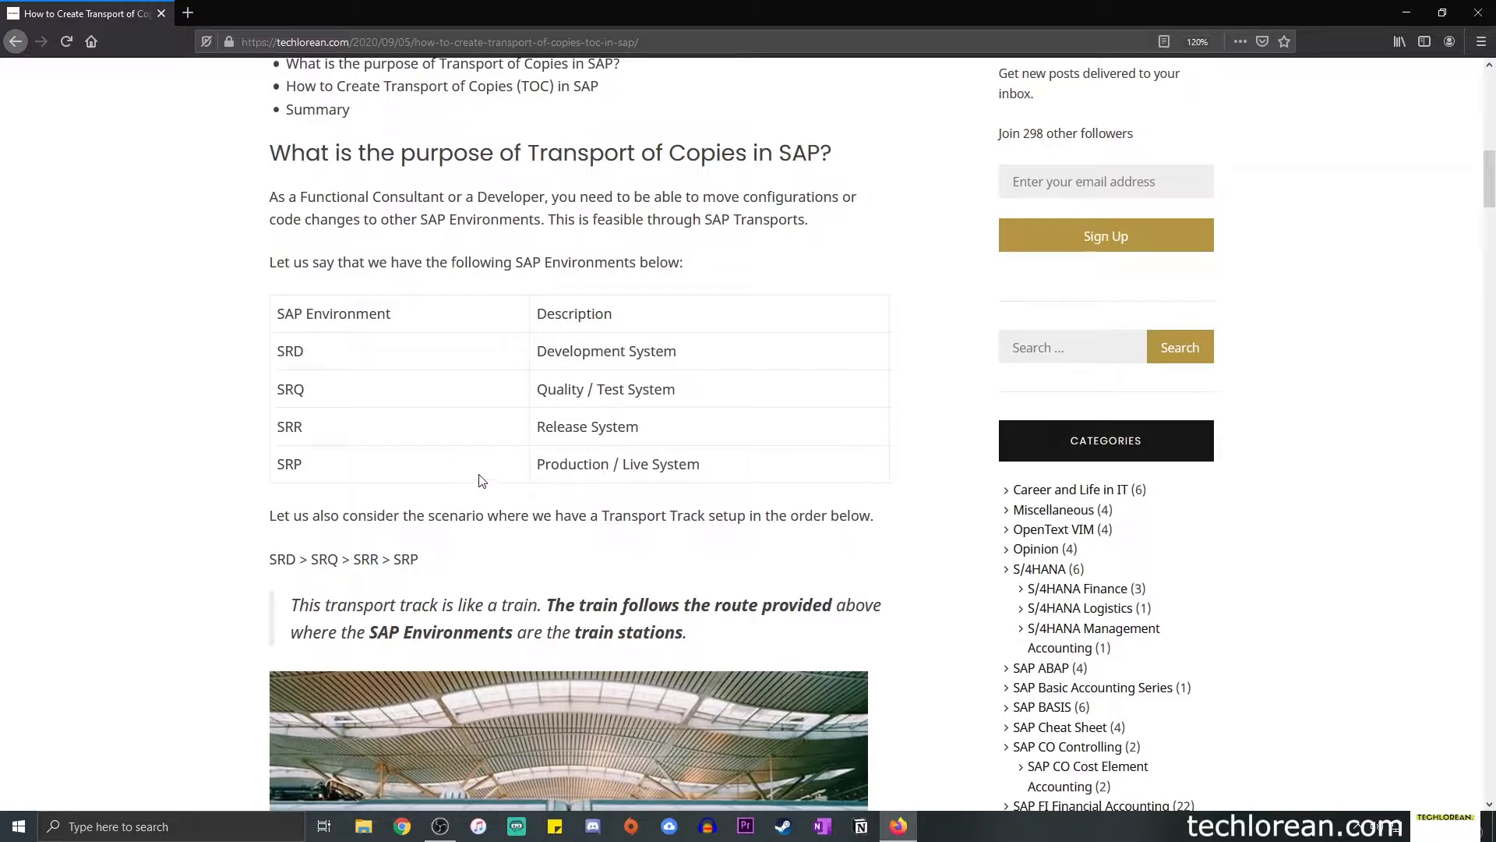
Highlight the train-analogy sentence, then the SRD and SRQ entries in the transport track.
scroll("down", 3)
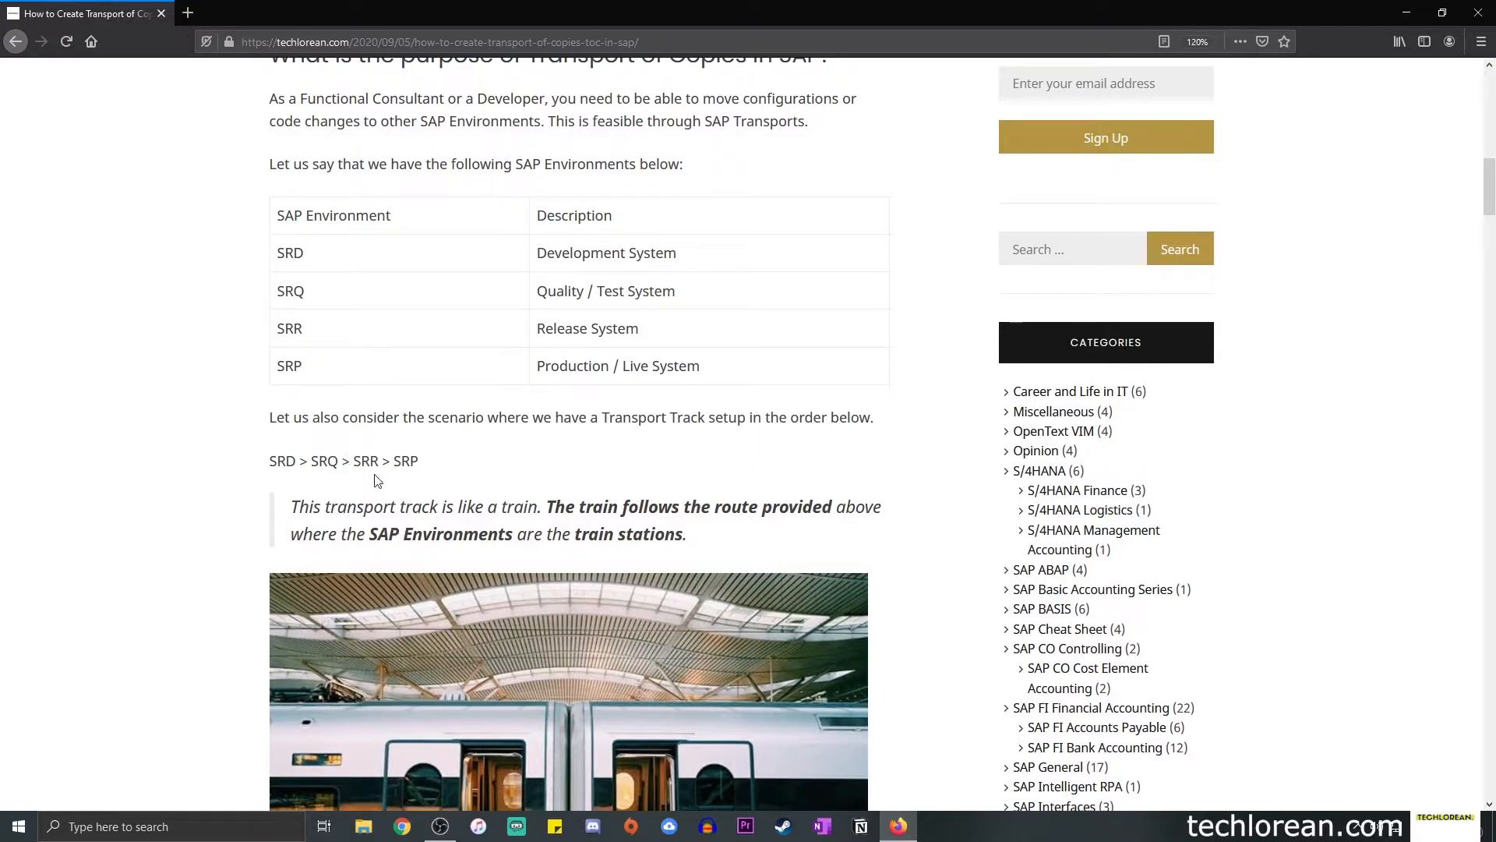
mouse_move(344, 265)
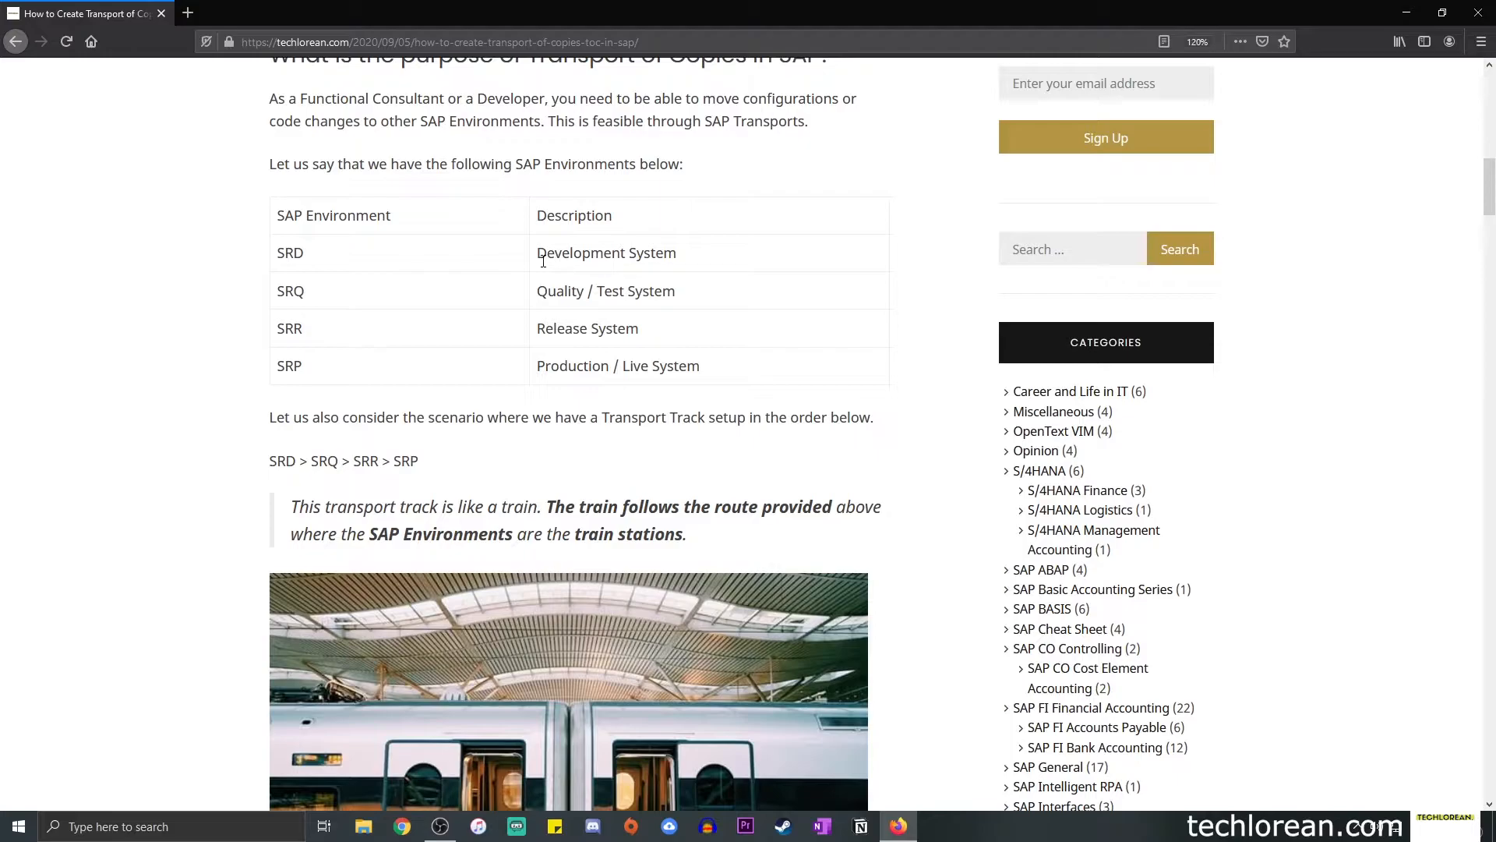
mouse_move(558, 365)
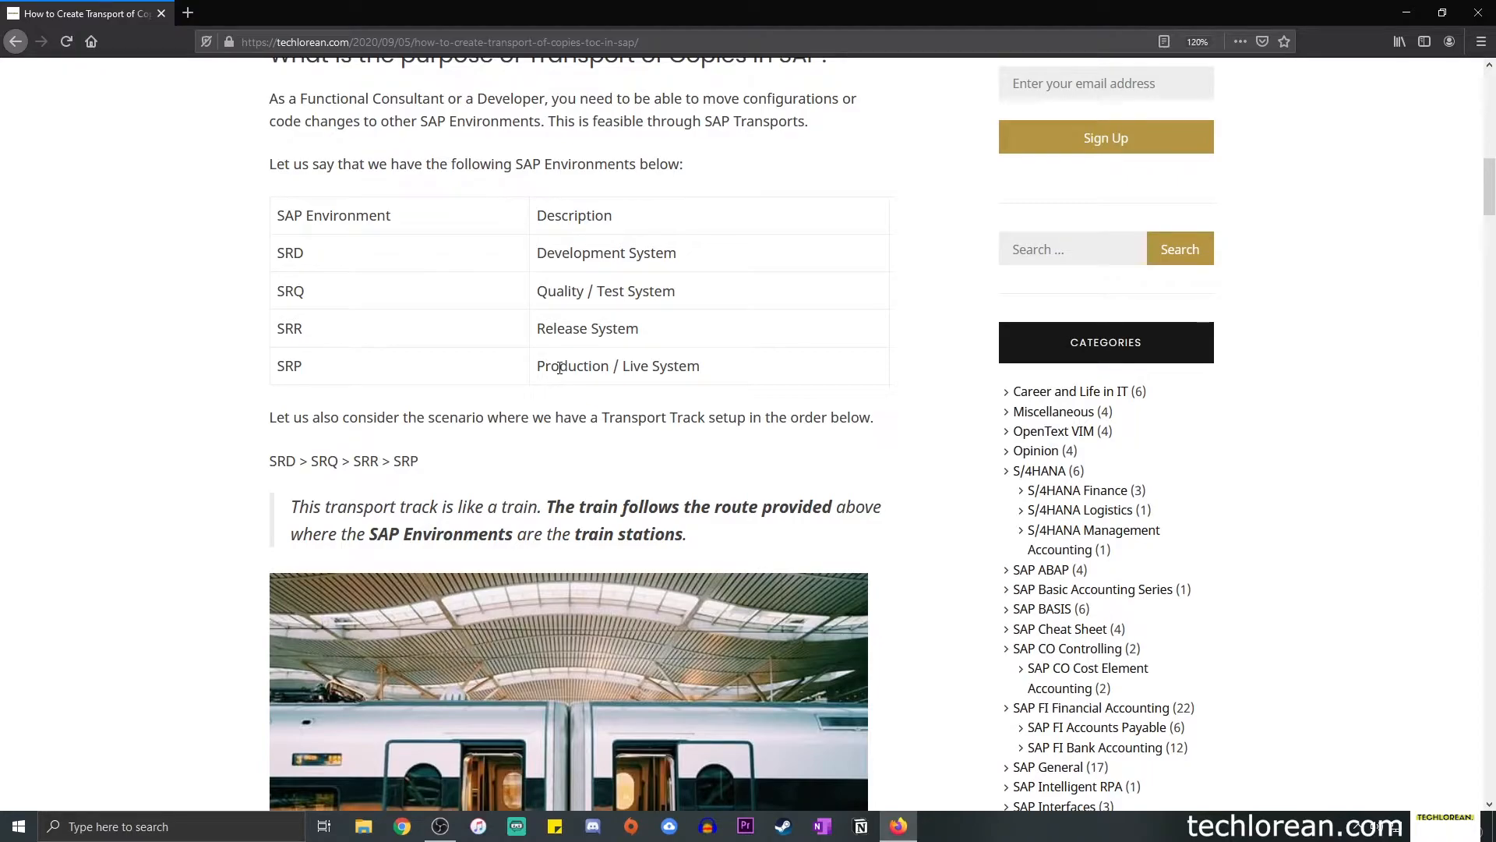
scroll("down", 3)
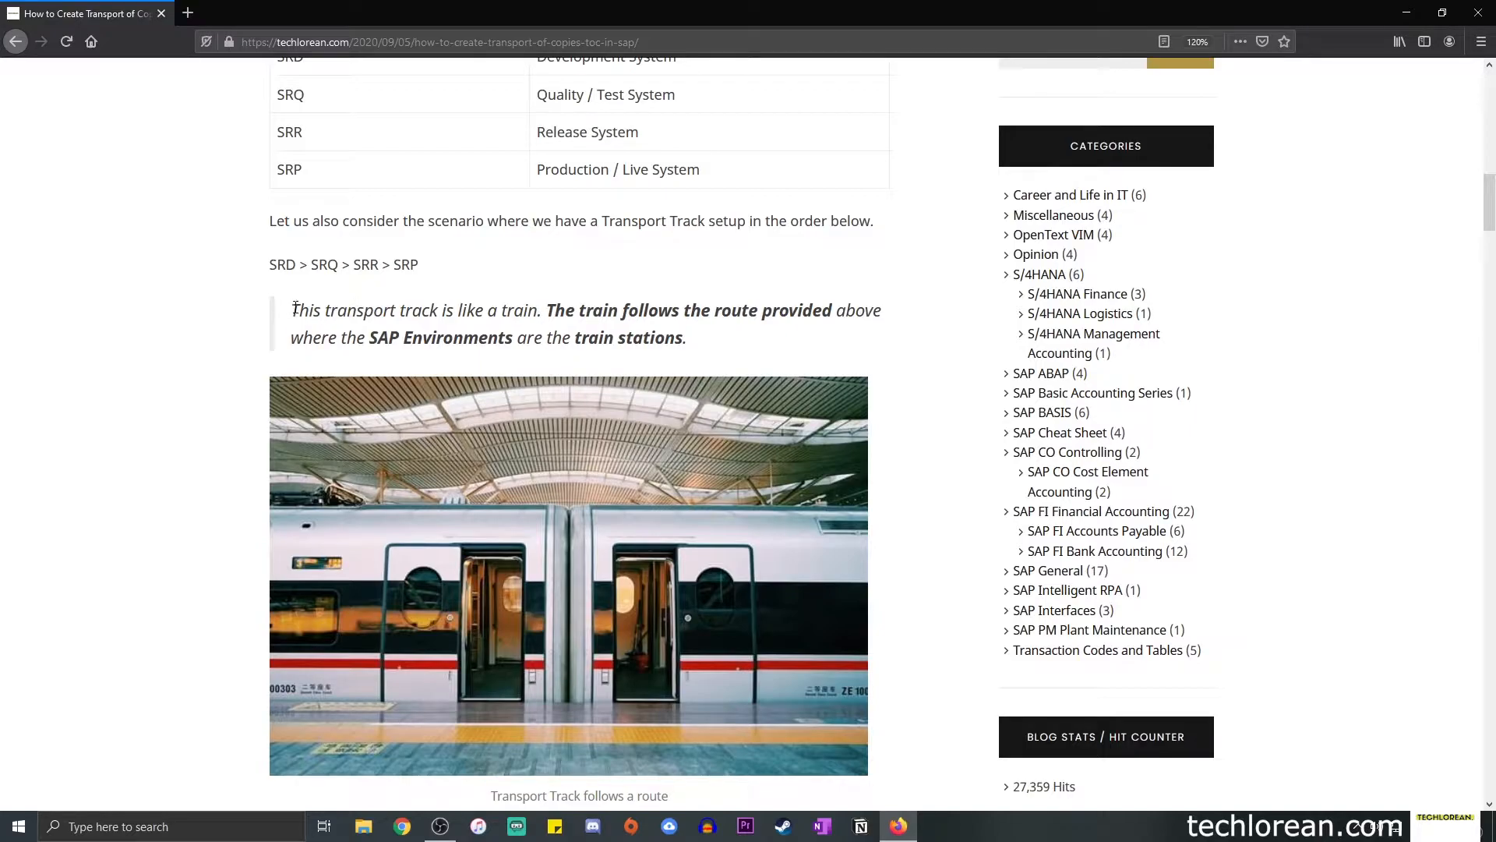
left_click_drag(291, 310, 534, 310)
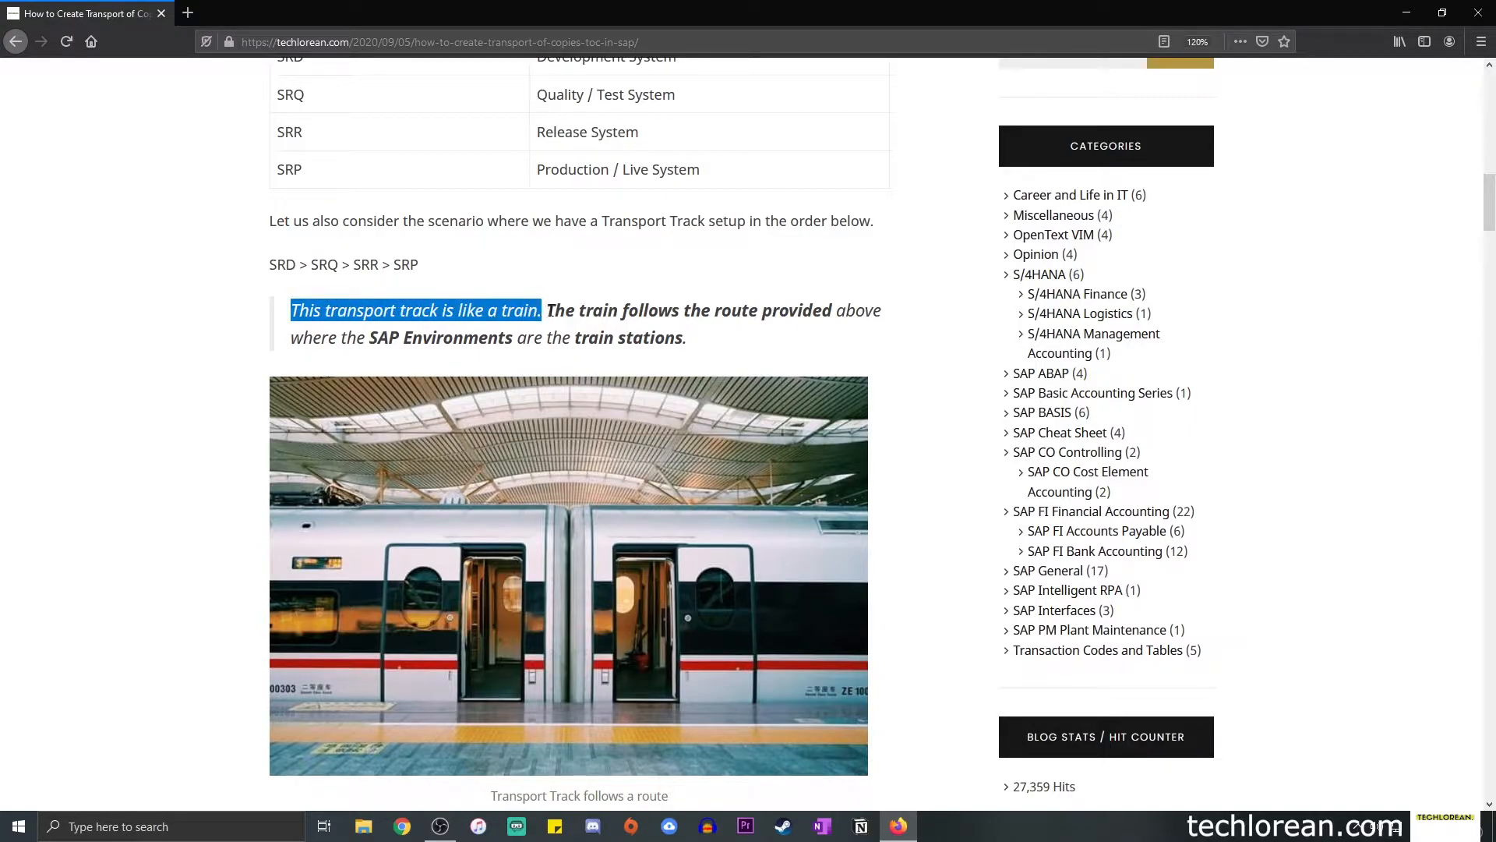
left_click_drag(546, 310, 818, 310)
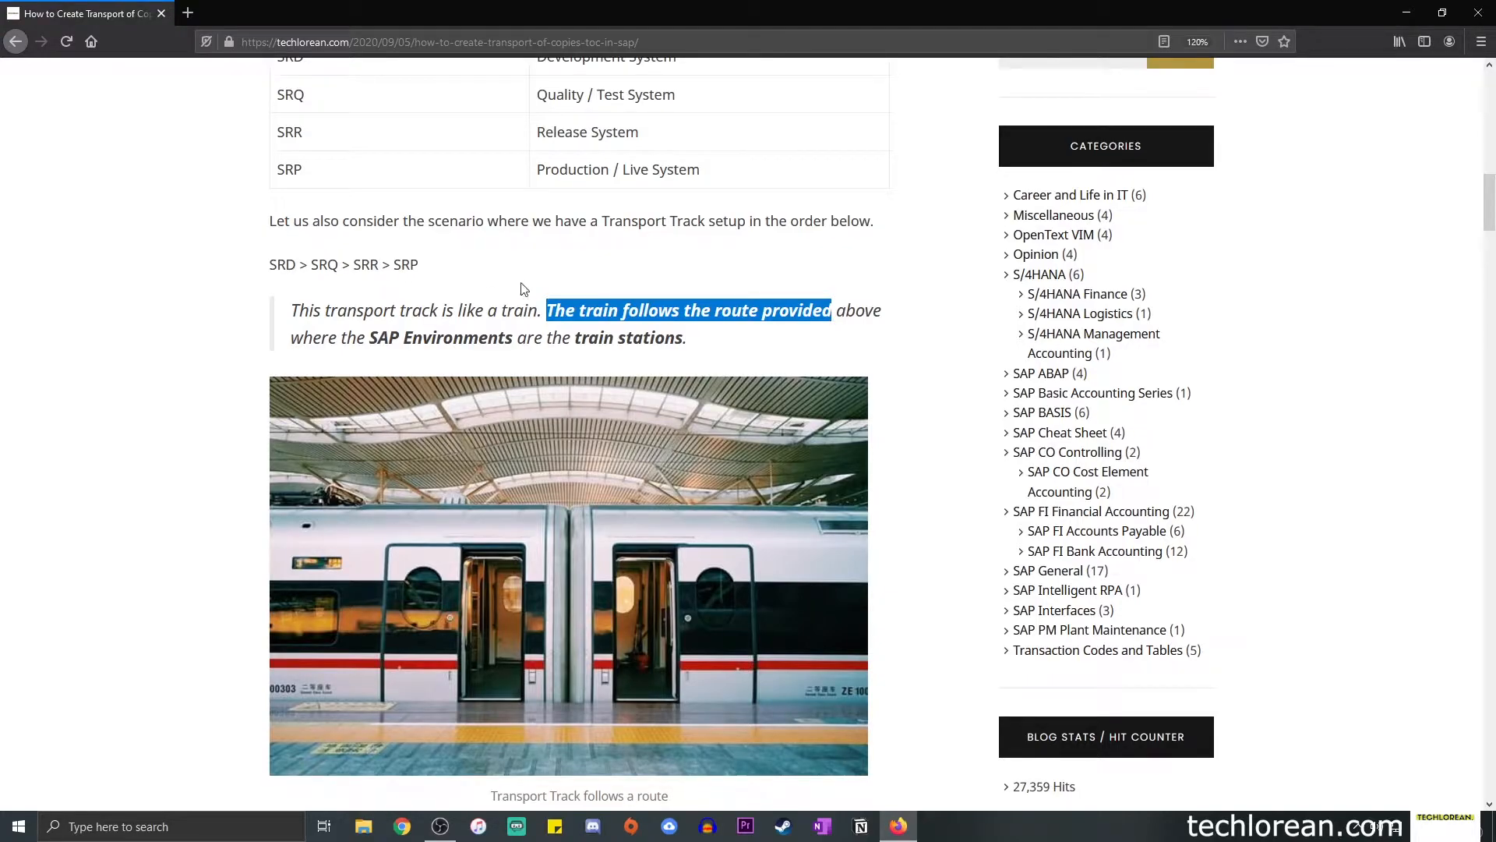
mouse_move(378, 339)
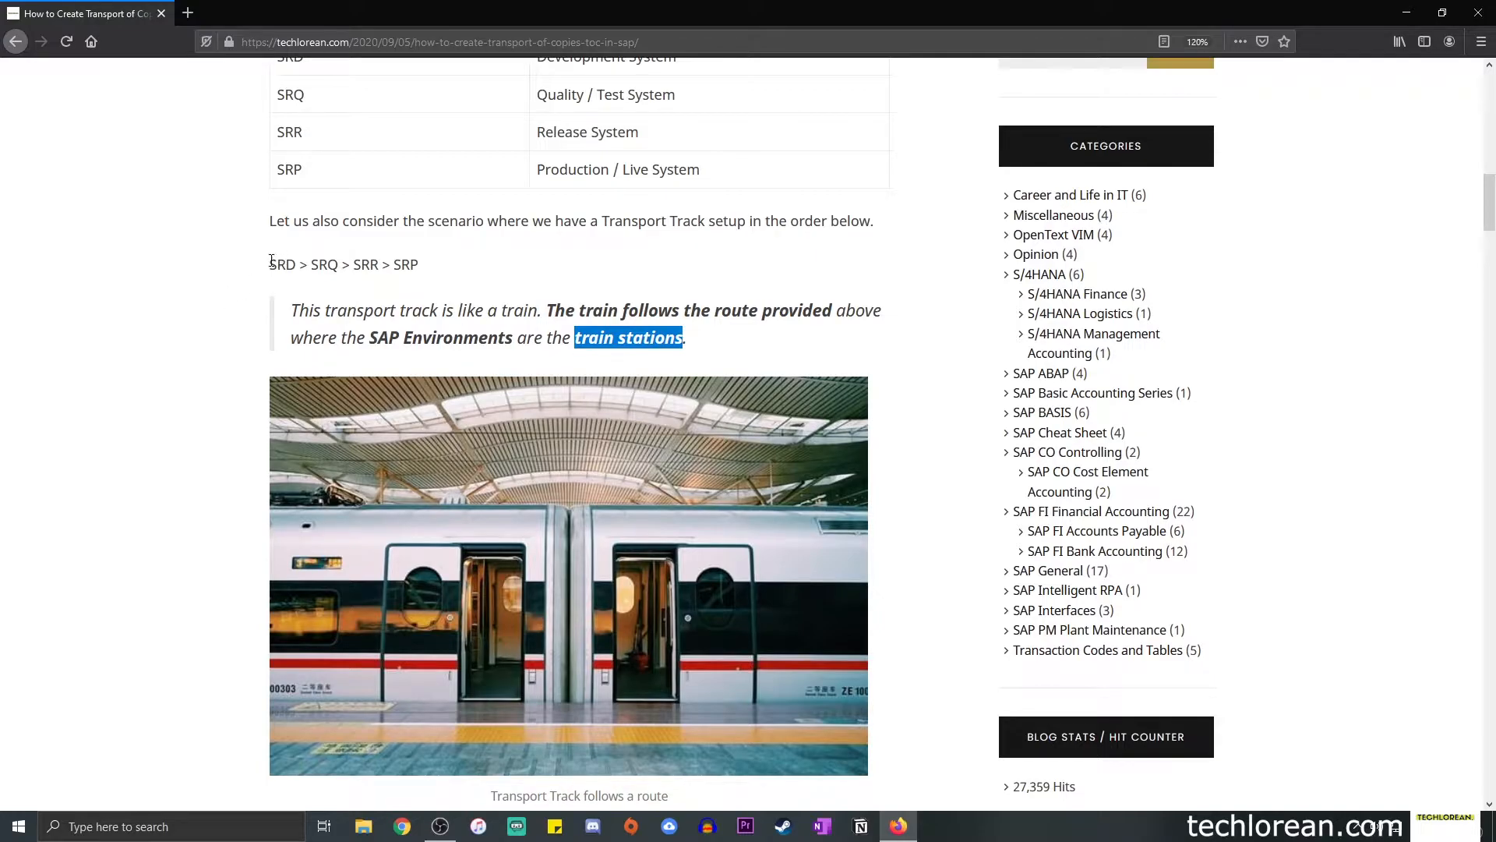
double_click(281, 264)
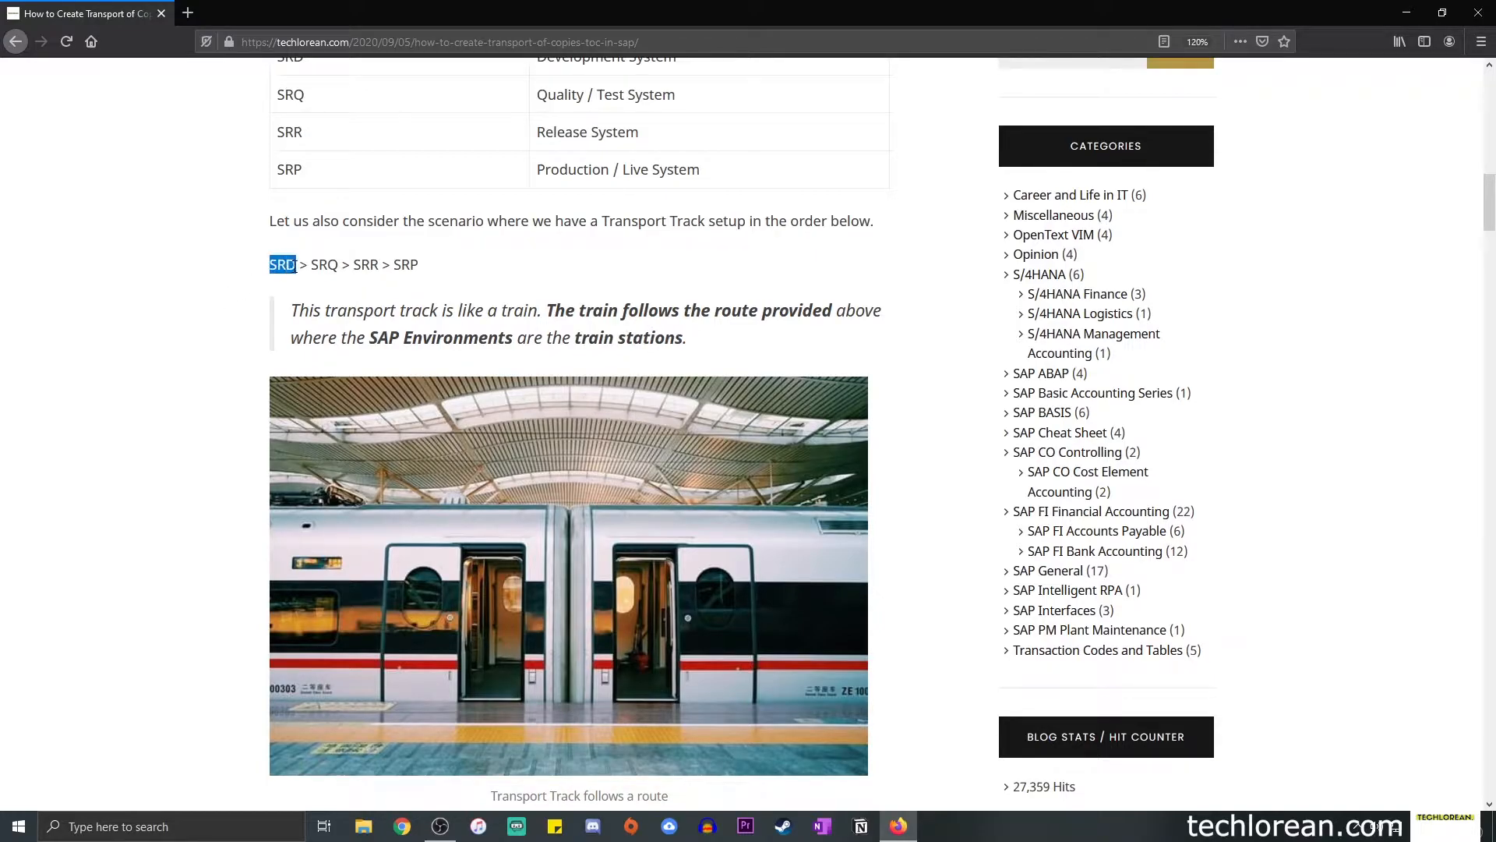
double_click(323, 264)
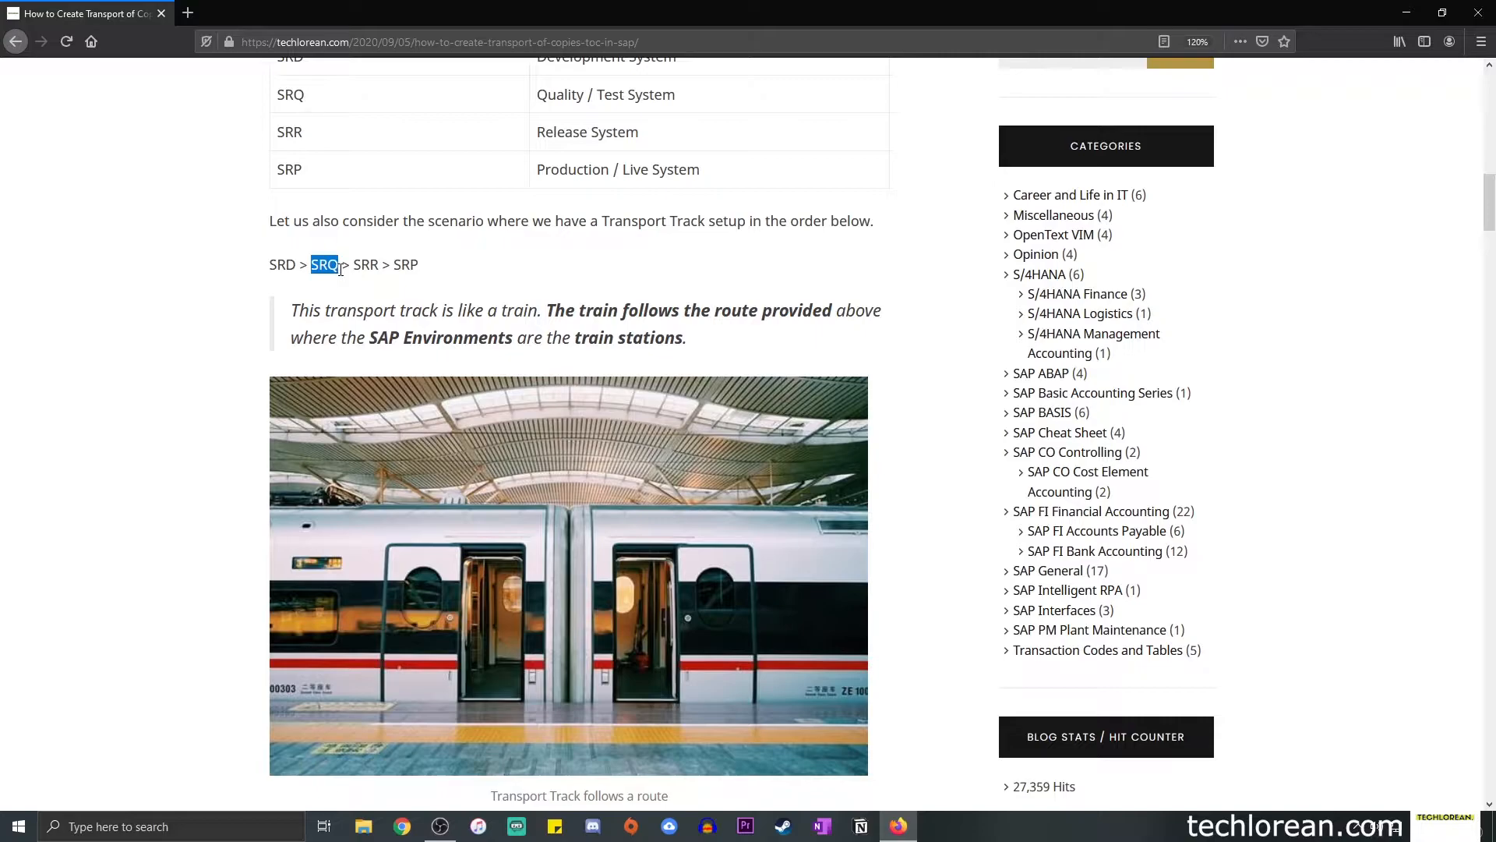
mouse_move(316, 211)
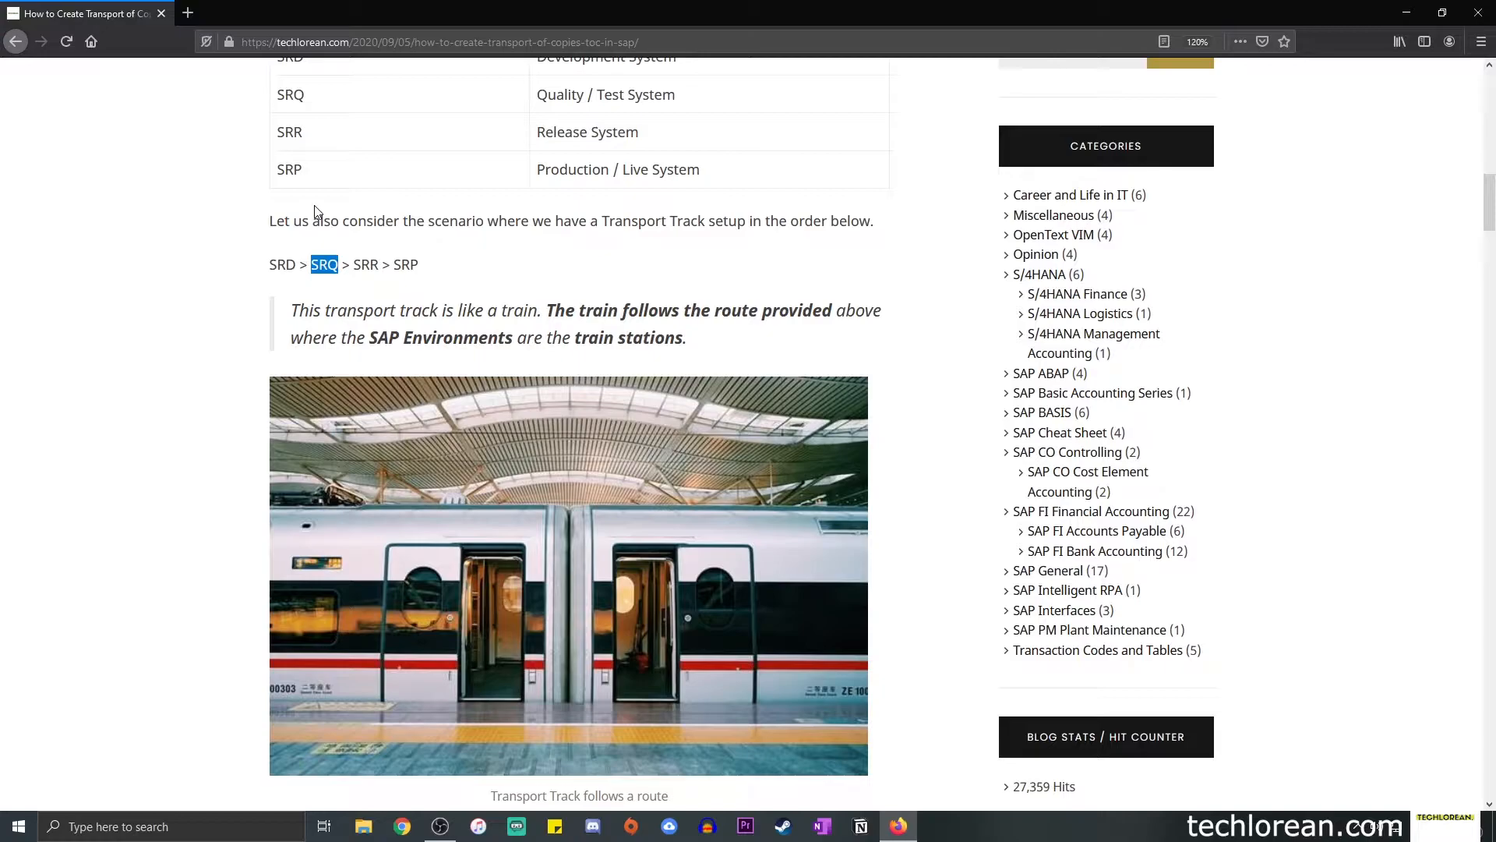
mouse_move(271, 196)
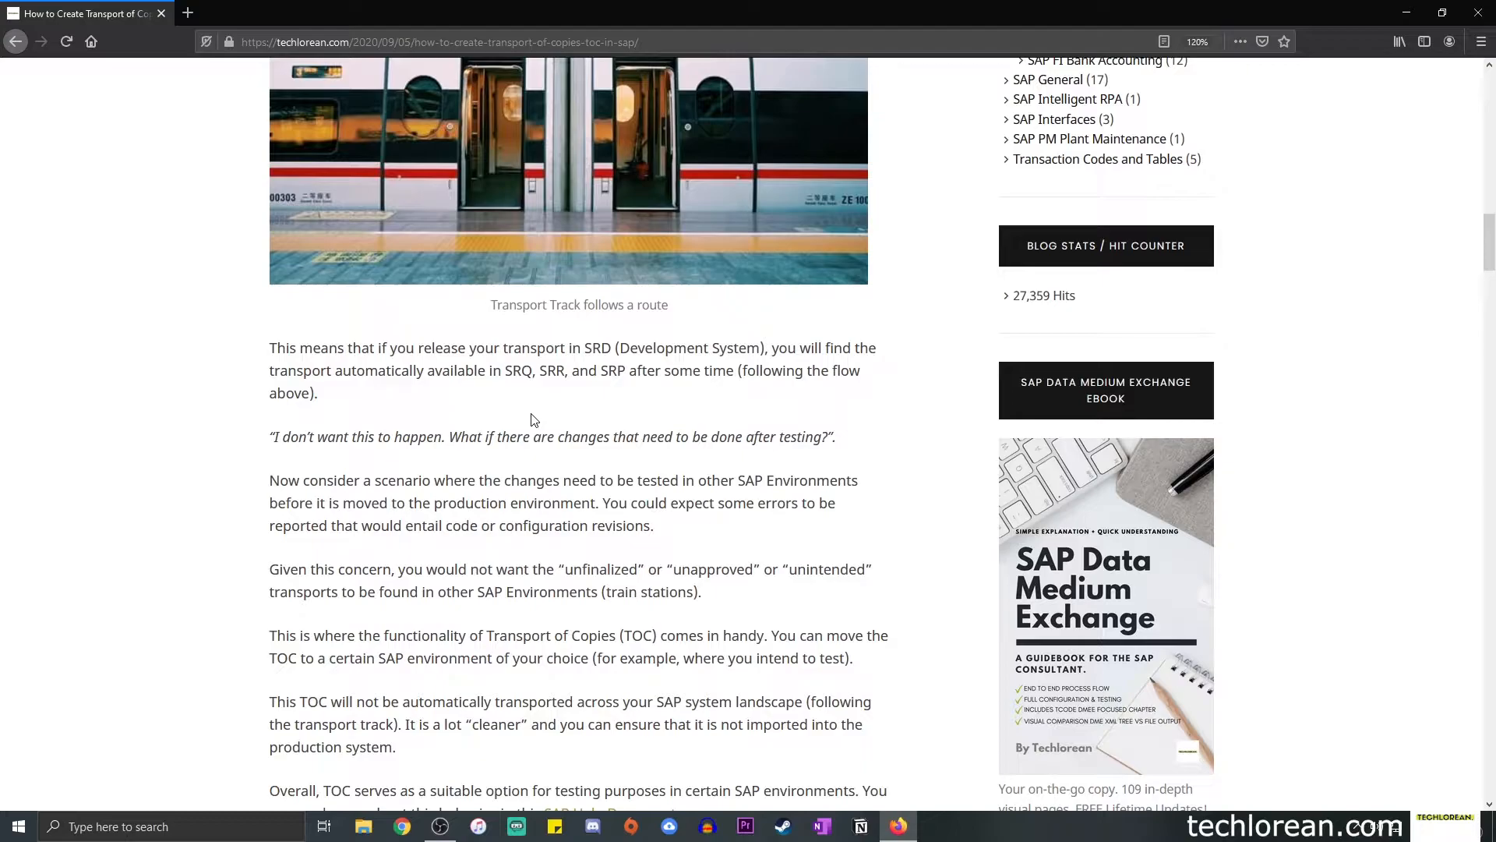
mouse_move(539, 350)
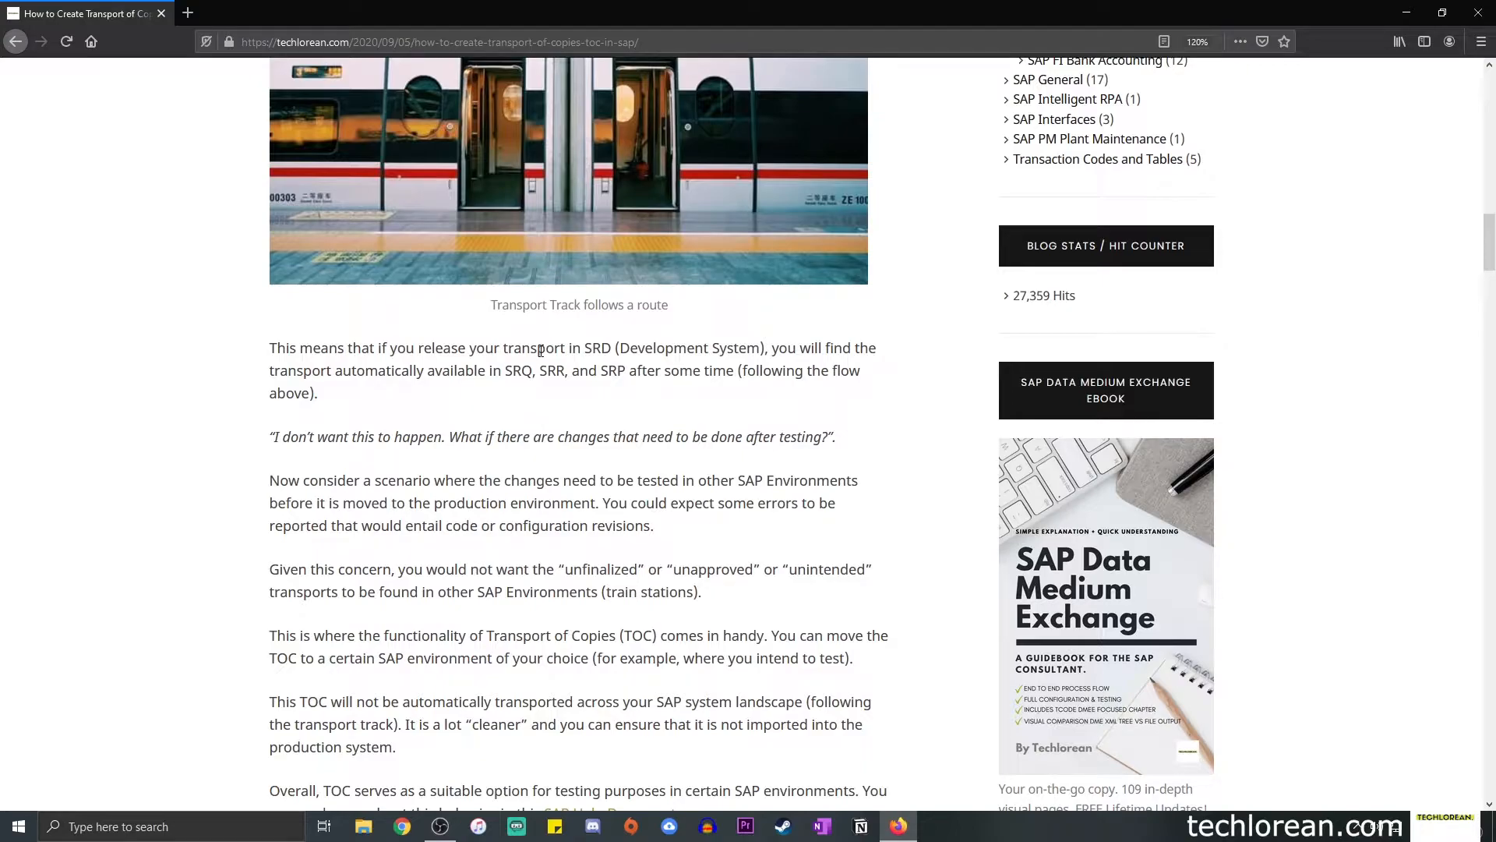
mouse_move(426, 347)
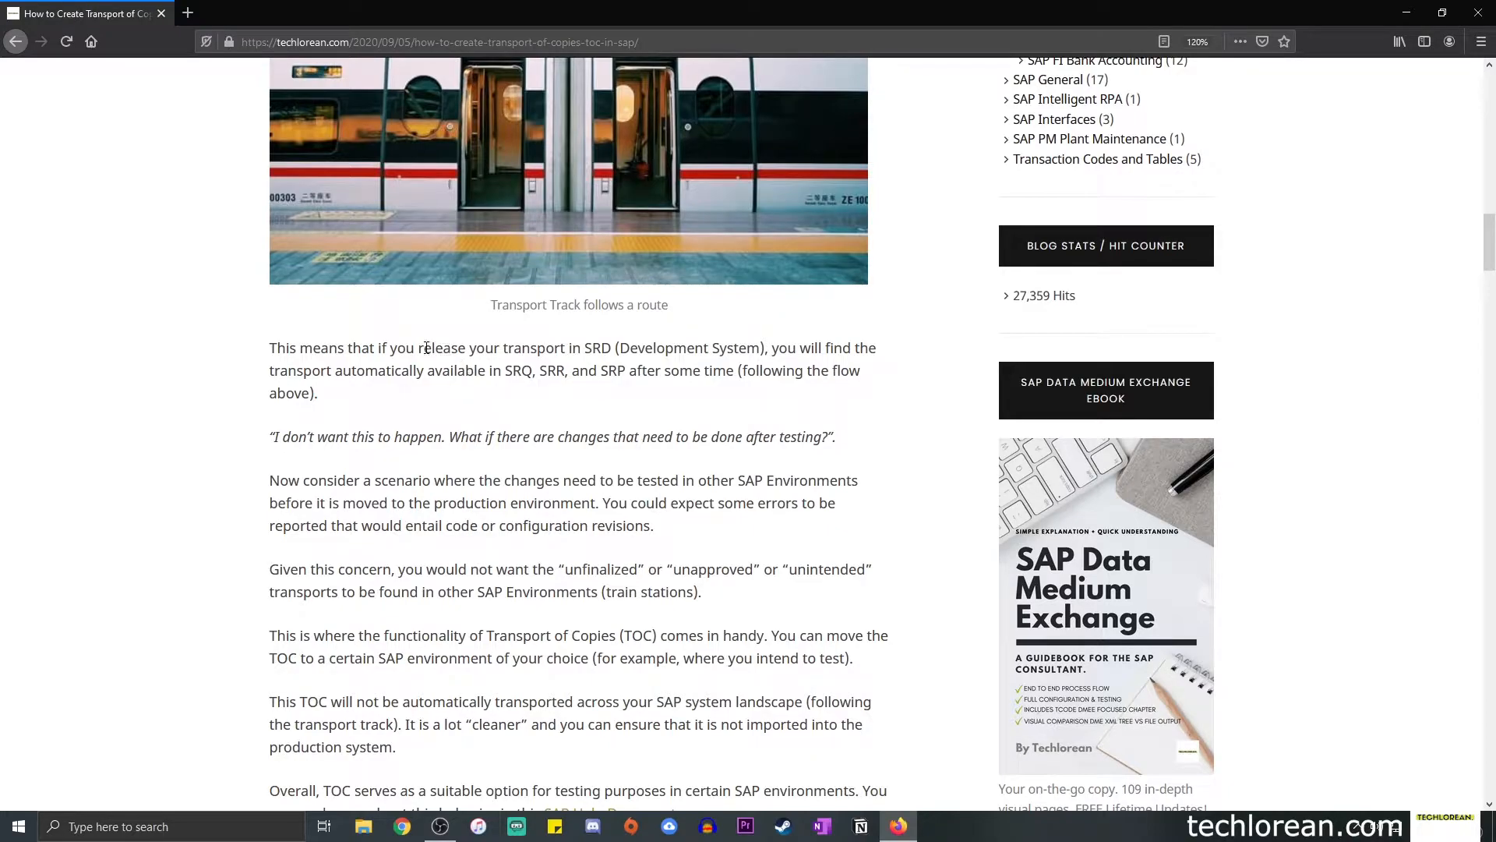
Highlight the sentence on releasing the transport in SRD through SRQ, SRR and SRP.
left_click_drag(417, 347, 615, 348)
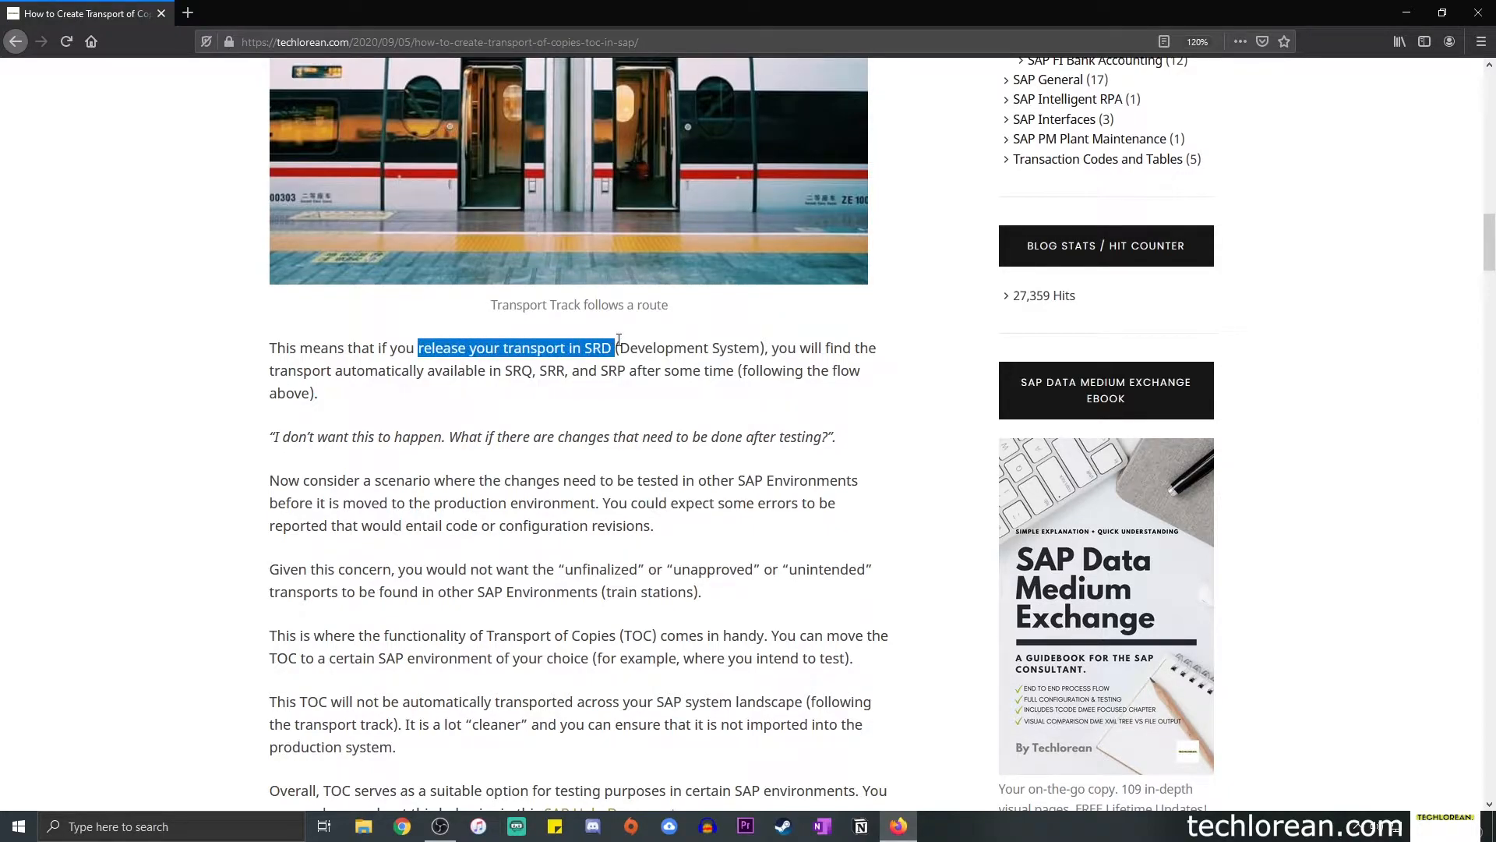
left_click_drag(616, 348, 764, 348)
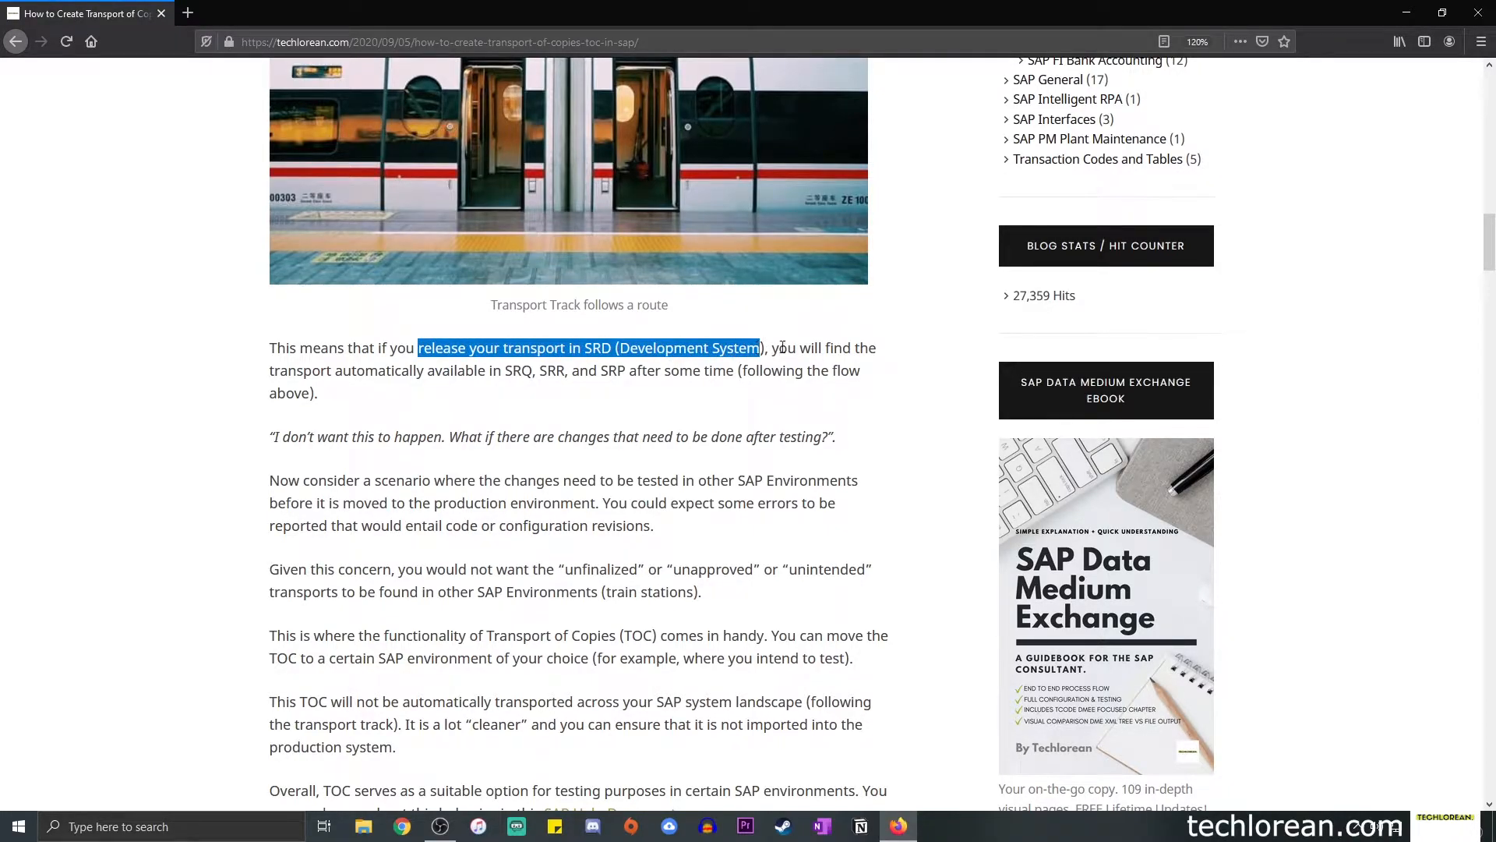
left_click_drag(761, 347, 597, 370)
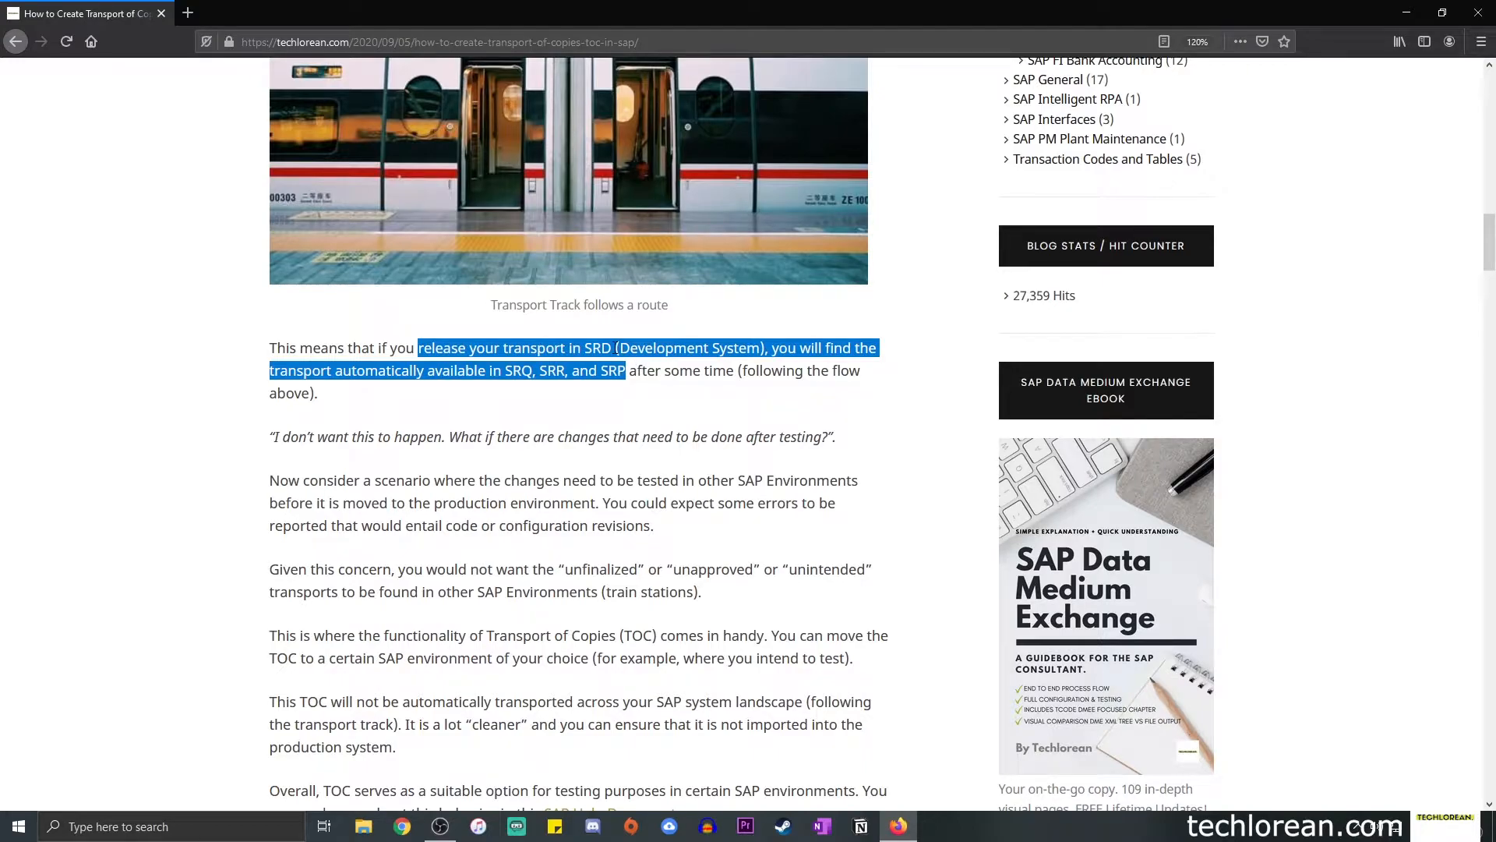
mouse_move(613, 340)
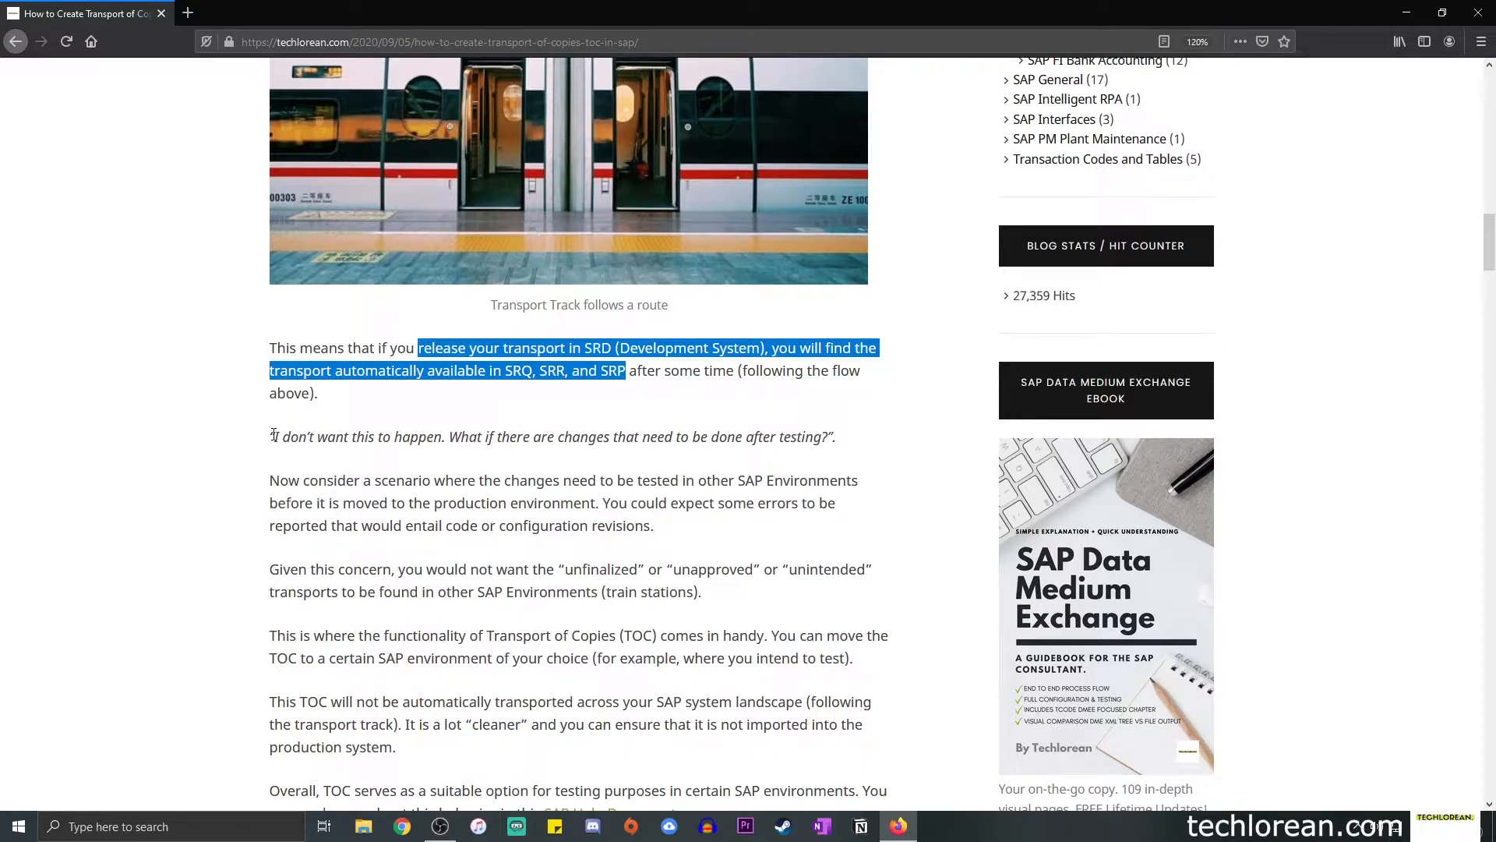
Highlight the italic question about changes after testing and scroll further down.
left_click_drag(273, 437, 434, 436)
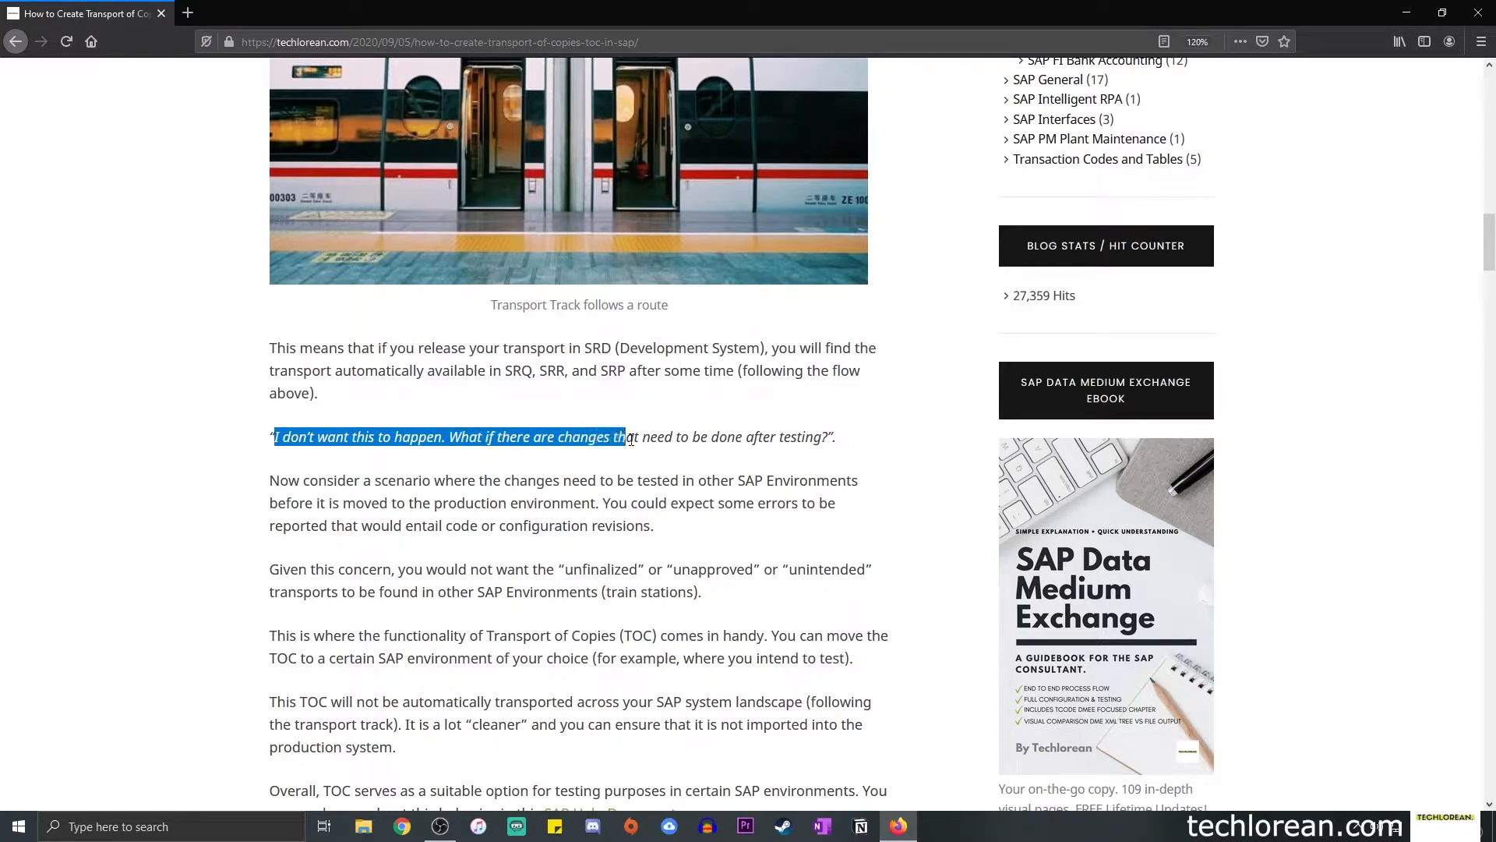
left_click_drag(620, 437, 838, 438)
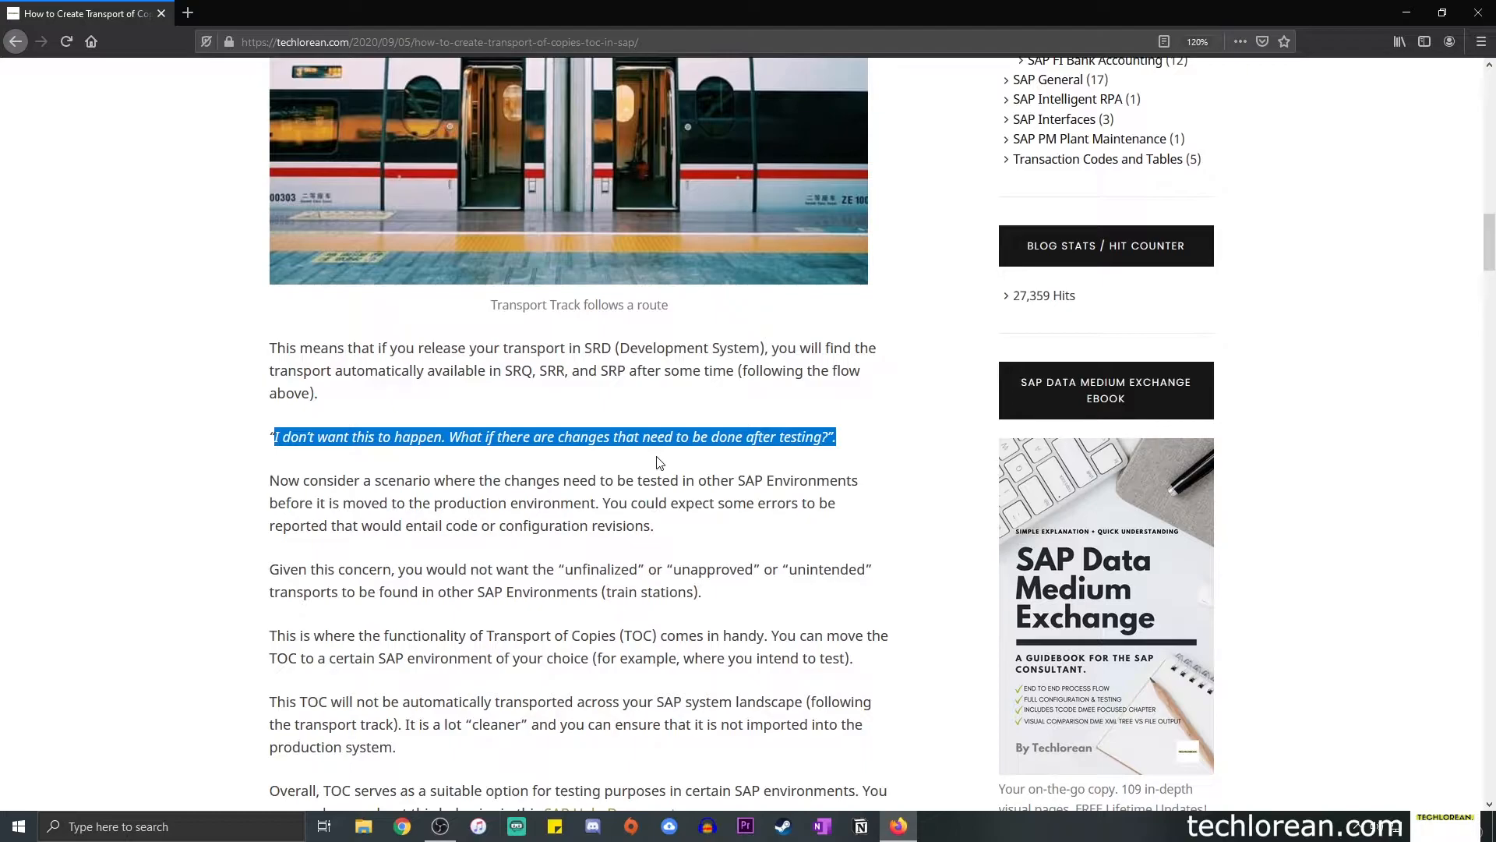
scroll("down", 3)
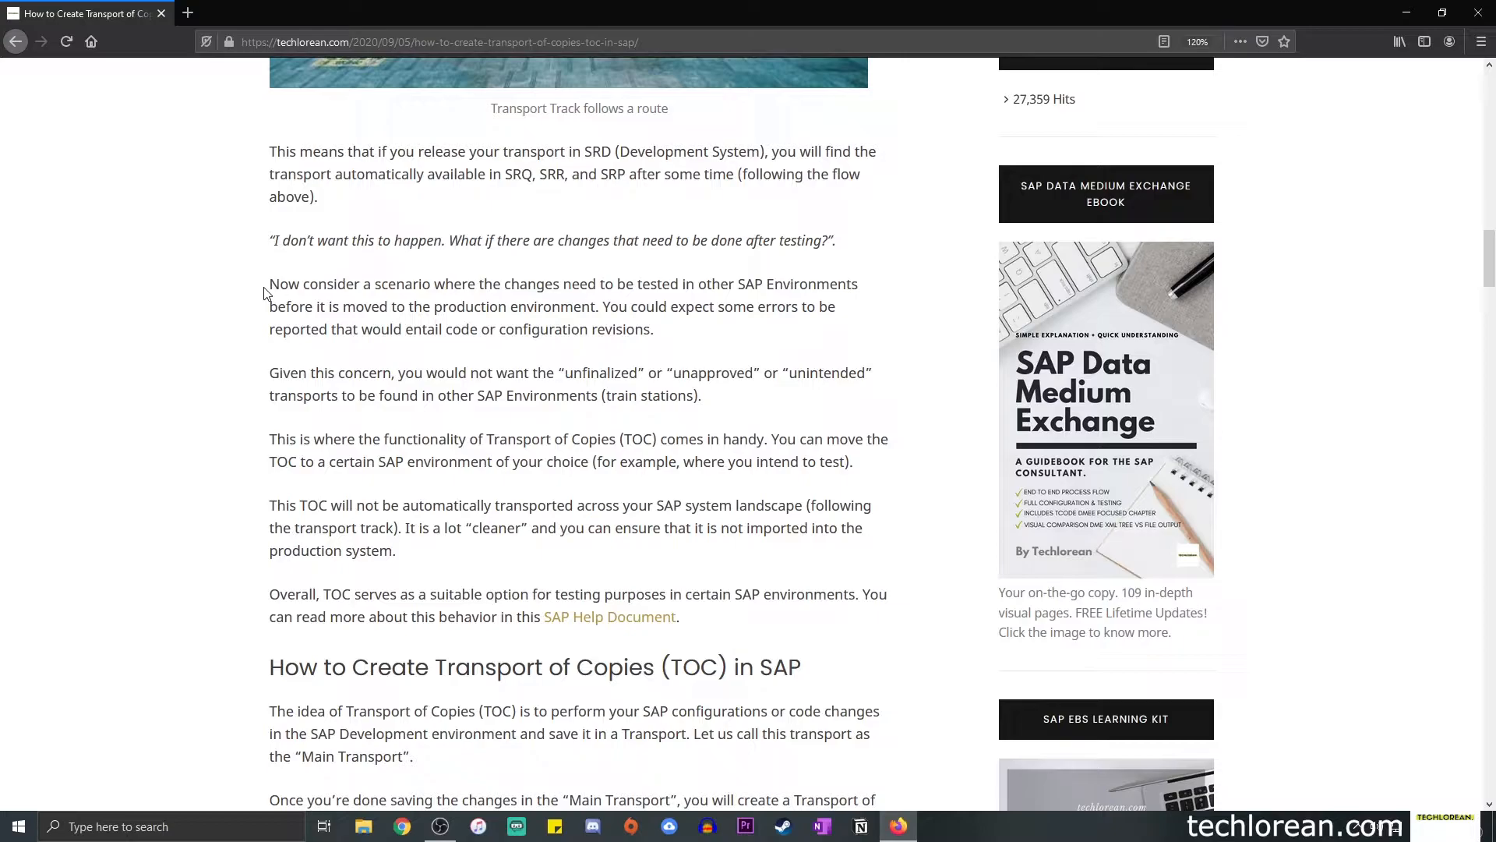
mouse_move(396, 268)
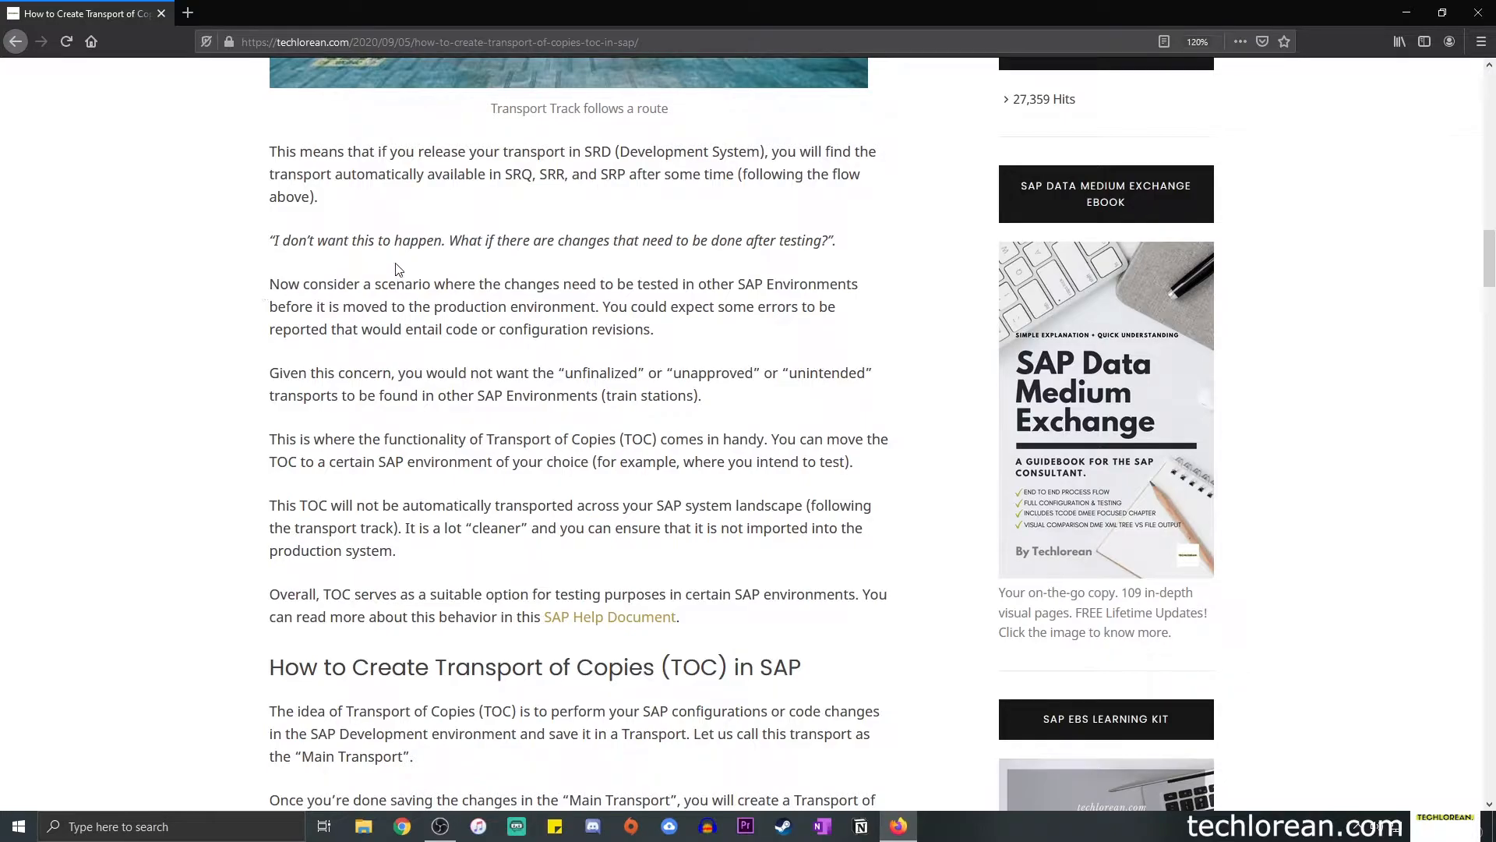
mouse_move(524, 370)
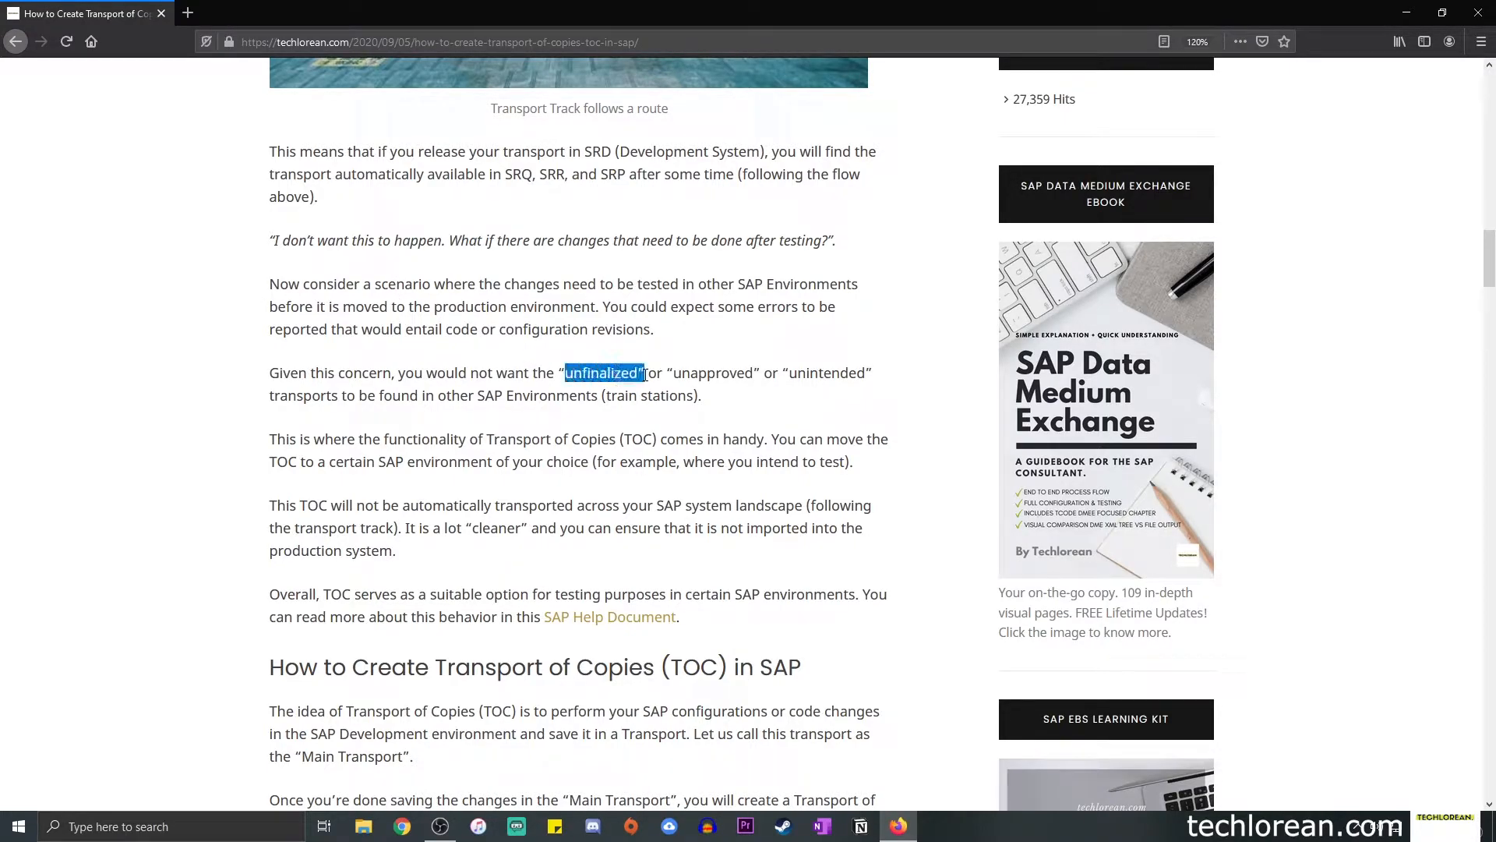
Highlight the unfinalized, unapproved, unintended transports sentence and the sentence about moving the TOC.
left_click_drag(644, 373, 868, 373)
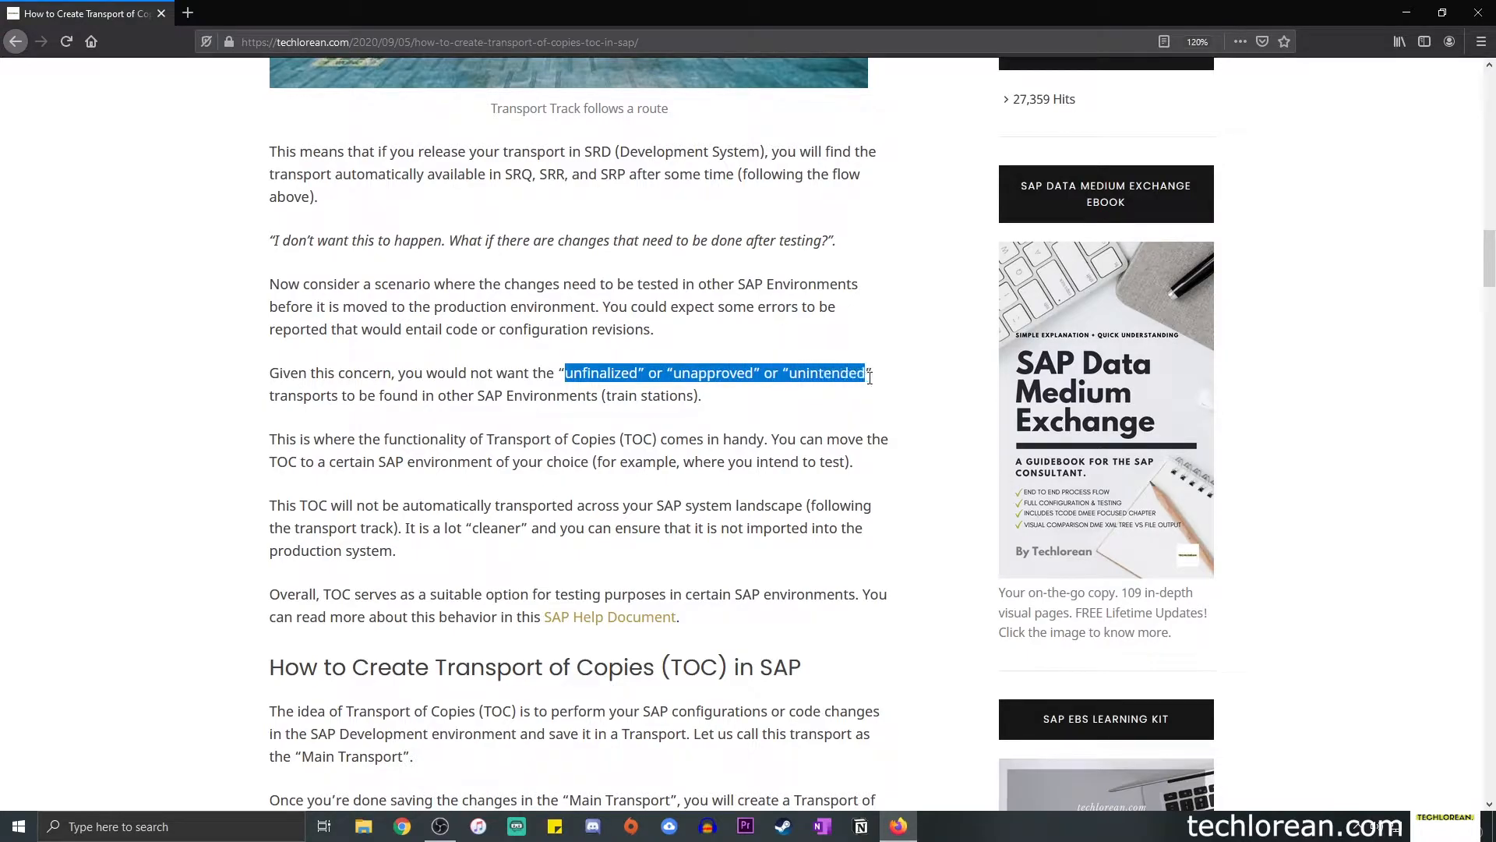
left_click_drag(868, 373, 700, 395)
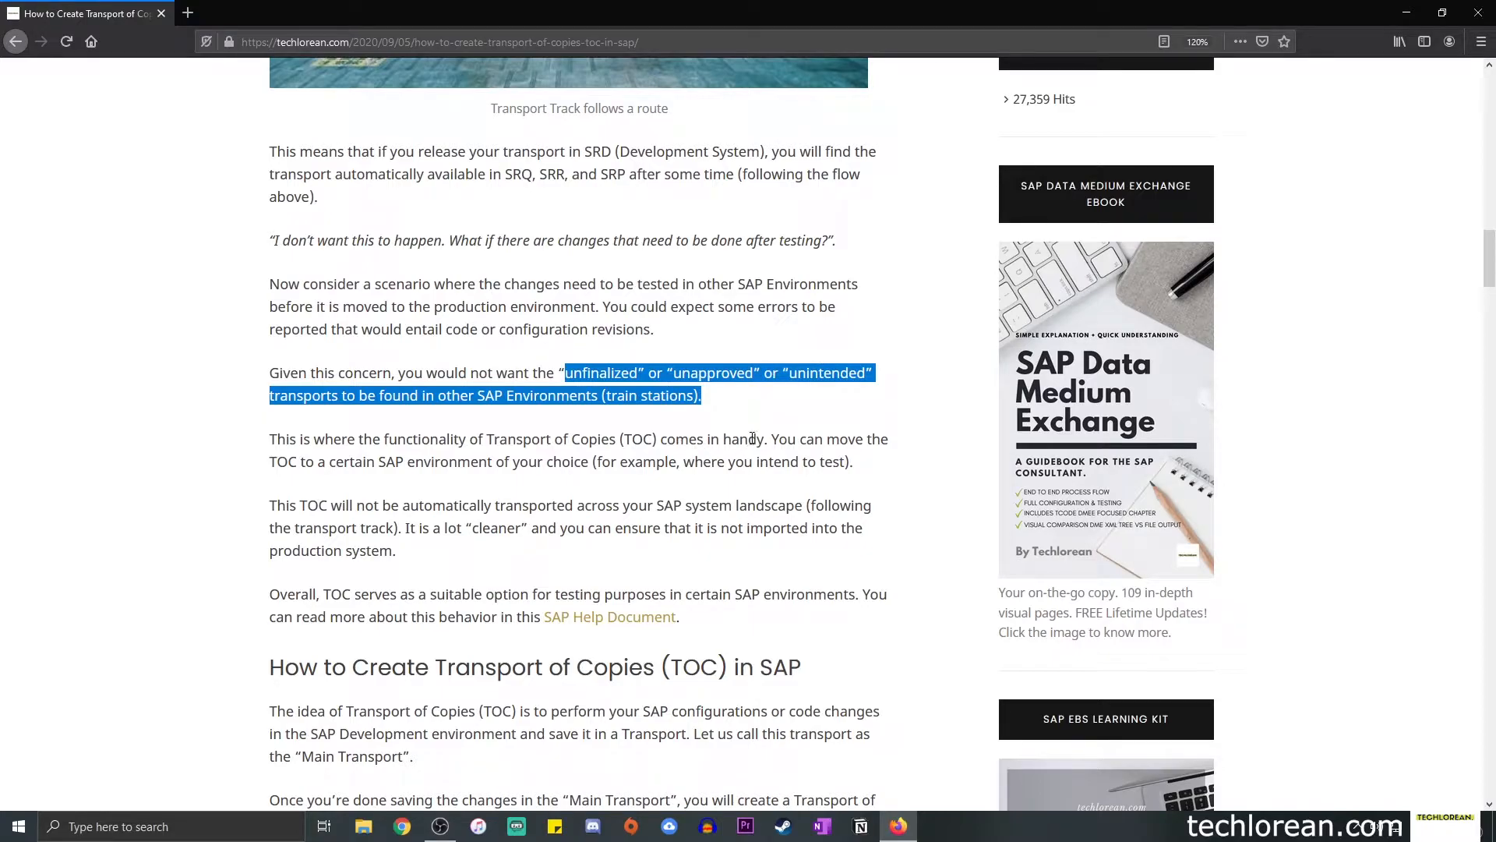
left_click(773, 438)
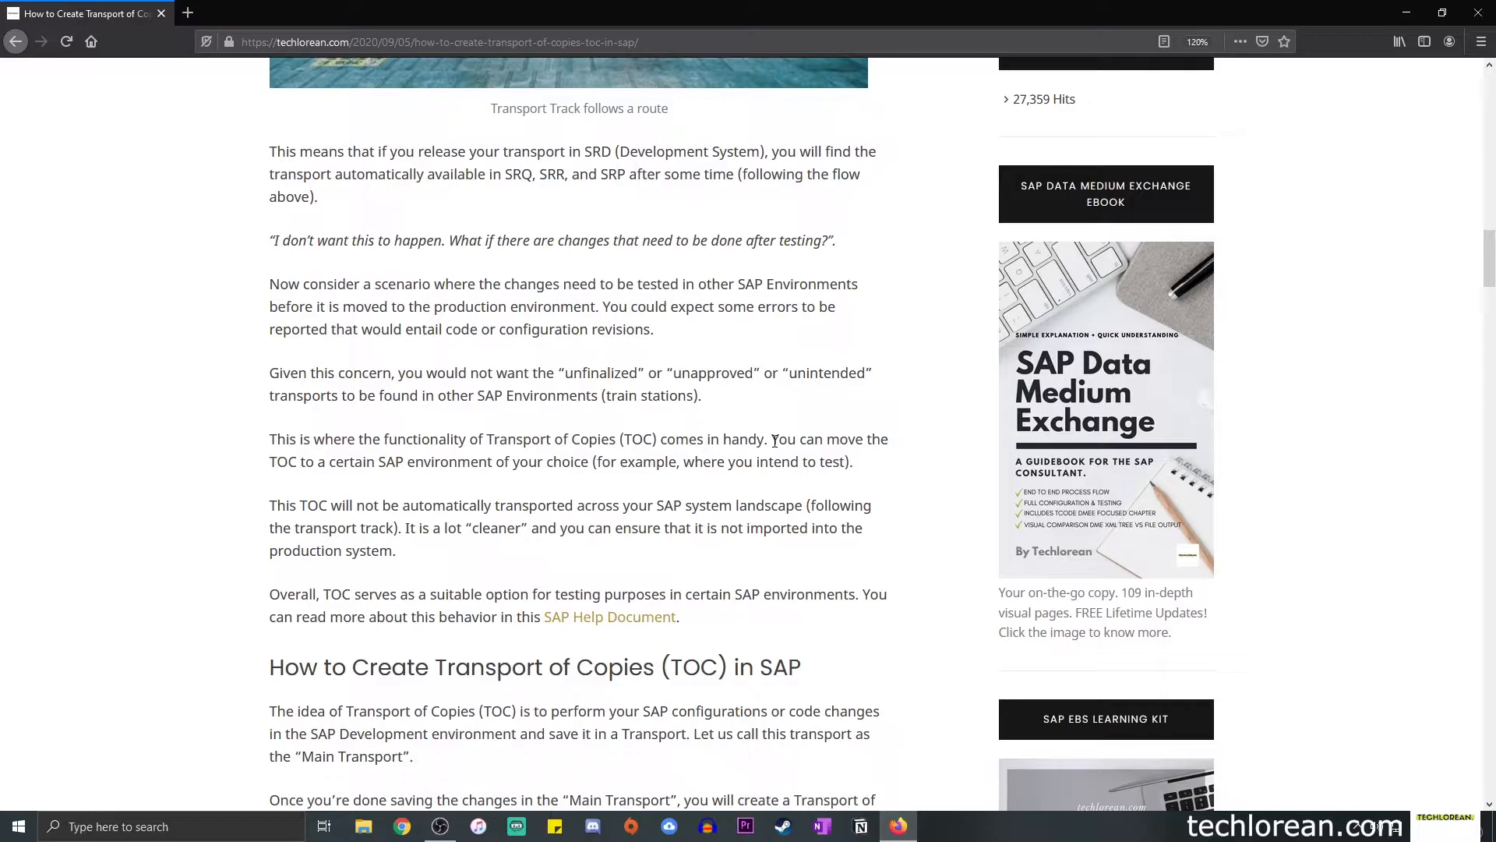
left_click_drag(773, 439, 888, 439)
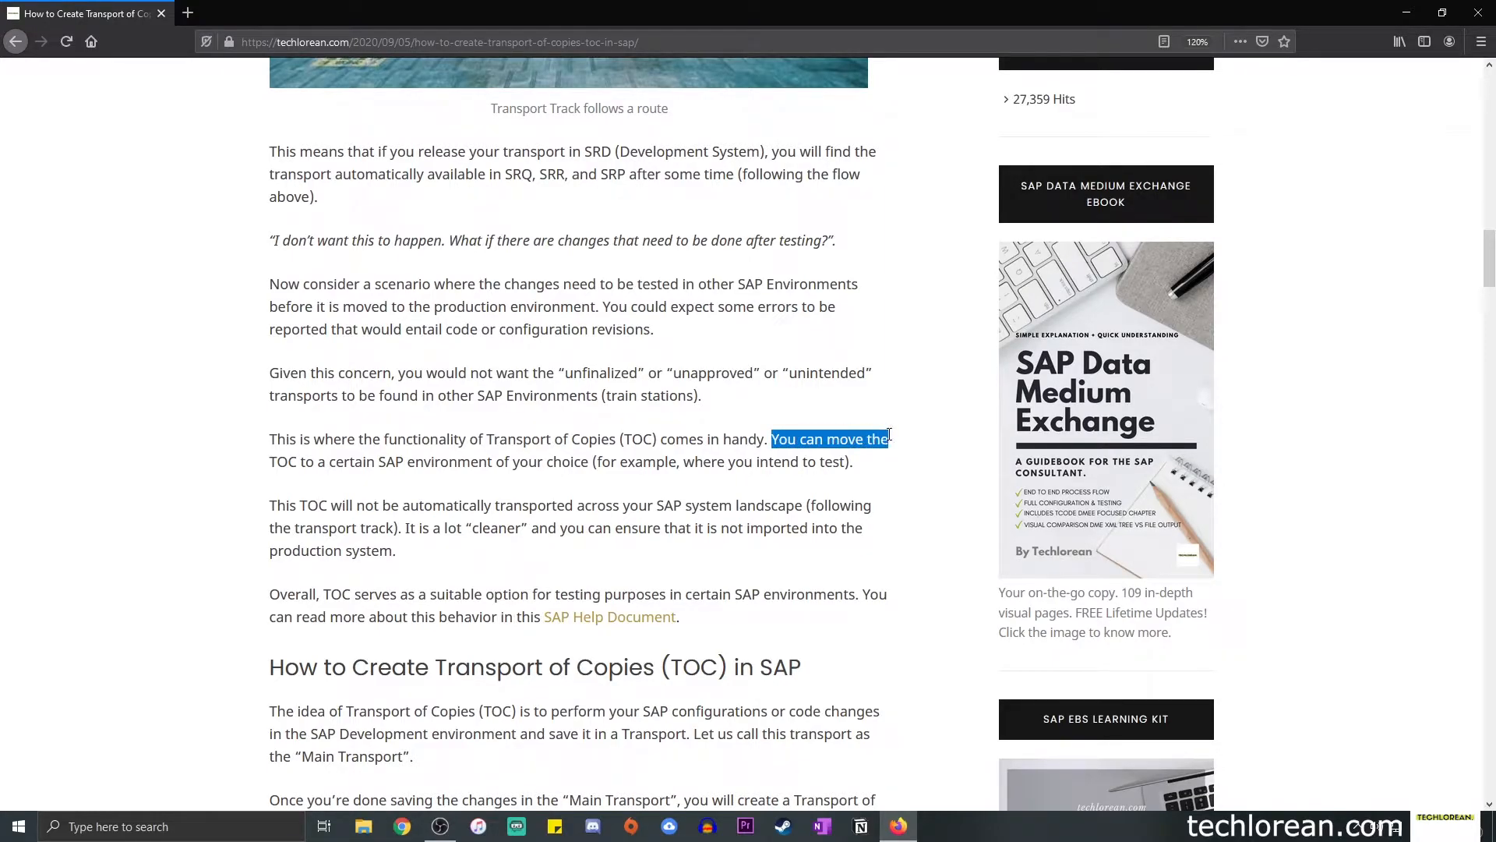
left_click_drag(888, 437, 855, 462)
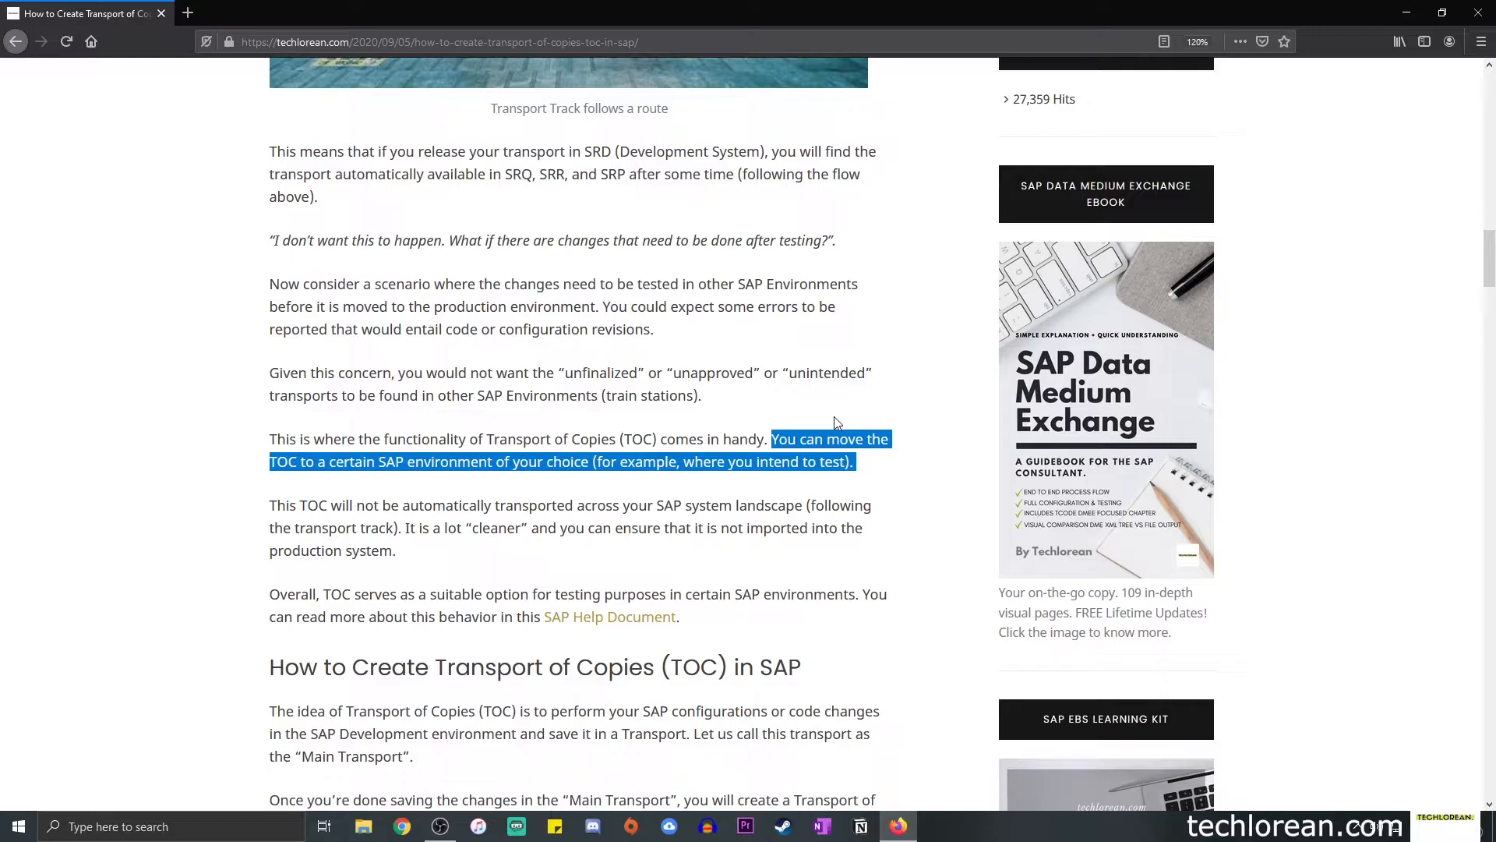
Highlight the remark about automatic transport along the track, then deselect.
scroll("down", 3)
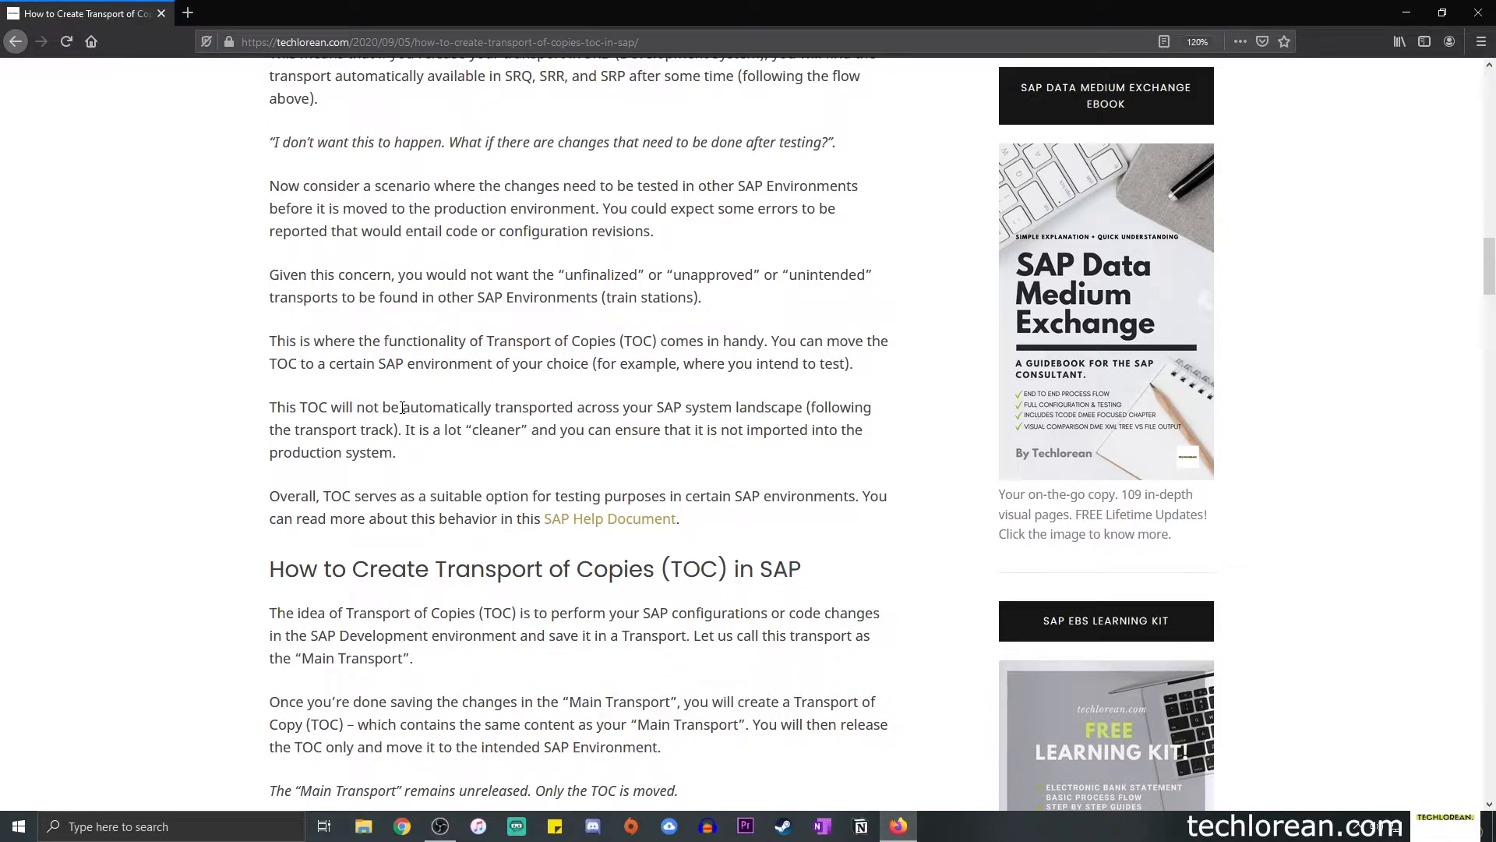
left_click_drag(401, 407, 740, 407)
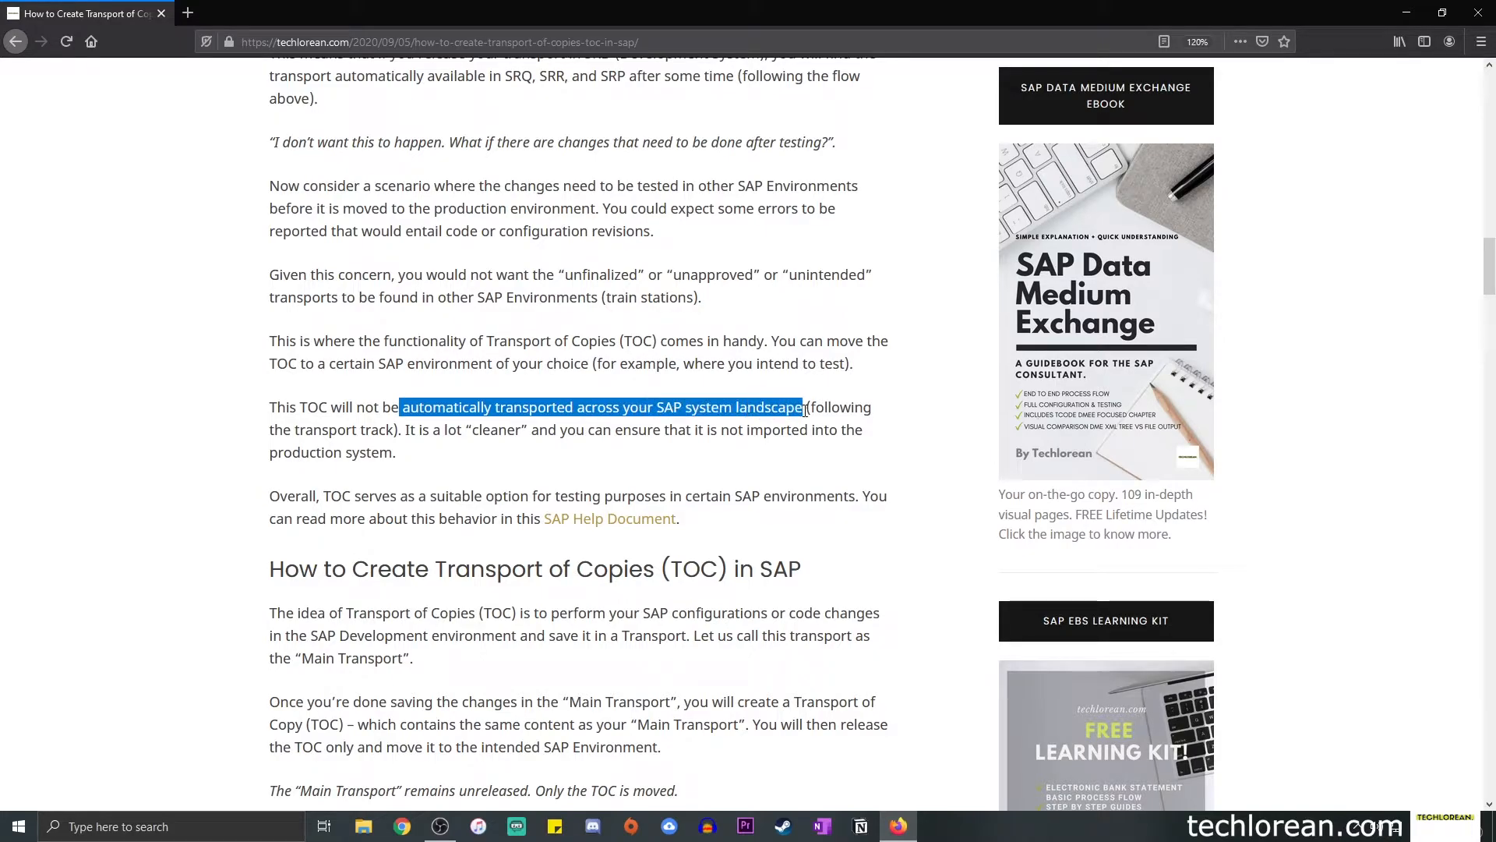
left_click_drag(804, 407, 403, 430)
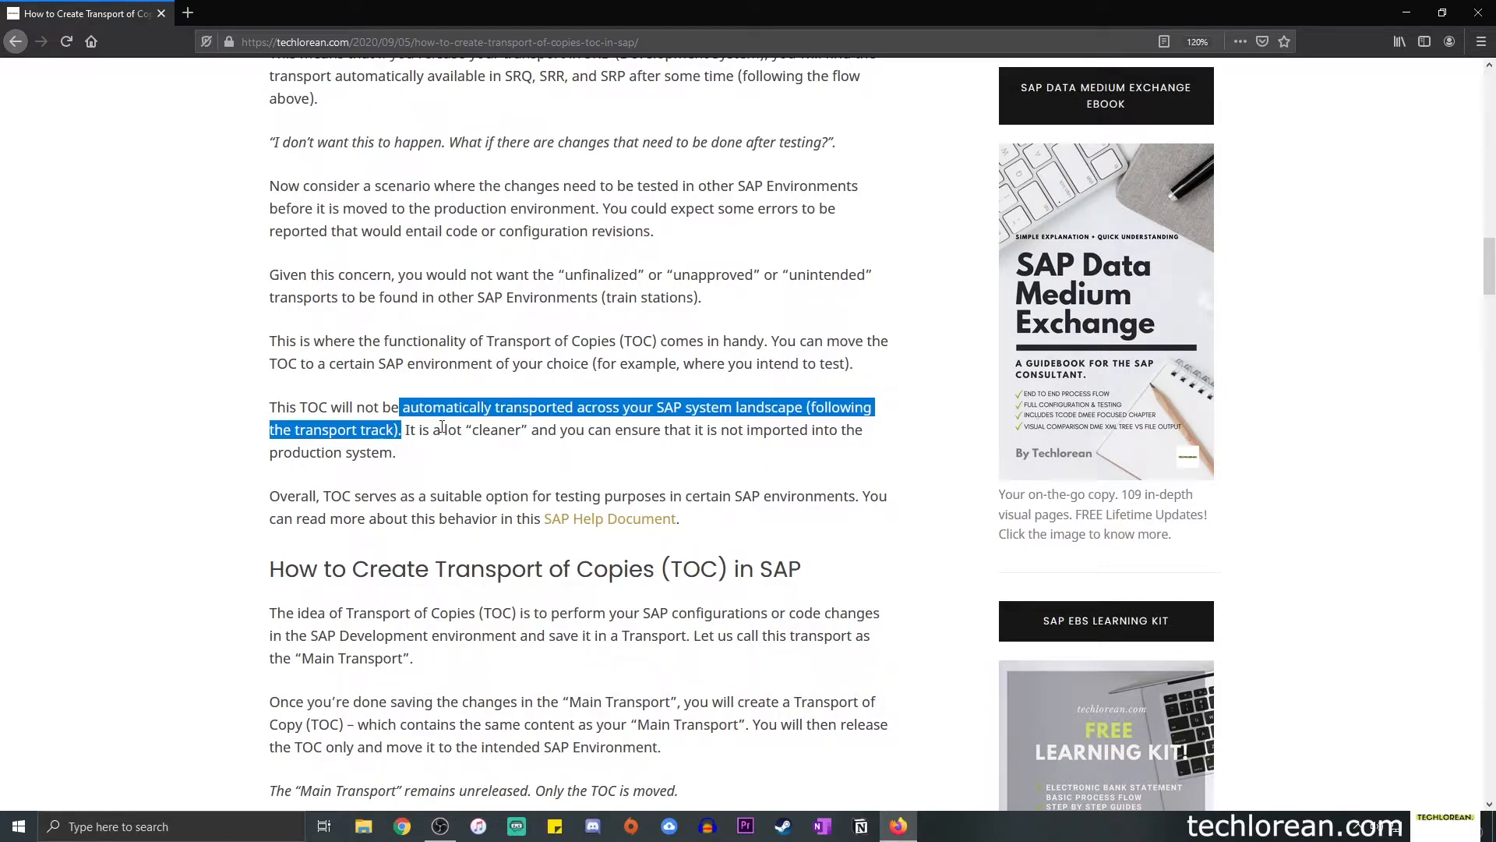
left_click(420, 406)
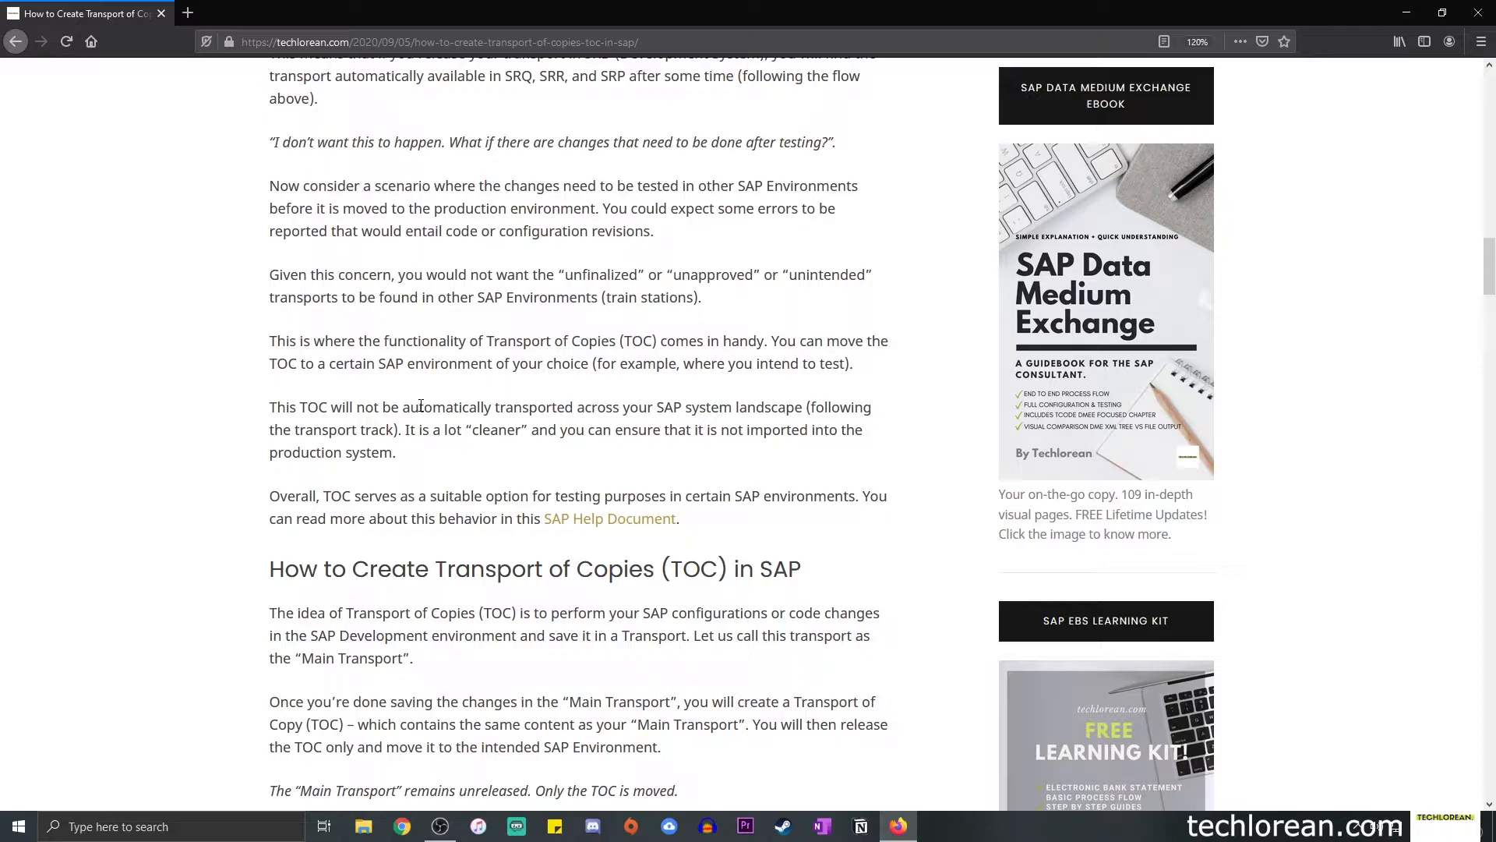
Scroll down to step 1 and the SRD334876 Child Transport example image.
scroll("down", 3)
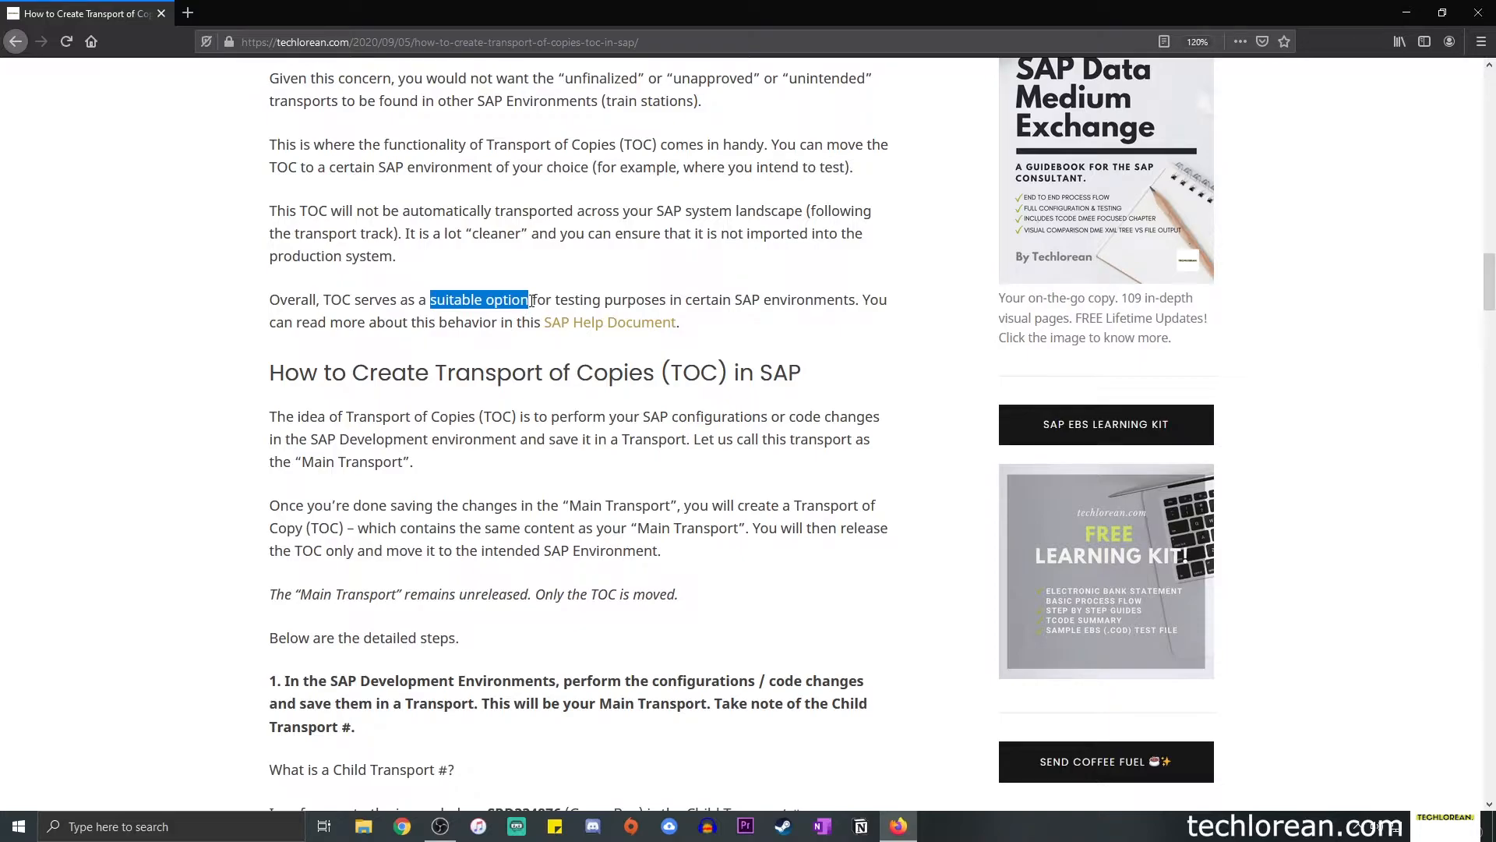
mouse_move(656, 294)
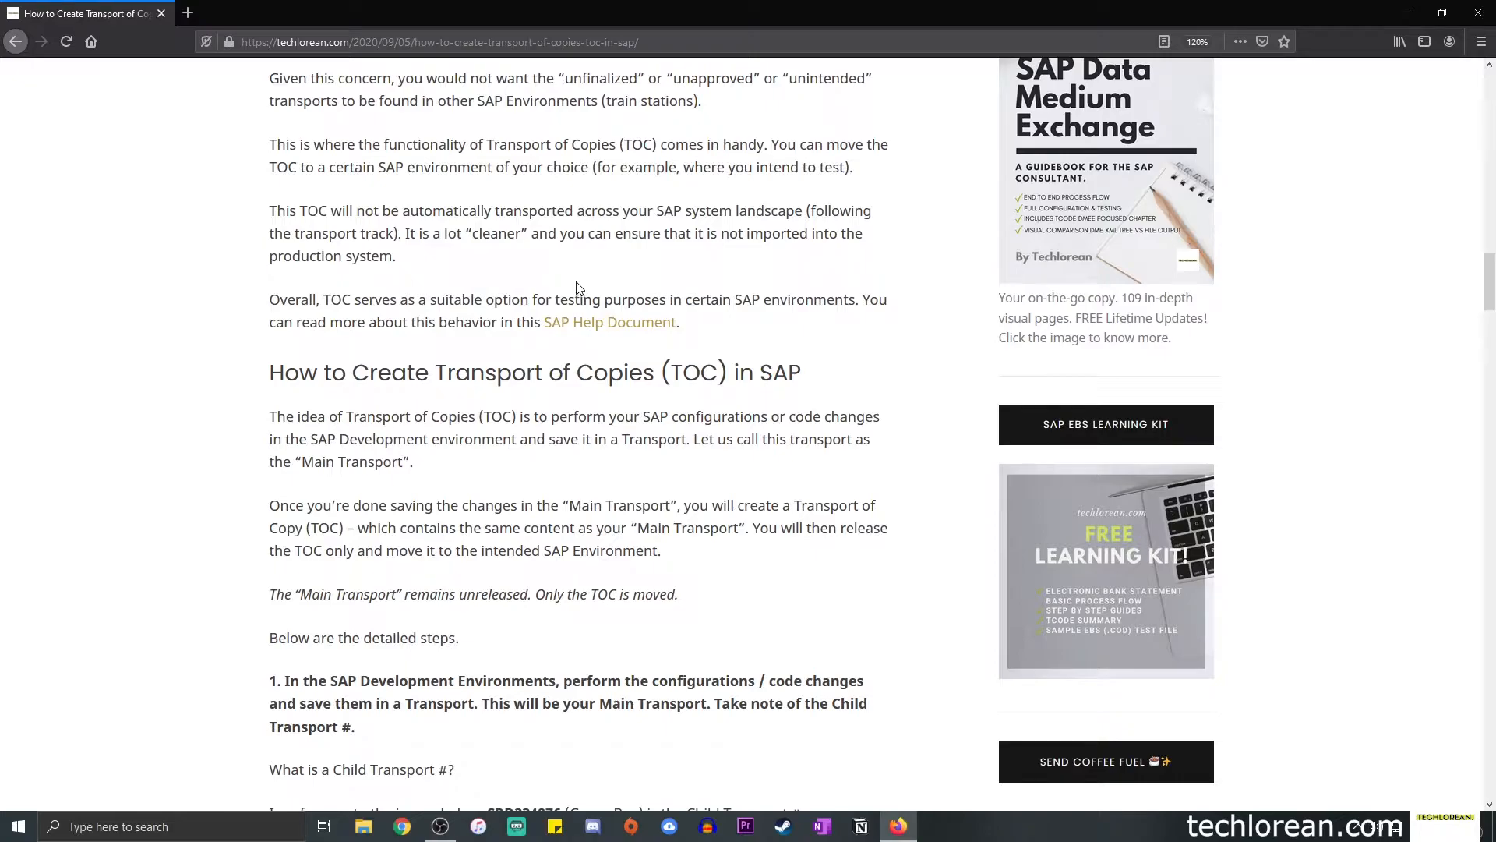
mouse_move(576, 289)
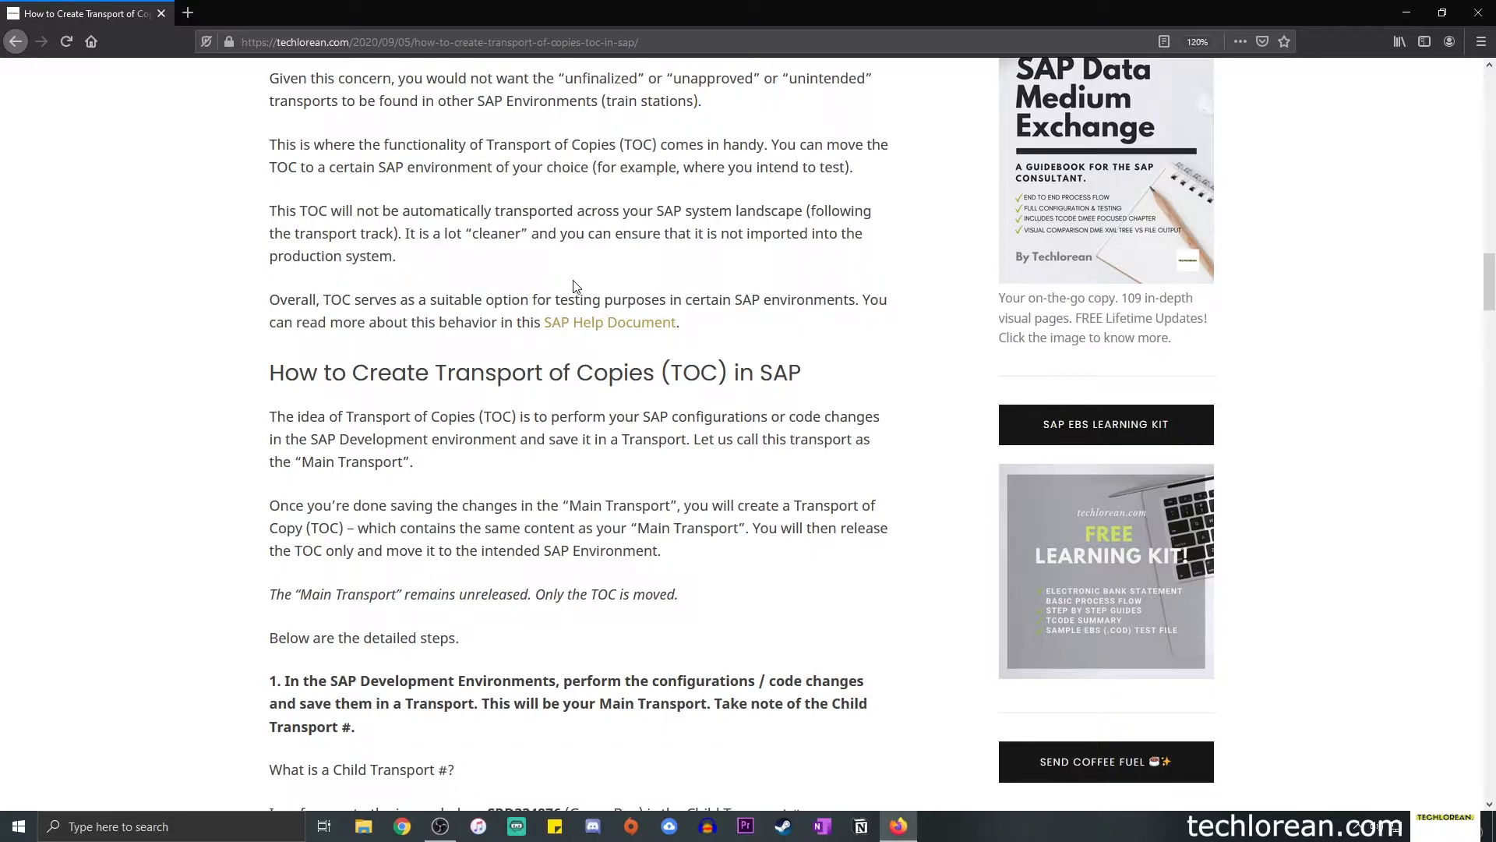
scroll("down", 3)
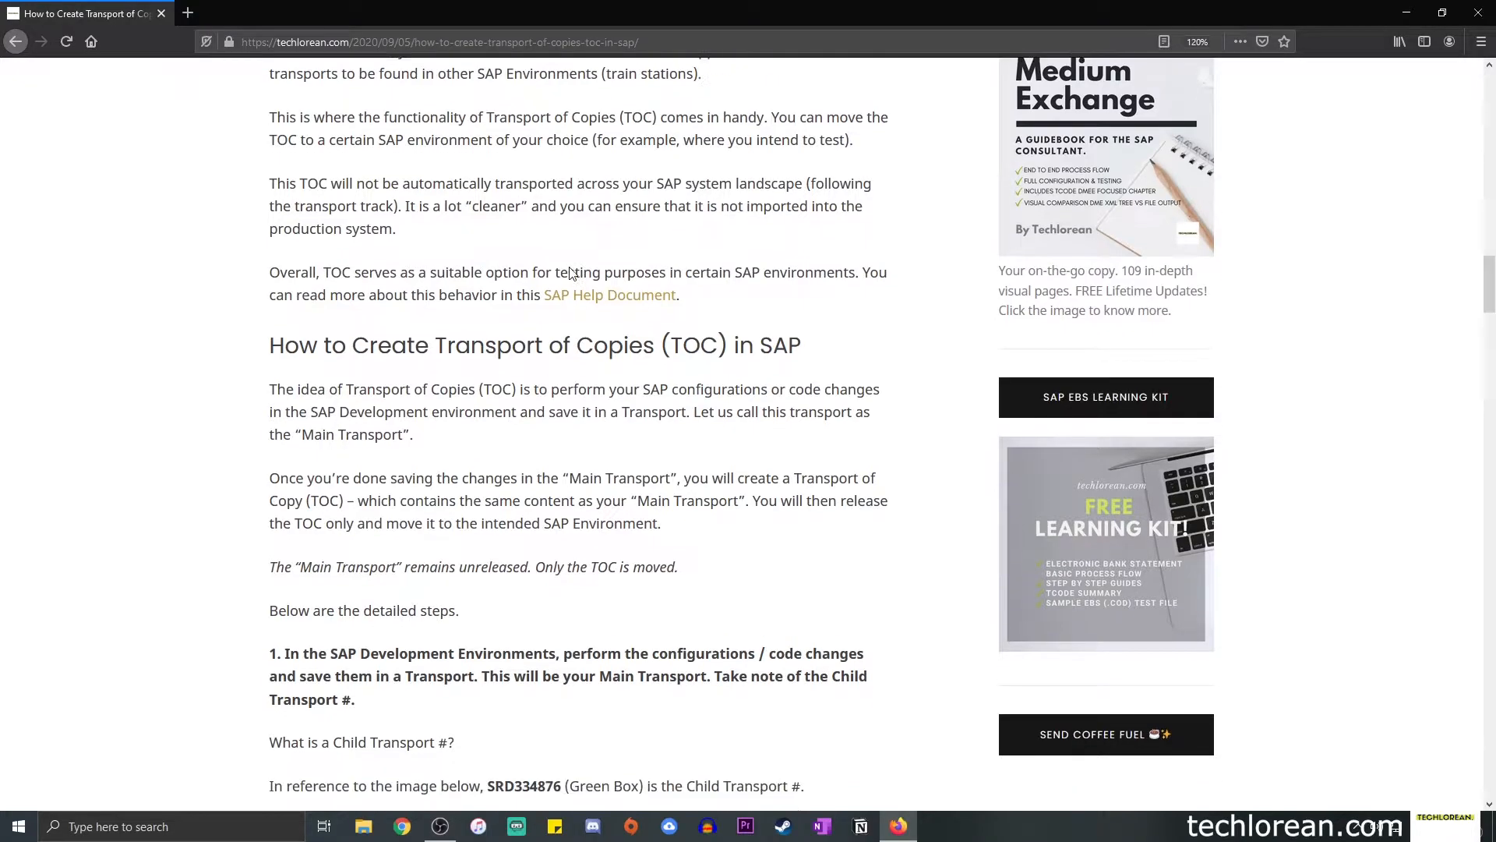
scroll("down", 3)
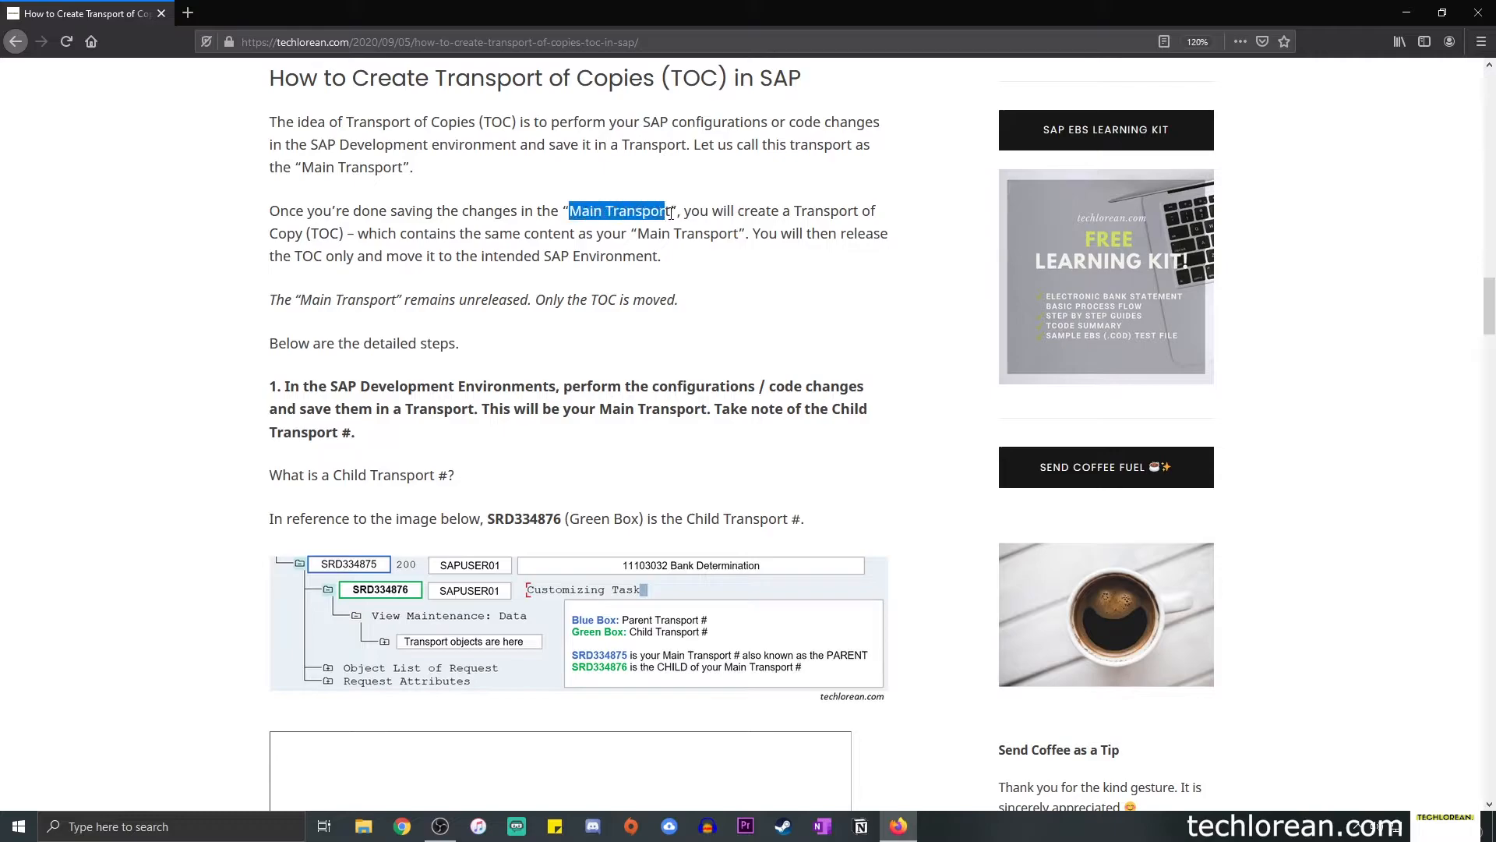
scroll("down", 3)
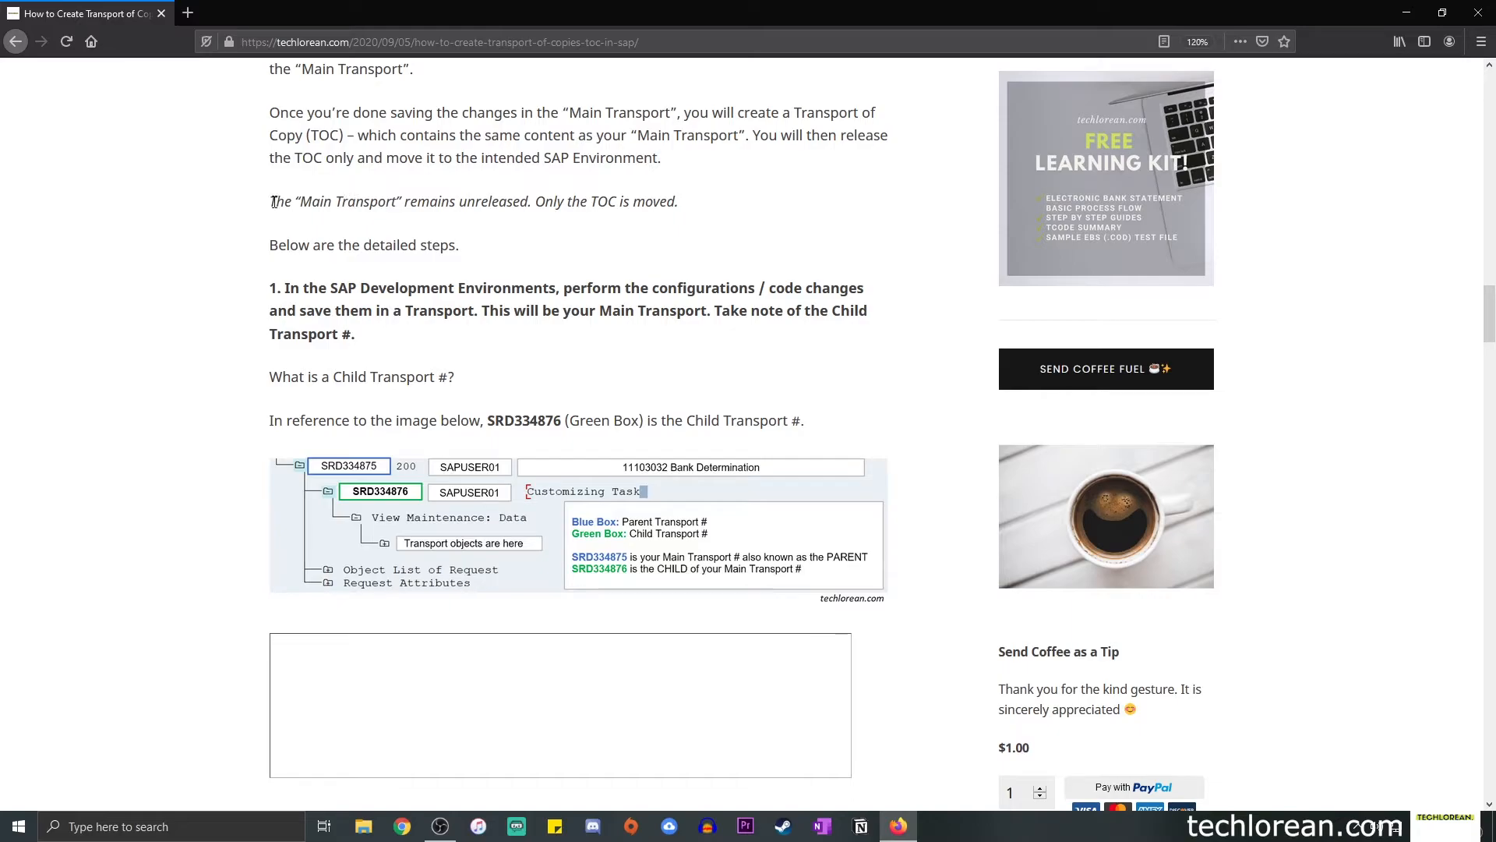
Highlight 'Only the TOC is moved', clear it, then highlight 'Child Transport #'.
left_click_drag(270, 201, 531, 201)
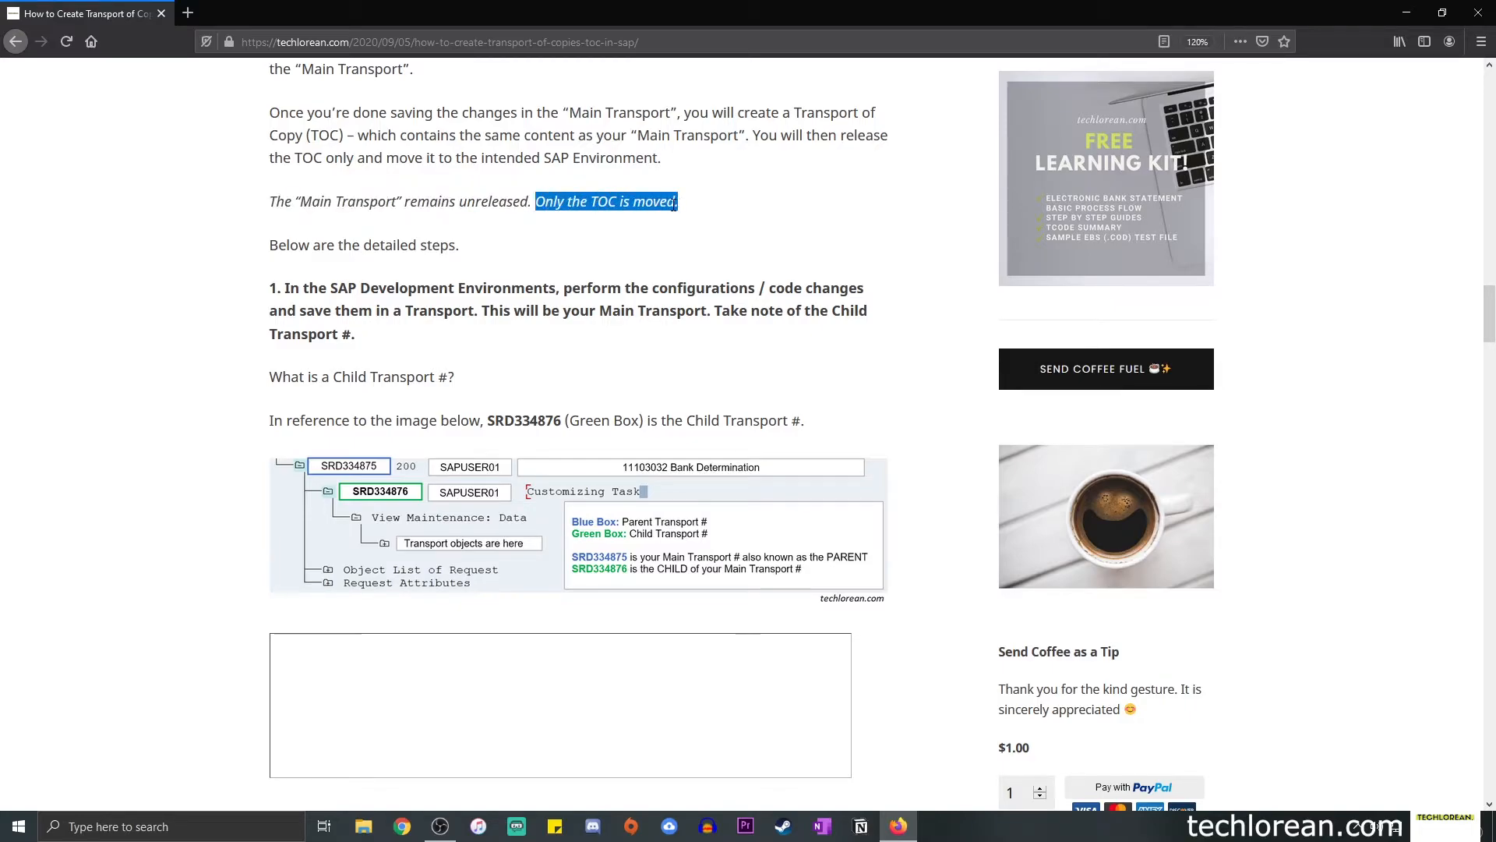
left_click(628, 194)
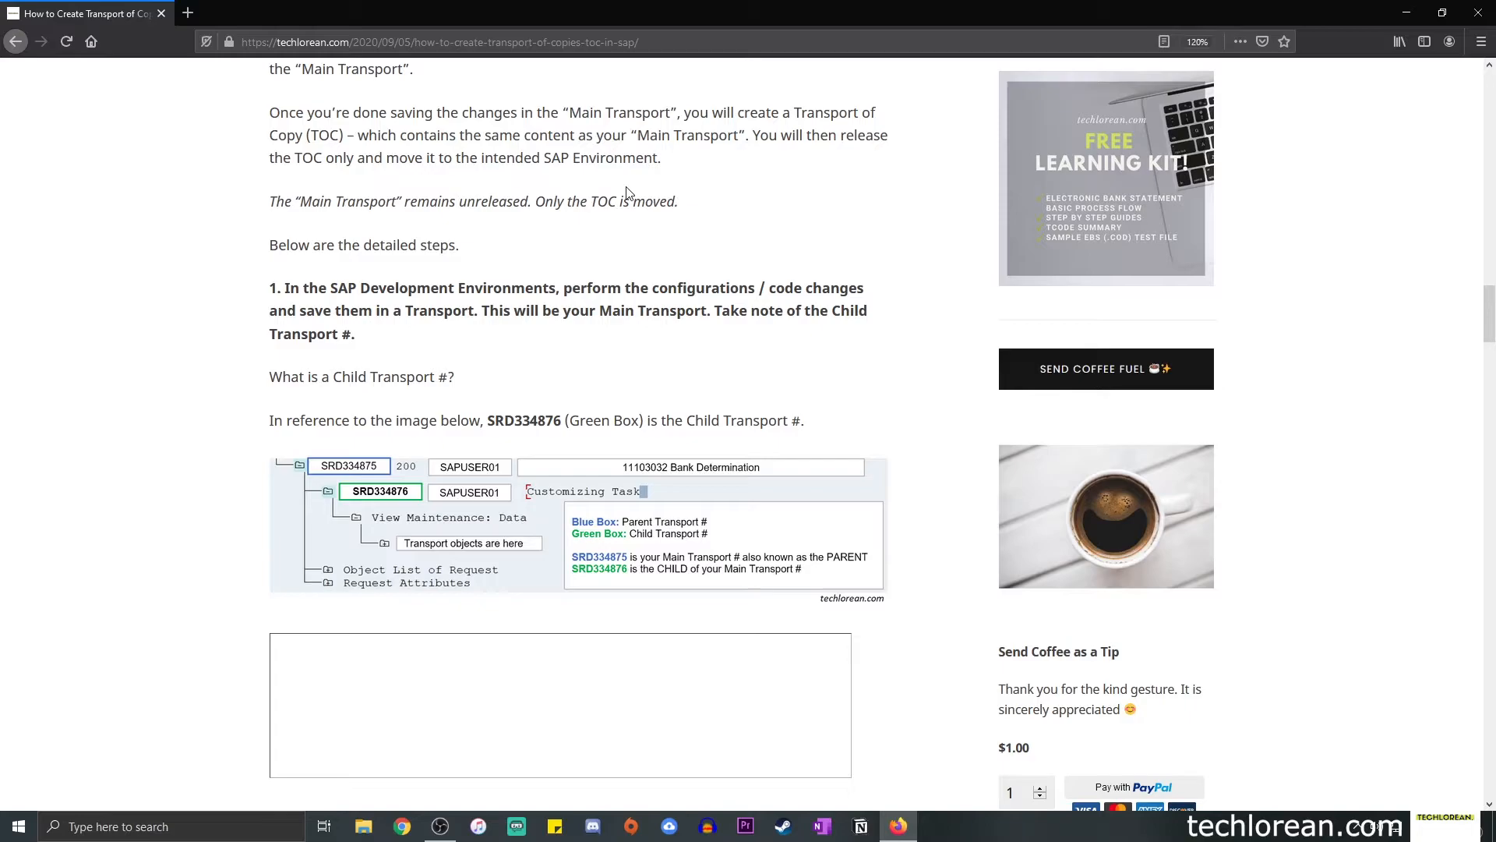
mouse_move(548, 345)
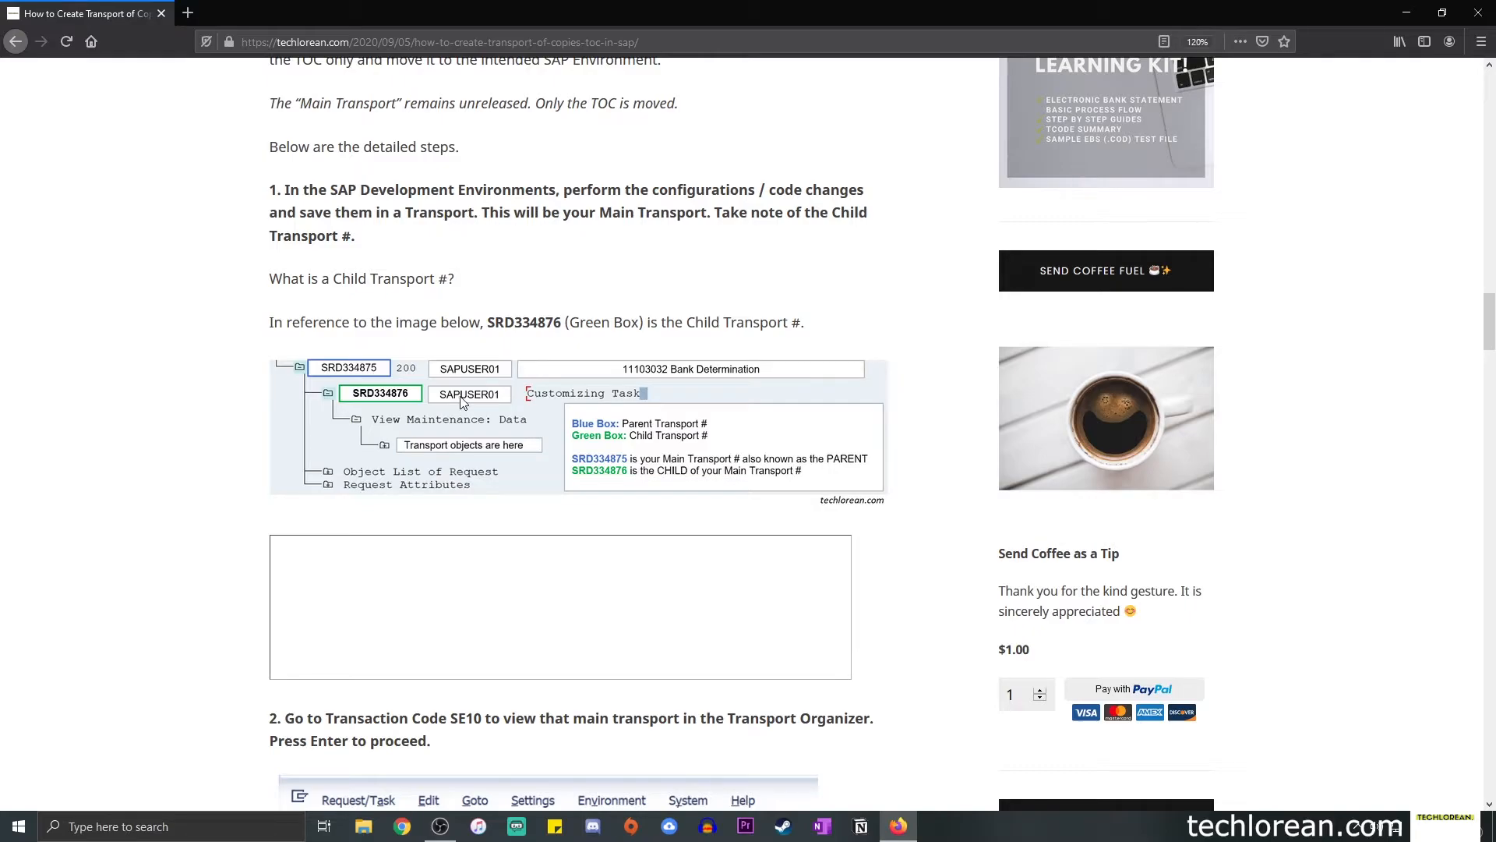
mouse_move(722, 322)
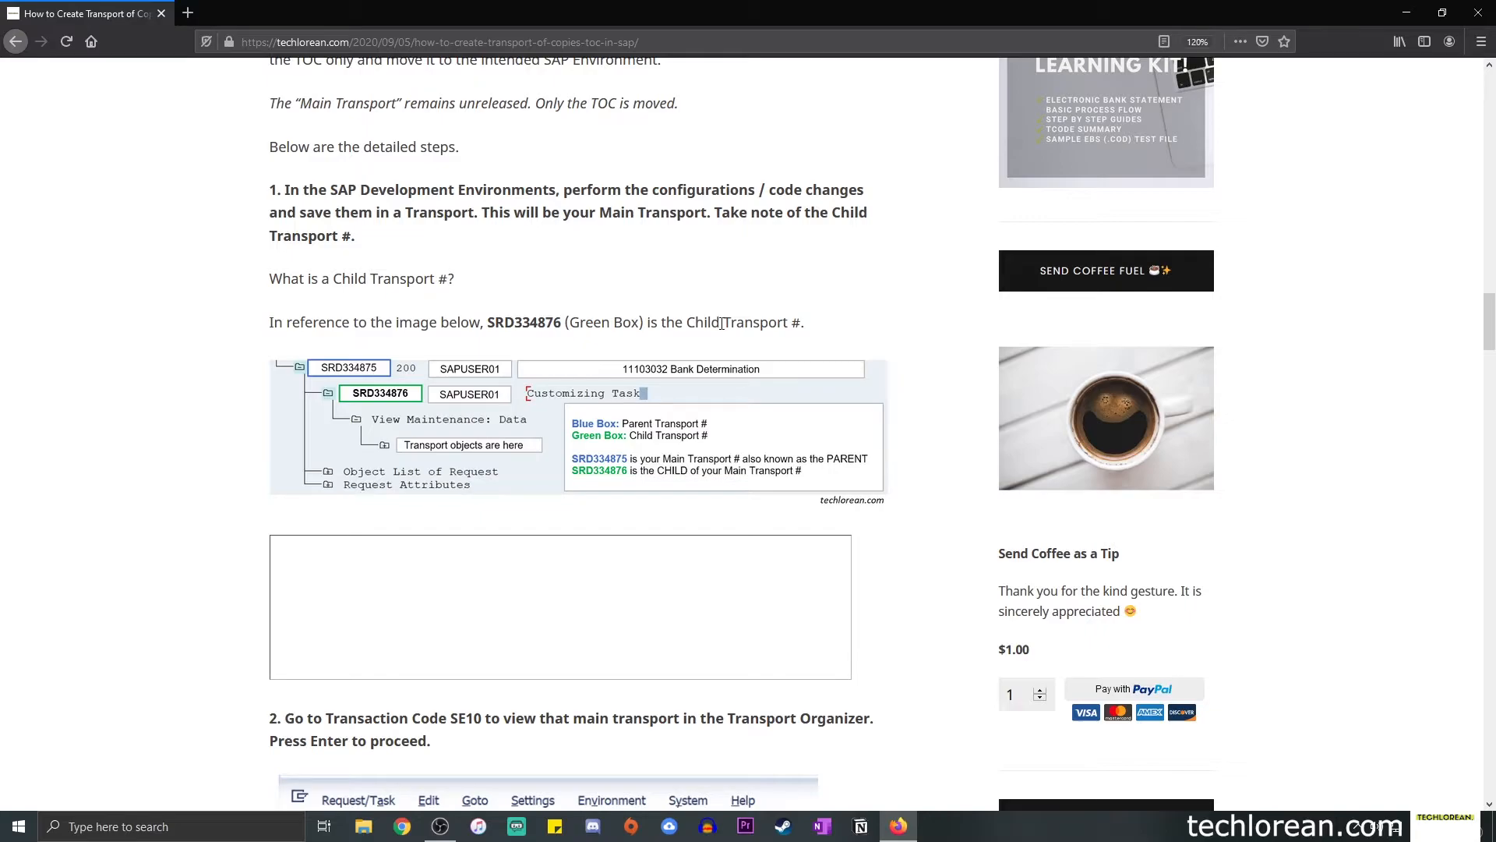
mouse_move(336, 394)
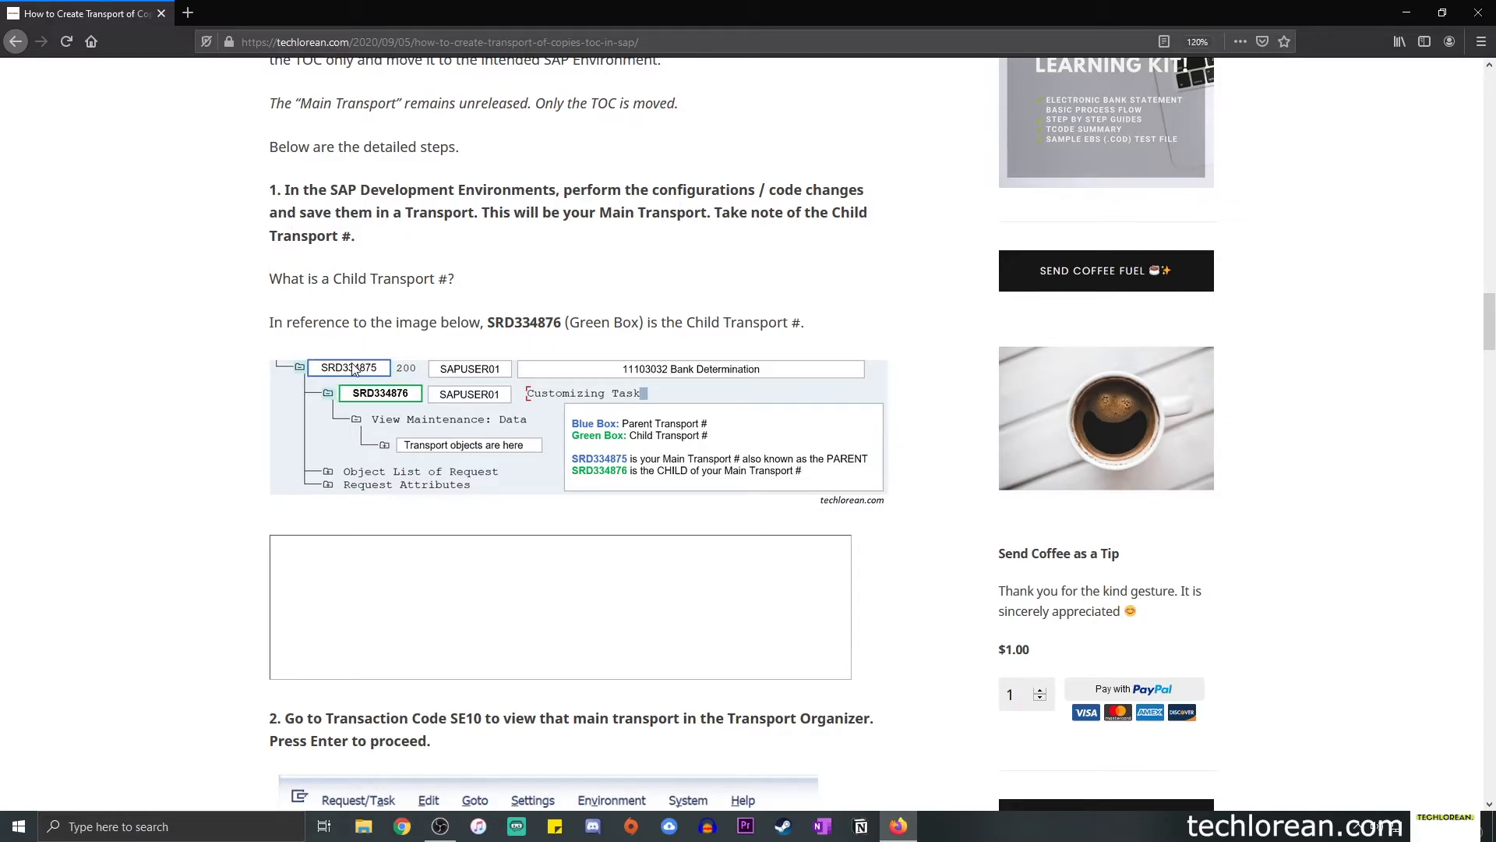
mouse_move(309, 379)
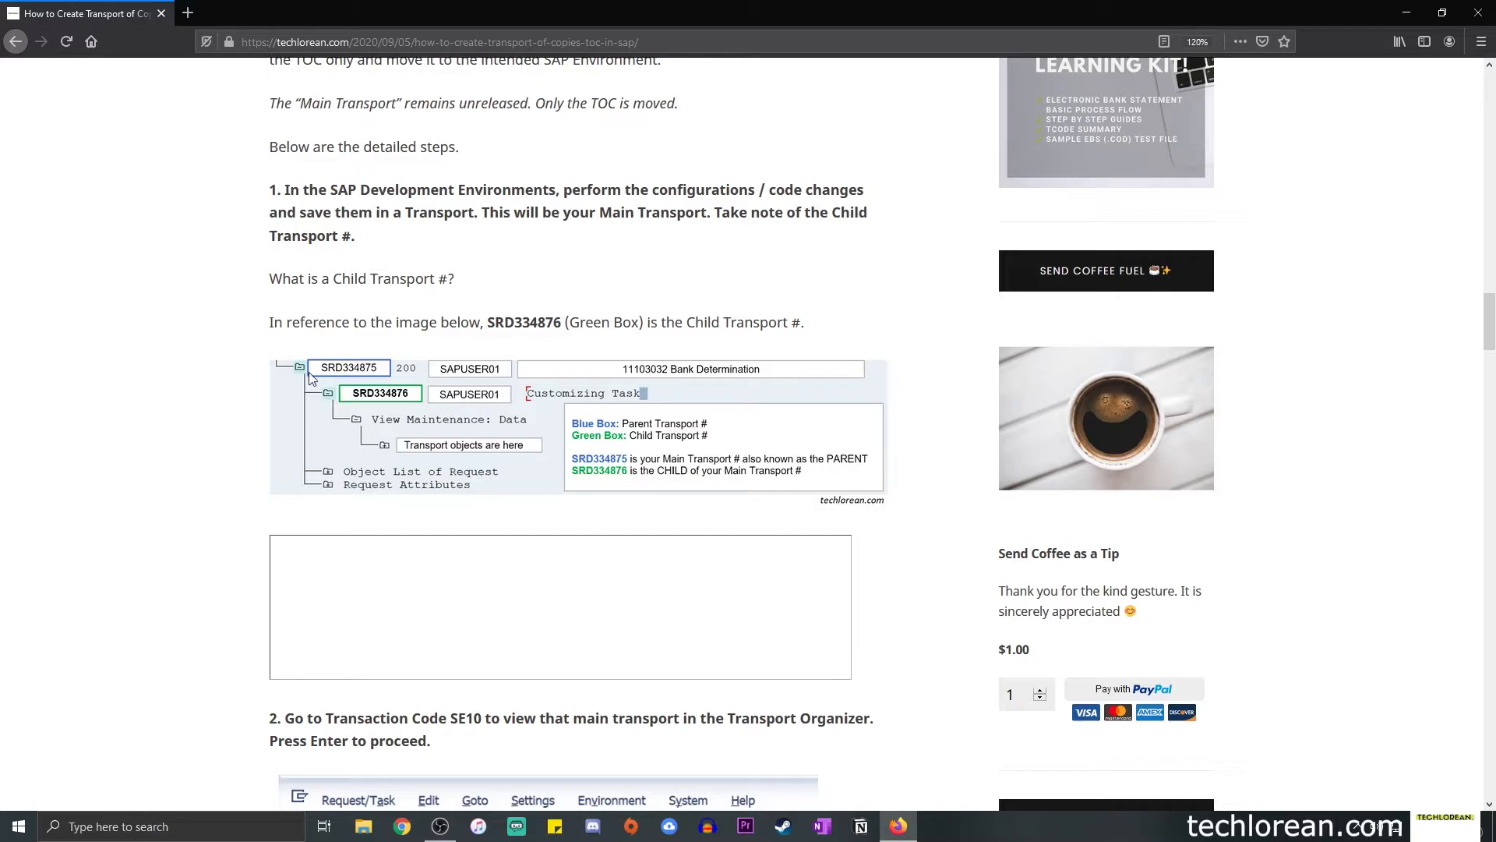
mouse_move(399, 439)
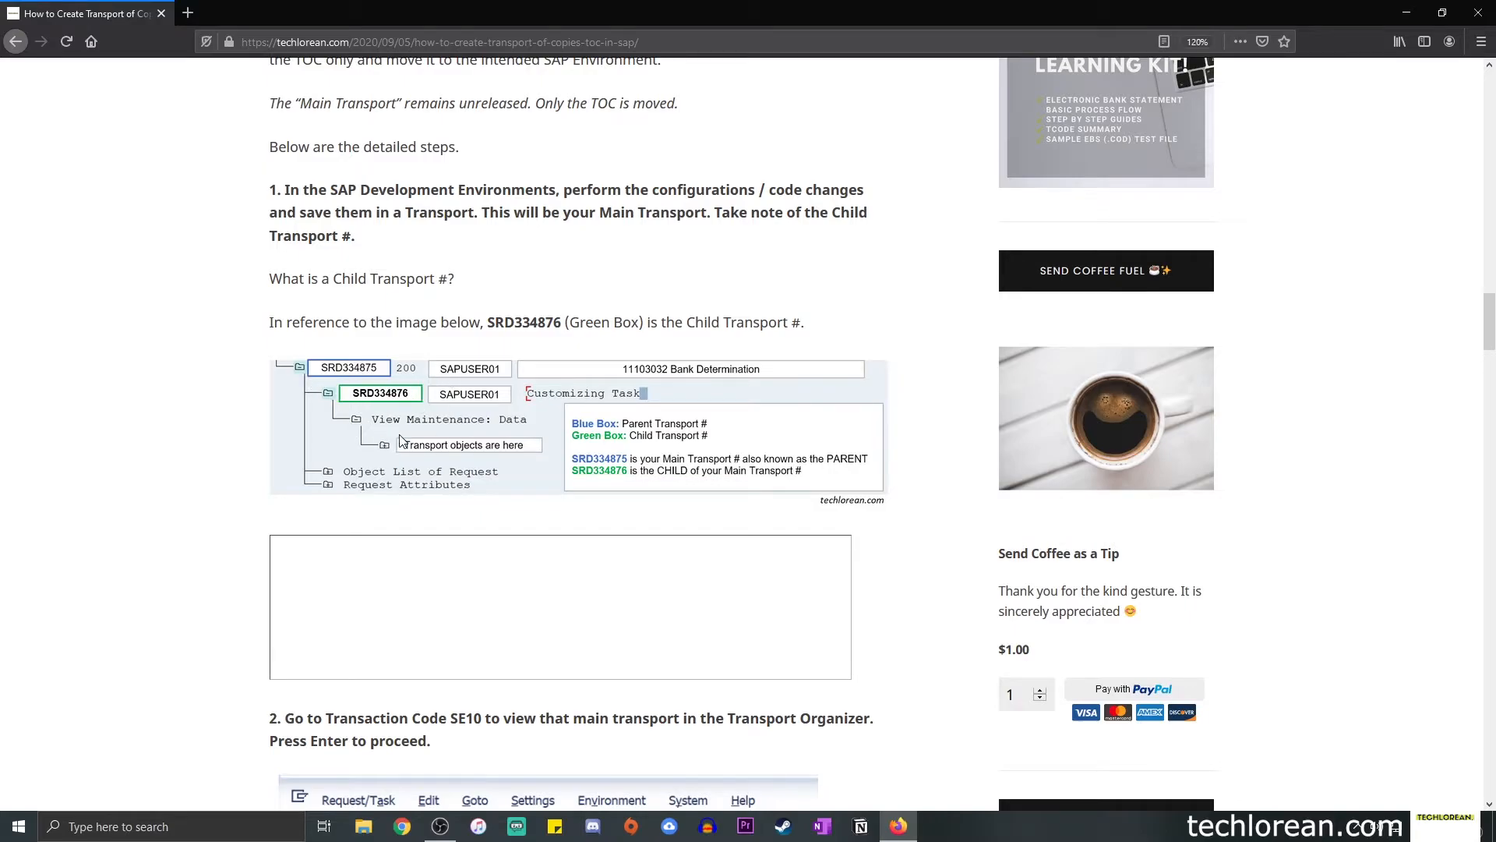
mouse_move(405, 391)
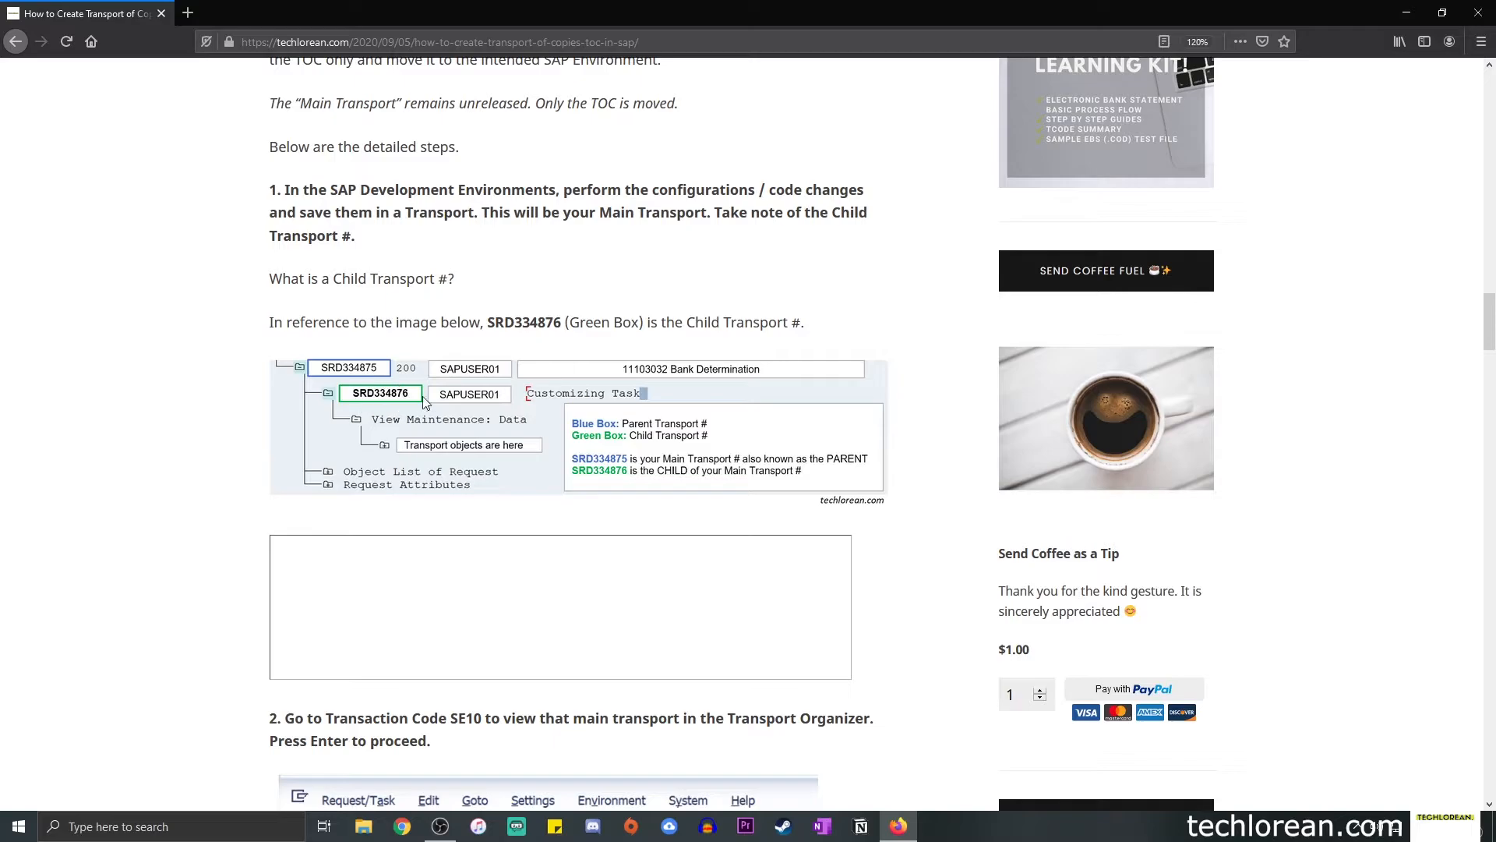
mouse_move(388, 405)
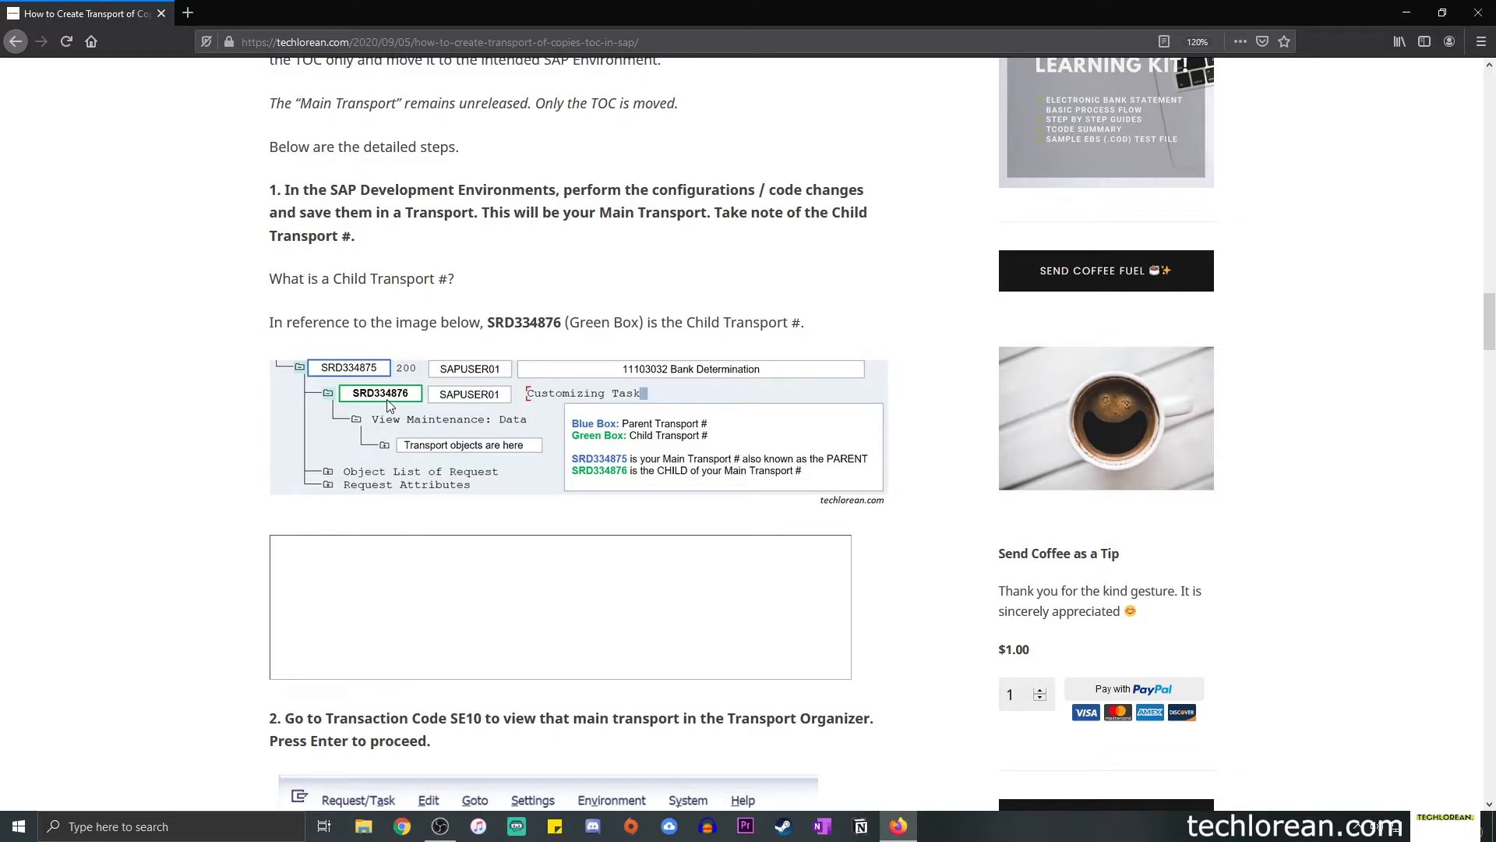
mouse_move(417, 403)
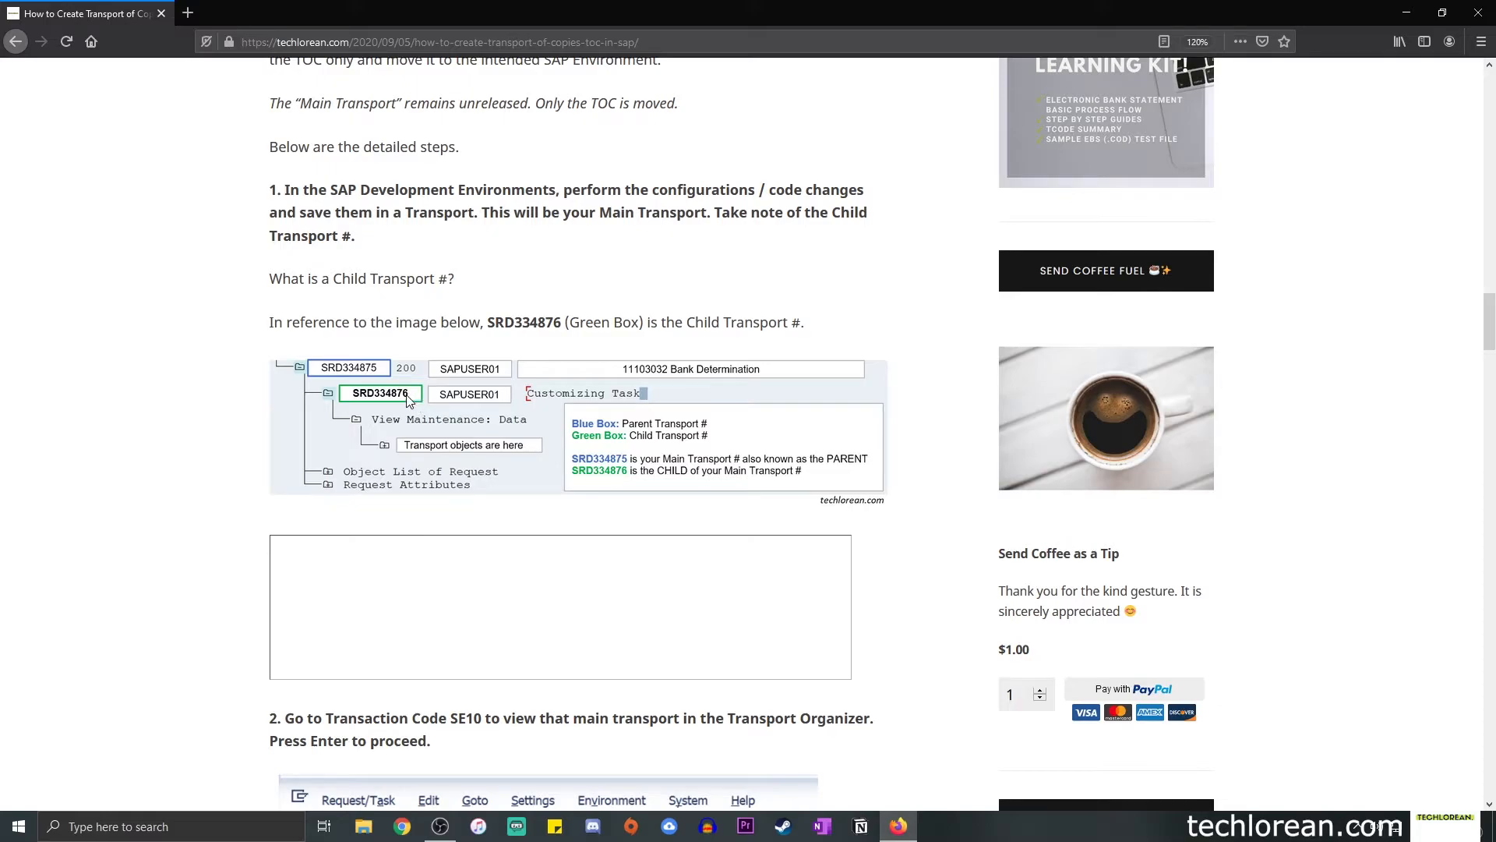
mouse_move(387, 378)
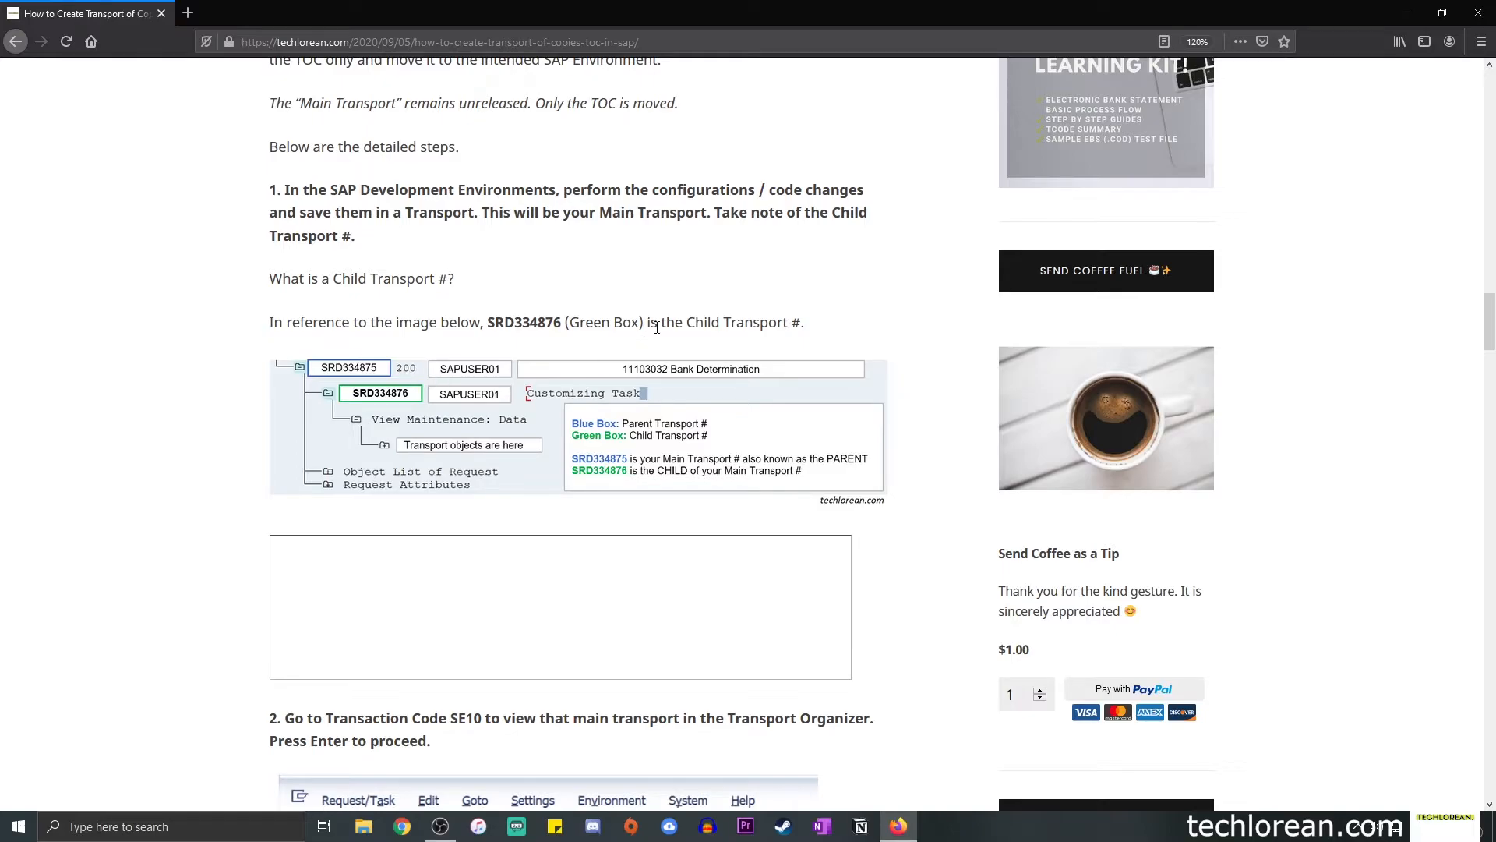
left_click_drag(687, 321, 804, 322)
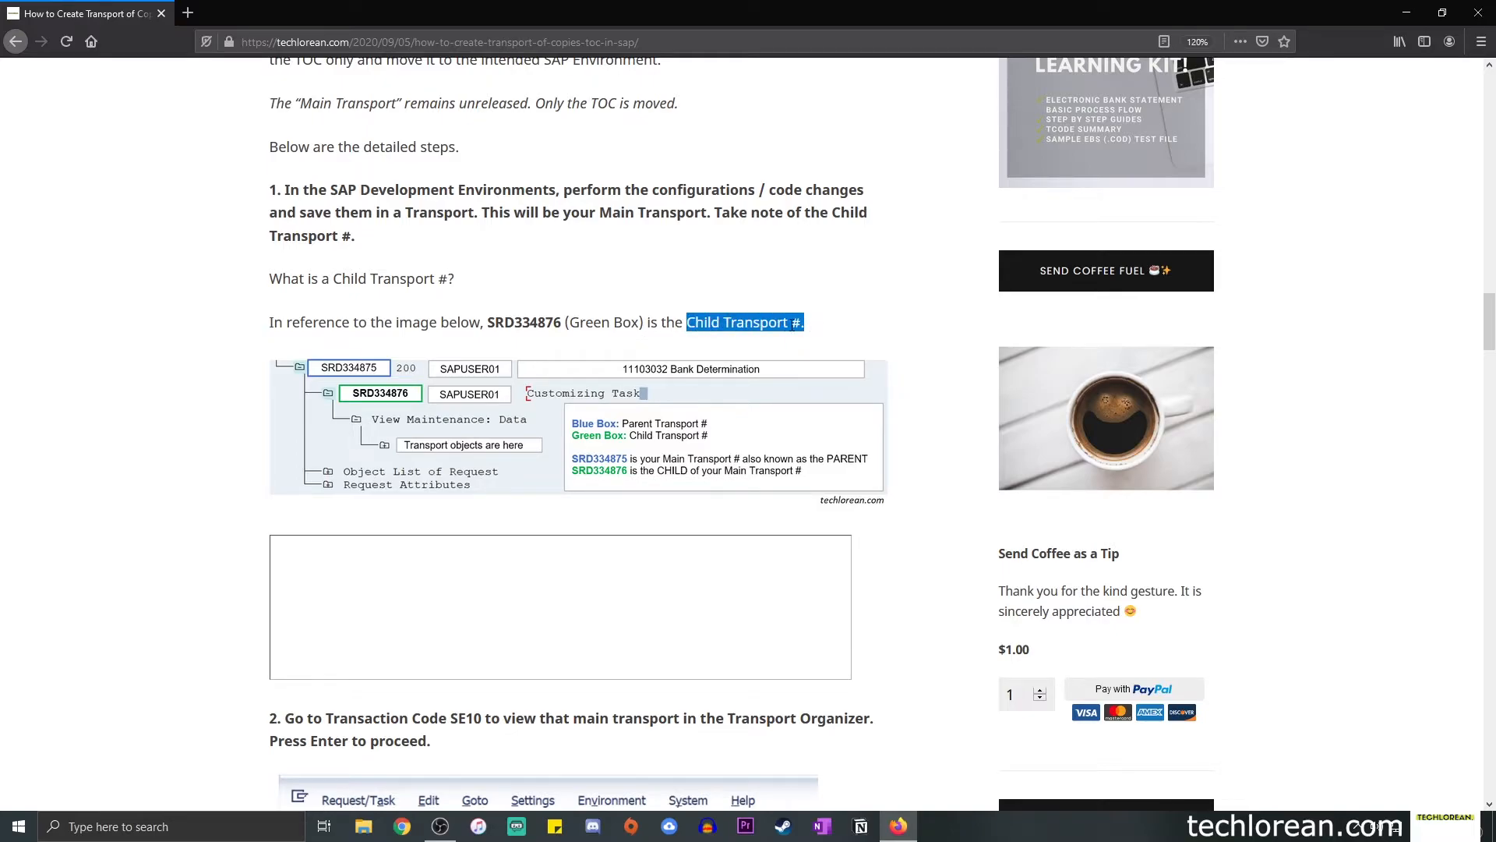
mouse_move(770, 340)
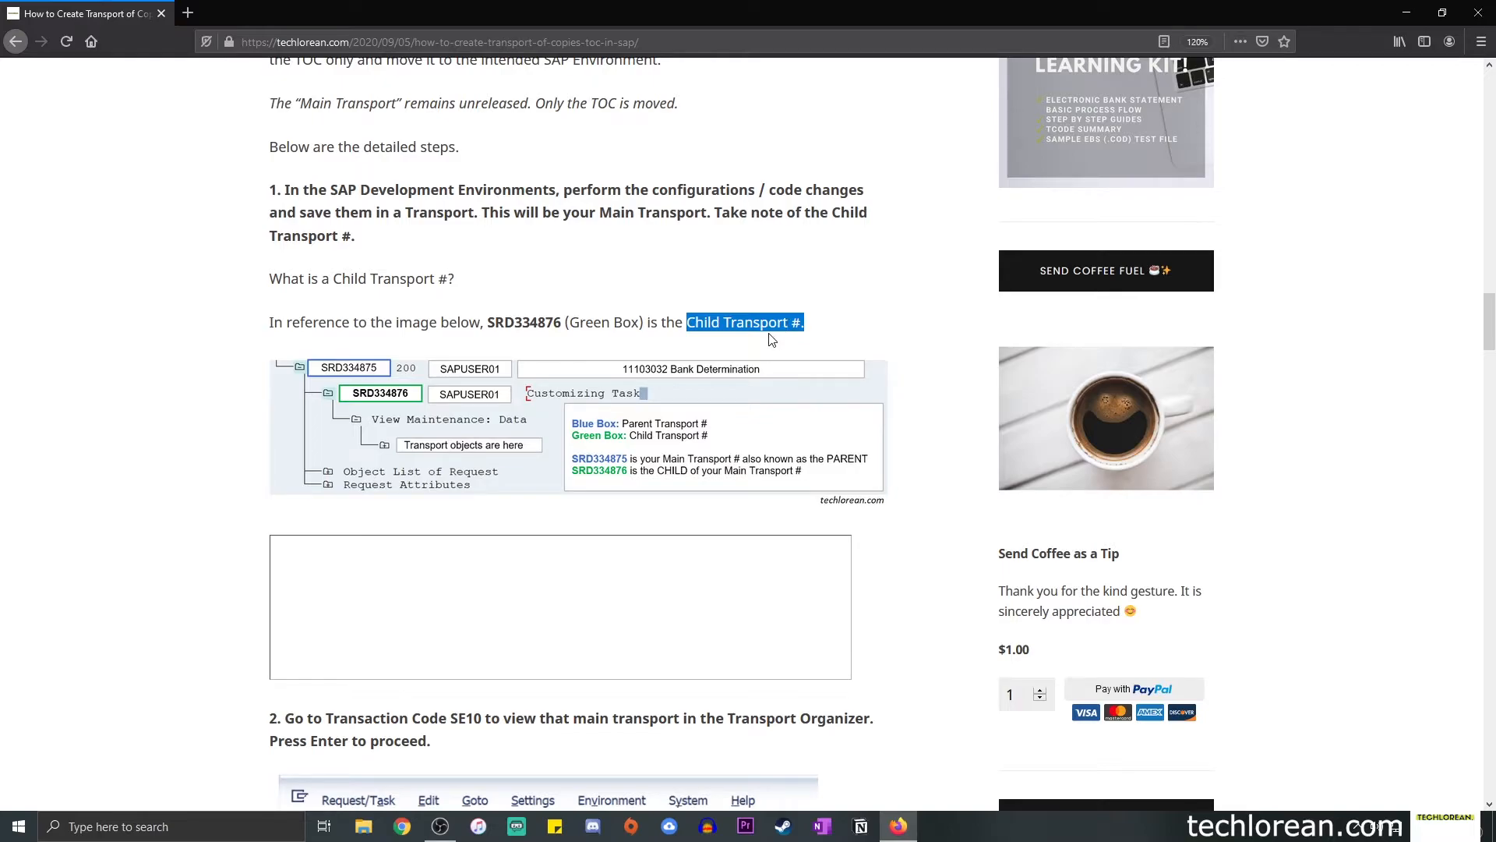
mouse_move(293, 373)
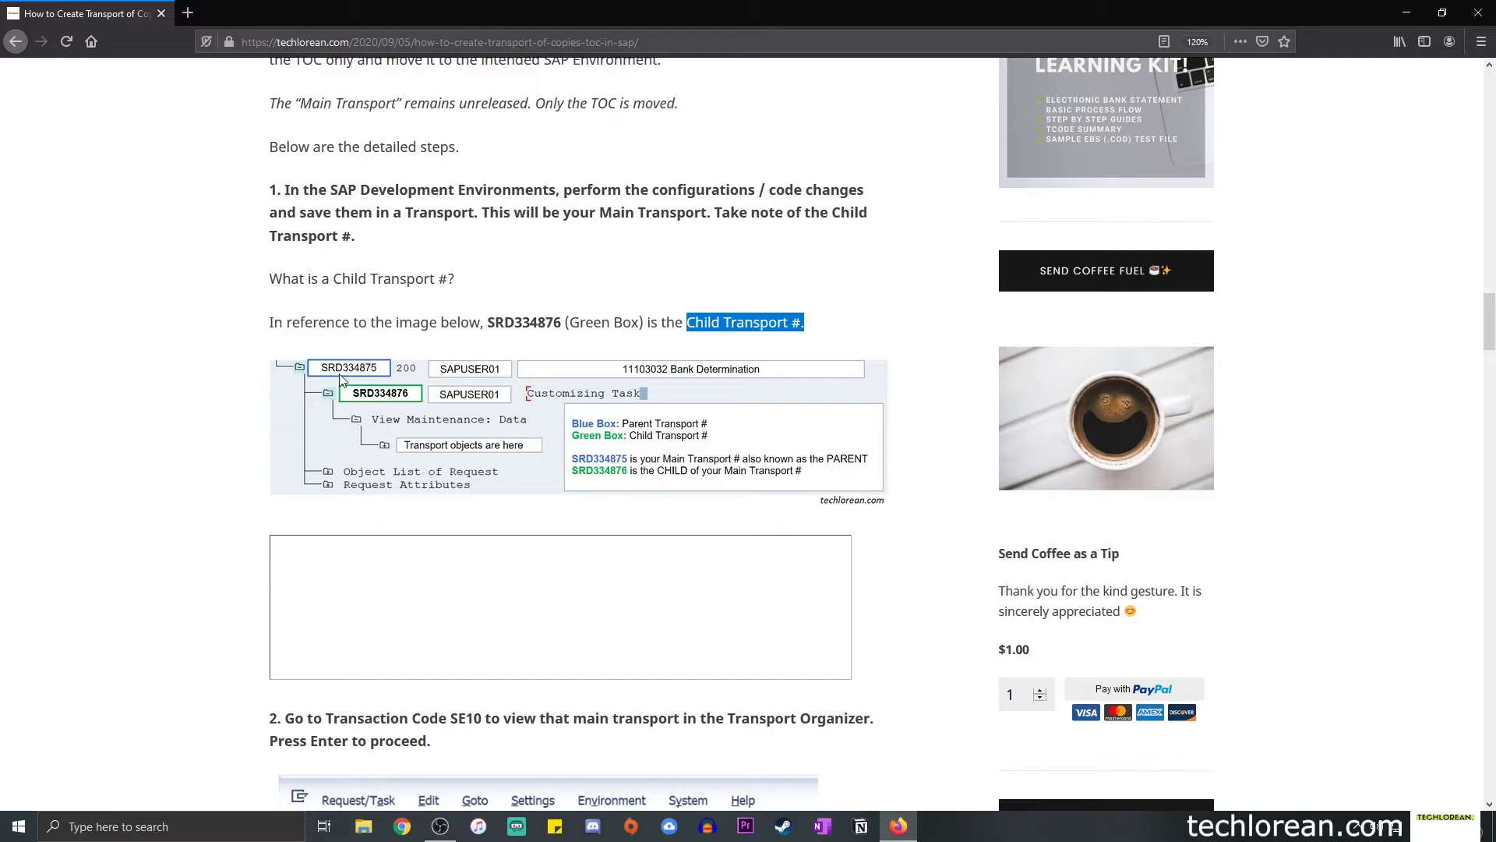
mouse_move(403, 413)
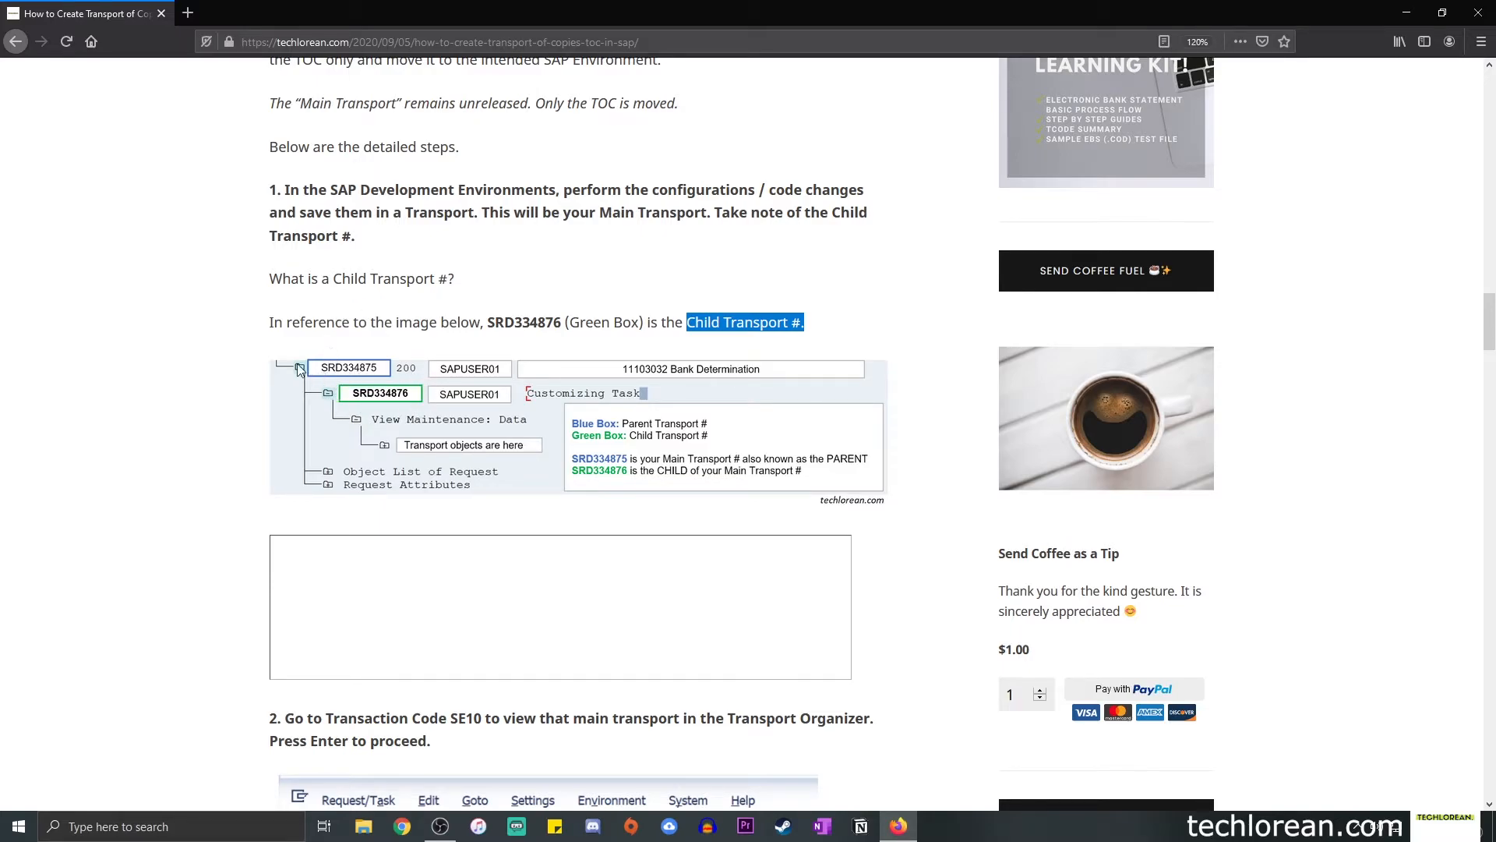
mouse_move(572, 498)
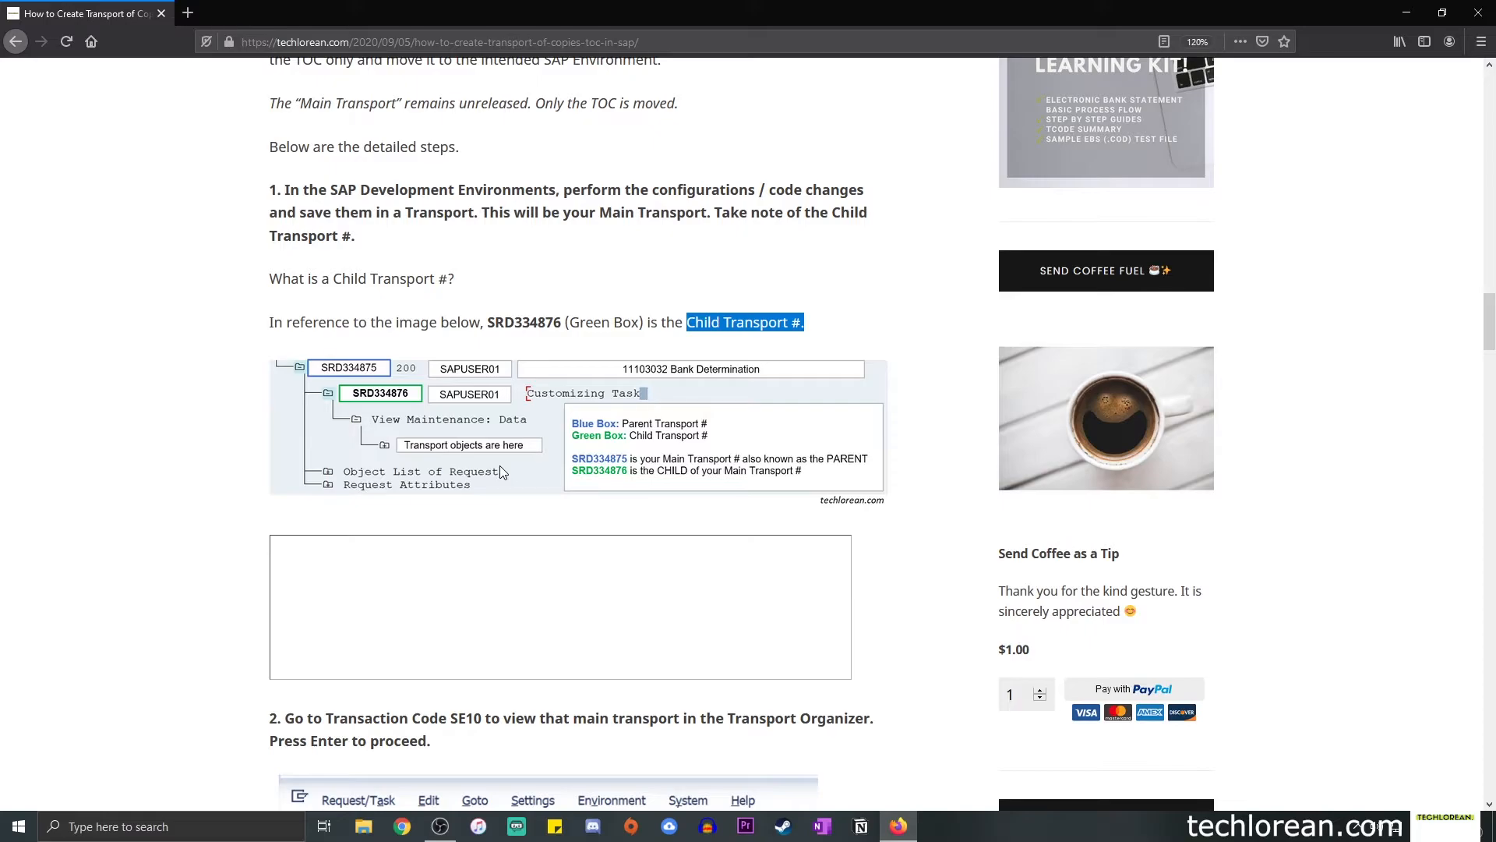
Scroll to step 4 and highlight the short-description instruction and organization-preferences phrase.
scroll("down", 3)
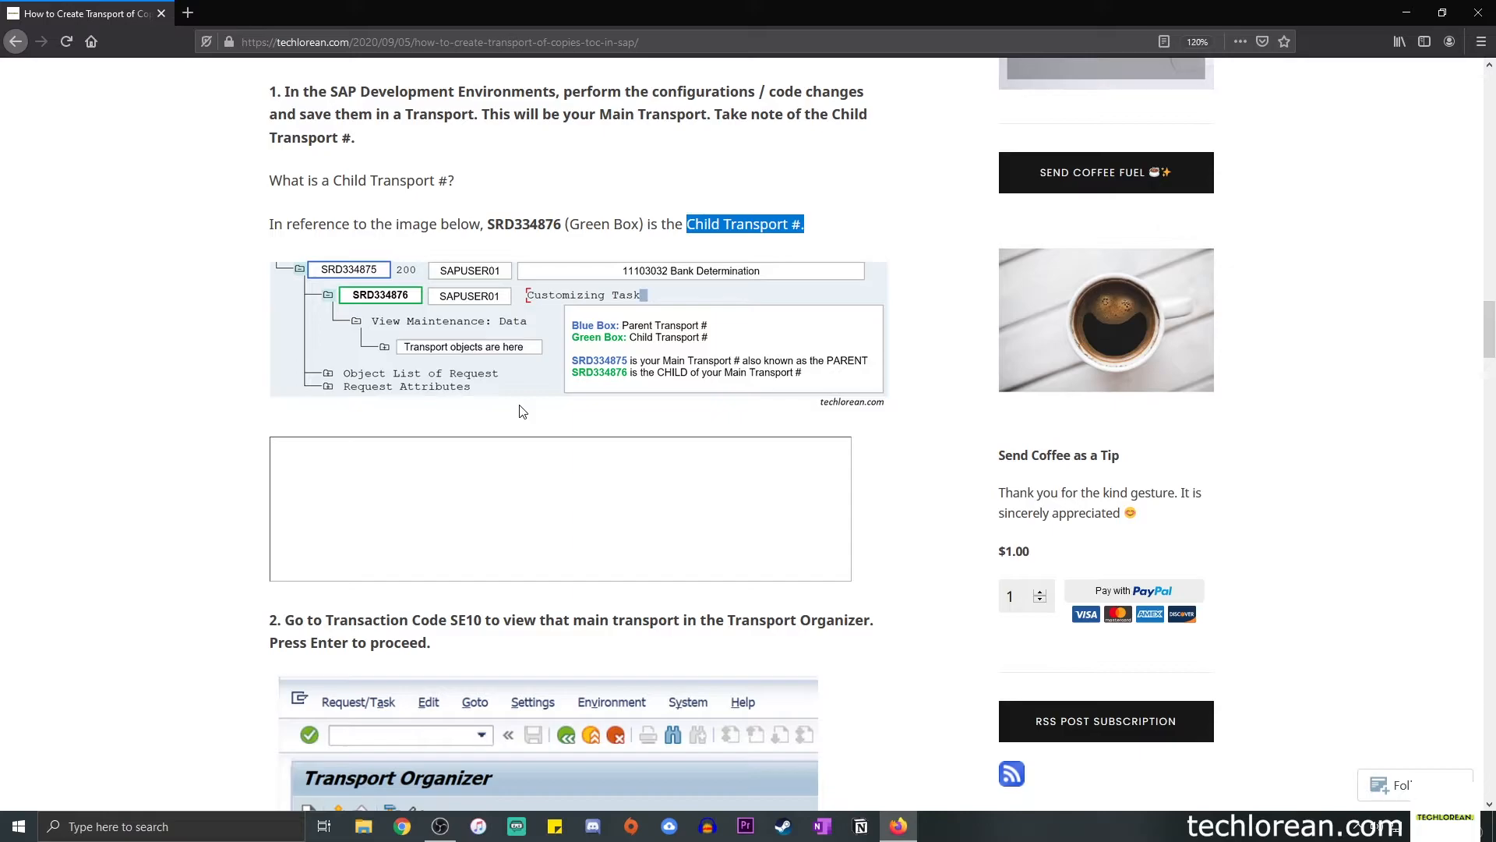
scroll("down", 3)
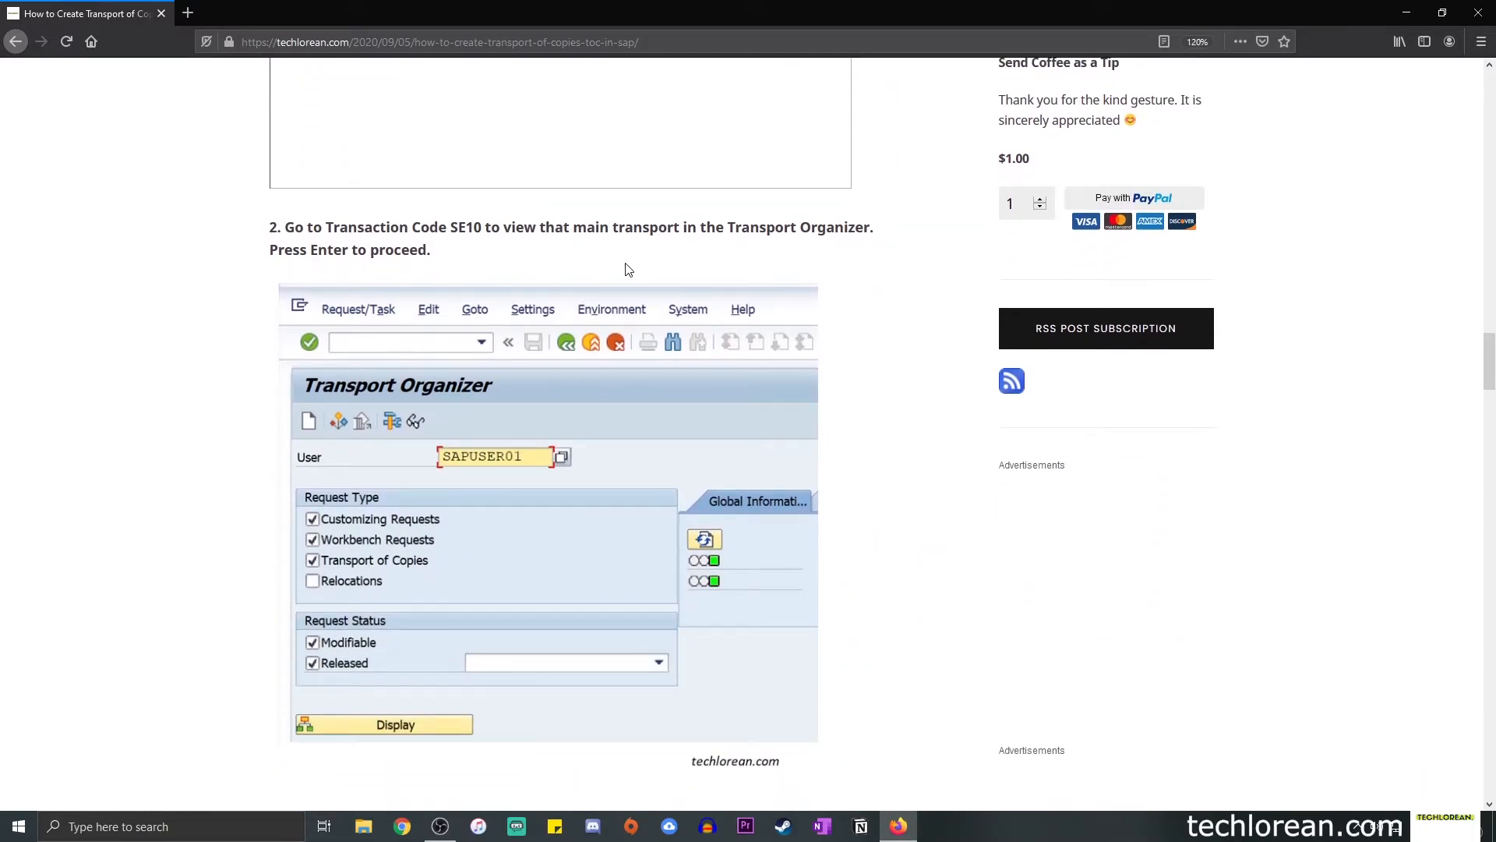
scroll("down", 3)
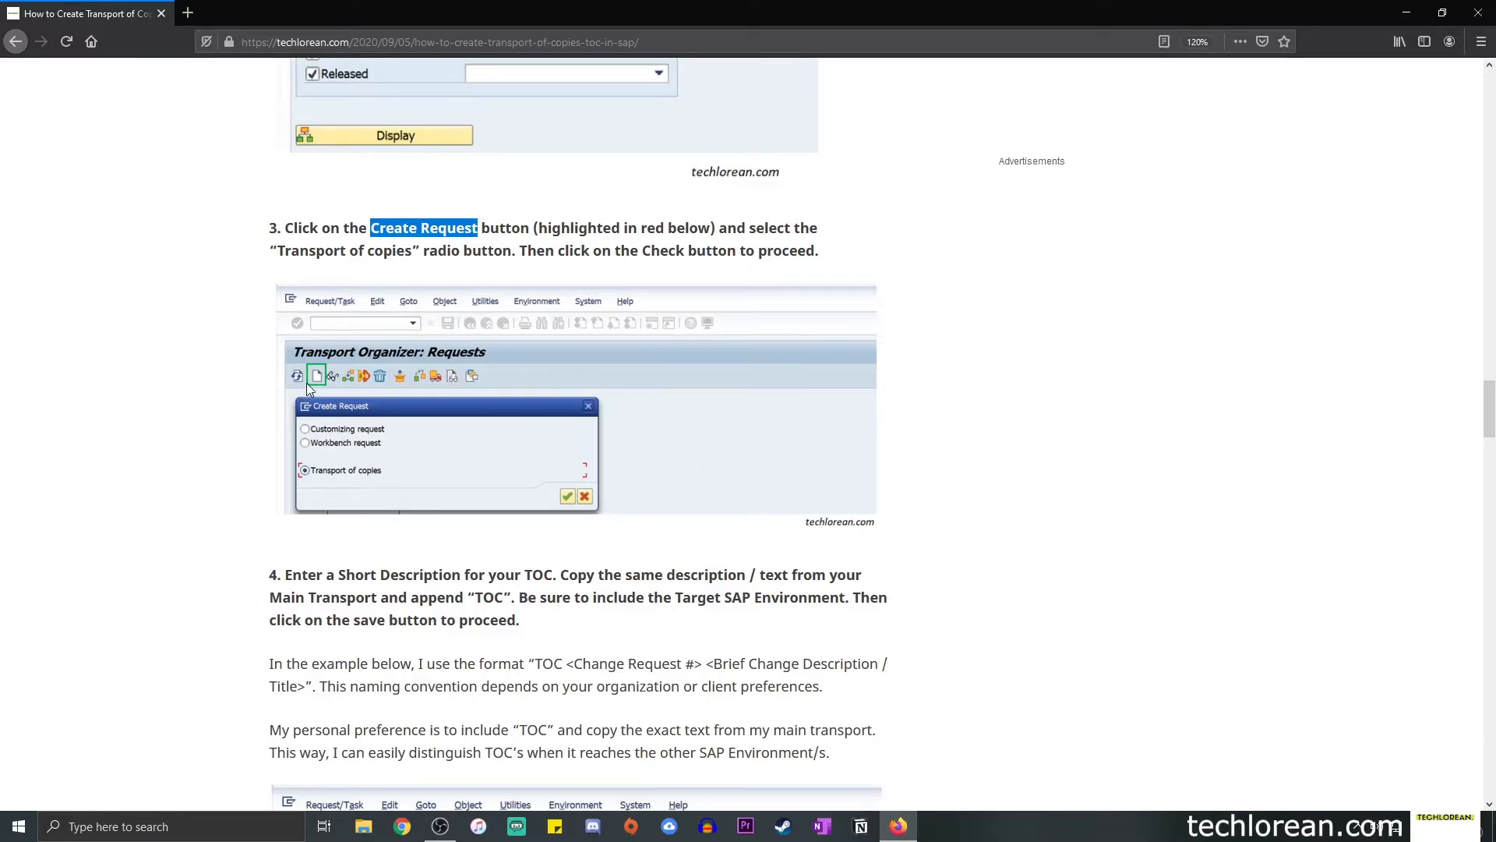
mouse_move(327, 400)
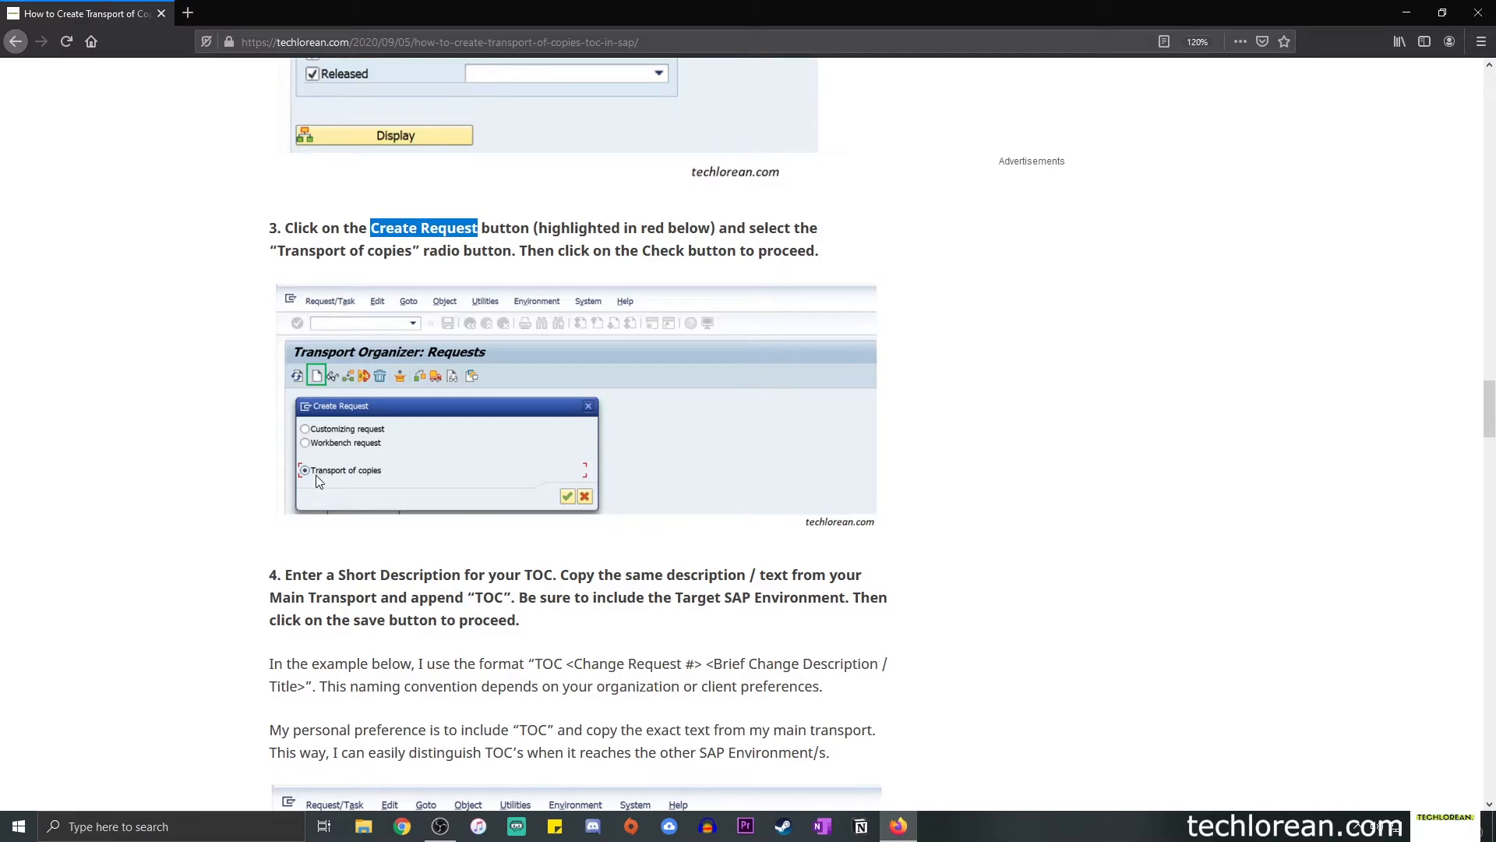
mouse_move(388, 479)
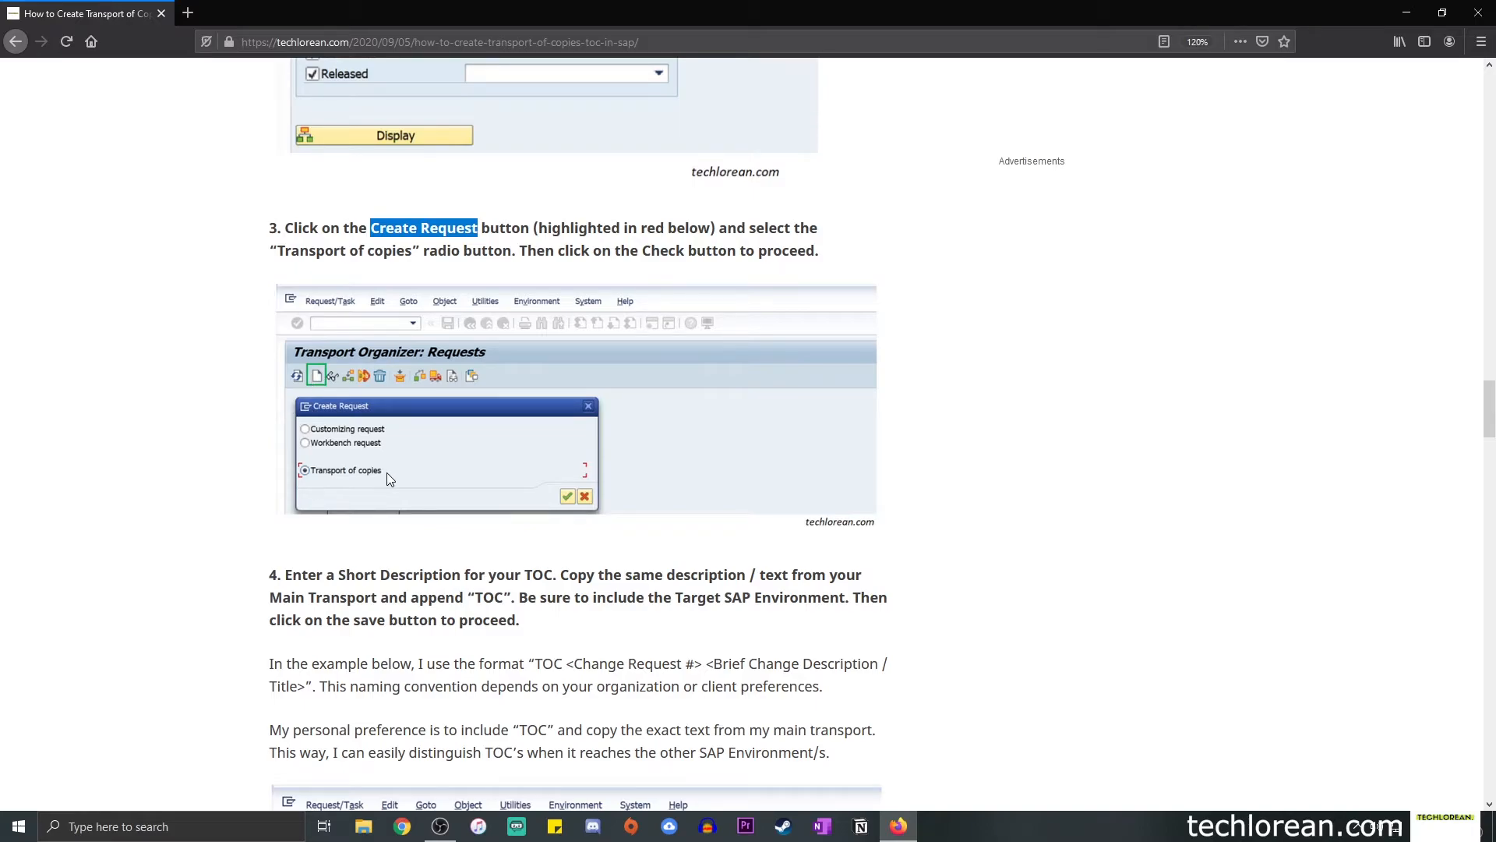
mouse_move(316, 493)
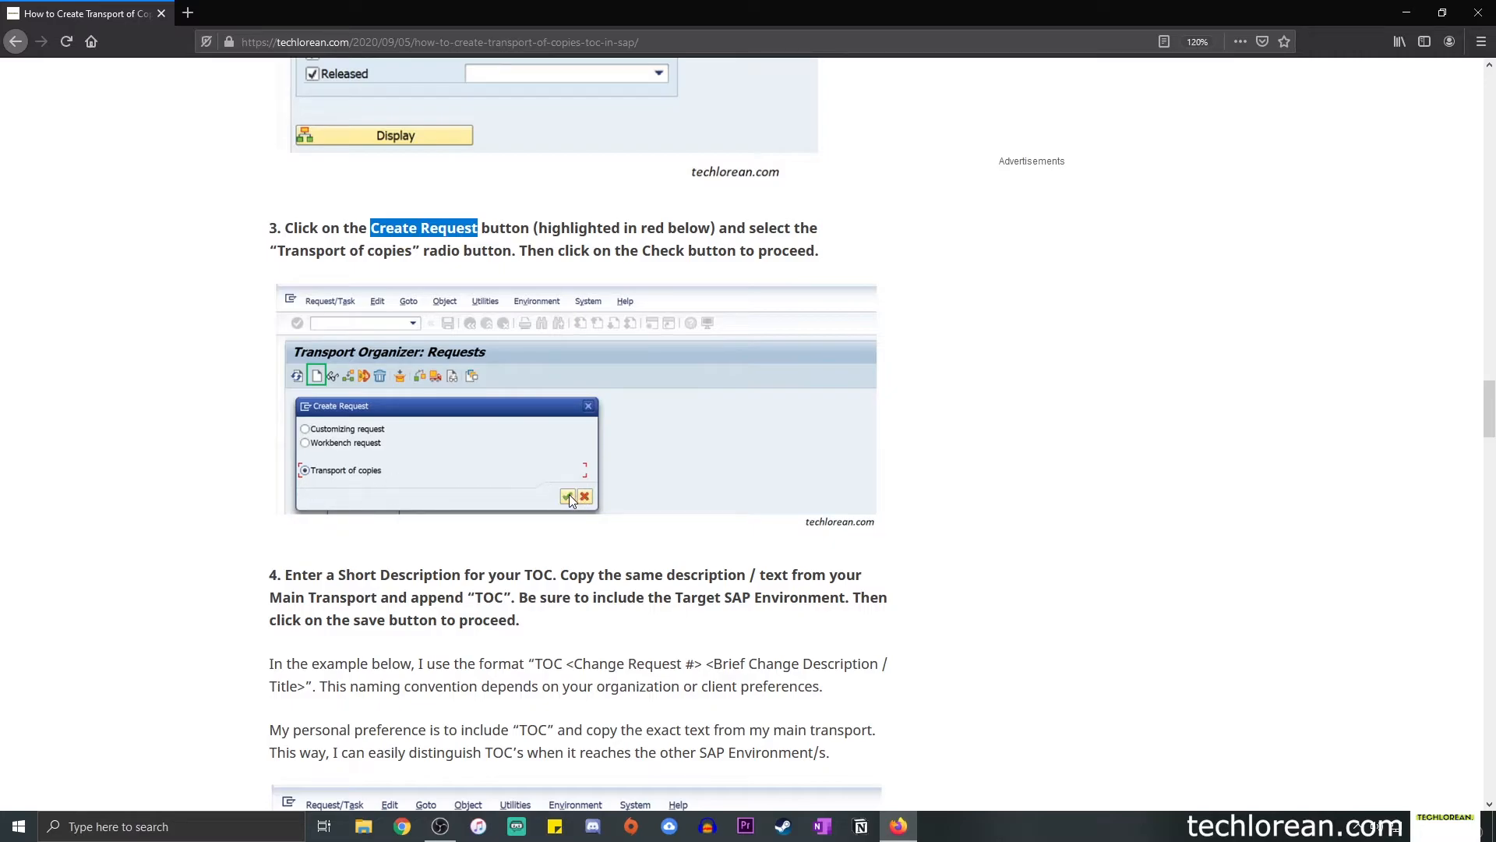
scroll("down", 3)
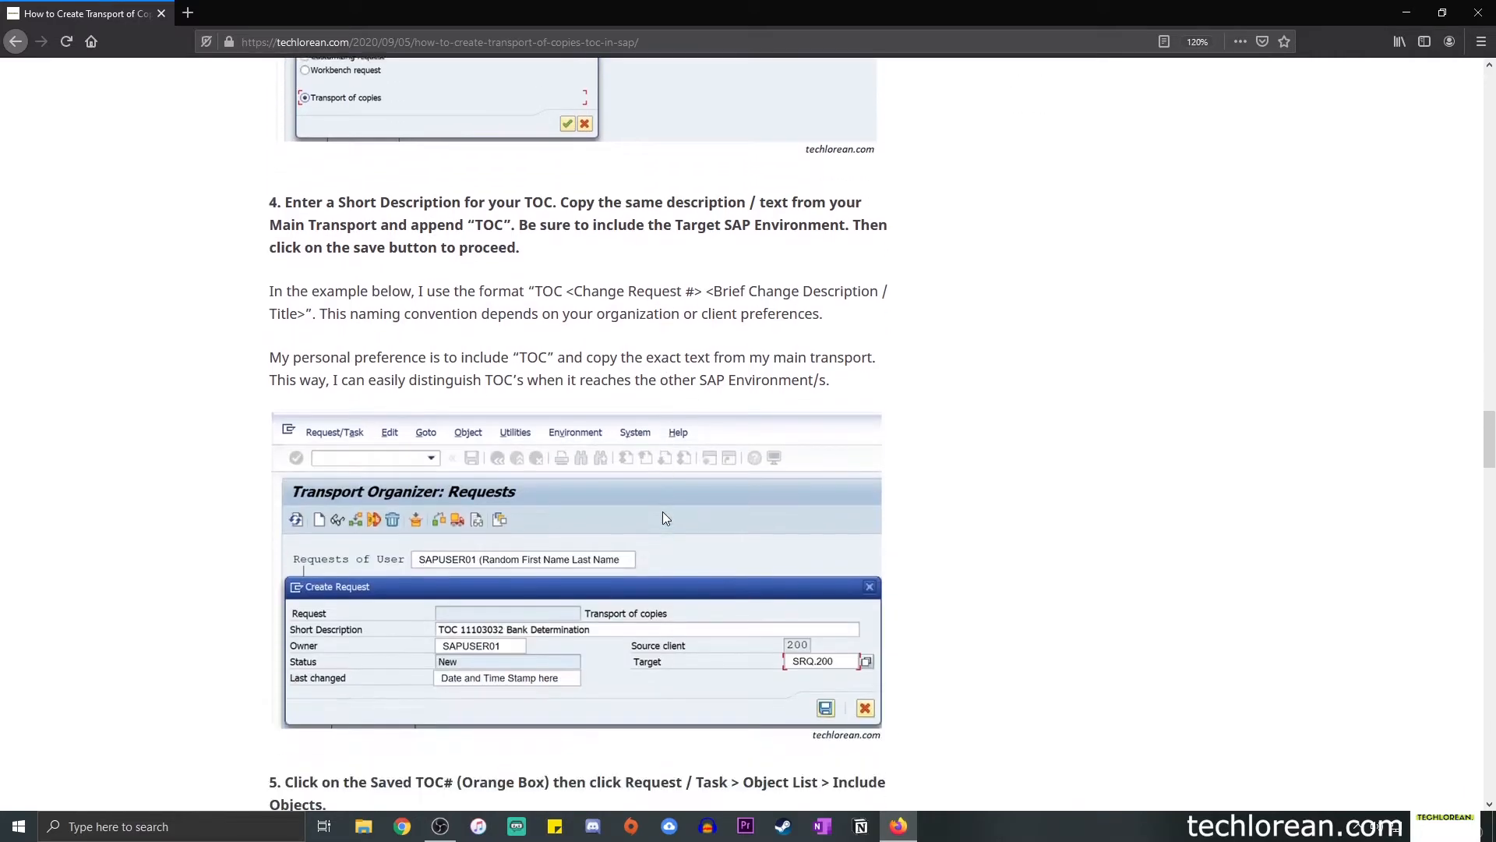
scroll("down", 3)
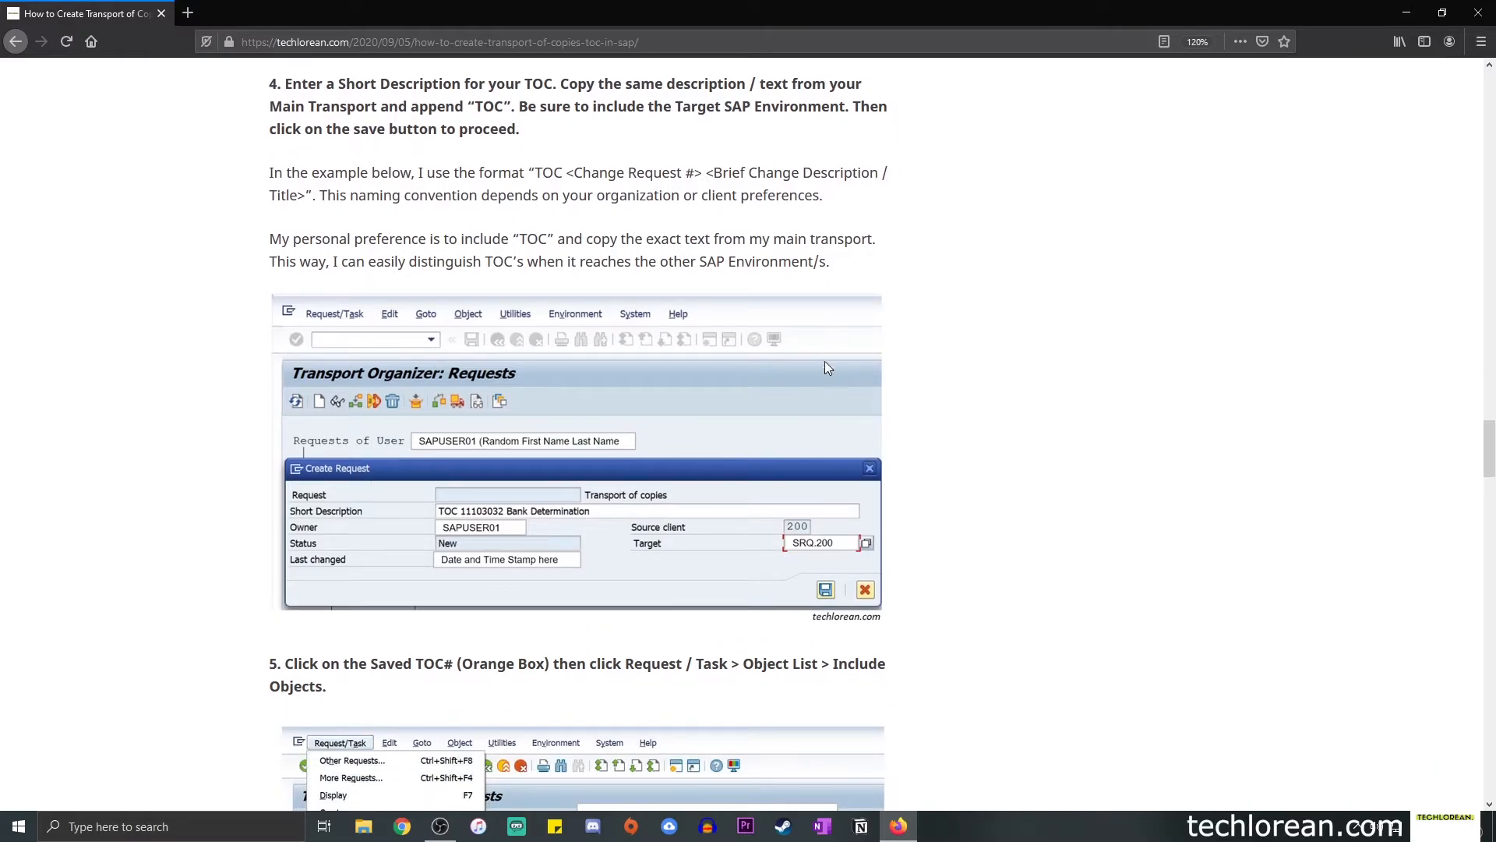
mouse_move(349, 283)
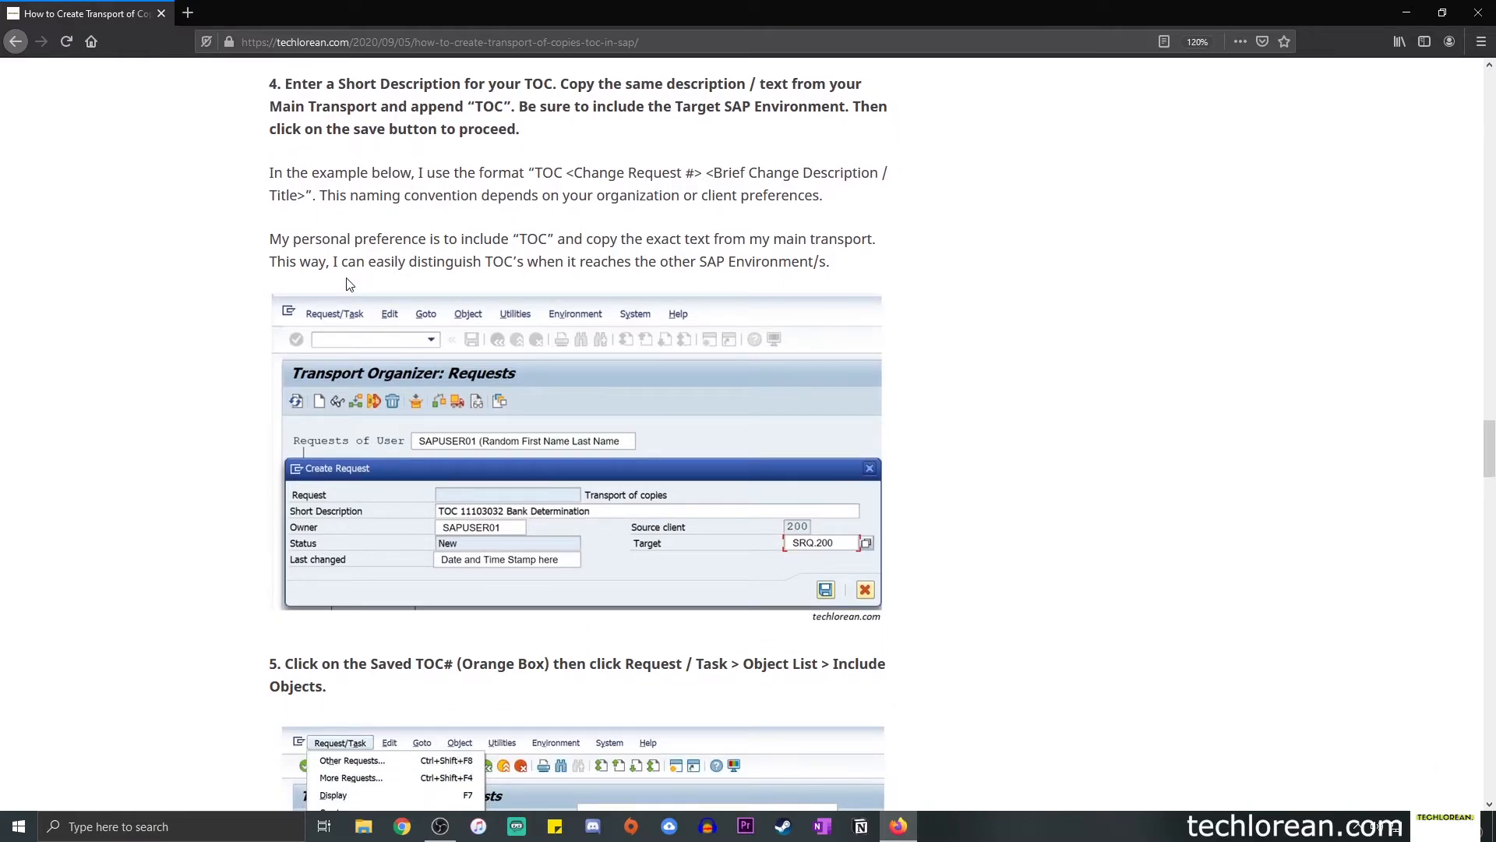
left_click_drag(284, 84, 377, 84)
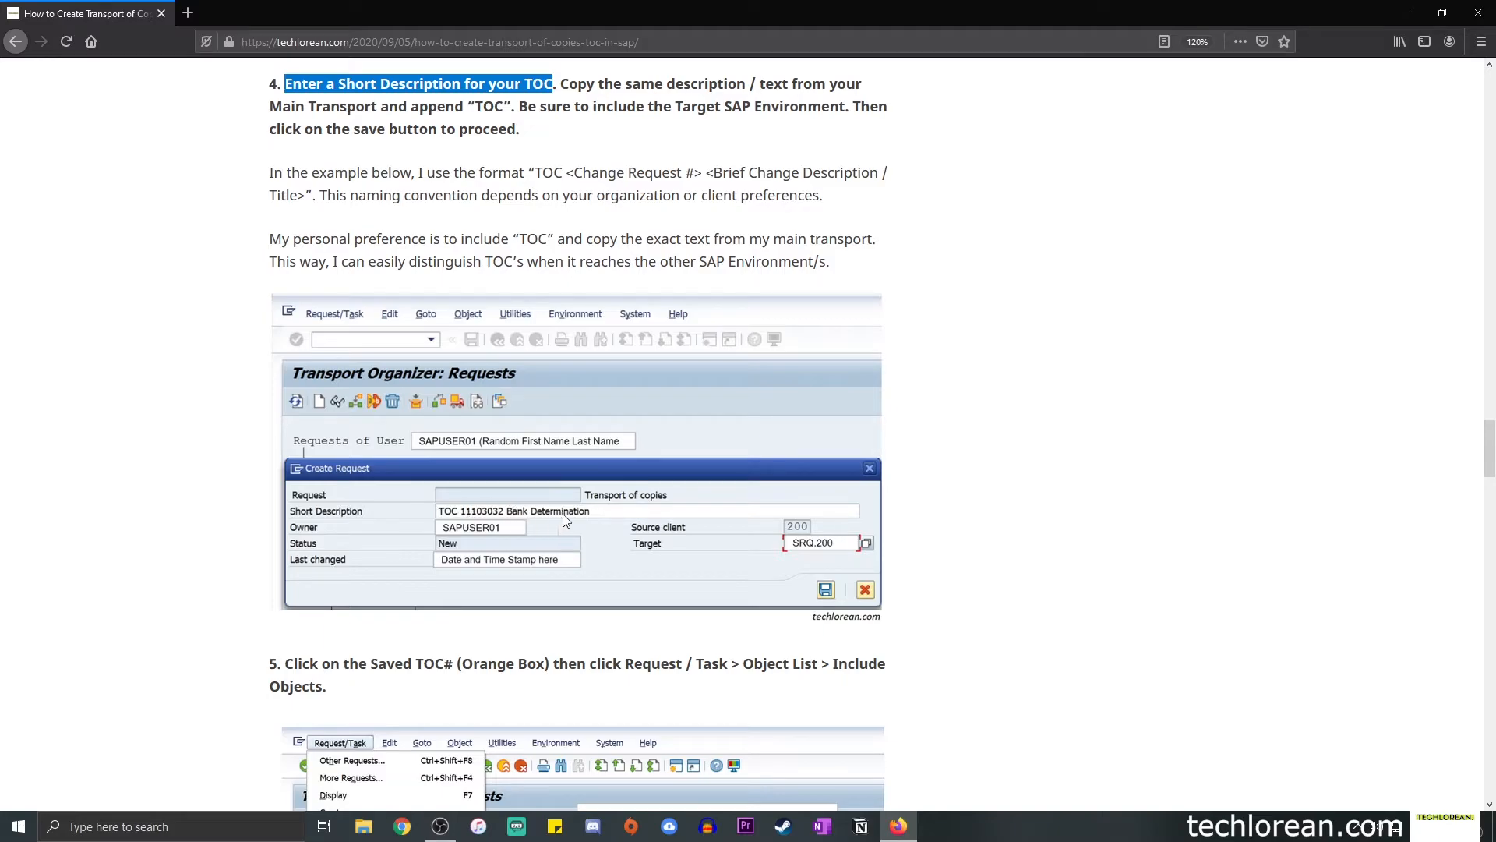
mouse_move(462, 525)
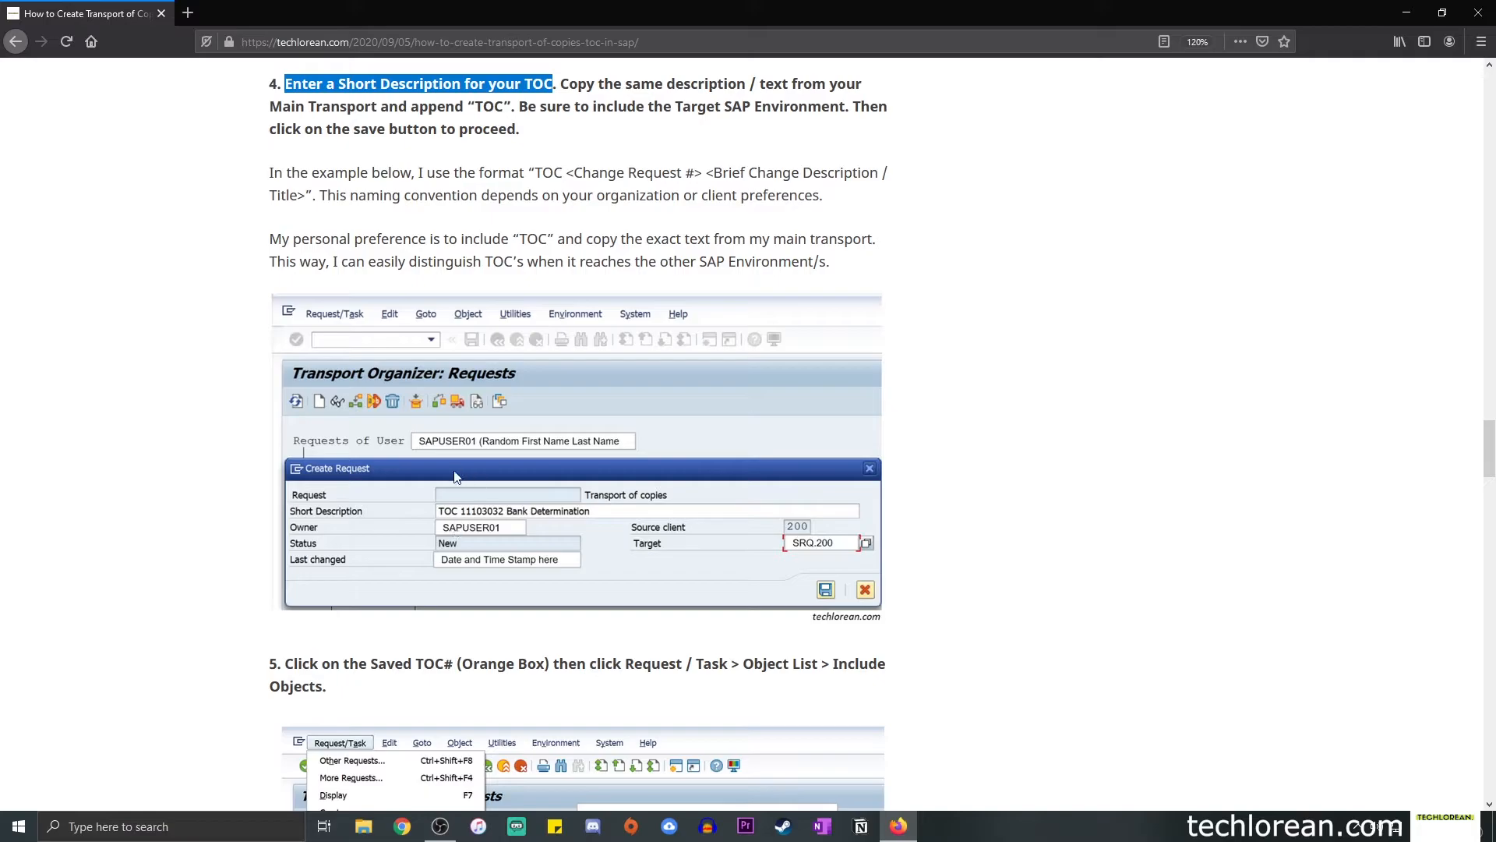
mouse_move(609, 480)
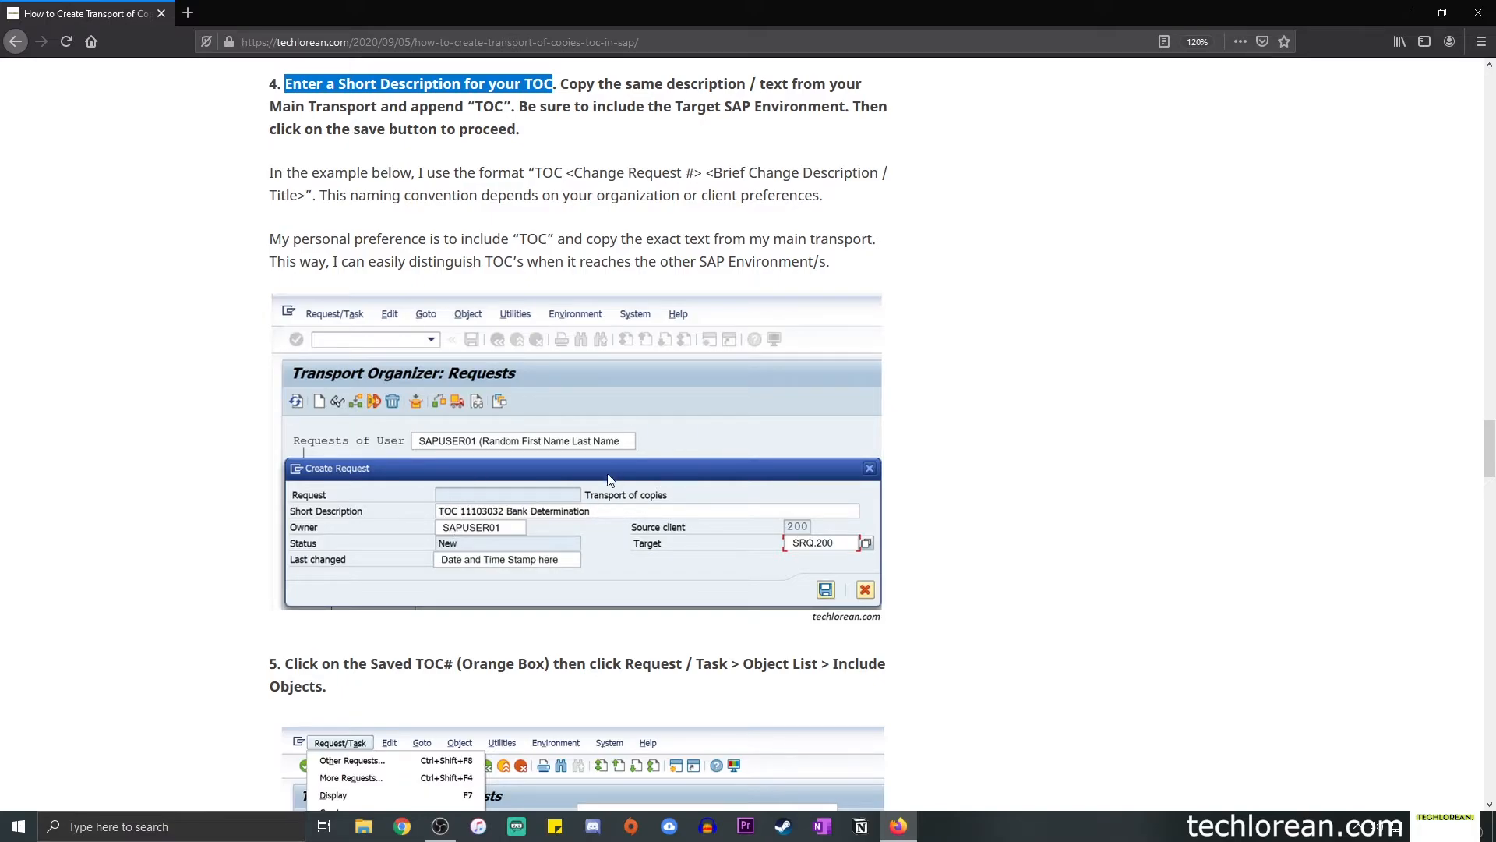
mouse_move(633, 464)
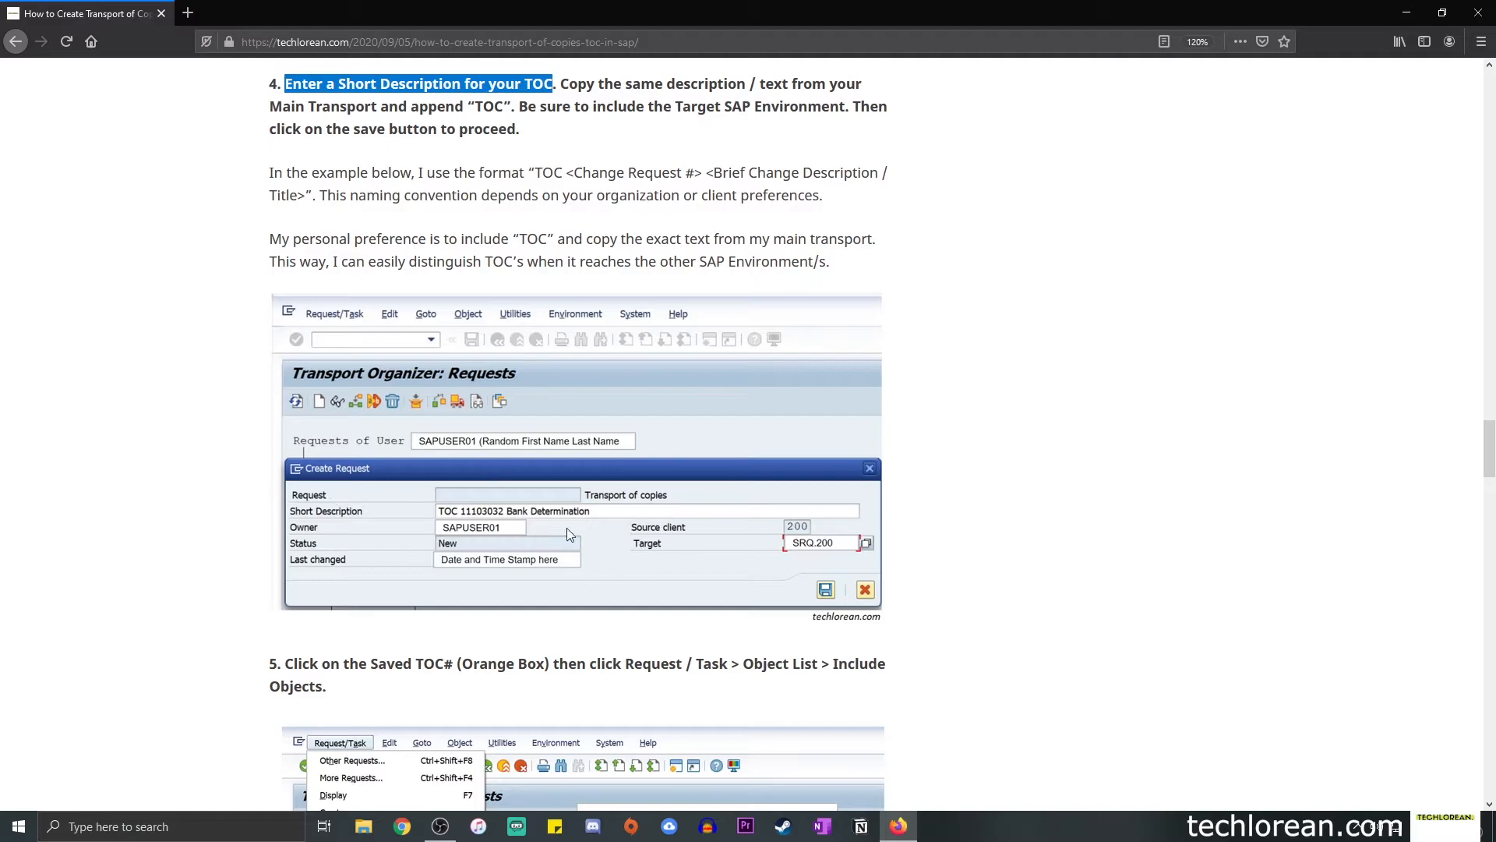
mouse_move(404, 304)
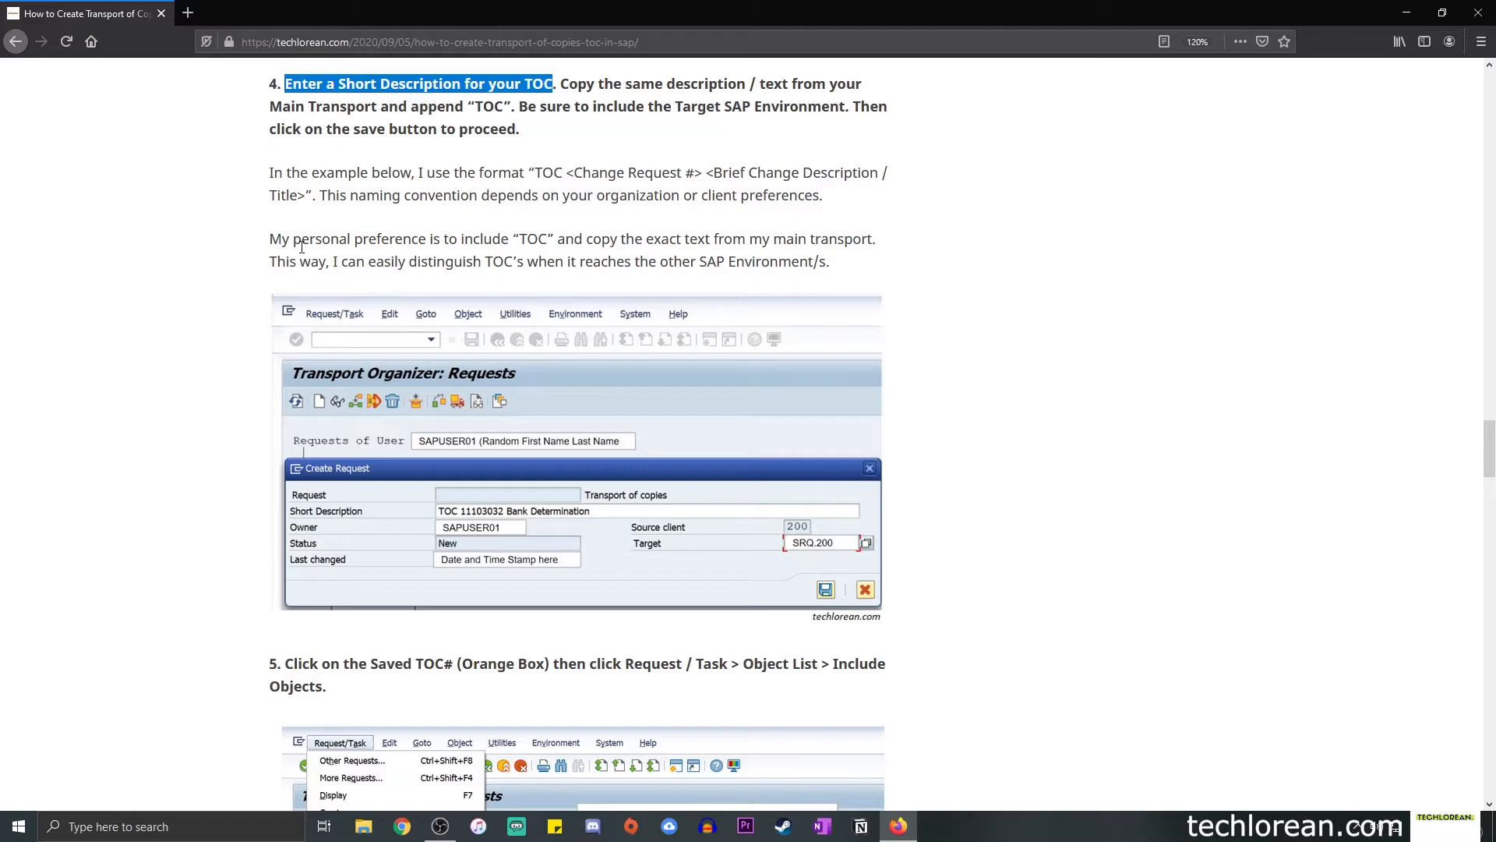
mouse_move(404, 231)
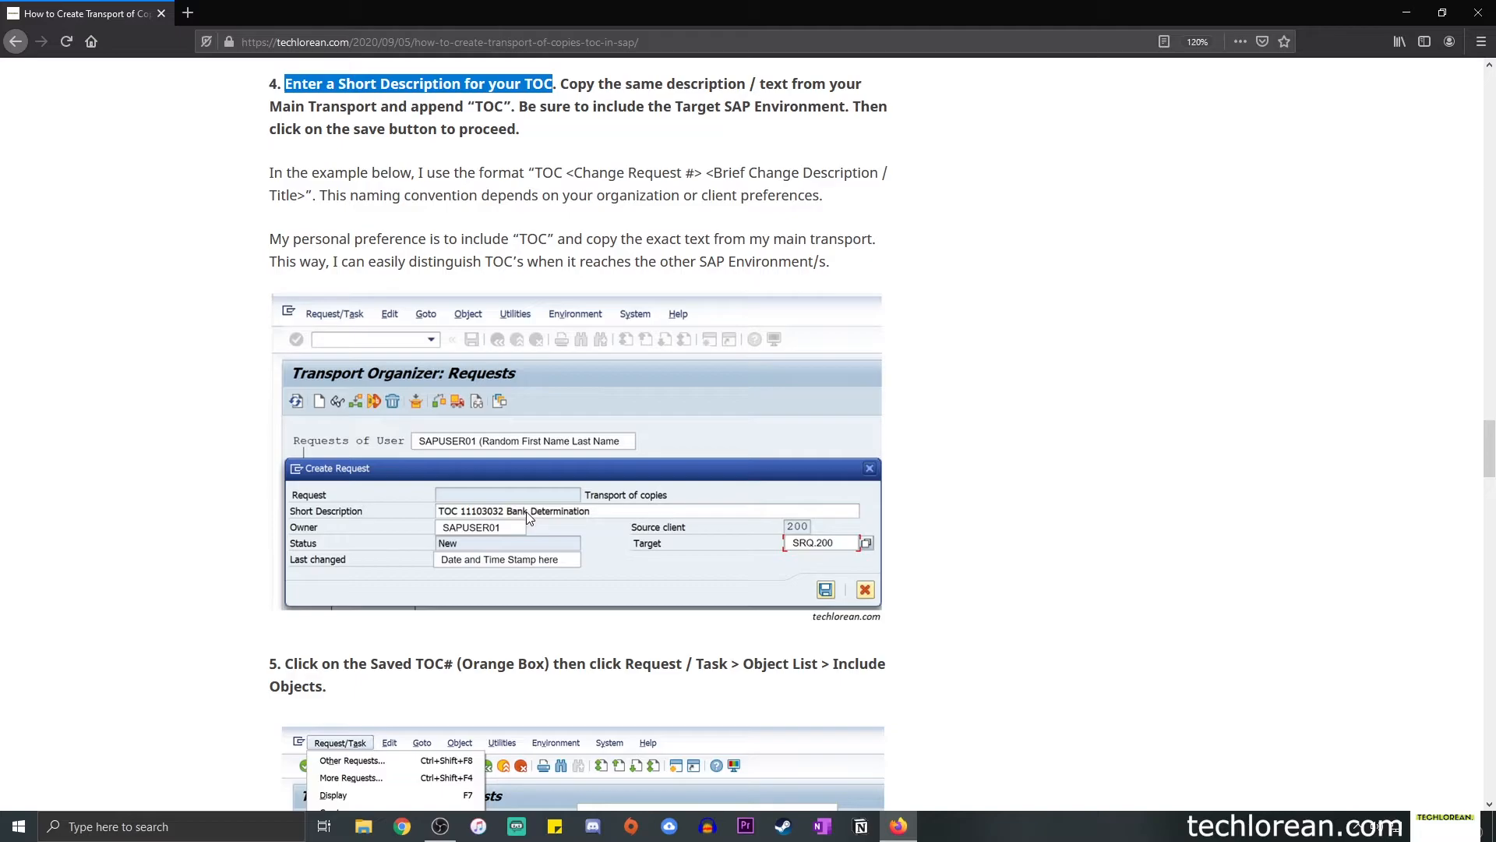
mouse_move(480, 501)
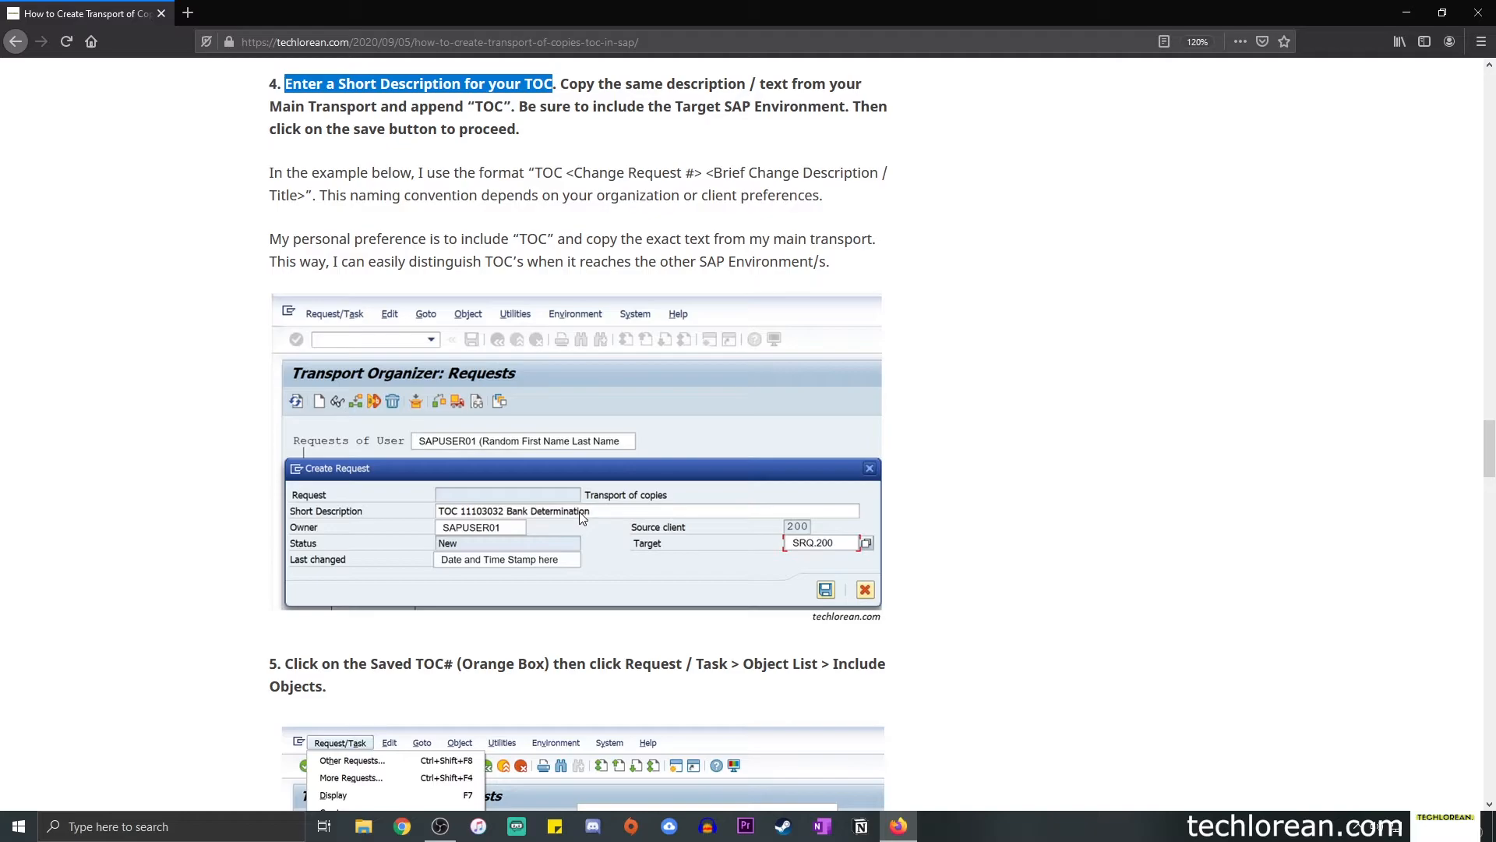
mouse_move(522, 220)
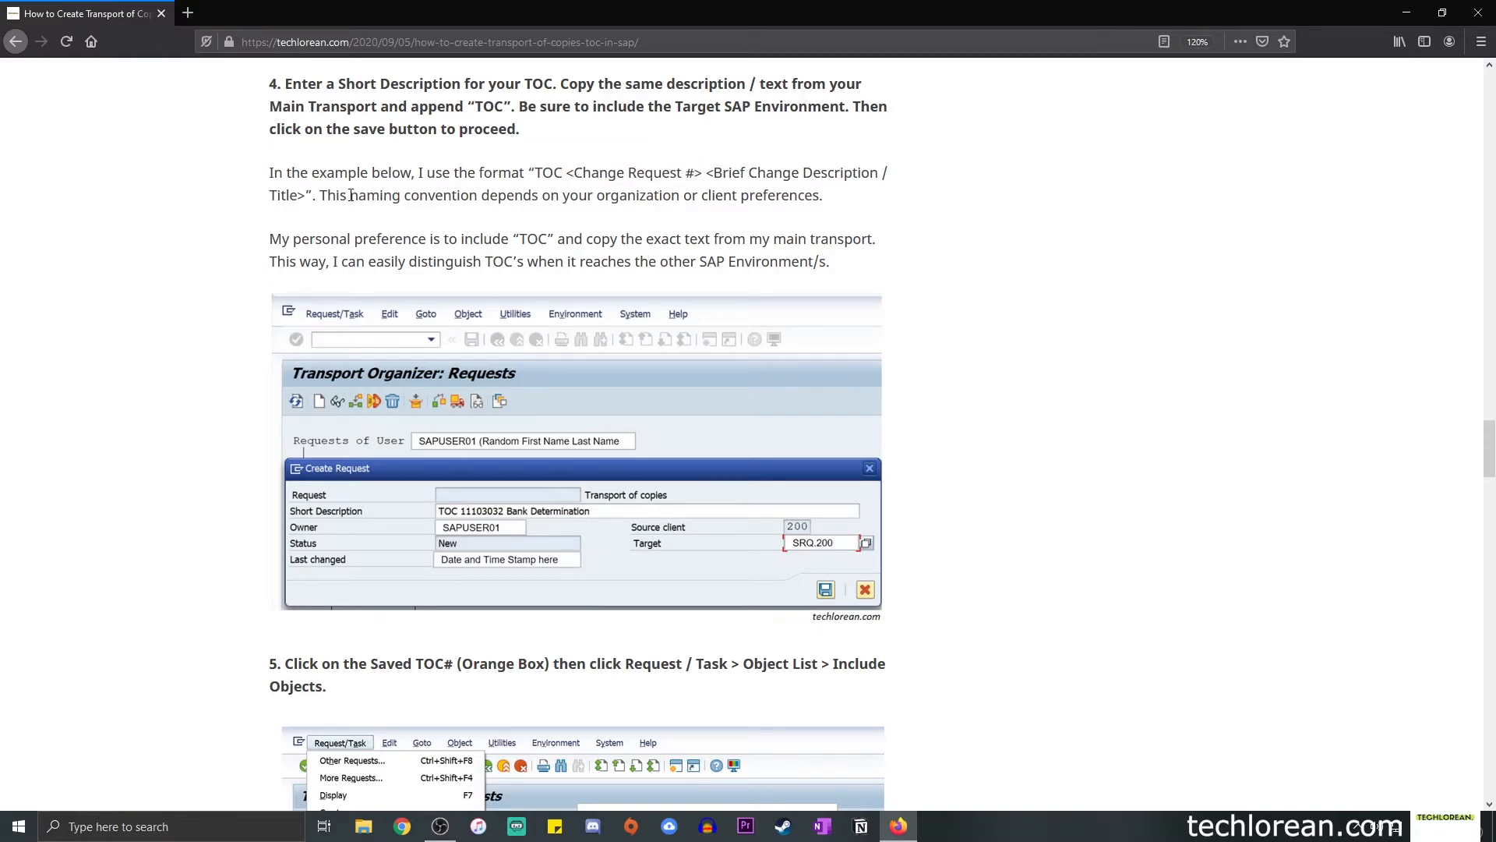
left_click_drag(492, 196, 641, 196)
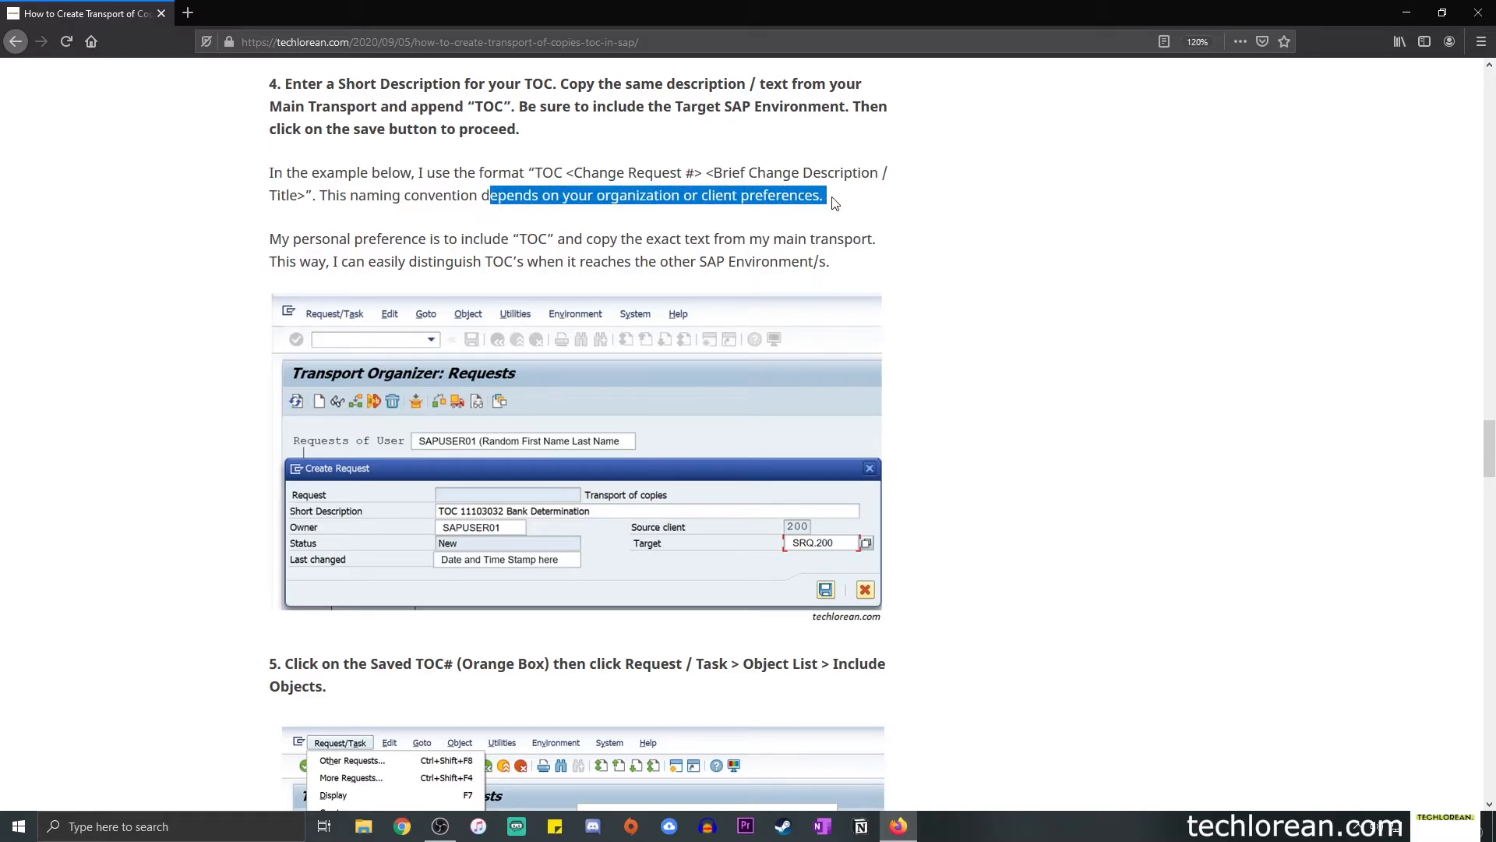
mouse_move(807, 162)
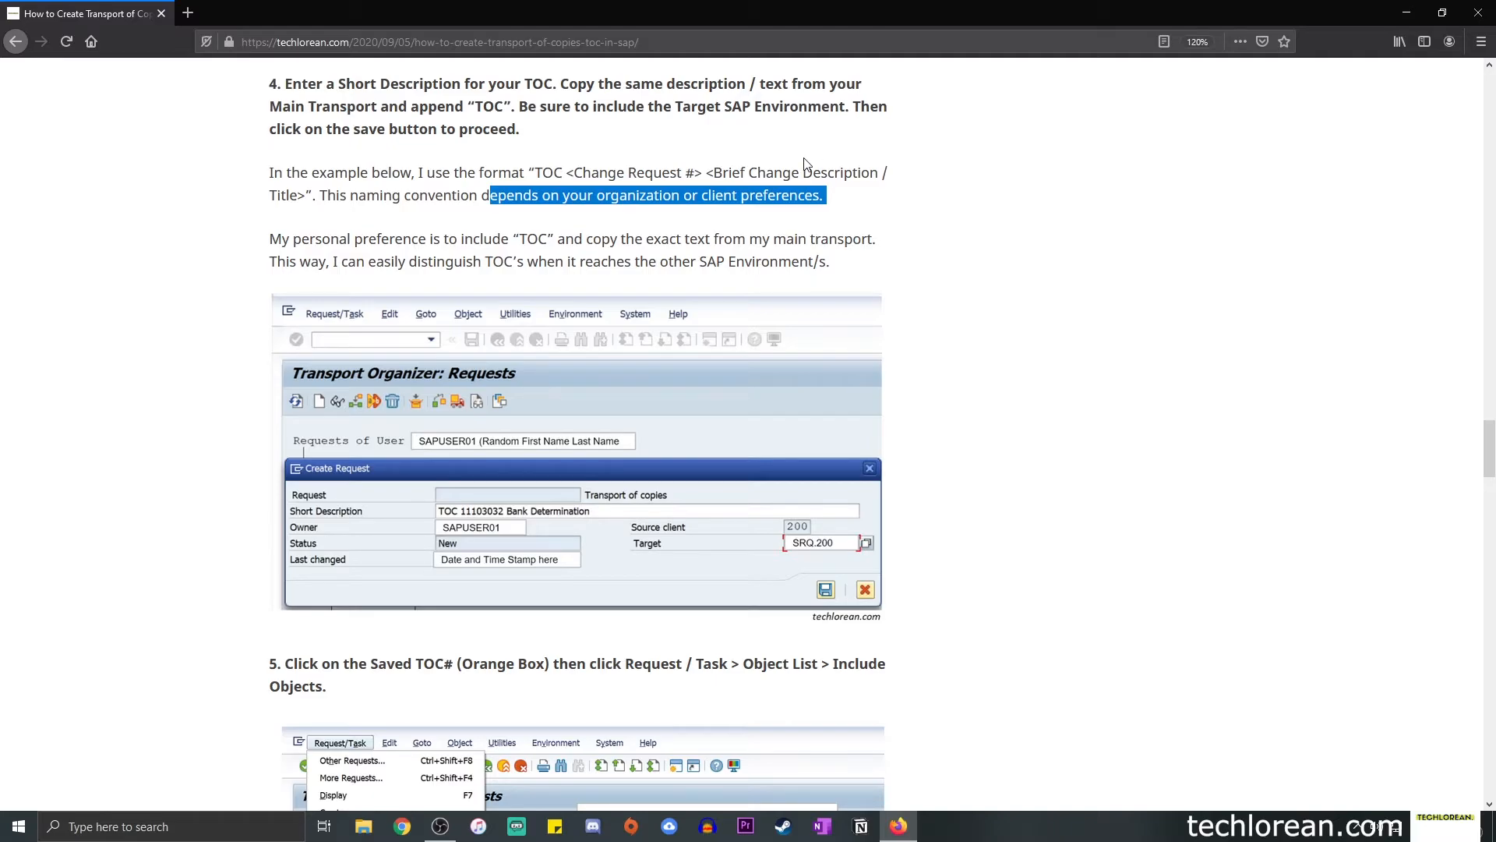
scroll("down", 3)
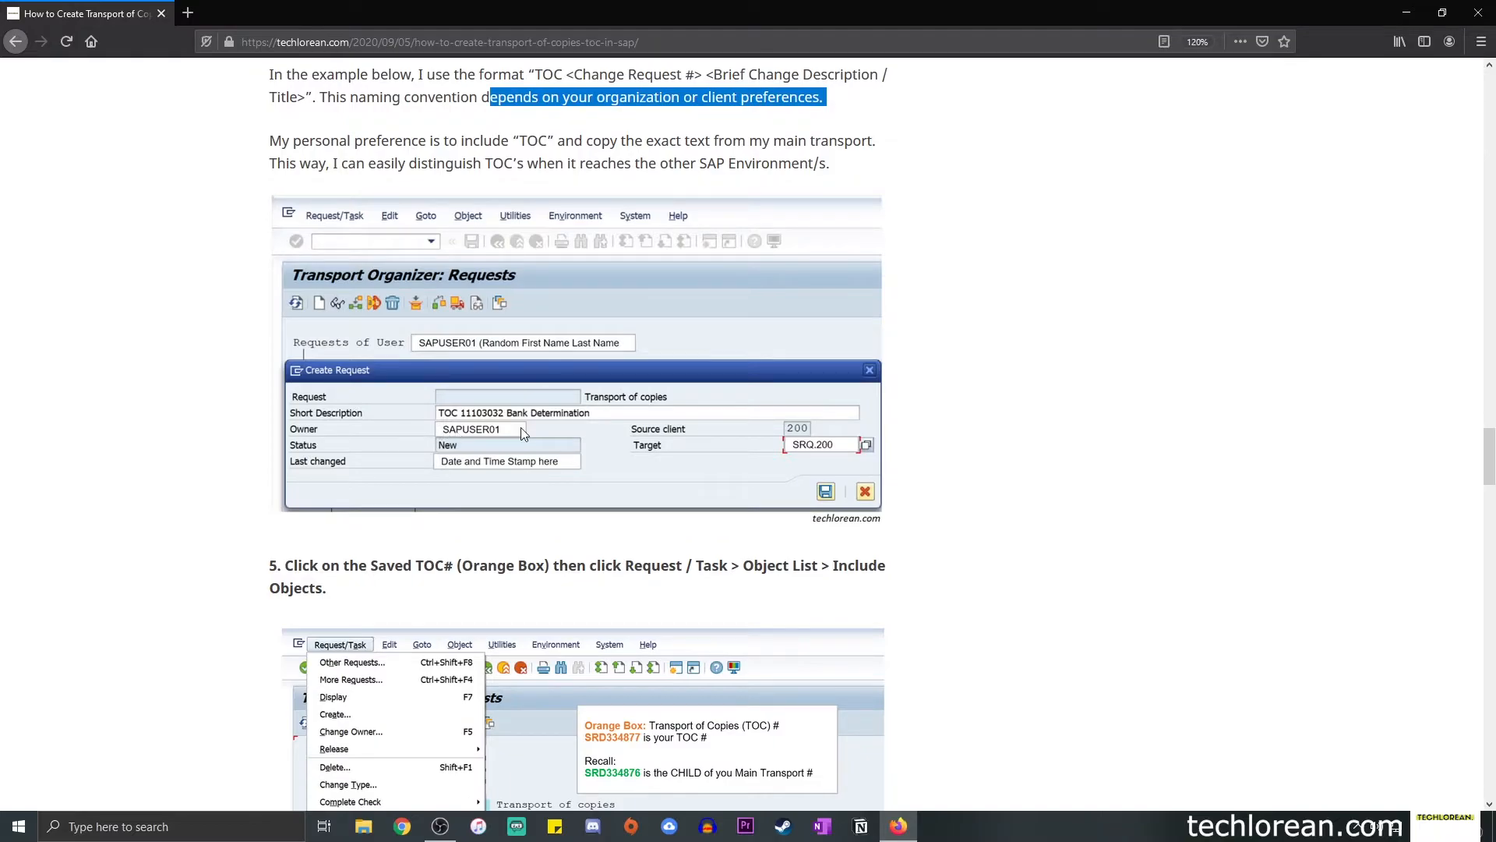
mouse_move(505, 437)
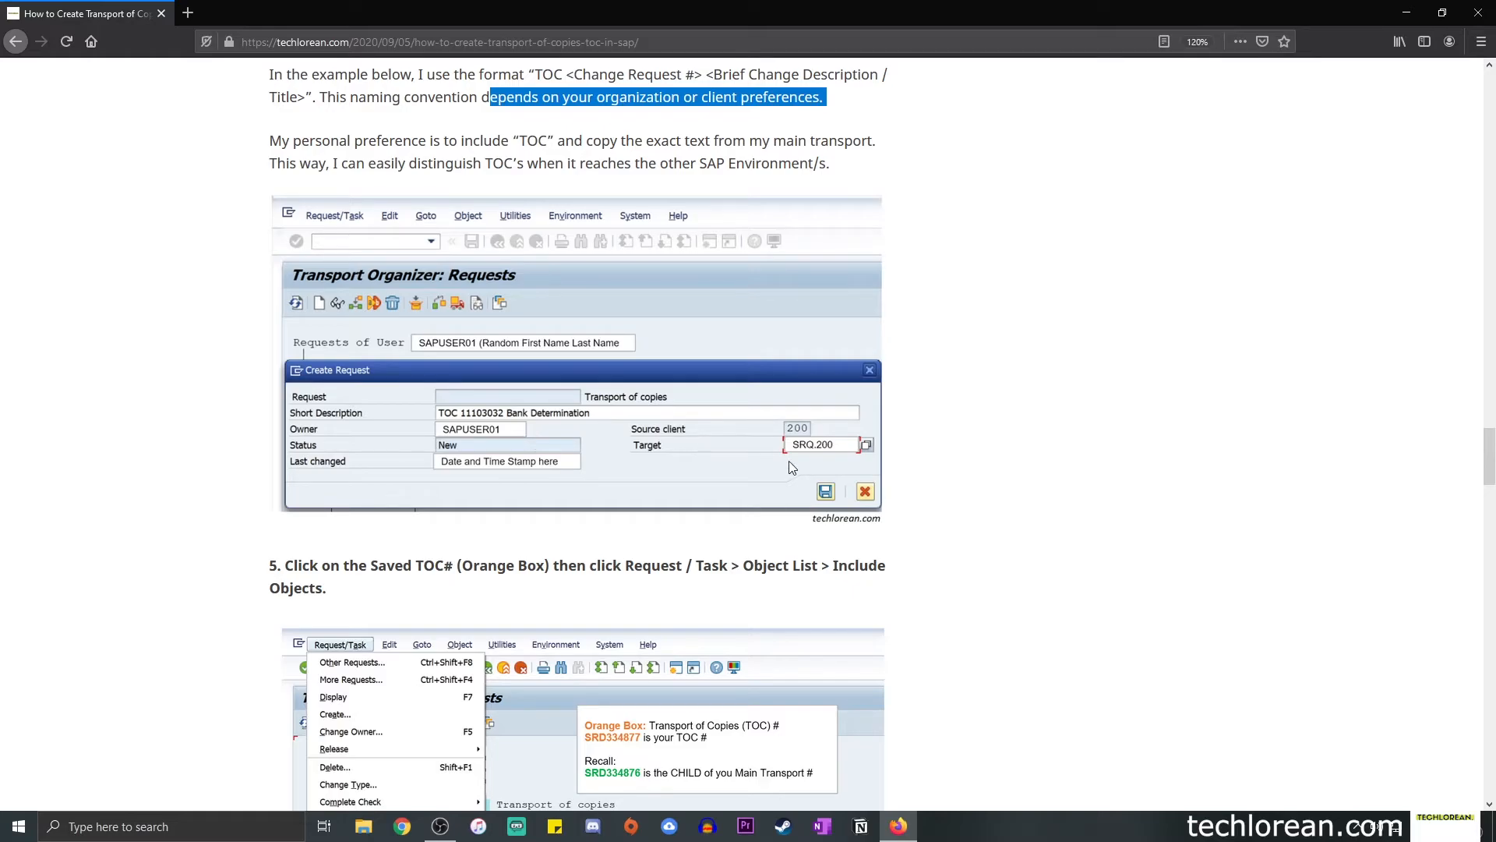
mouse_move(813, 458)
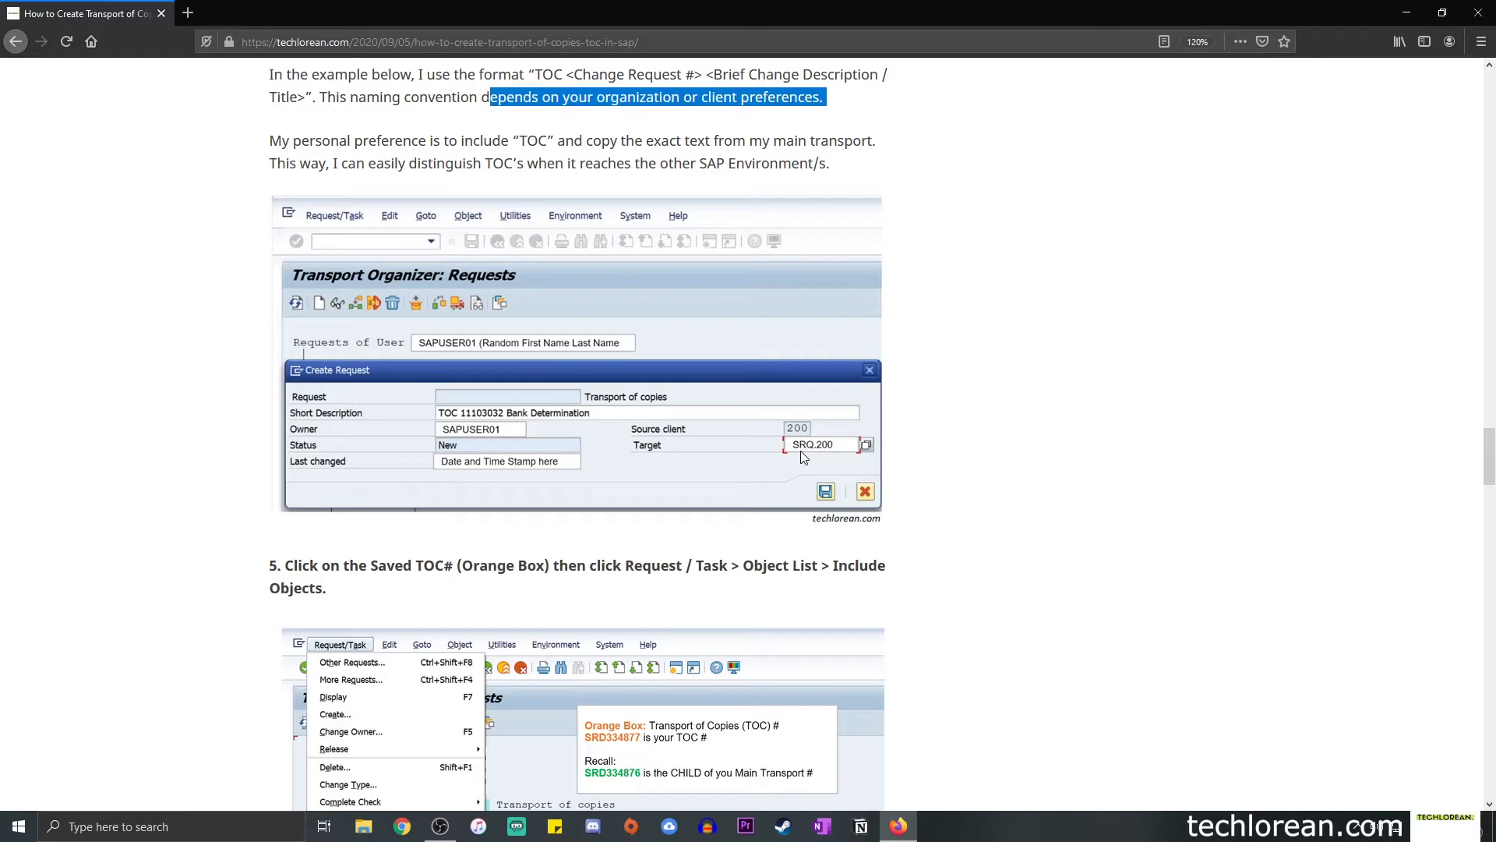
mouse_move(799, 458)
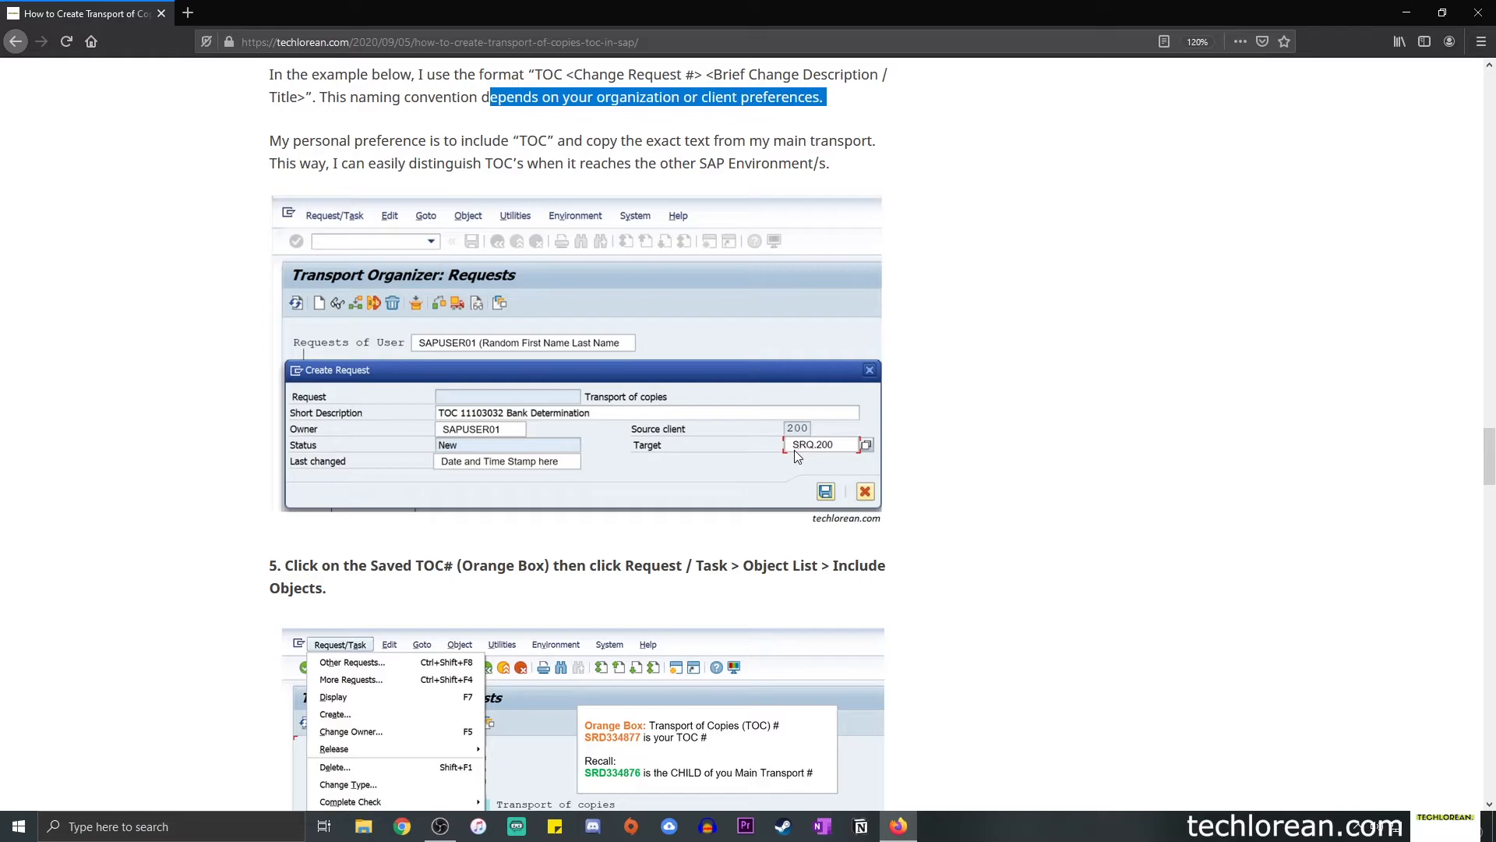
mouse_move(819, 455)
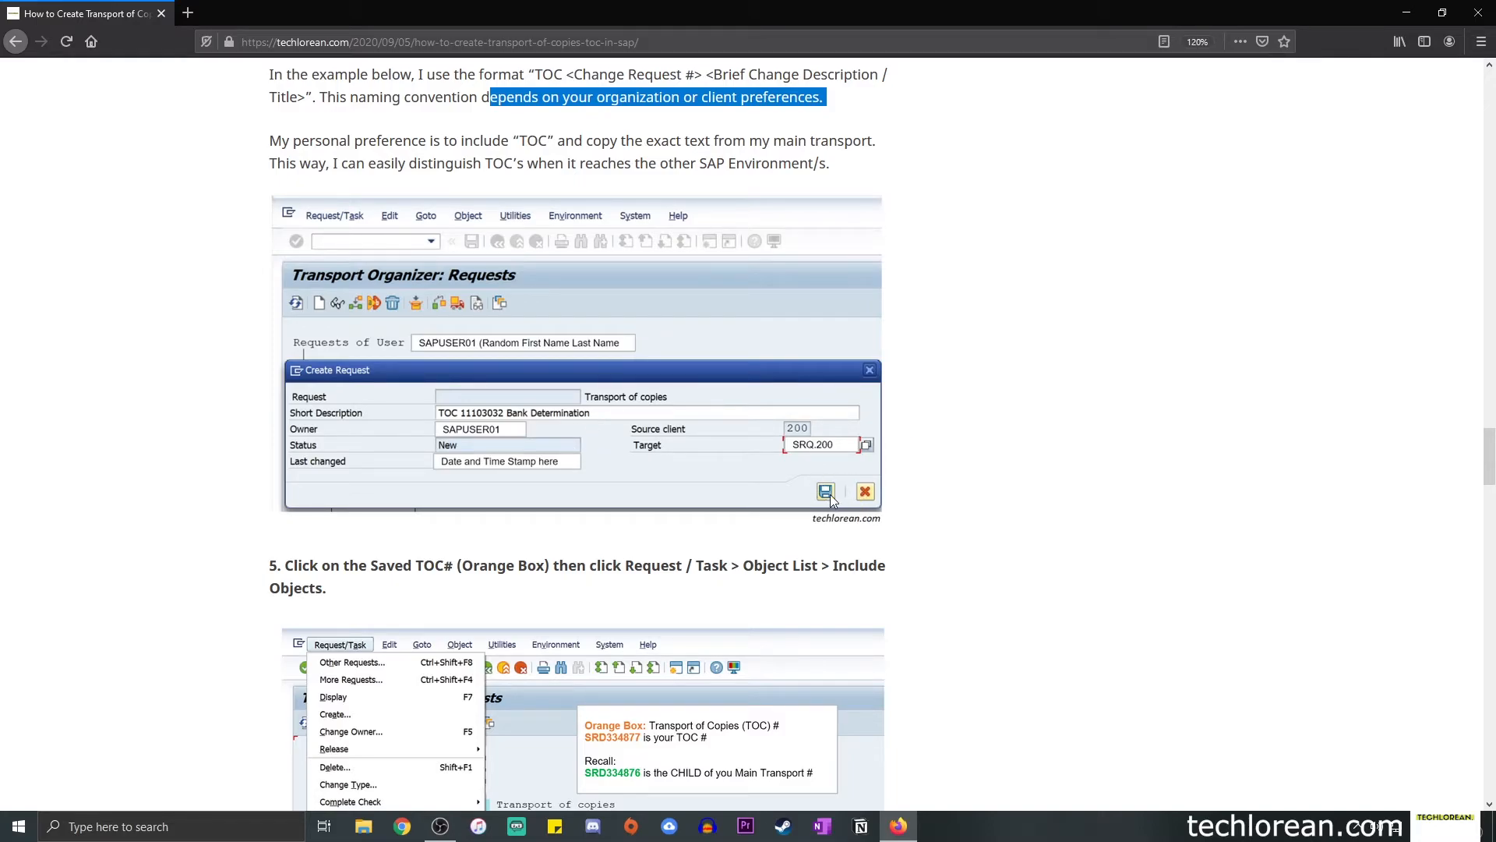
Scroll down to step 5's Object List > Include Objects screenshot.
scroll("down", 3)
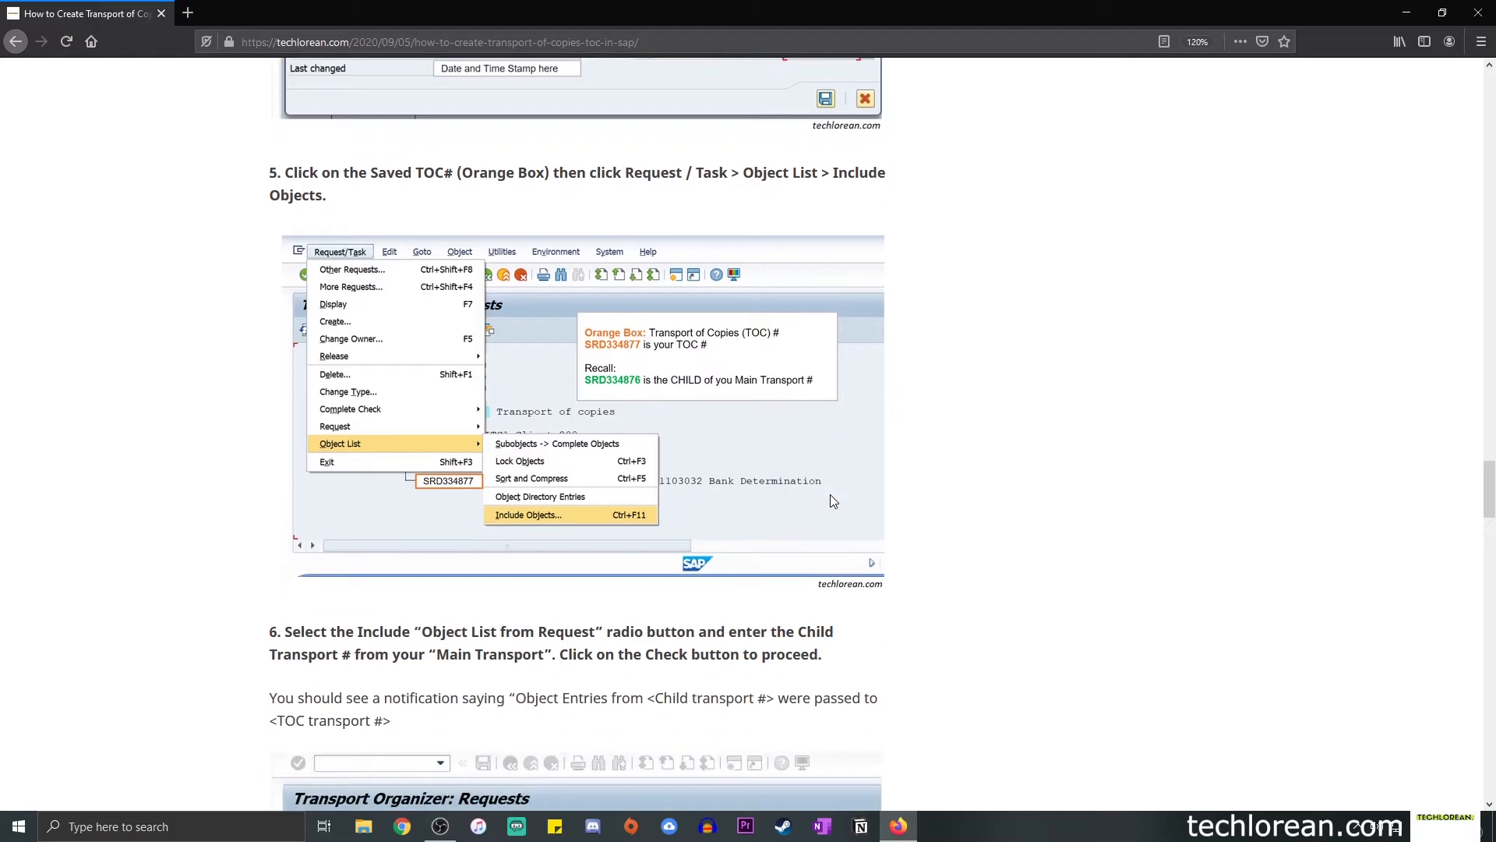
mouse_move(628, 296)
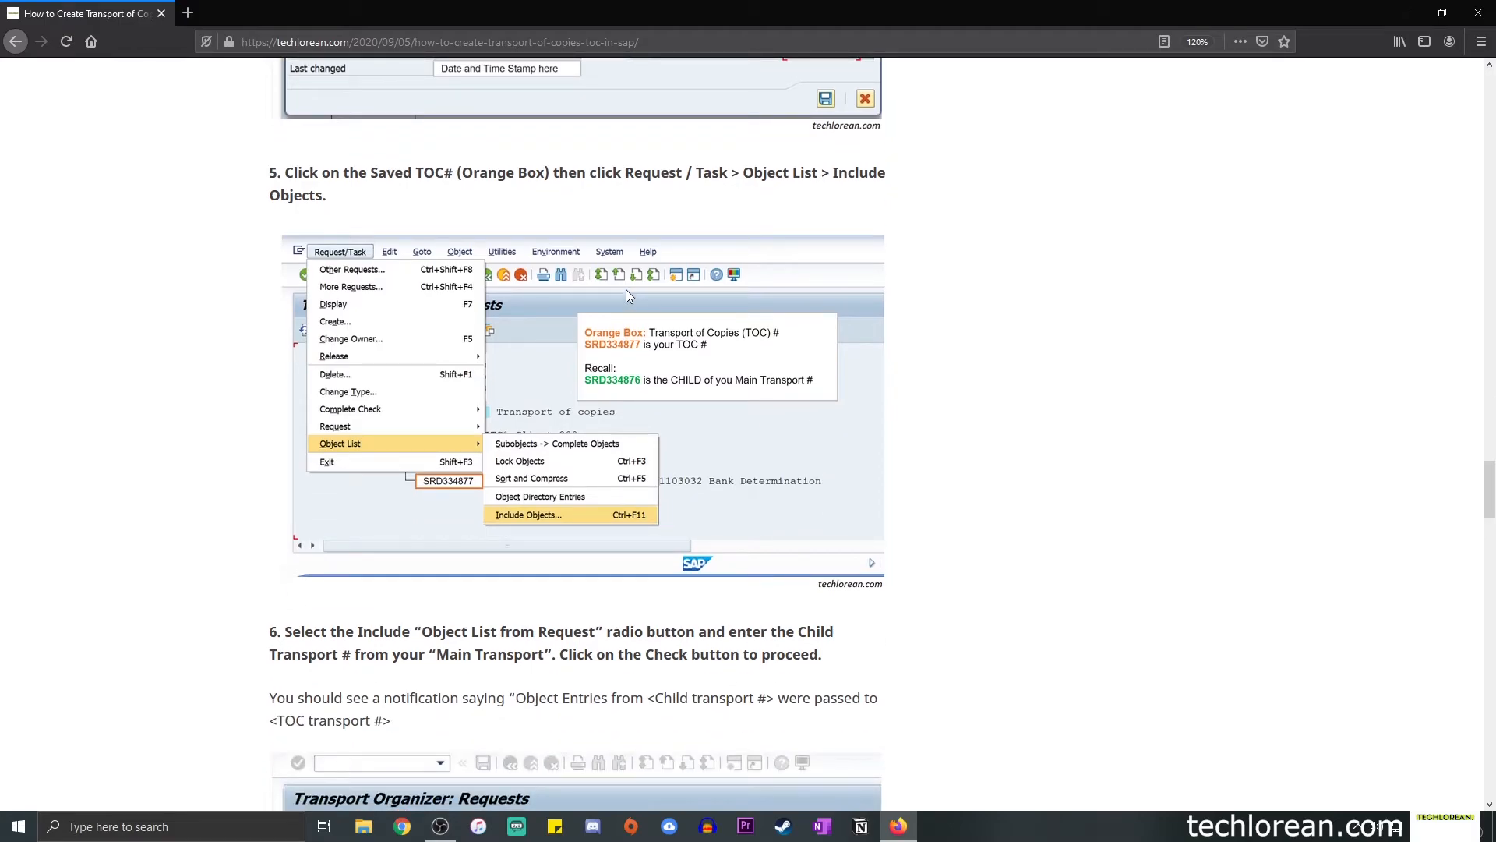
mouse_move(757, 788)
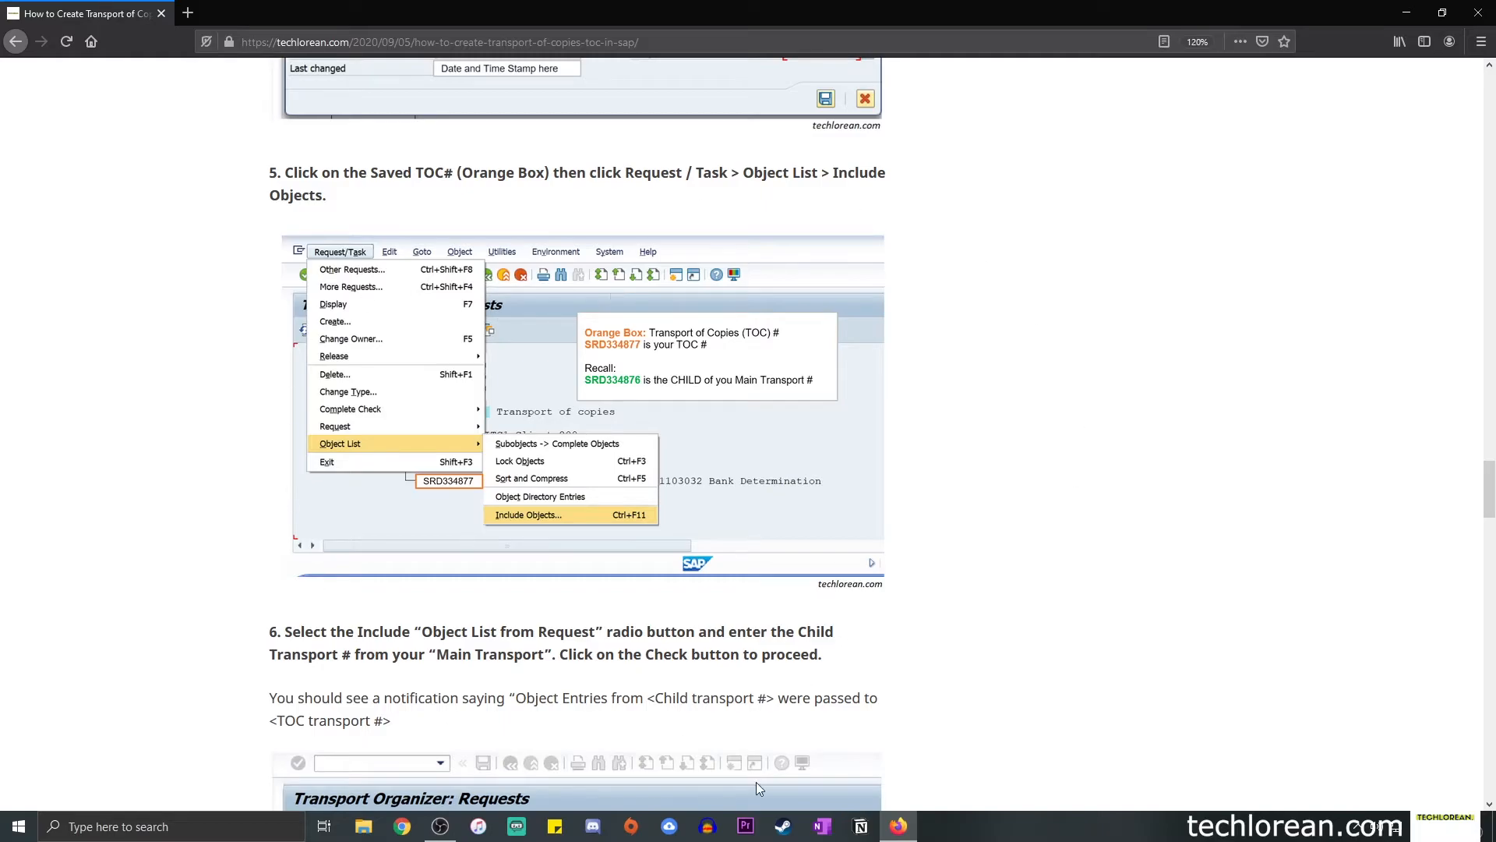
mouse_move(429, 495)
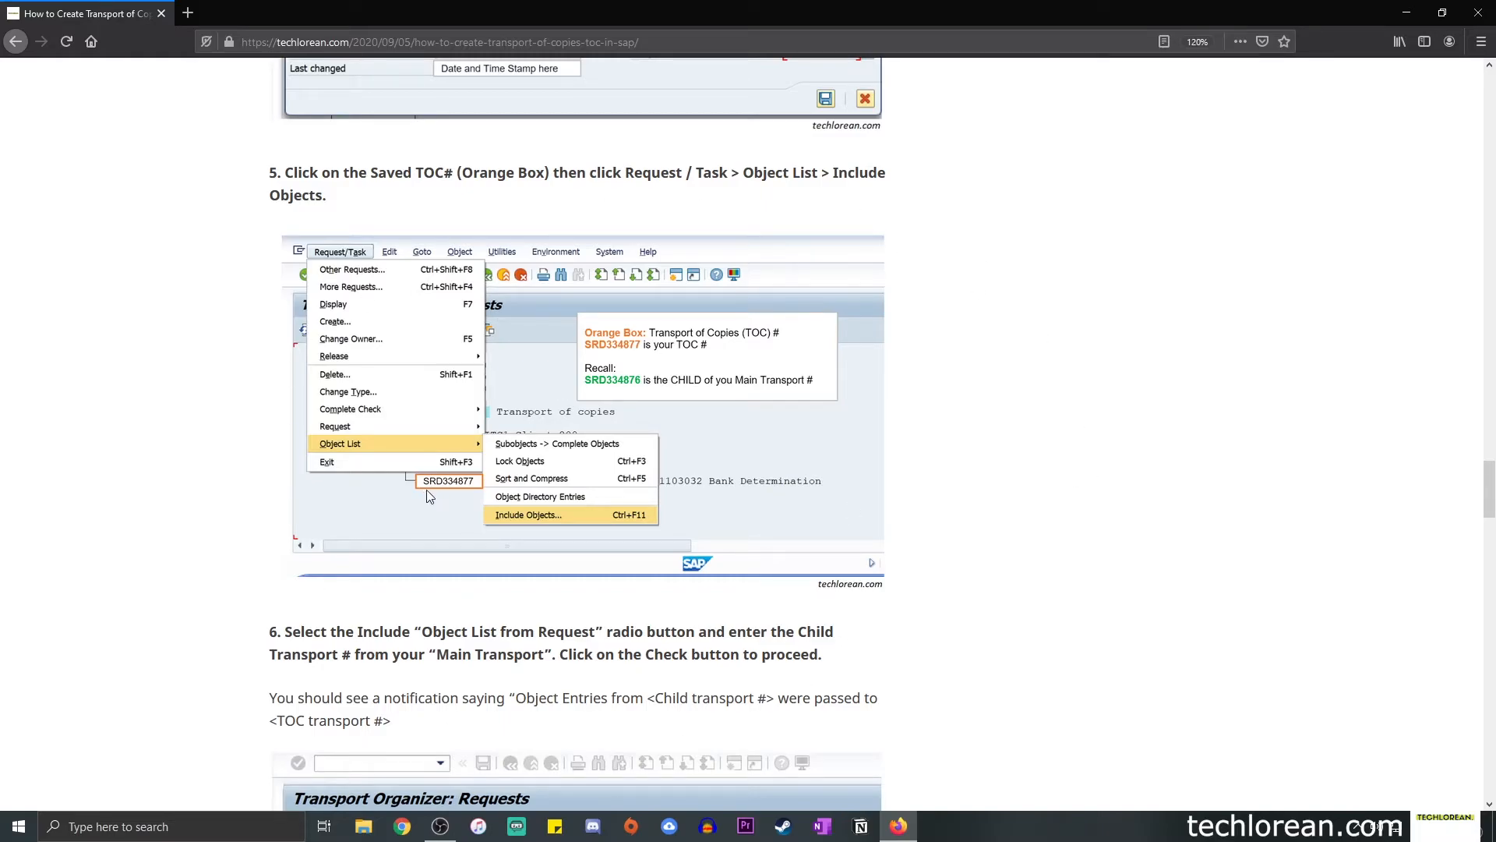
mouse_move(446, 497)
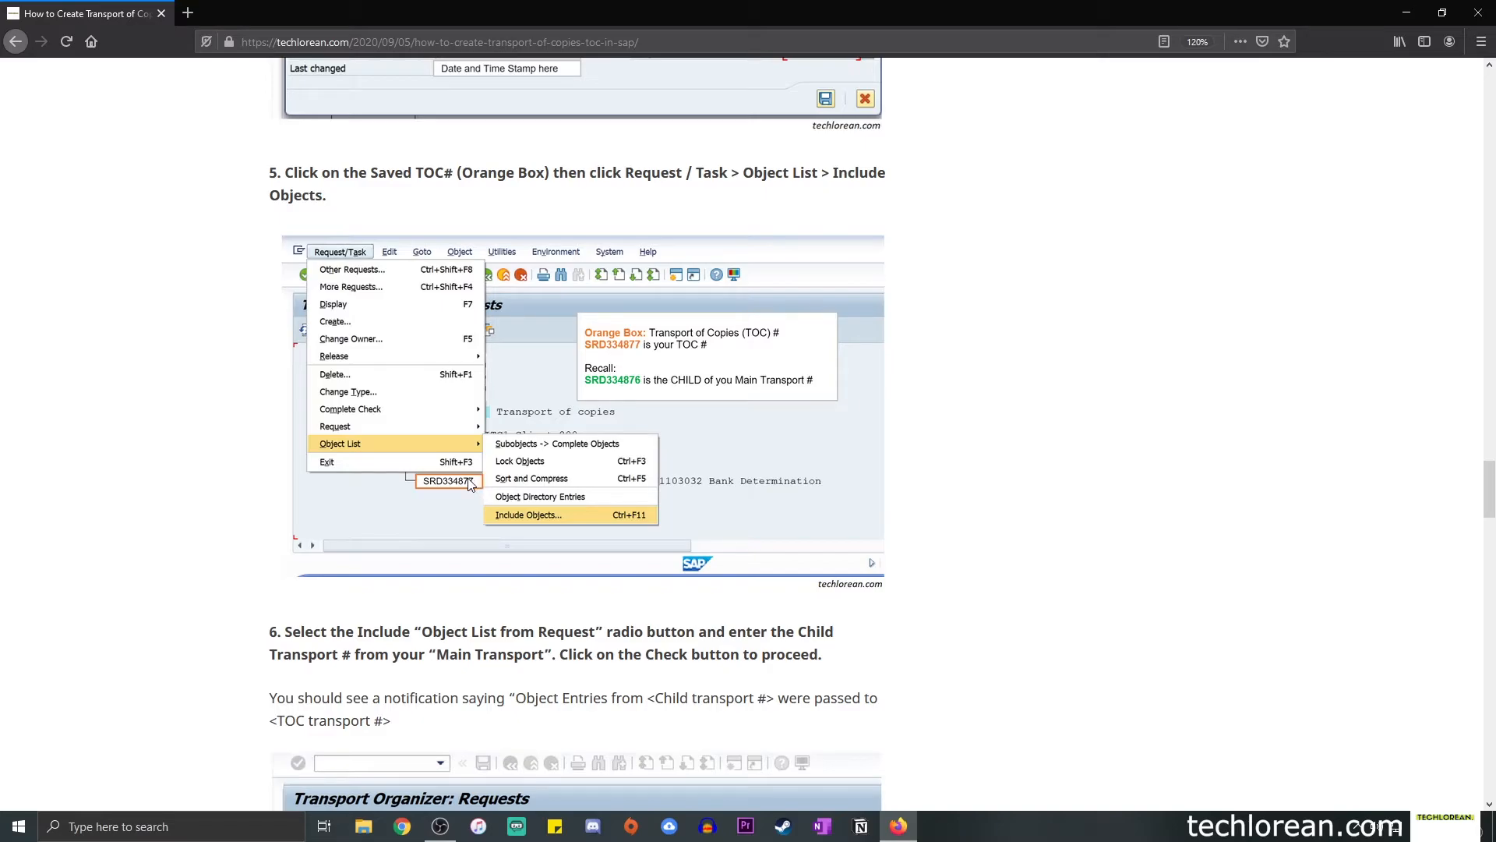
mouse_move(499, 463)
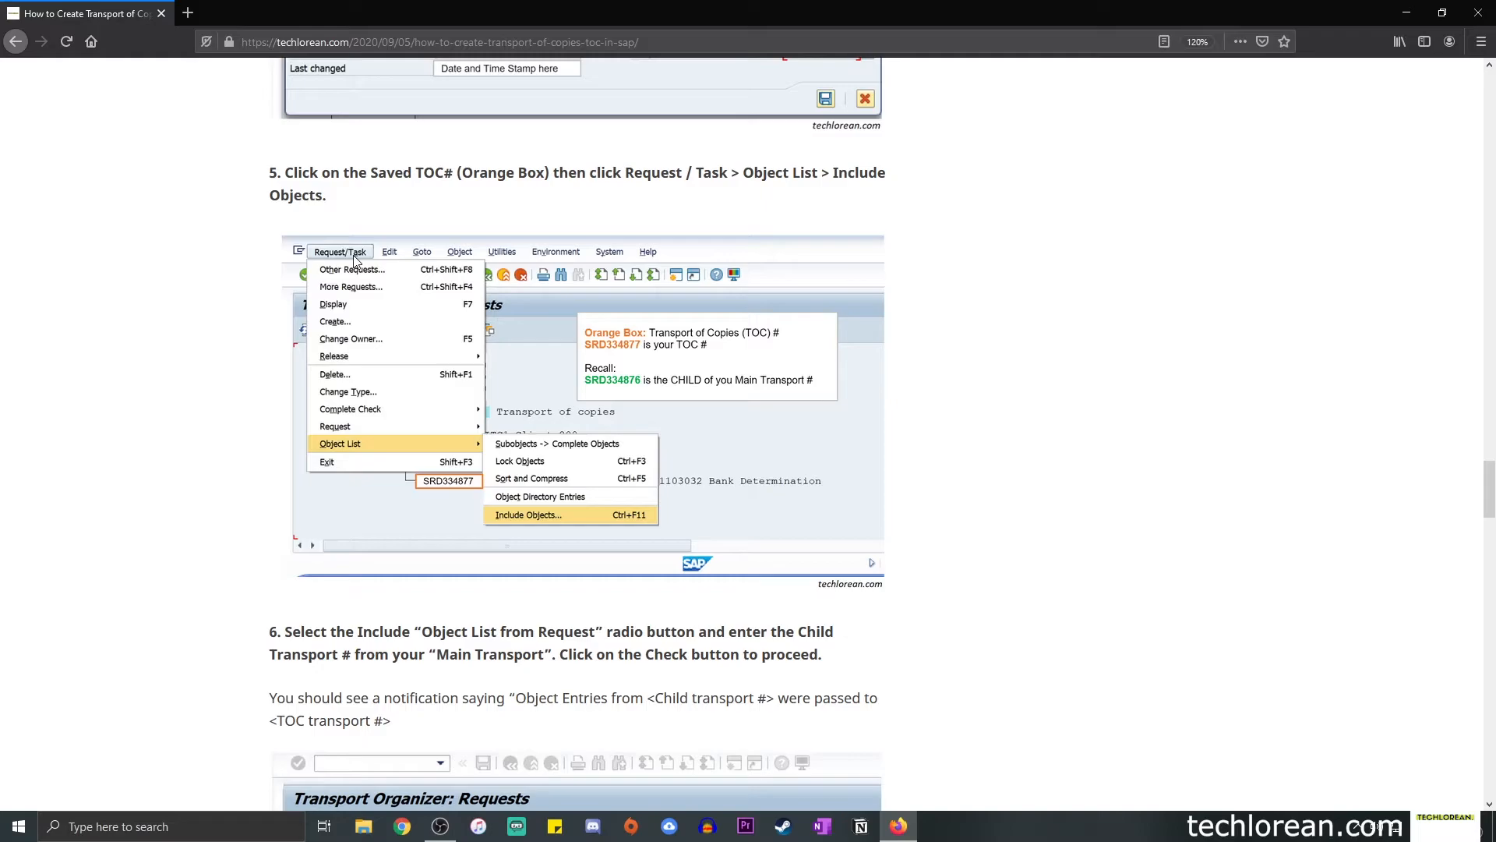
mouse_move(351, 459)
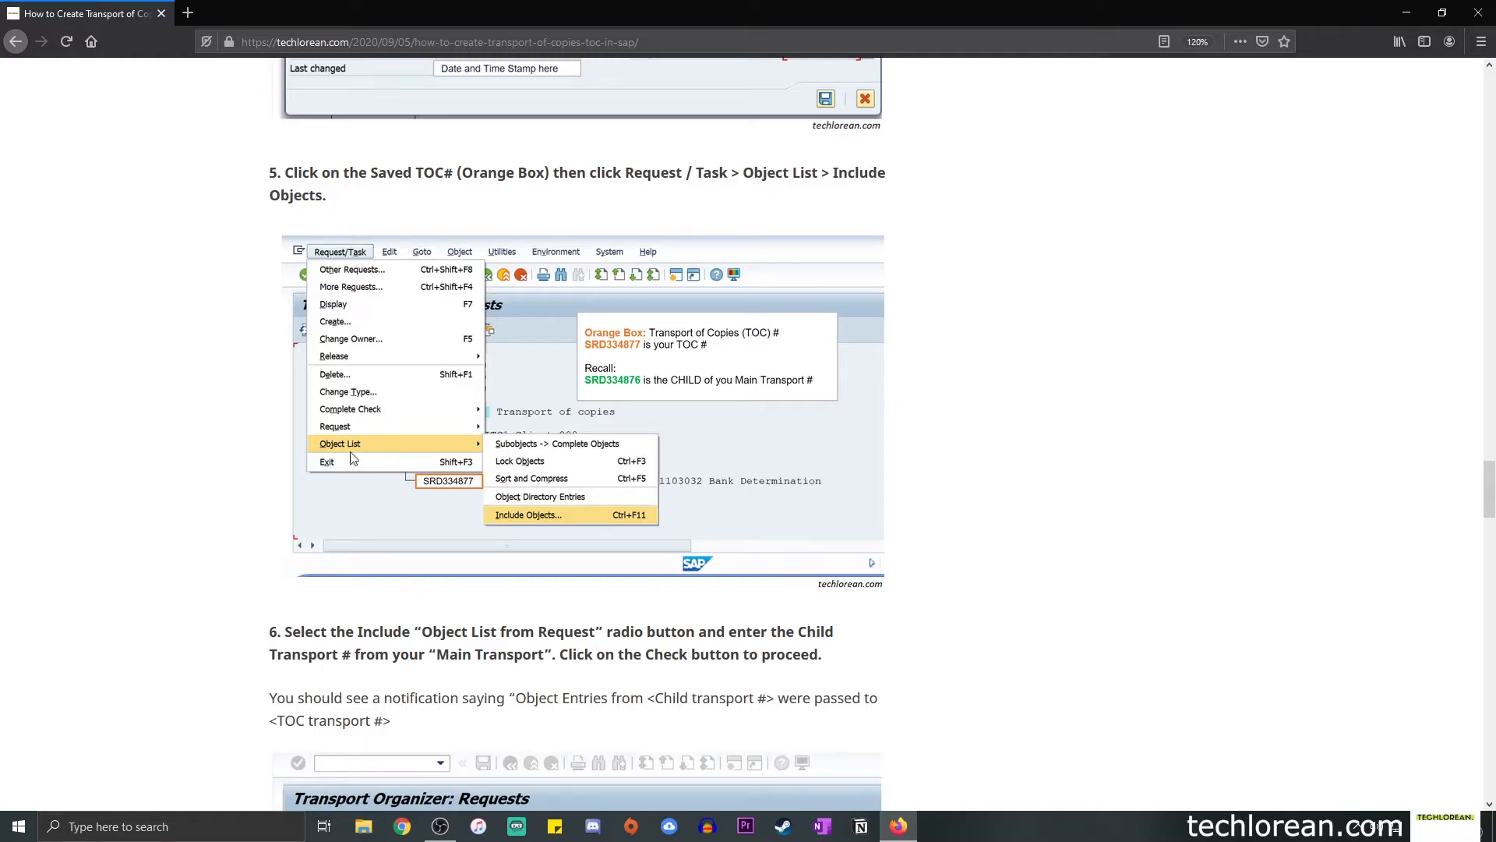
mouse_move(547, 530)
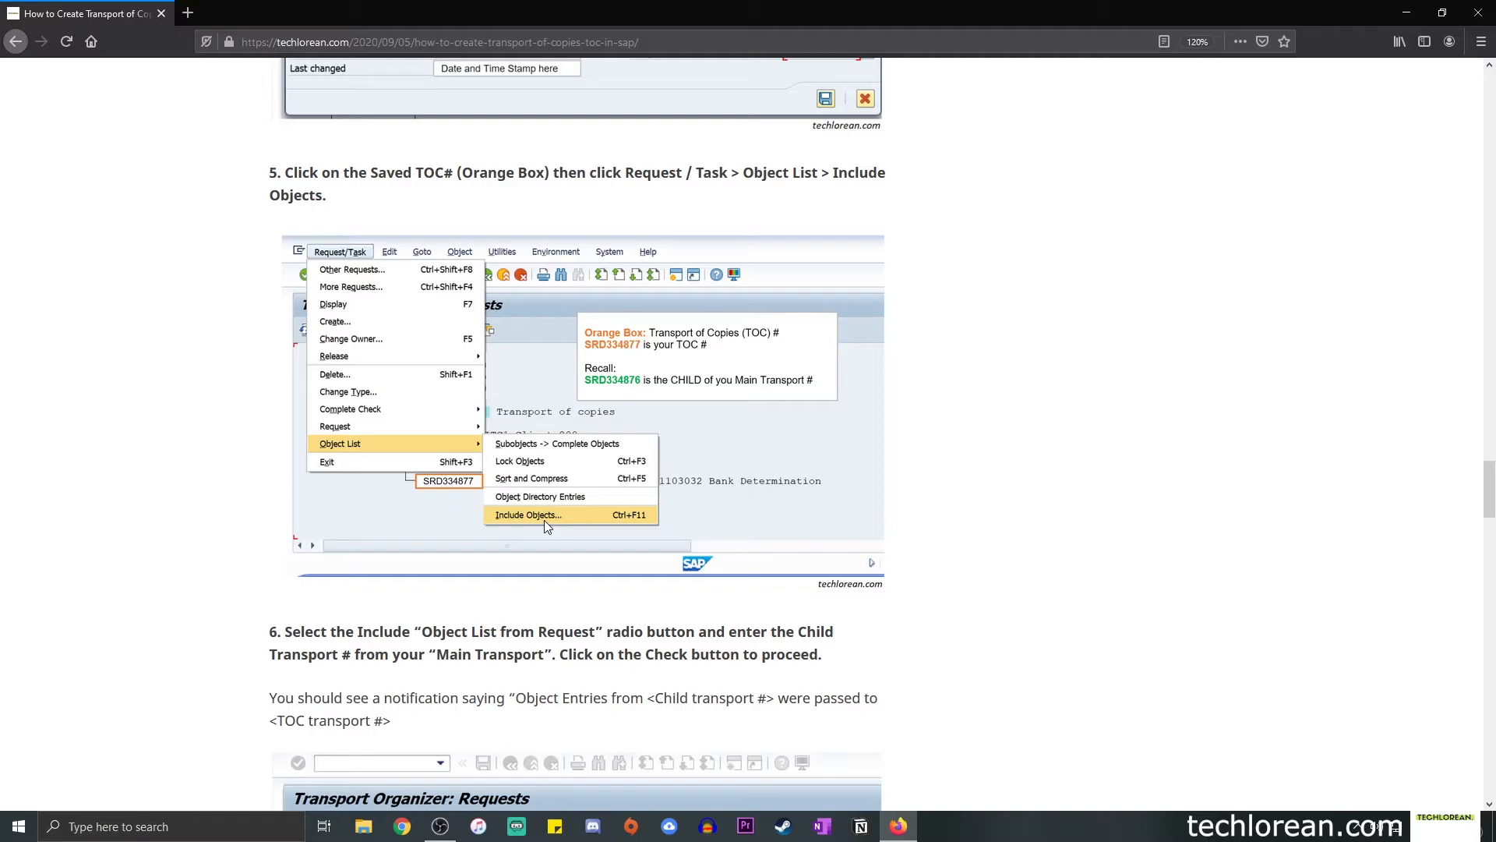
mouse_move(515, 523)
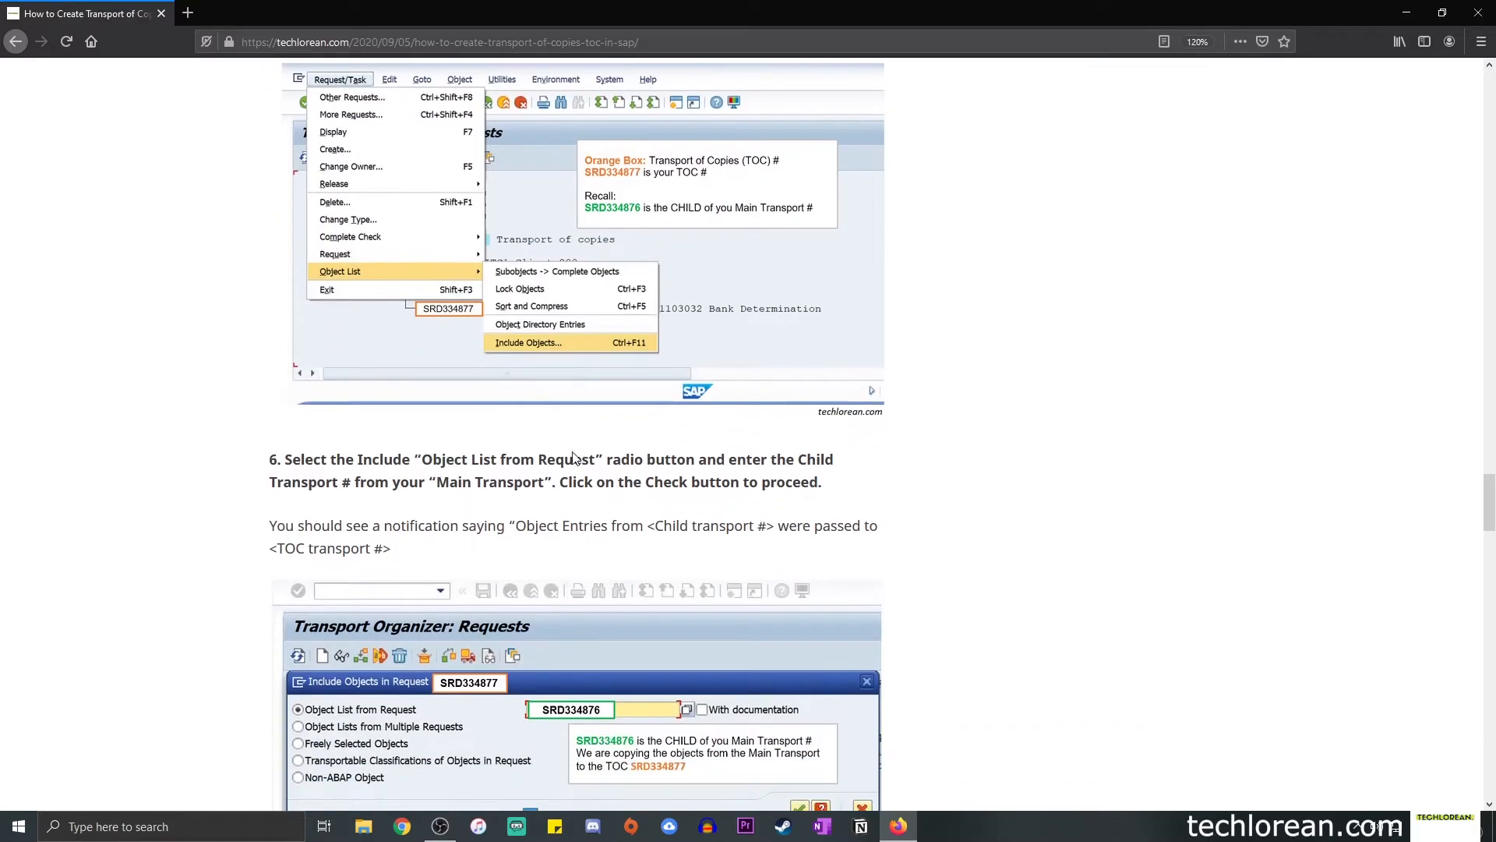
Scroll past the Include Objects screenshot to the 'Why am I using the Child Transport?' note.
scroll("down", 3)
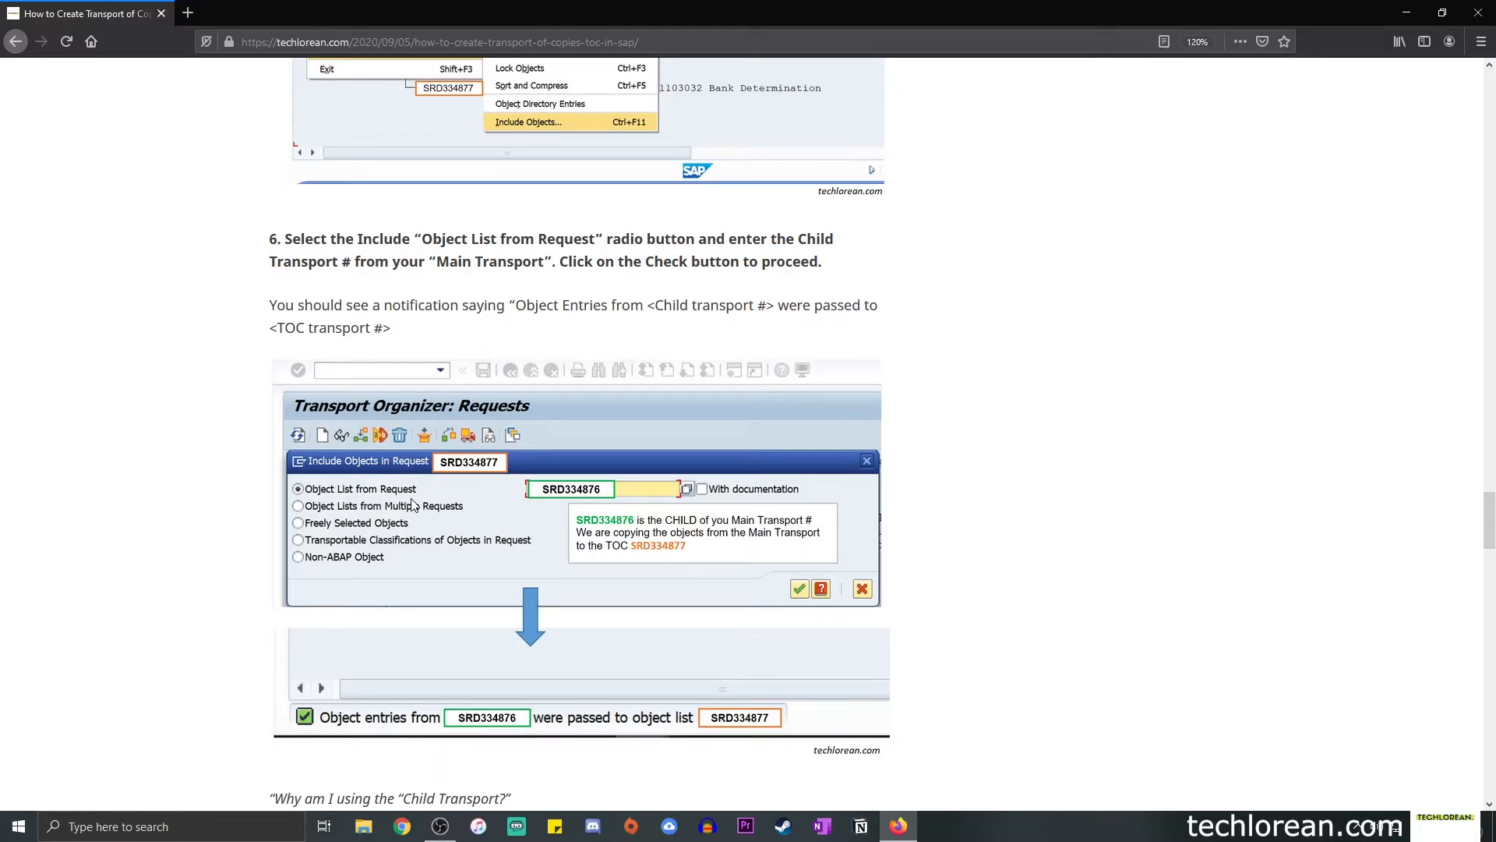
mouse_move(412, 503)
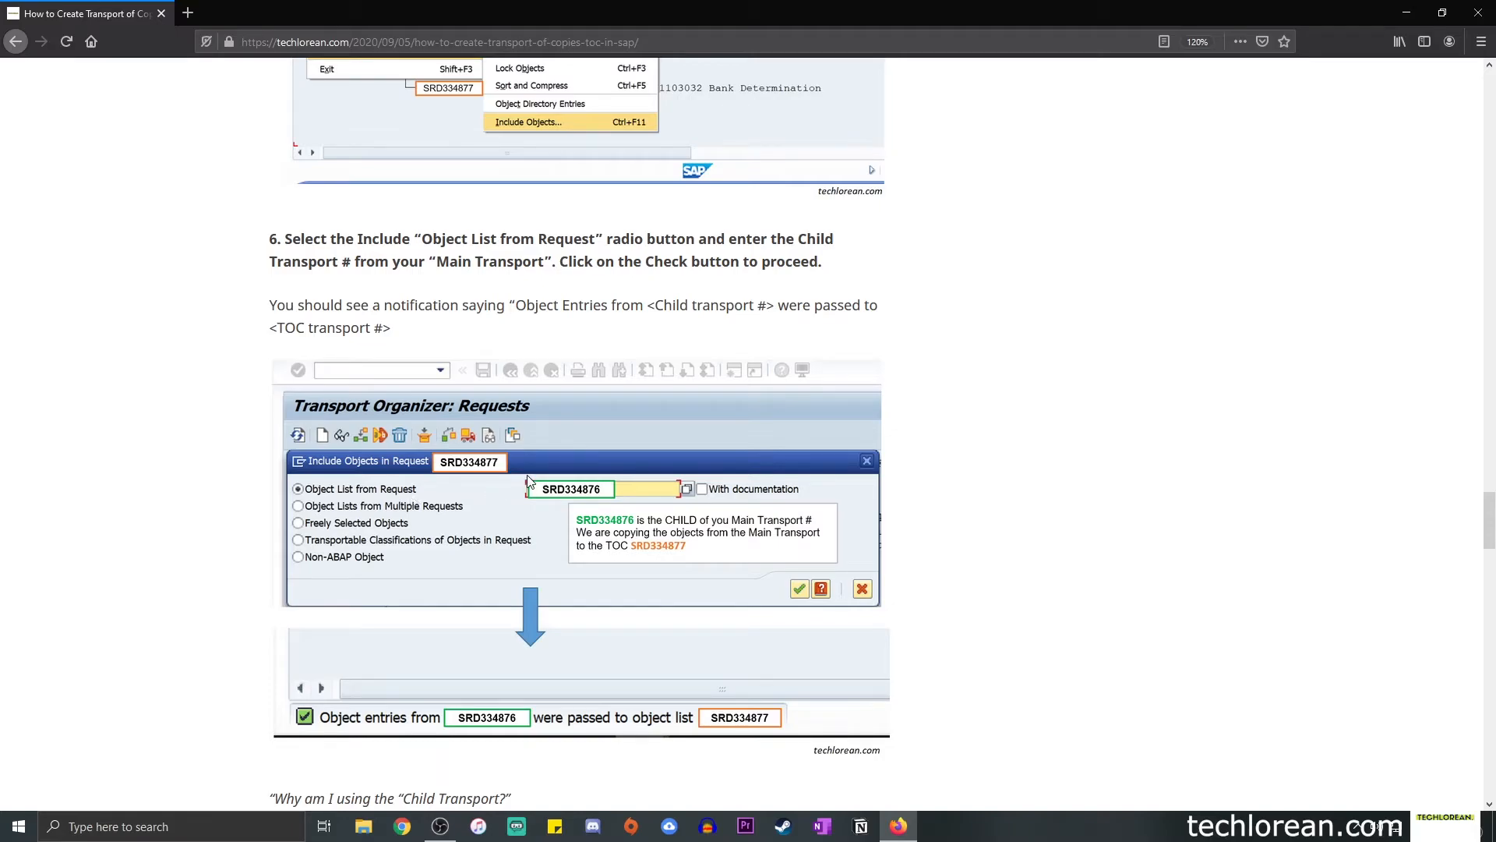
mouse_move(572, 445)
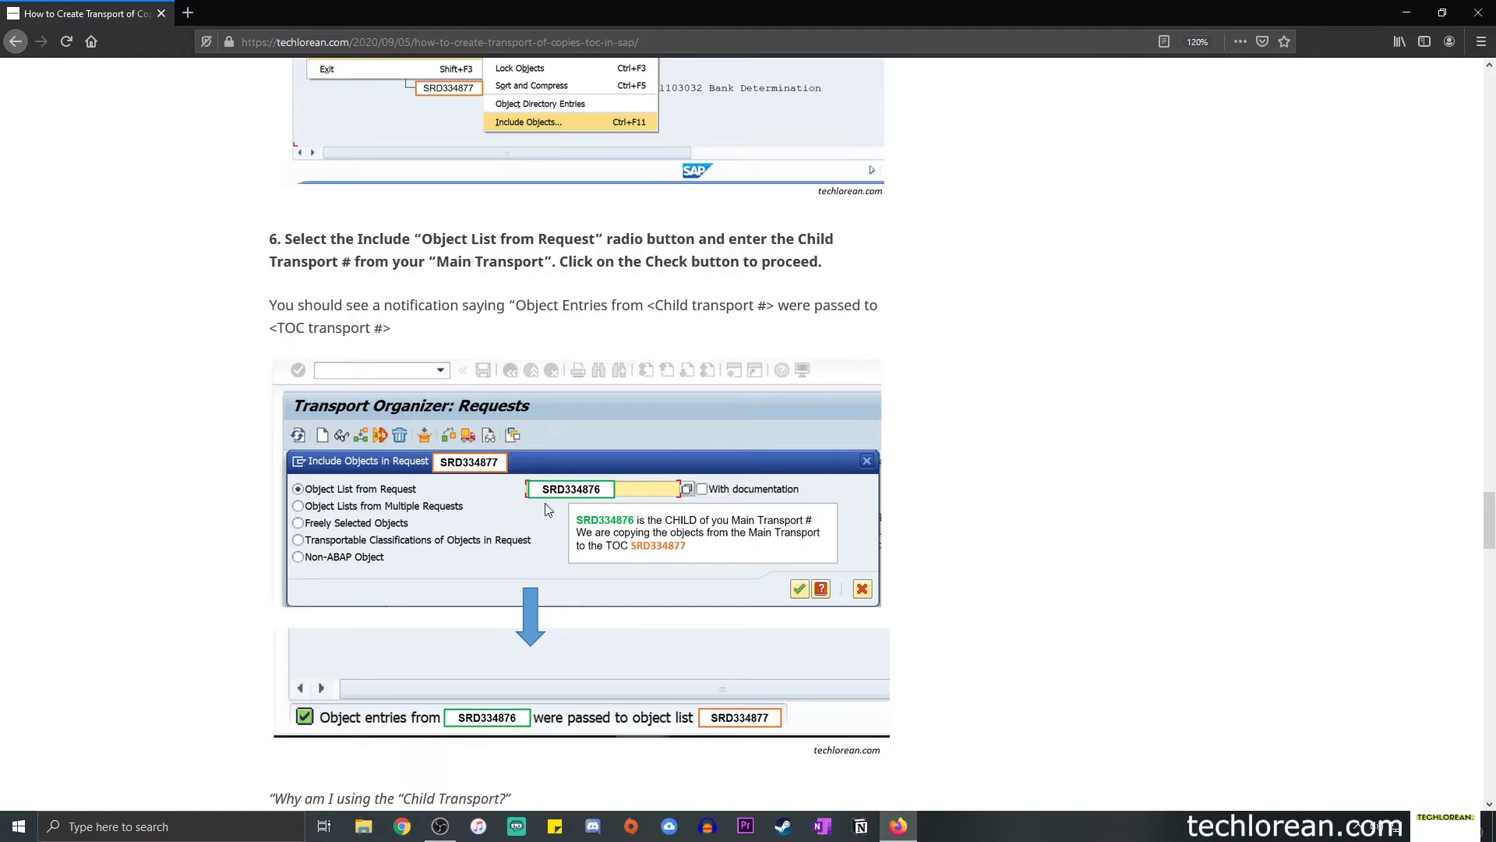
mouse_move(589, 501)
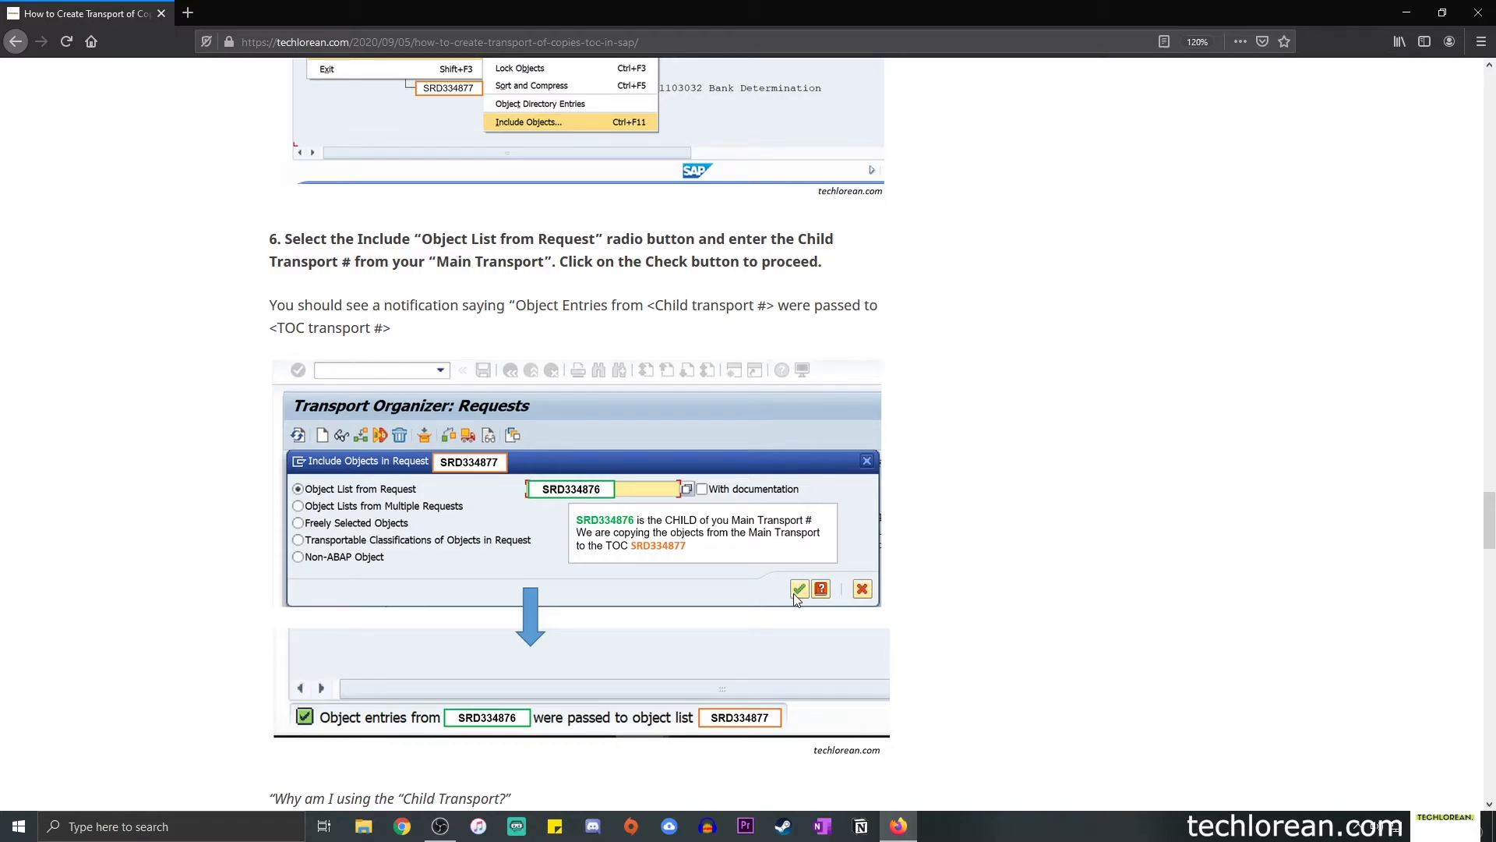
mouse_move(783, 586)
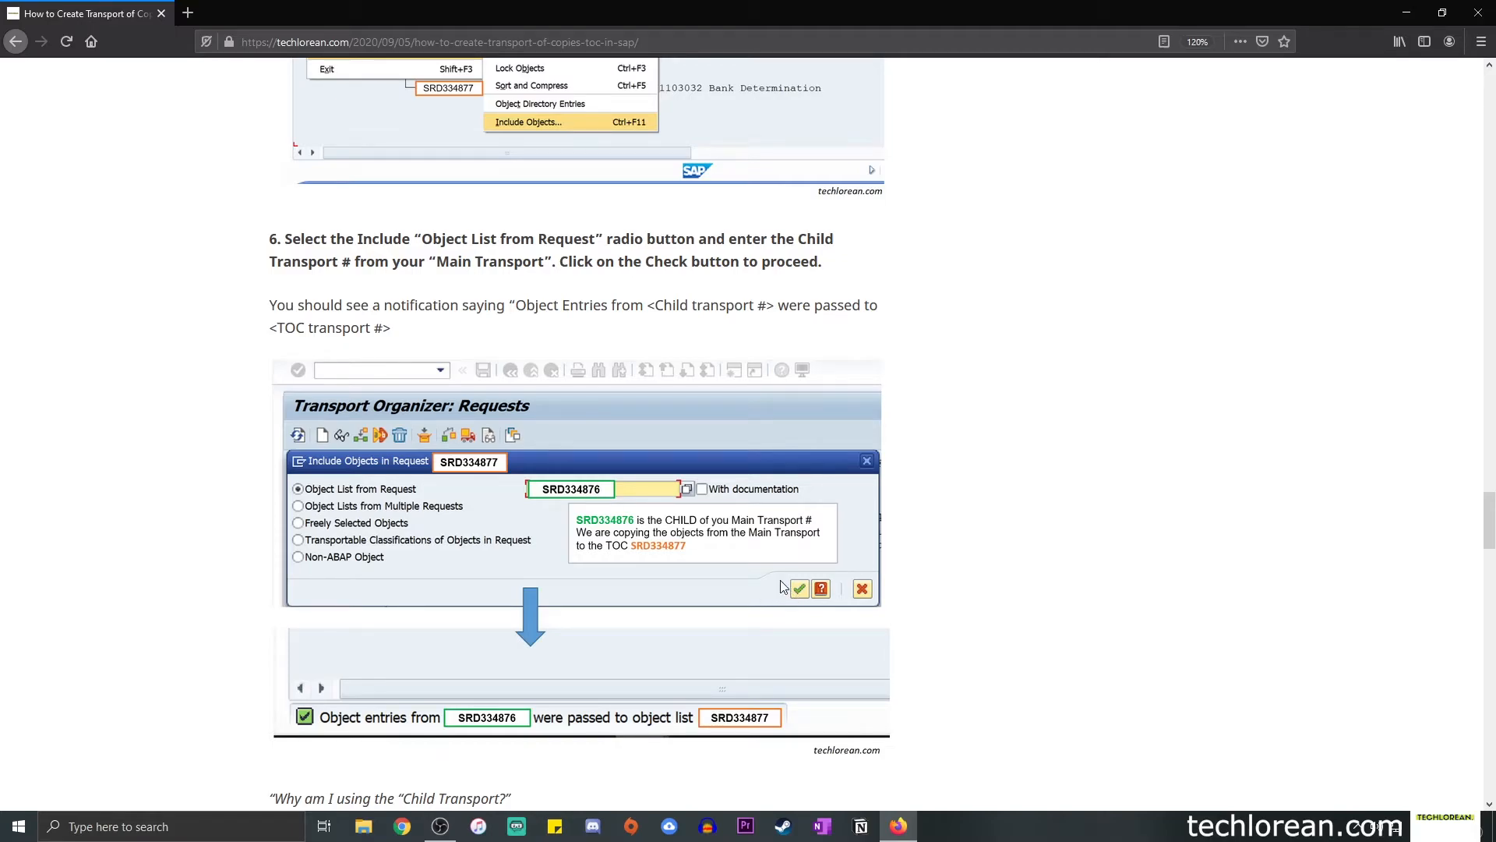
scroll("down", 3)
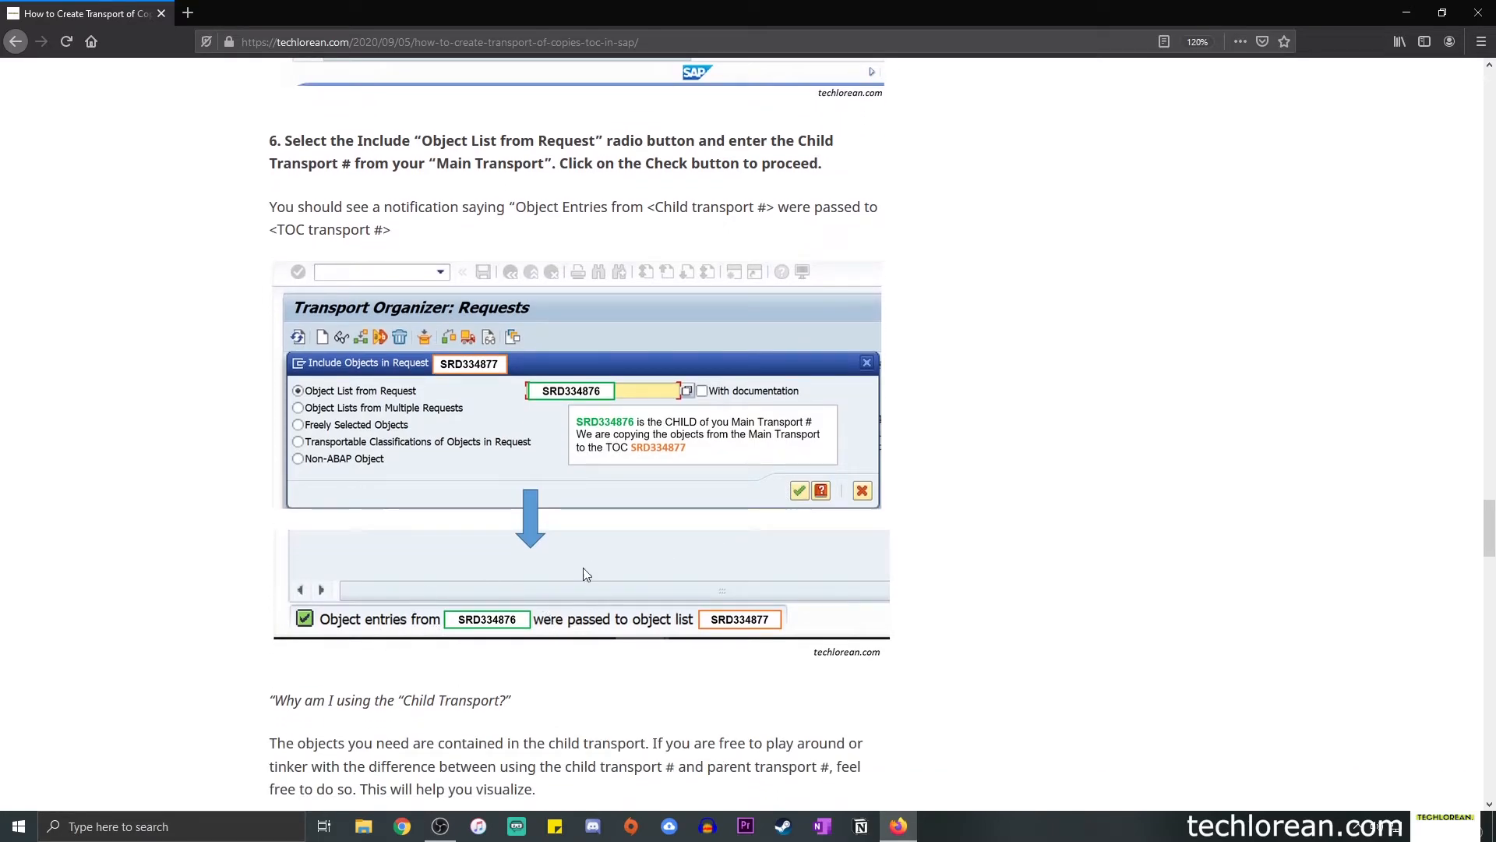
mouse_move(664, 624)
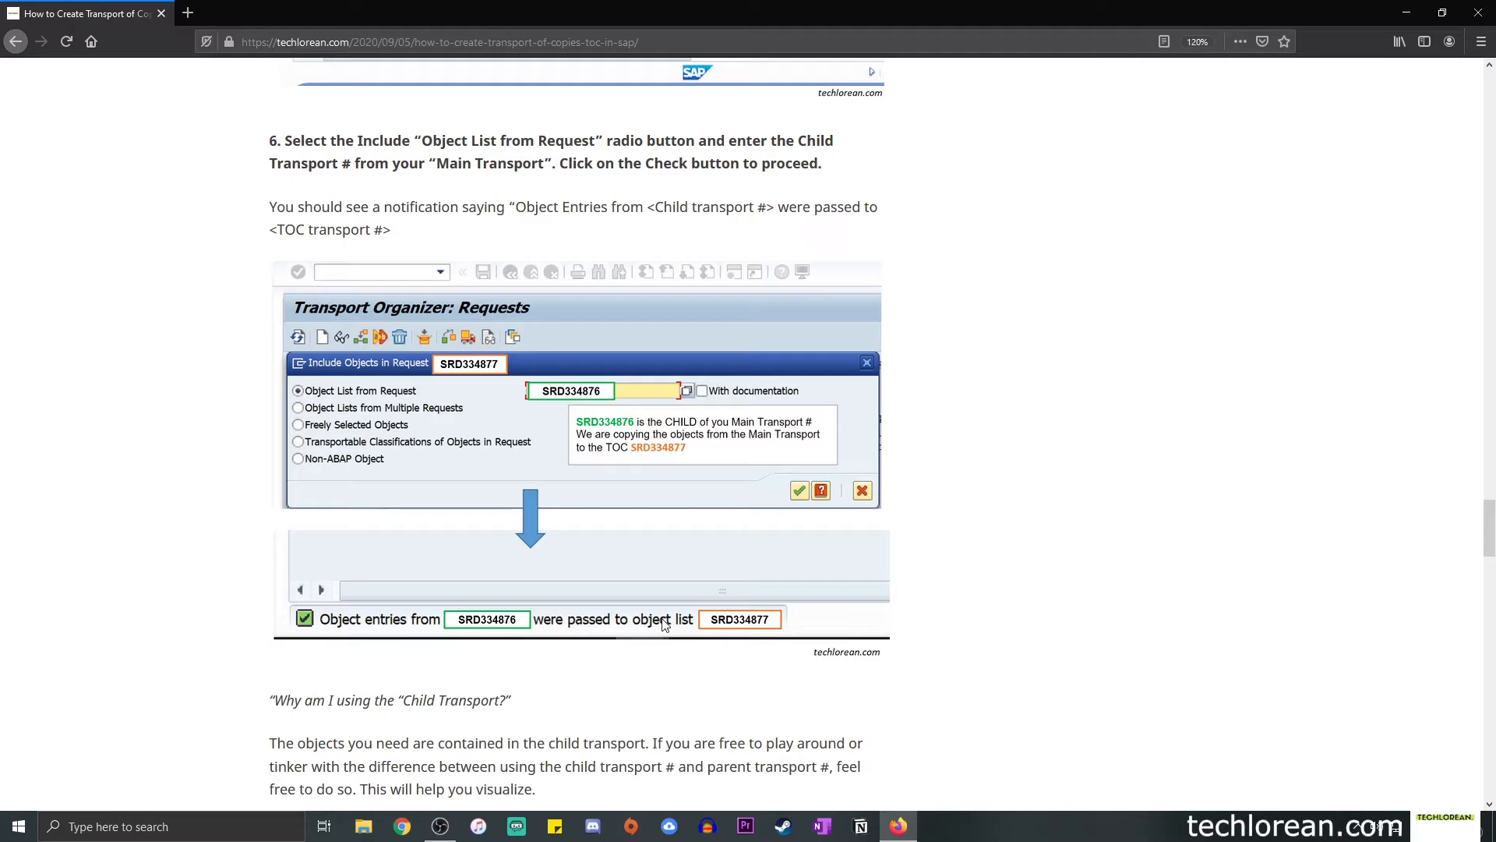
mouse_move(805, 630)
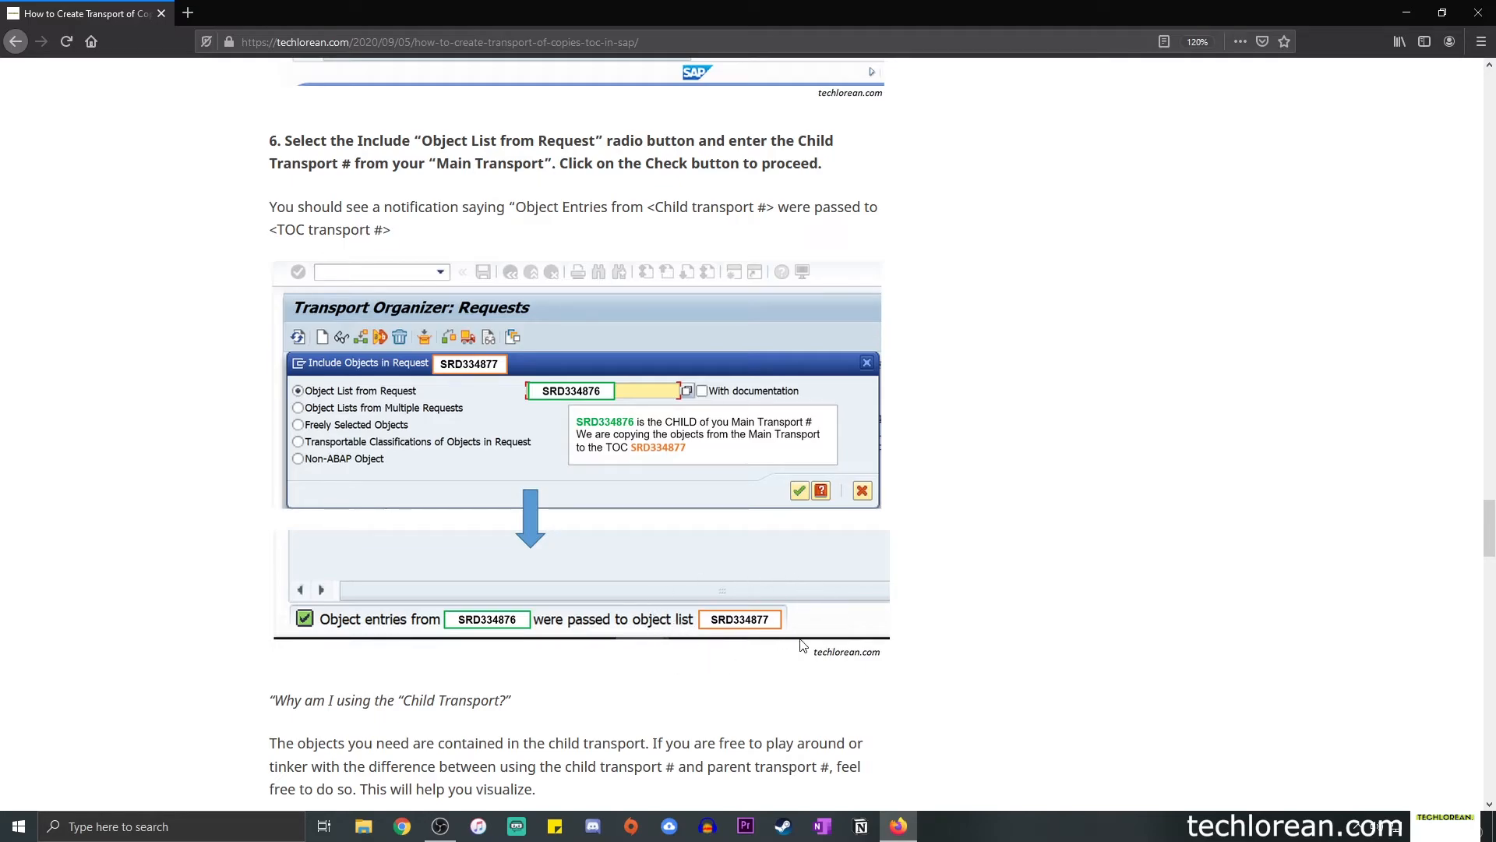
mouse_move(515, 604)
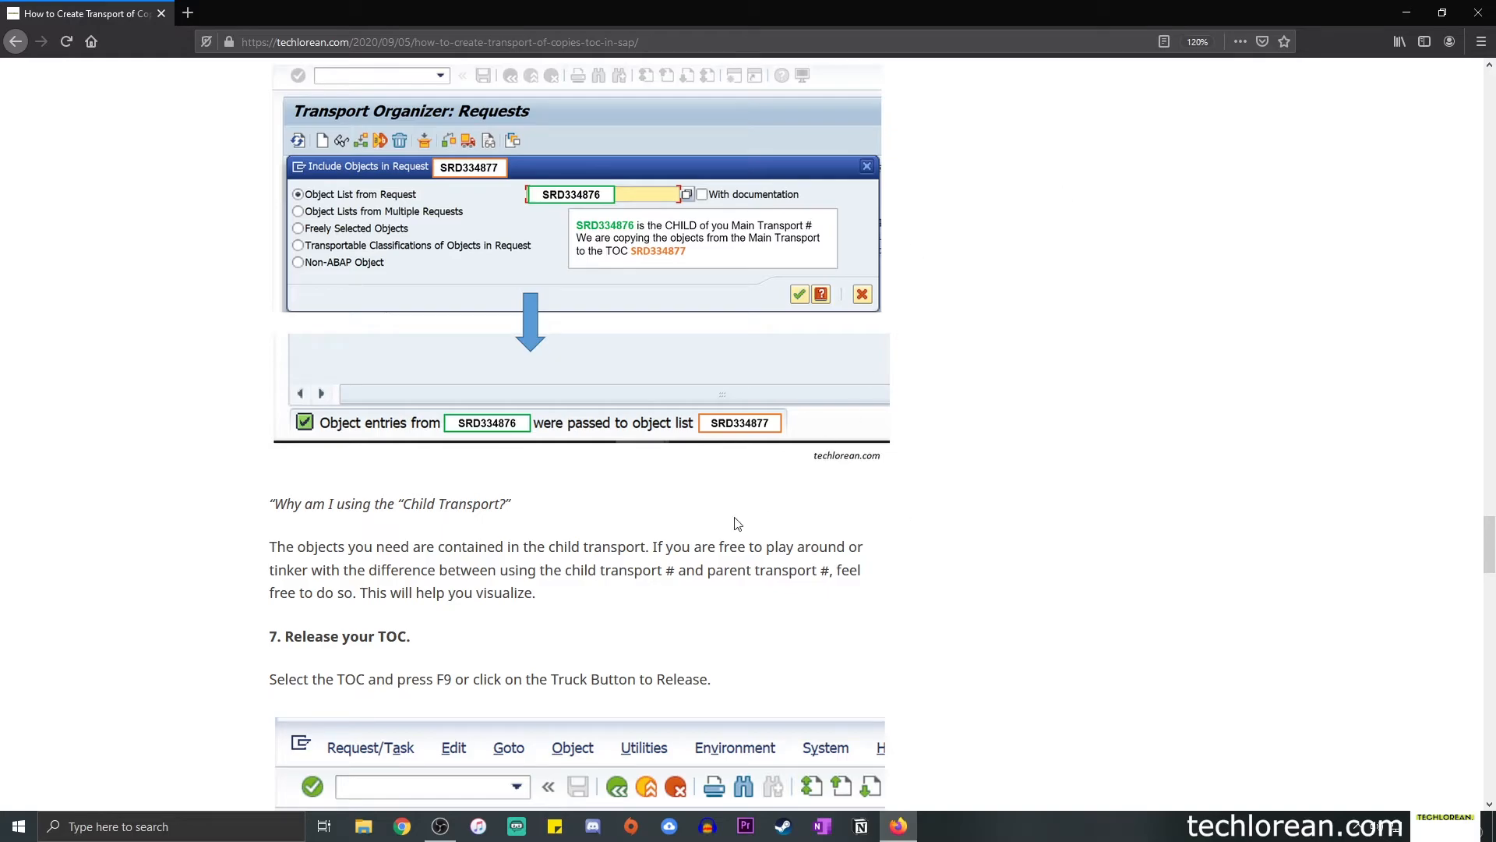
mouse_move(565, 543)
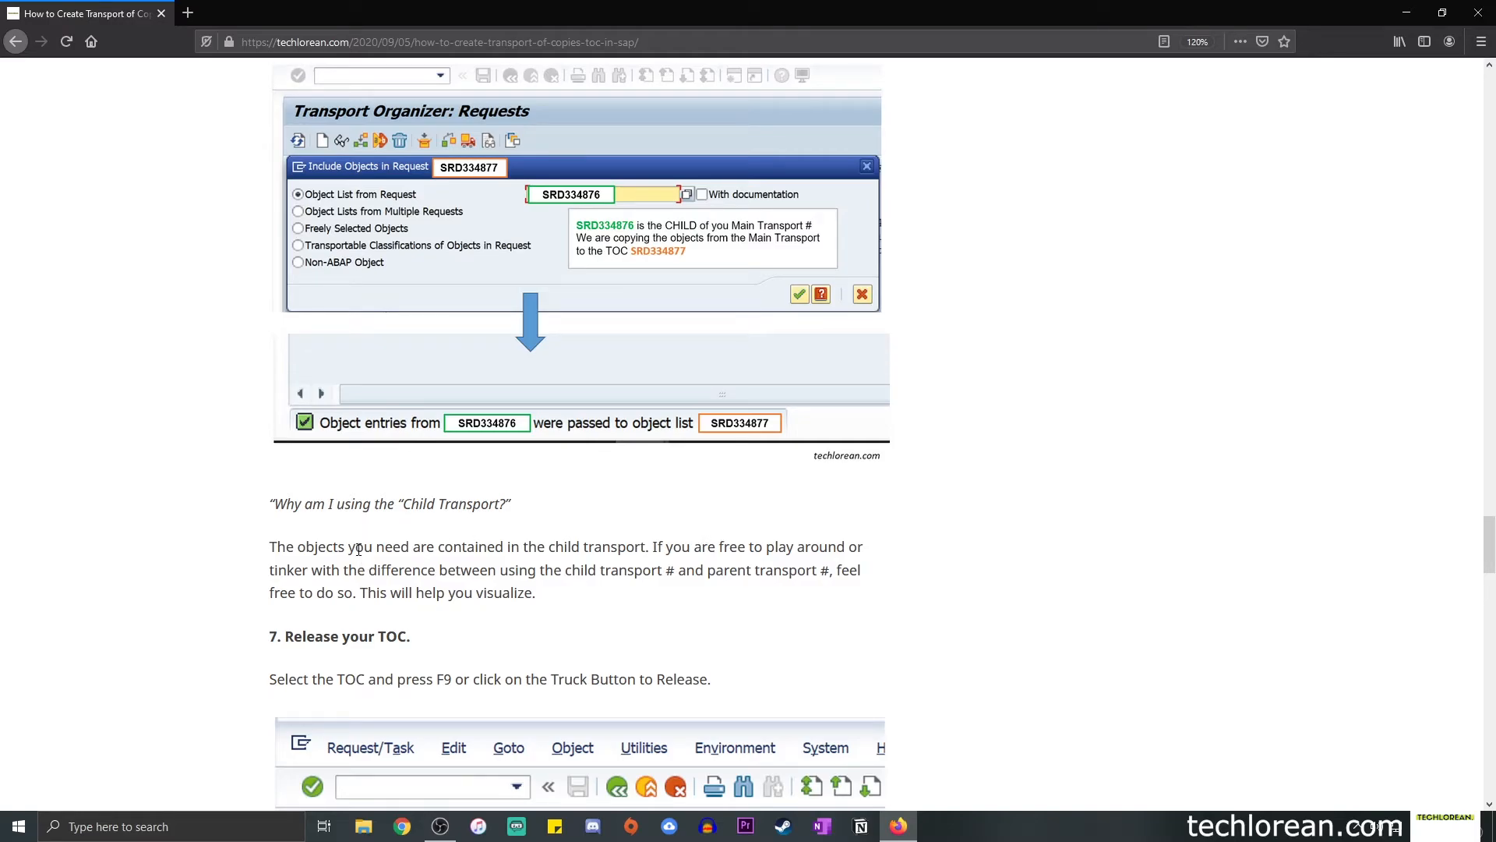
Drag the scrollbar up to step 1's Child Transport # explanation and SRD334876 example.
left_click_drag(437, 545, 649, 545)
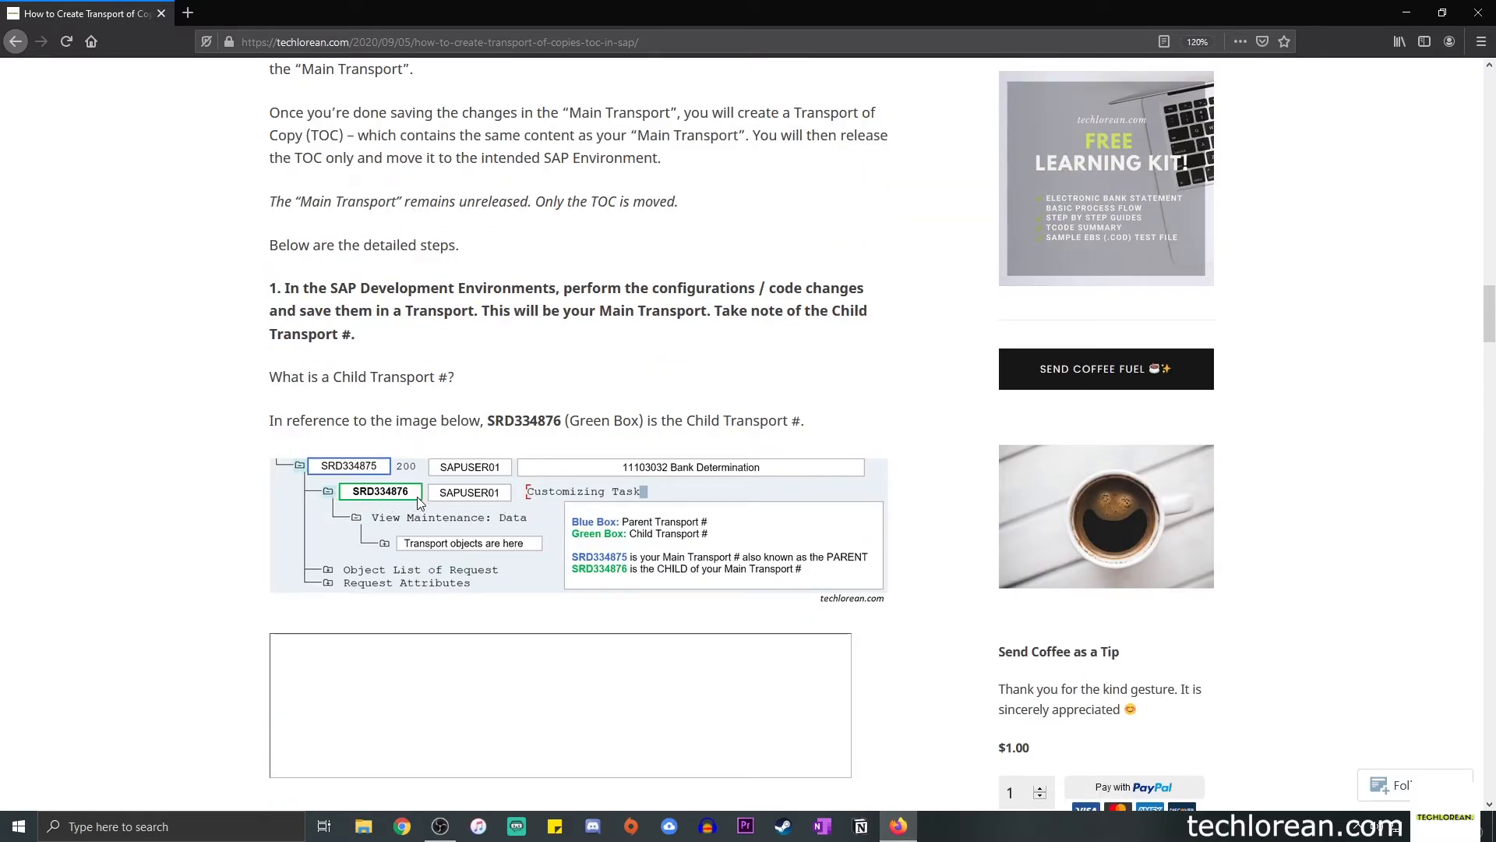
mouse_move(561, 531)
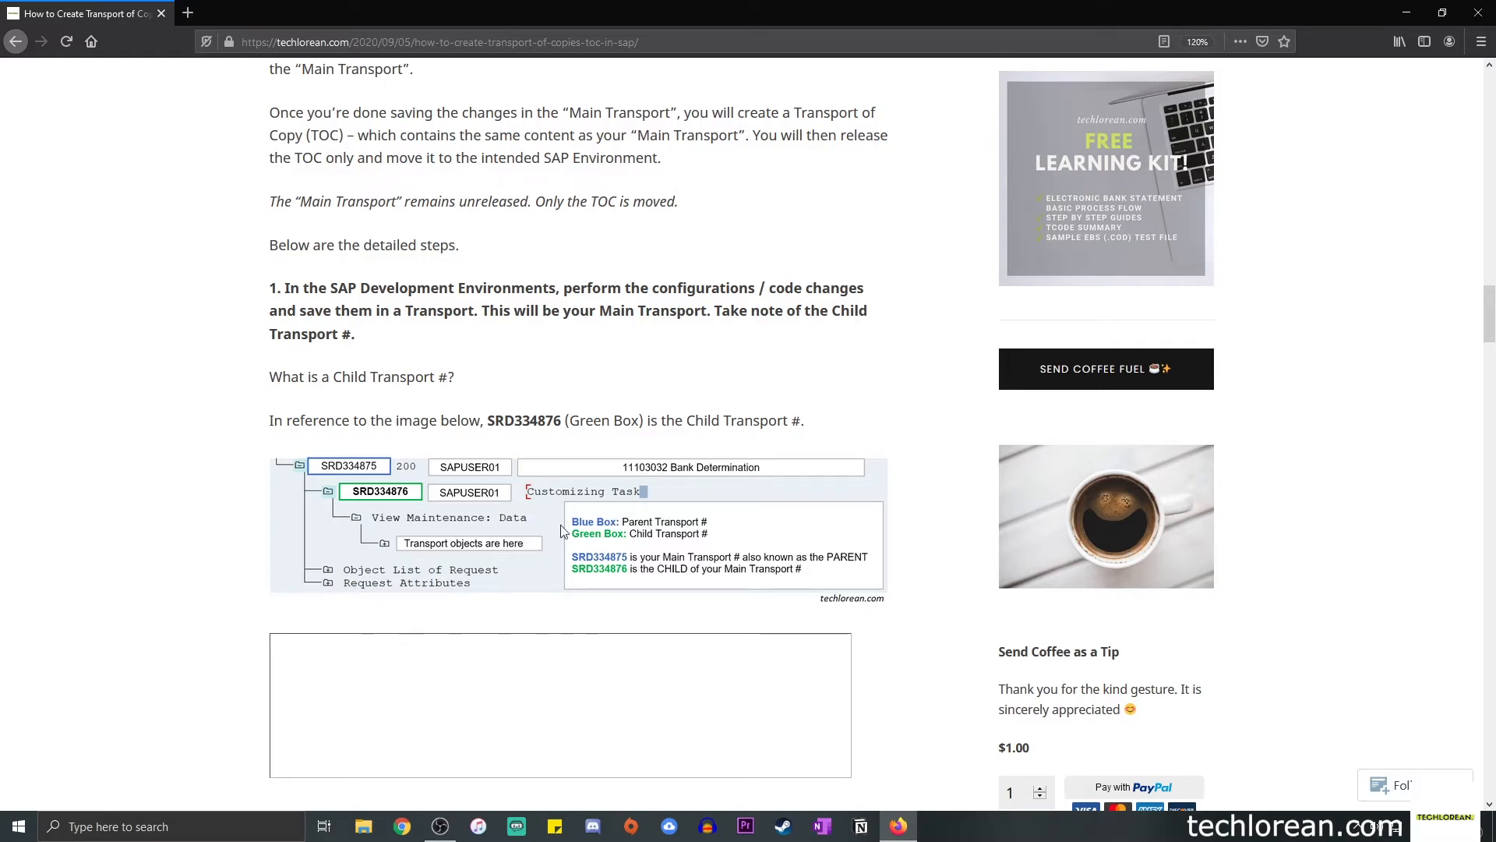
mouse_move(486, 562)
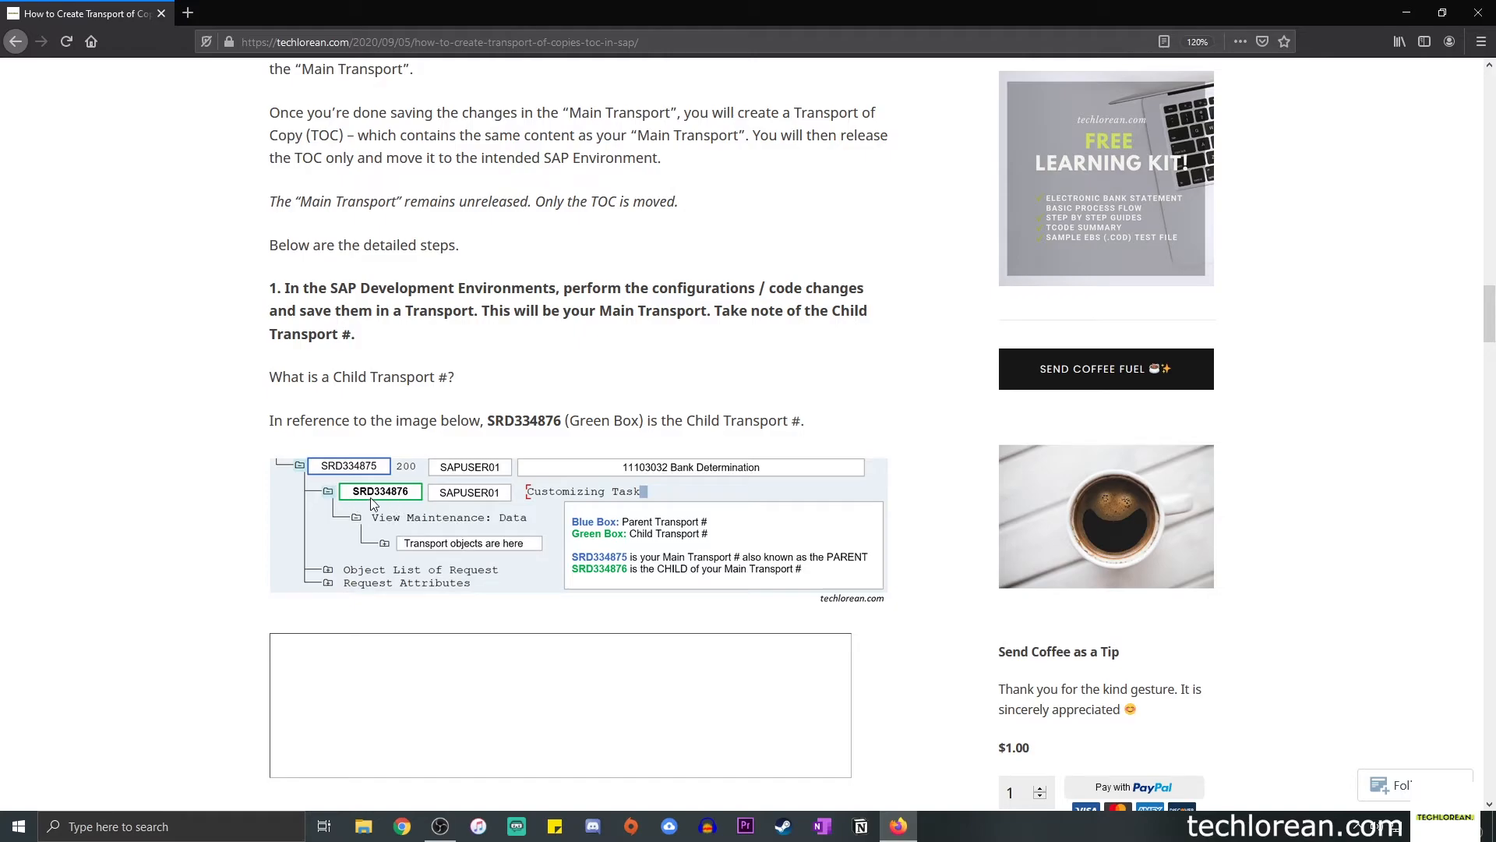
Scroll back through steps 5 and 6 to the Child Transport note and step 7.
scroll("down", 3)
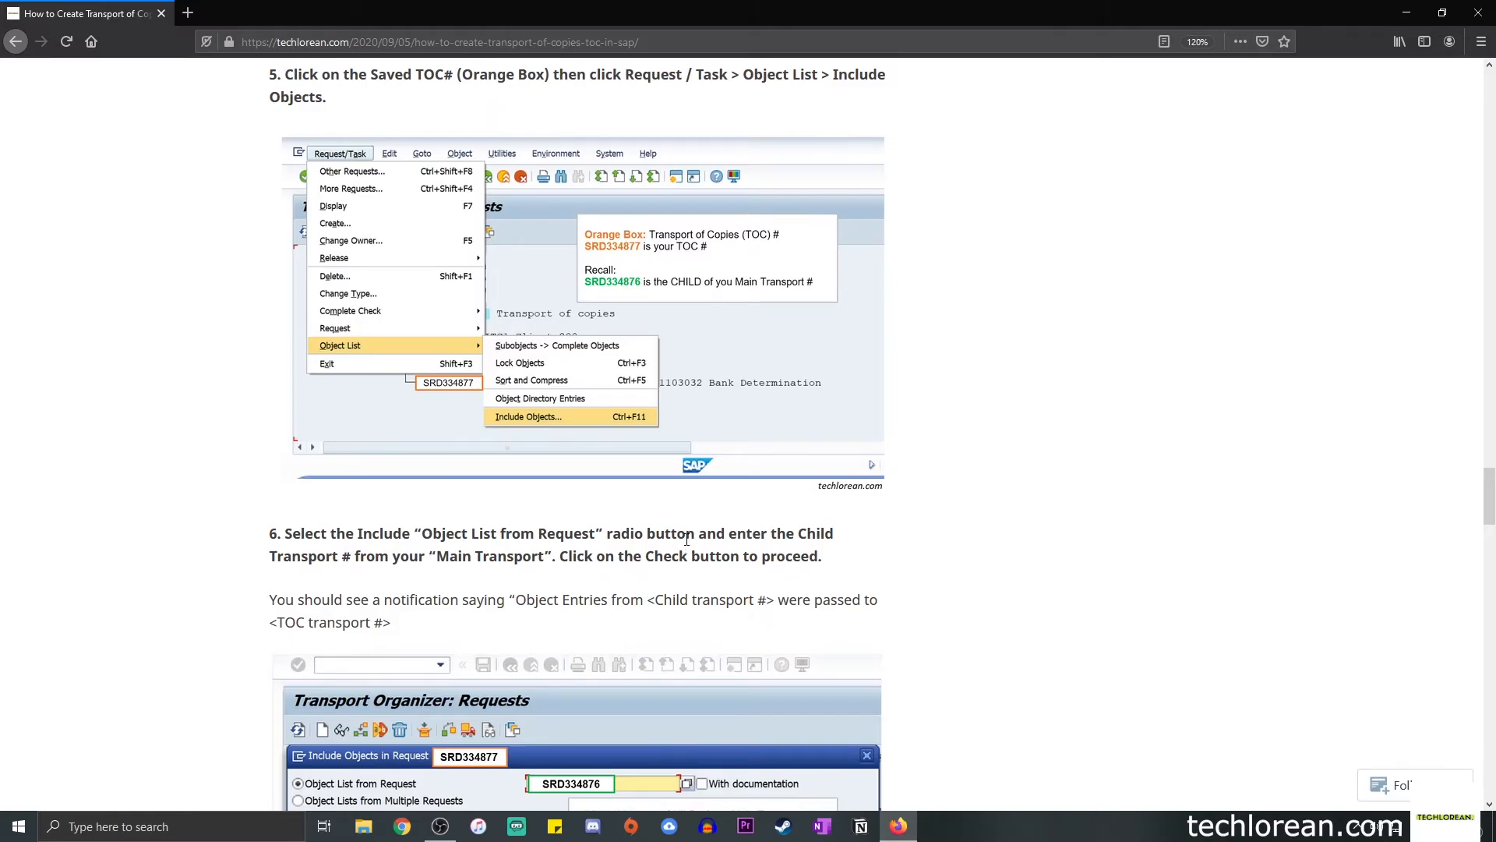
mouse_move(627, 523)
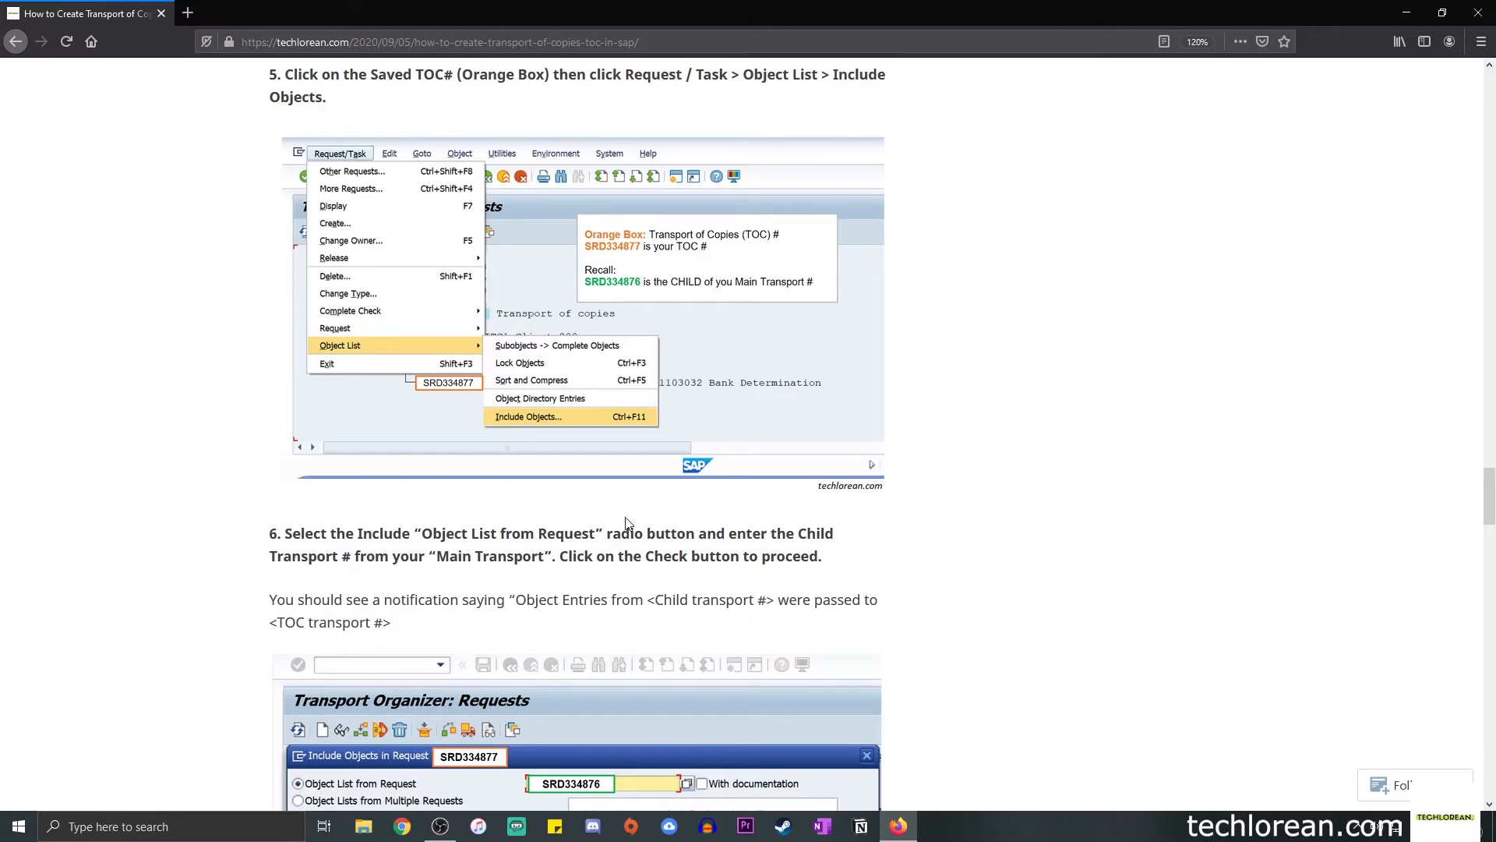
mouse_move(599, 522)
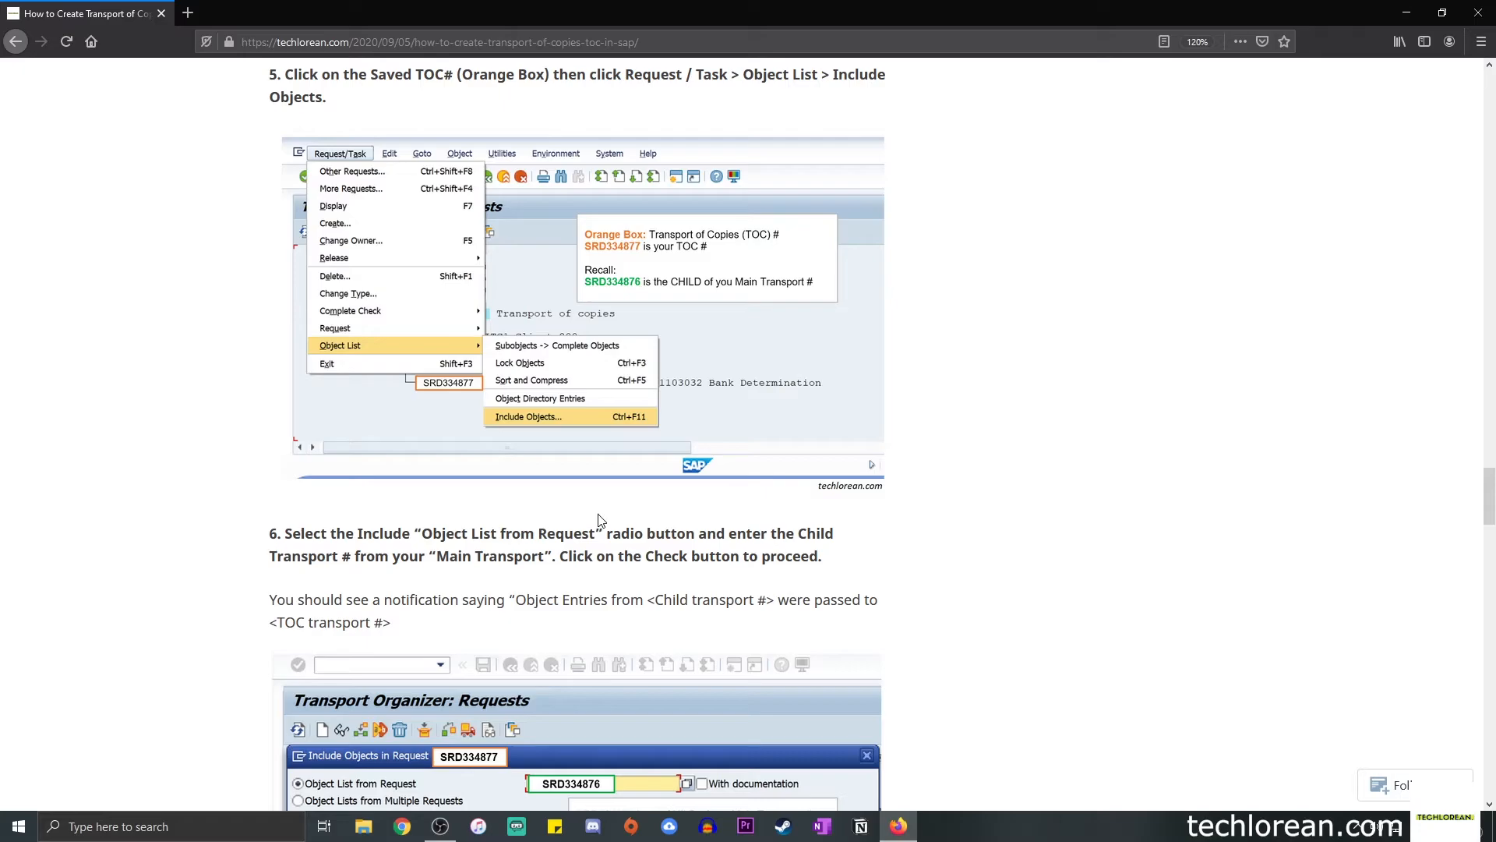
scroll("down", 3)
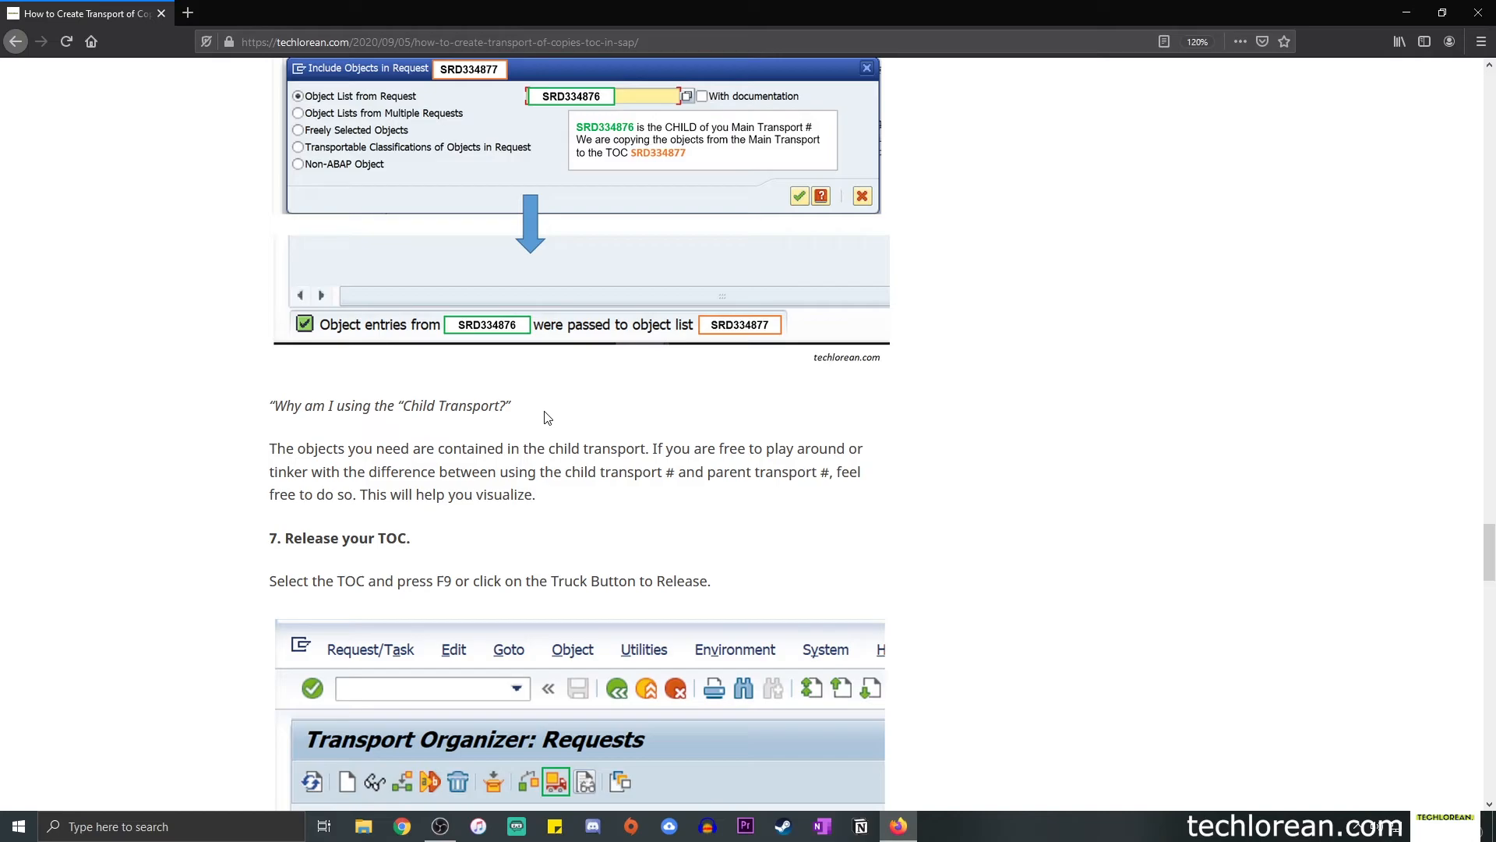
Scroll through 'Release your TOC' to 'What are my next steps?', highlighting 'Target SAP Environment'.
scroll("down", 3)
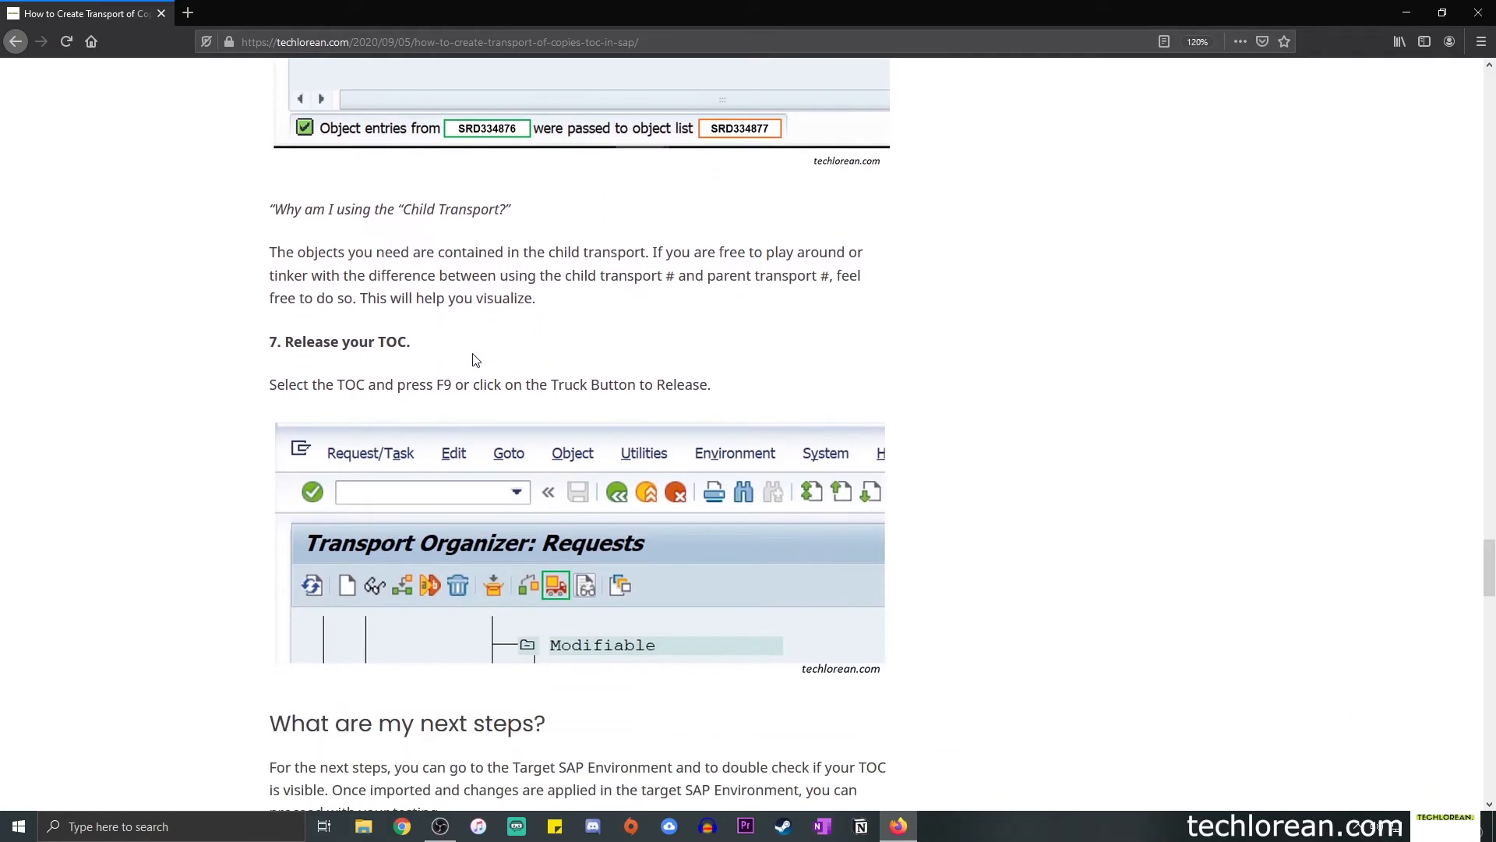
scroll("down", 3)
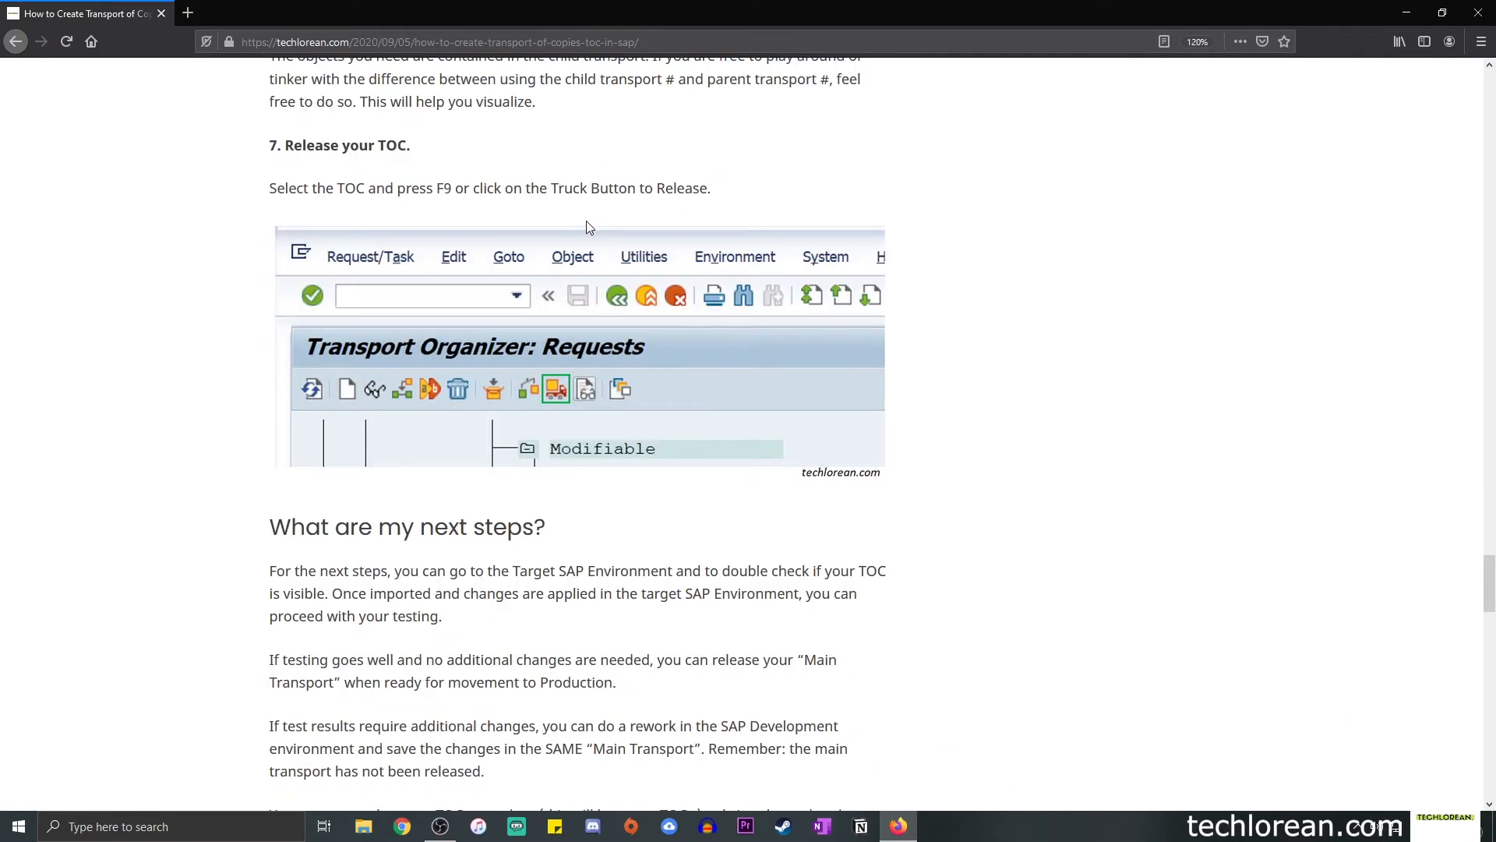
double_click(348, 188)
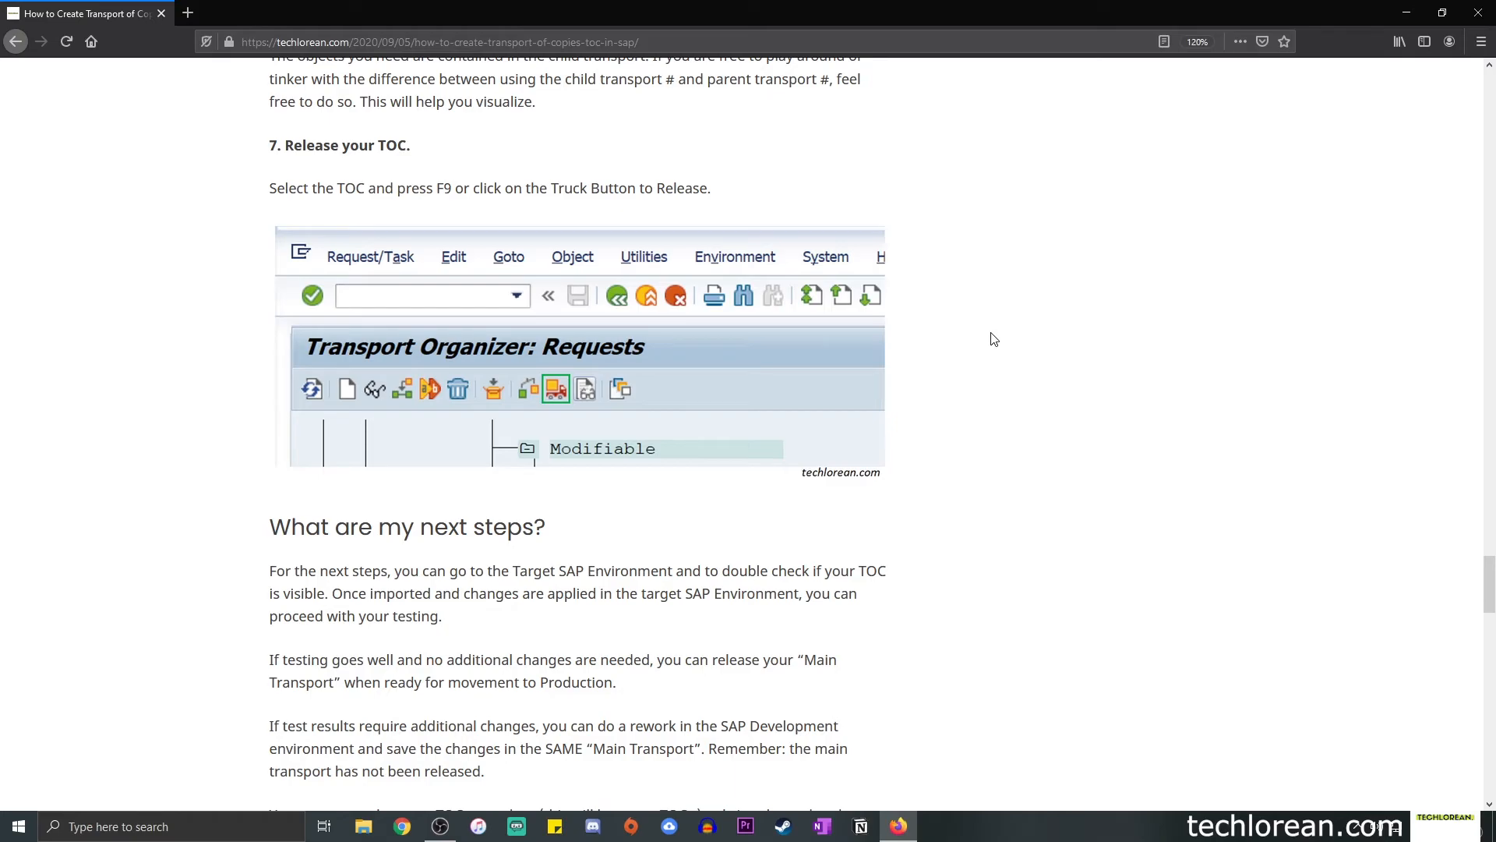
scroll("down", 3)
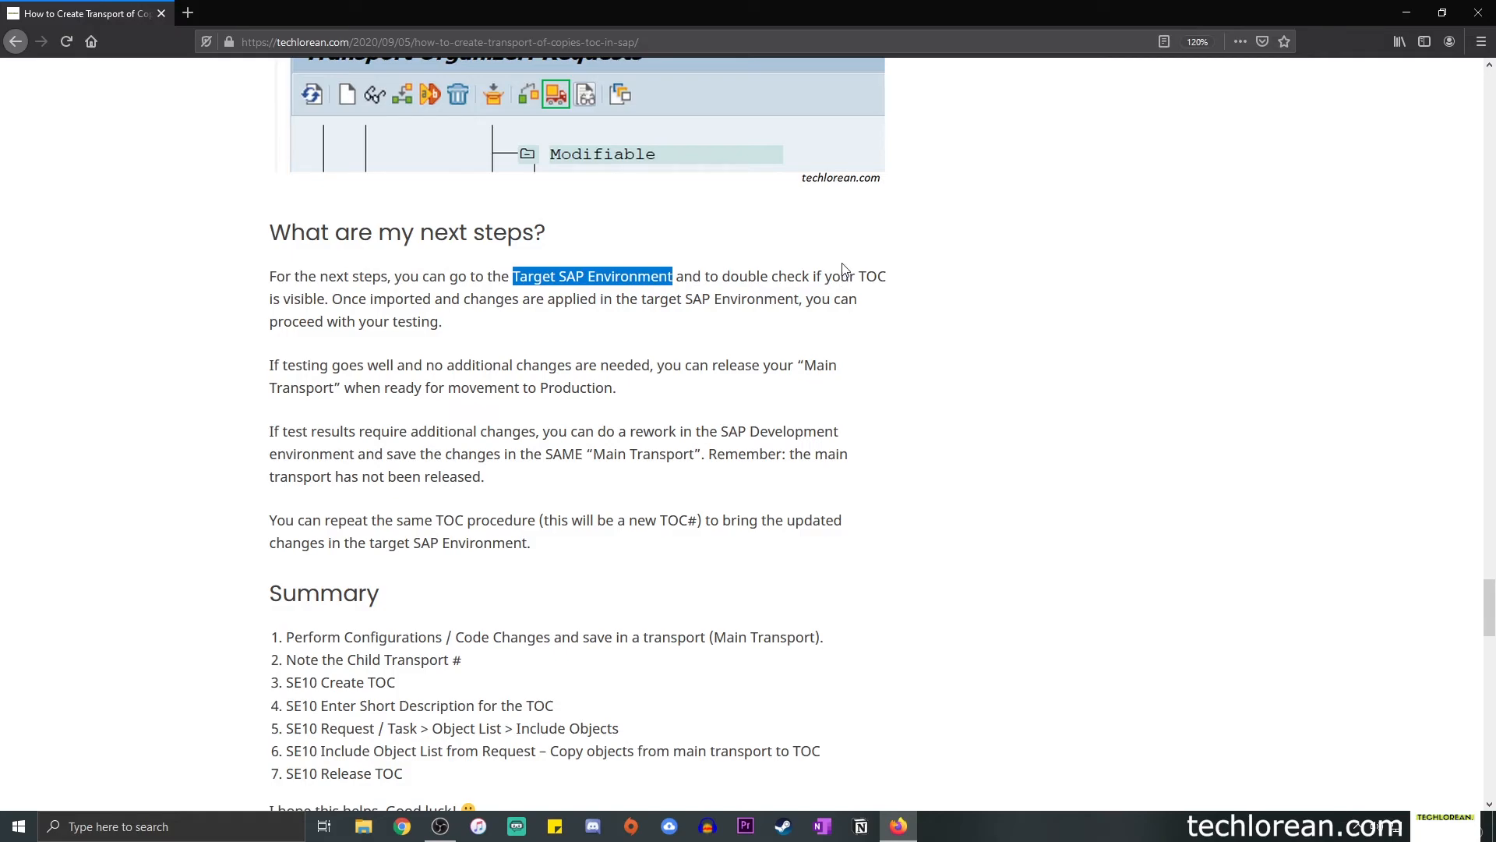
left_click(460, 298)
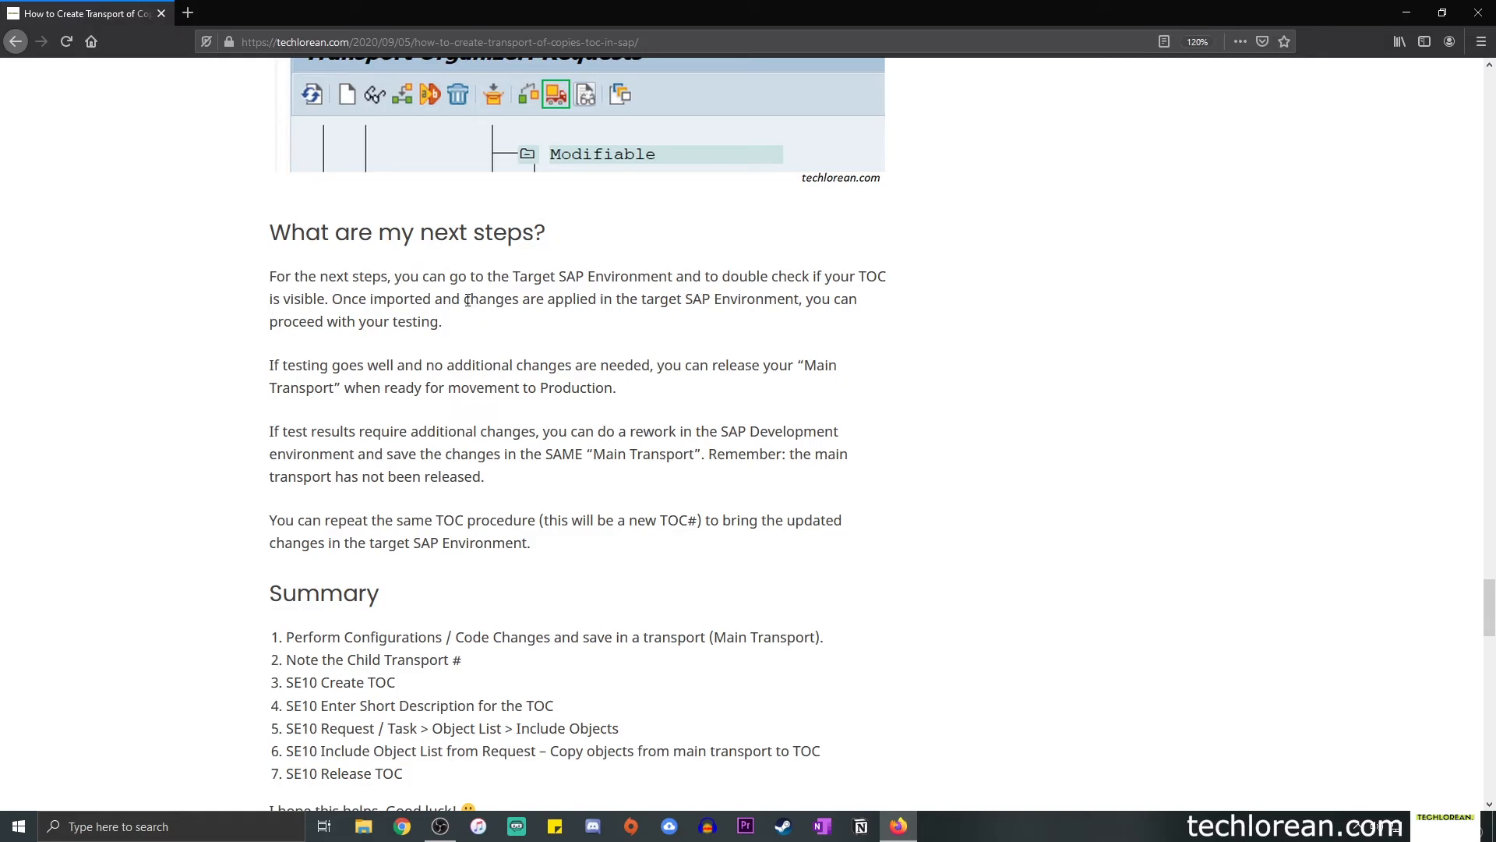
left_click_drag(462, 298, 599, 298)
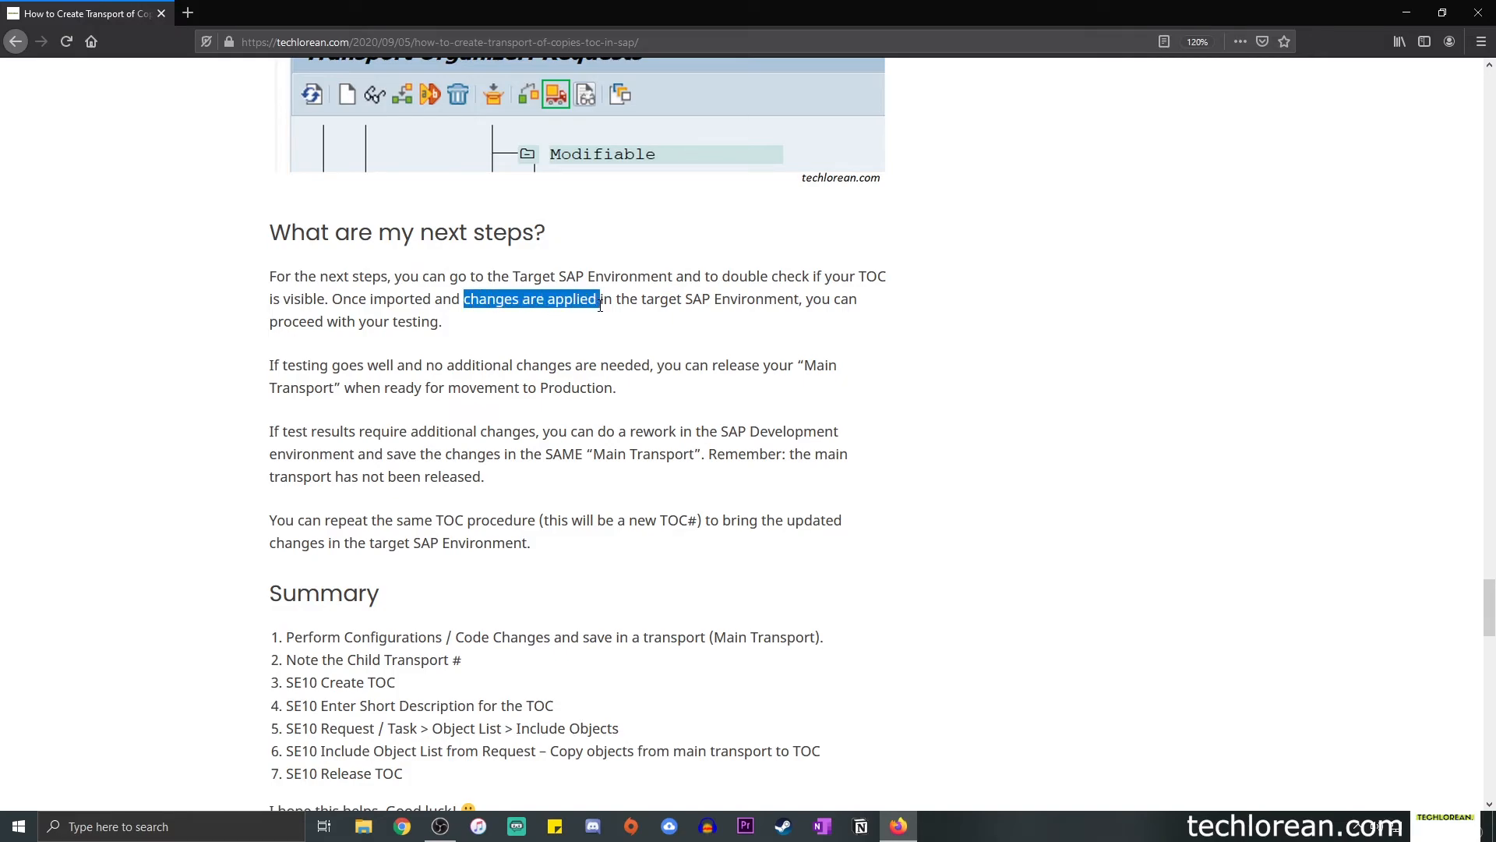
left_click_drag(598, 298, 804, 298)
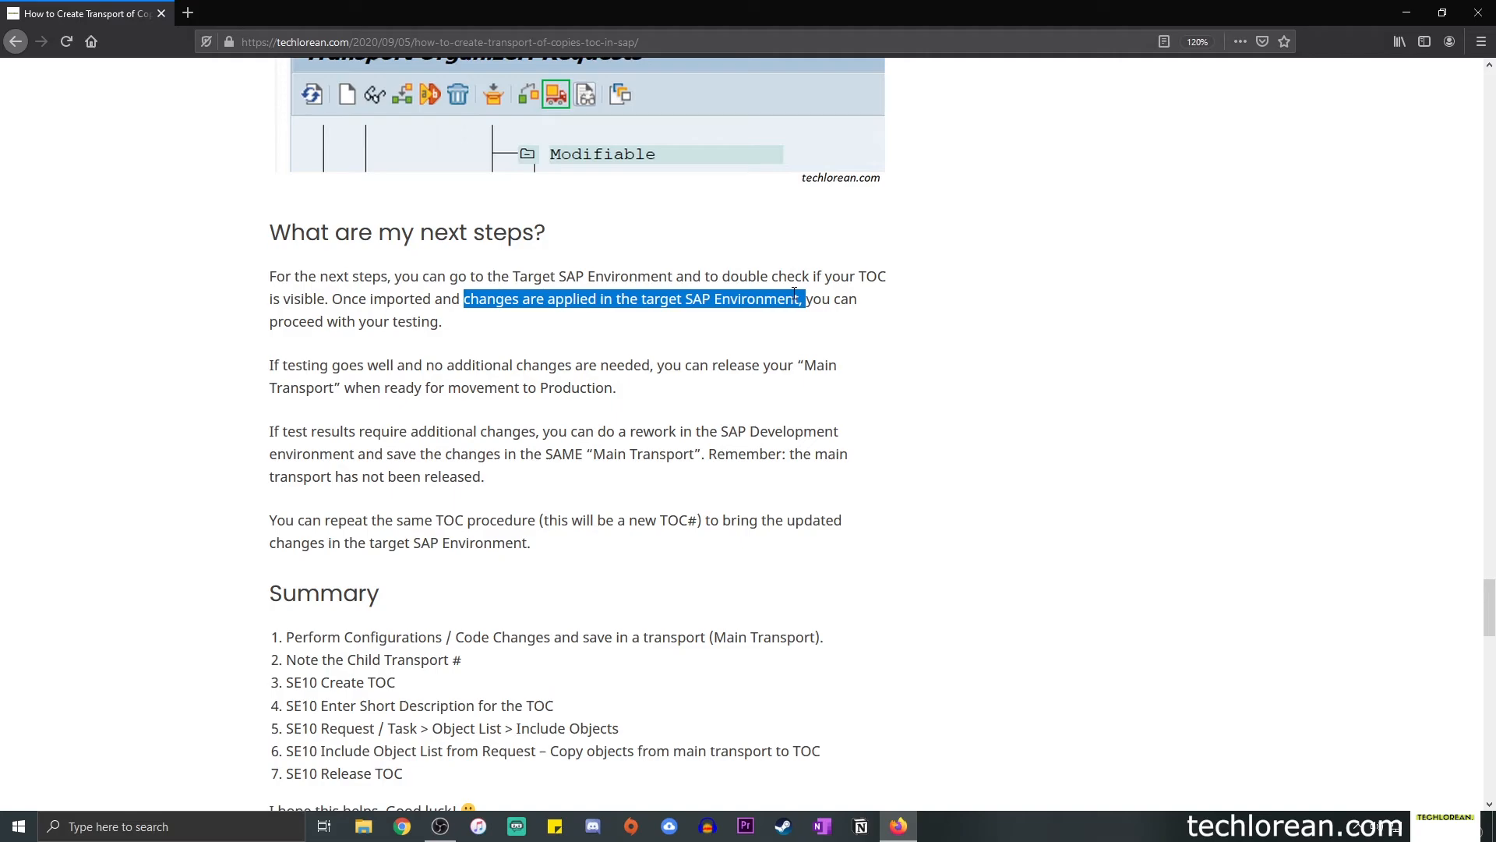
left_click(532, 338)
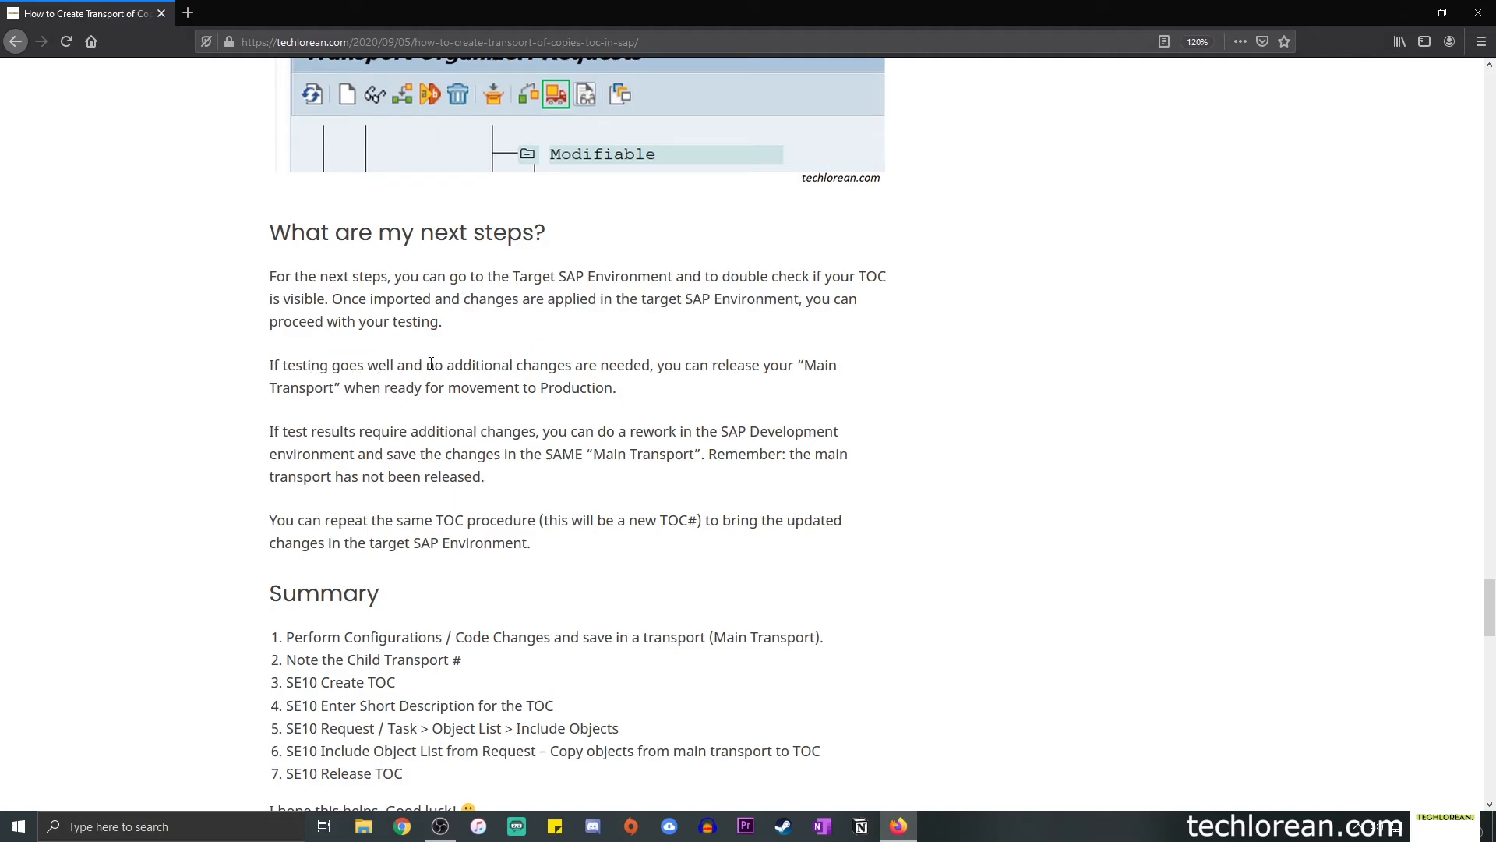
left_click_drag(425, 364, 647, 364)
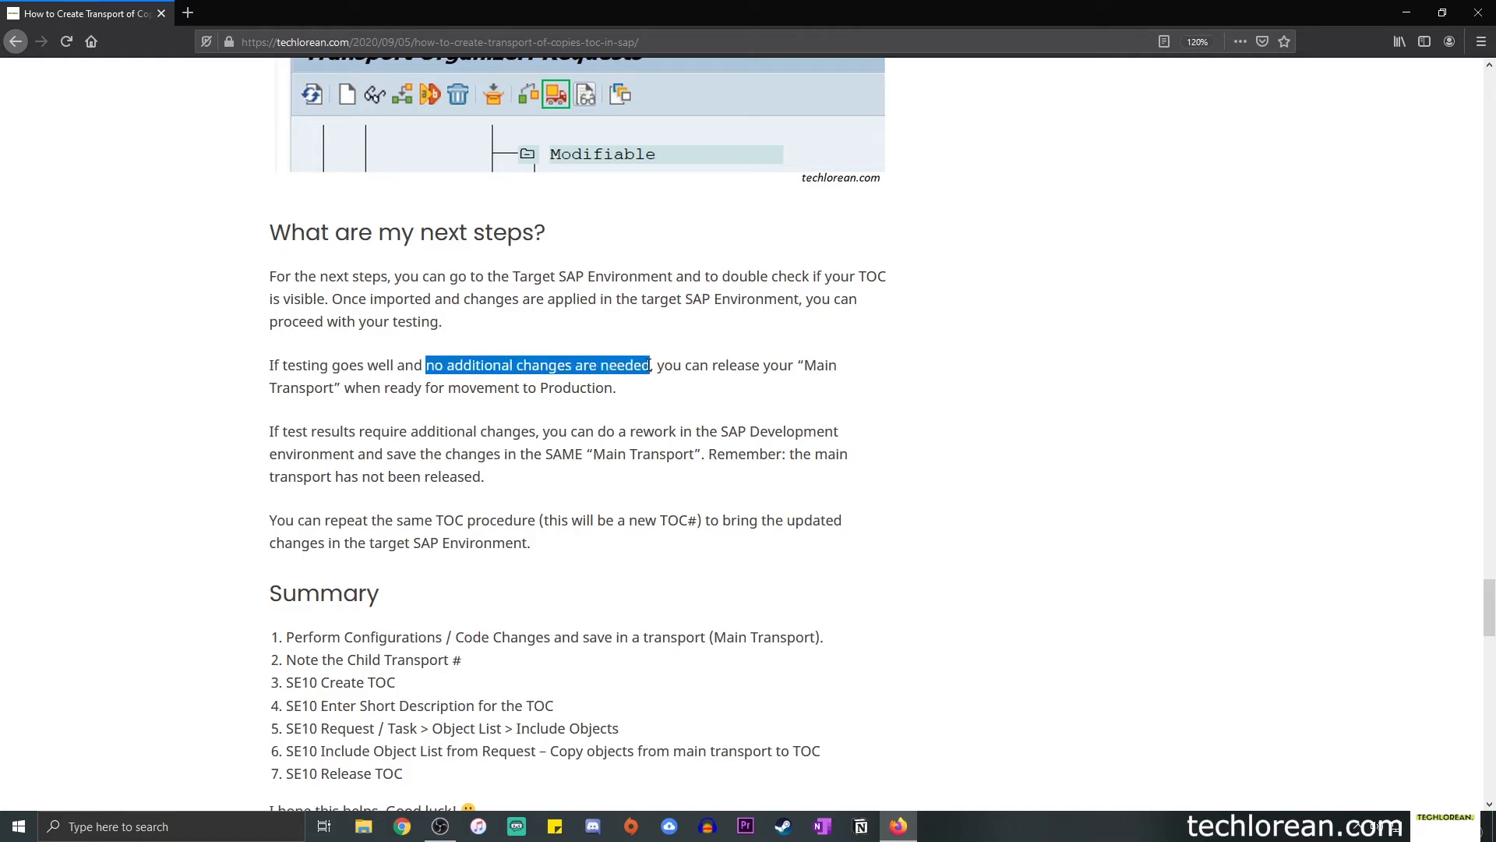
left_click_drag(645, 365, 616, 388)
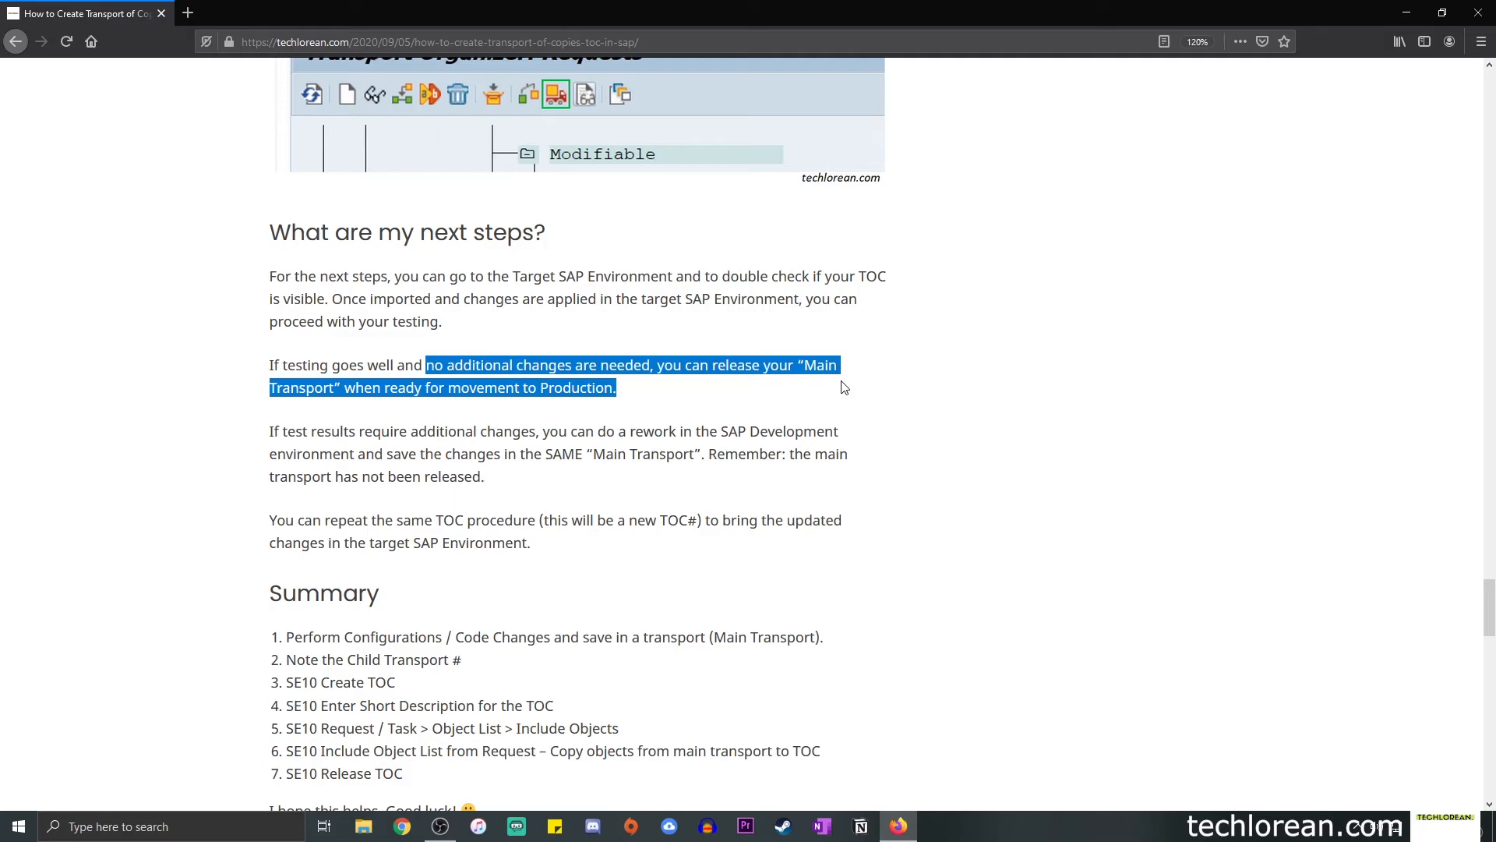
mouse_move(847, 388)
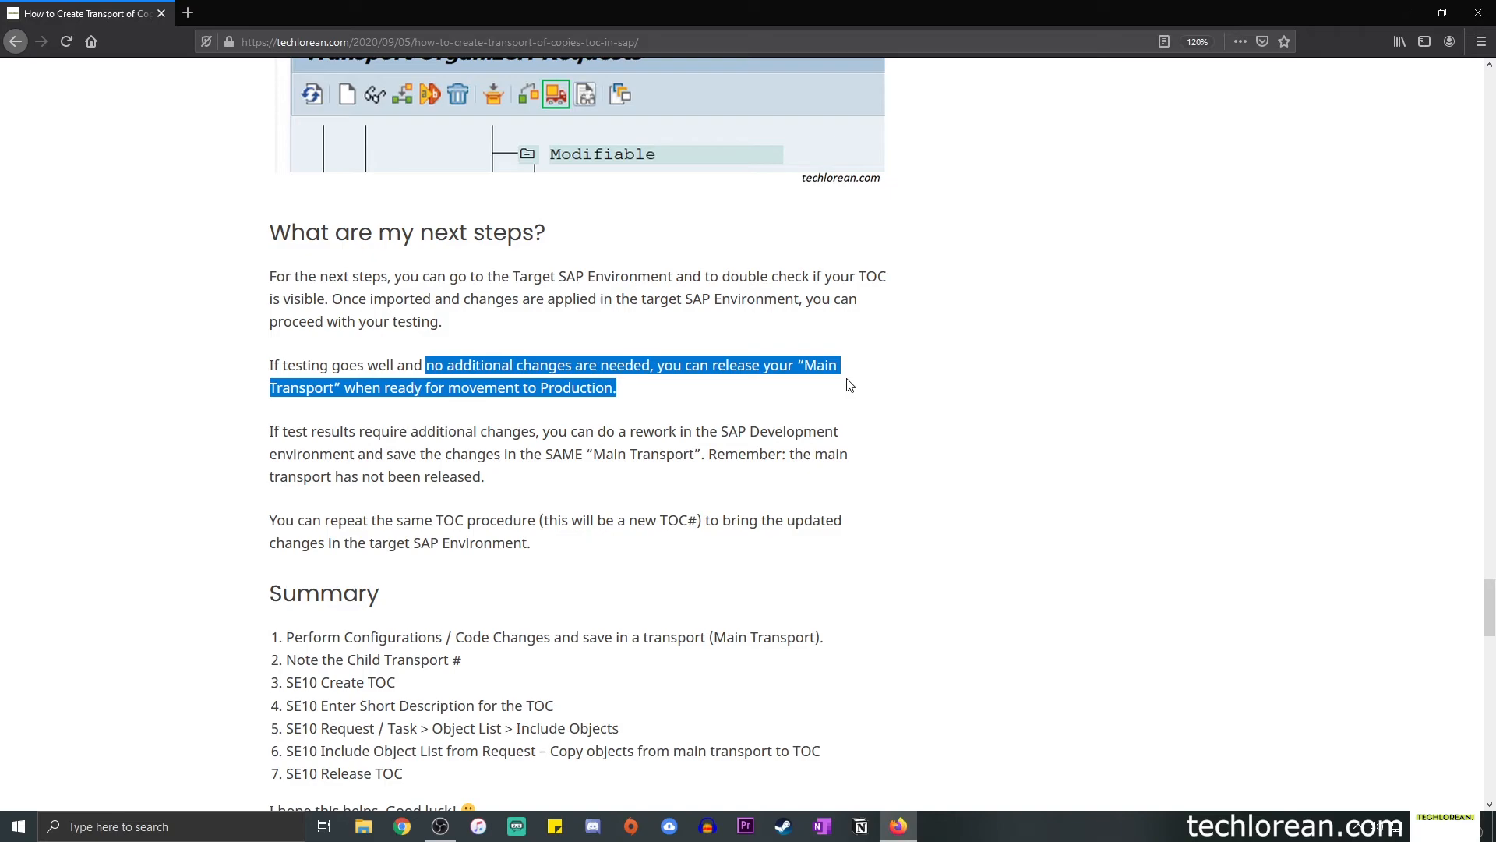
mouse_move(630, 332)
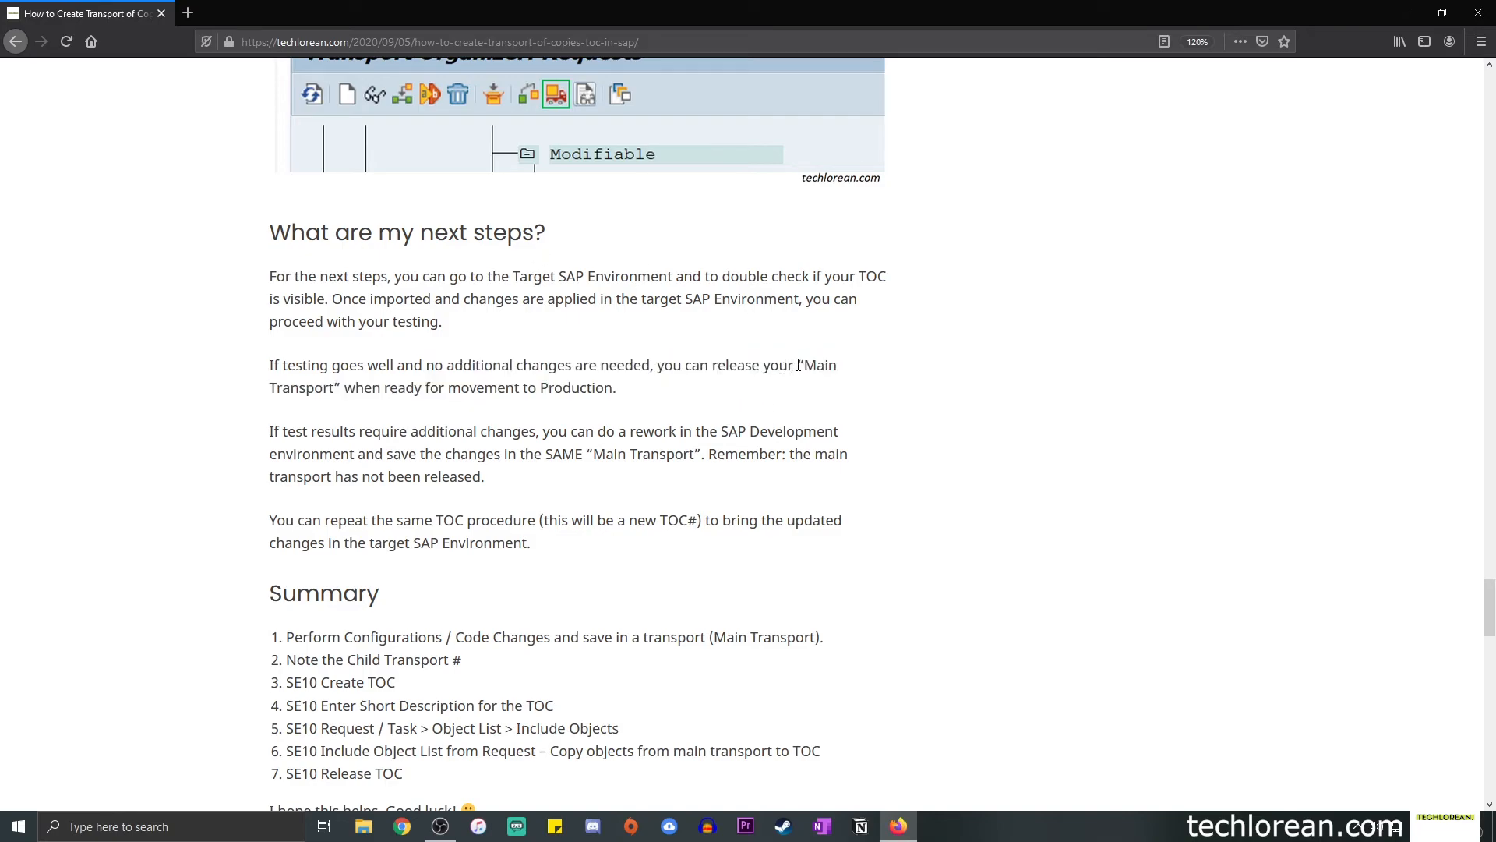
left_click_drag(799, 365, 341, 388)
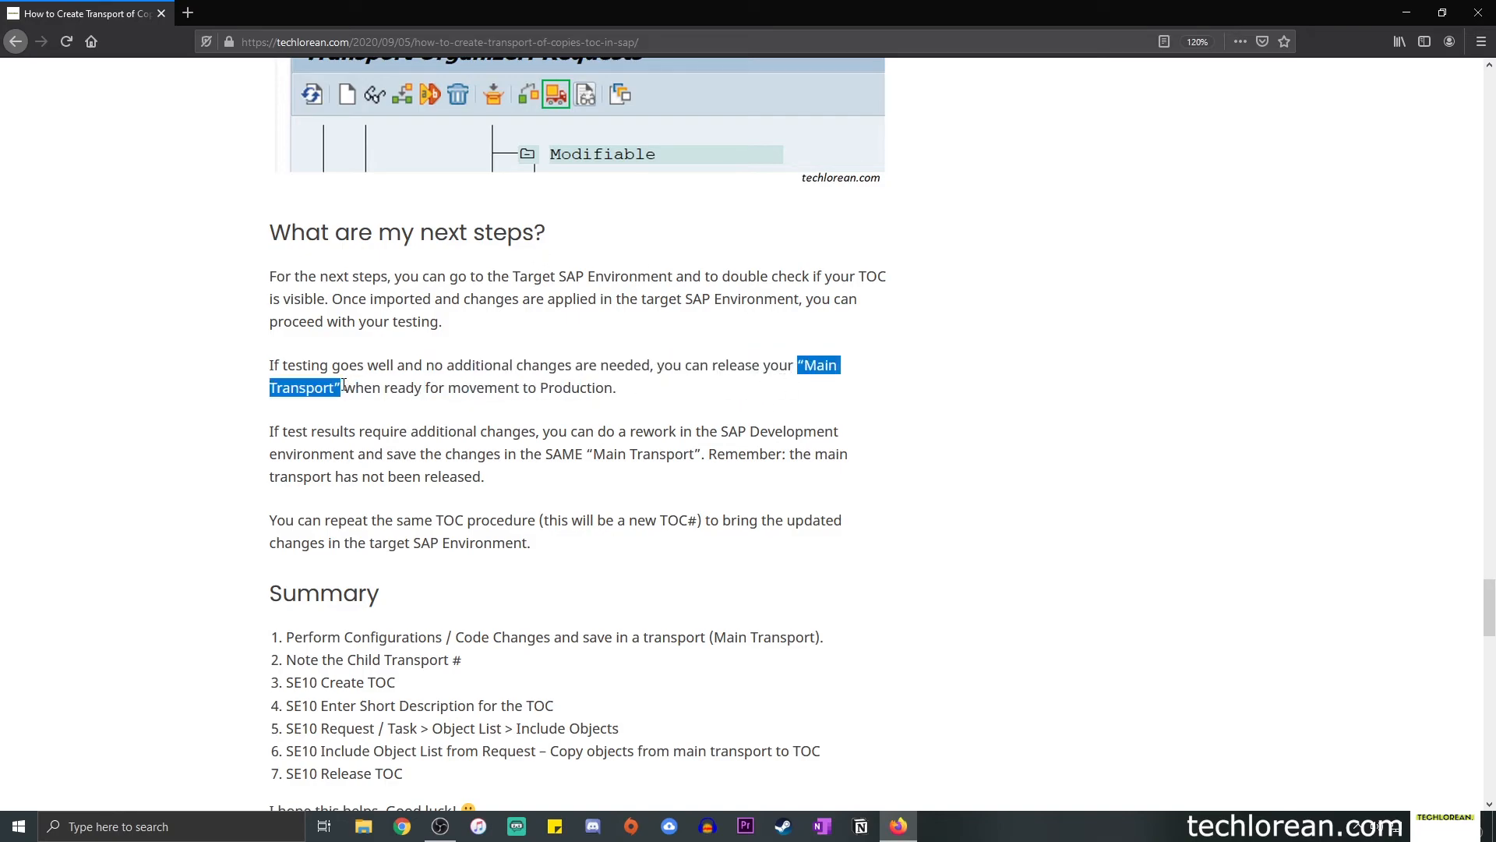
left_click(350, 437)
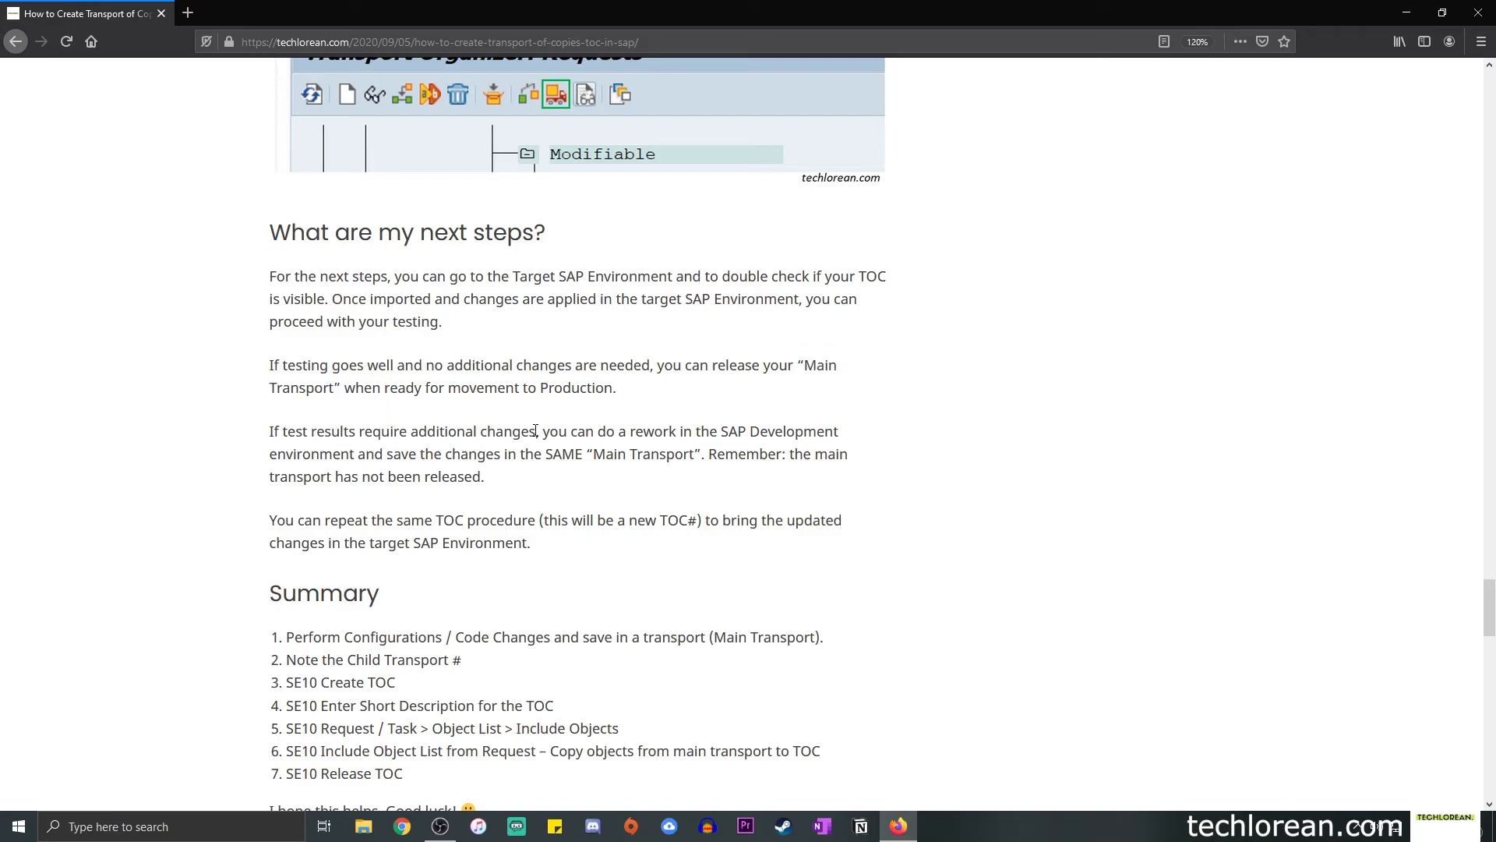
left_click_drag(268, 430, 536, 430)
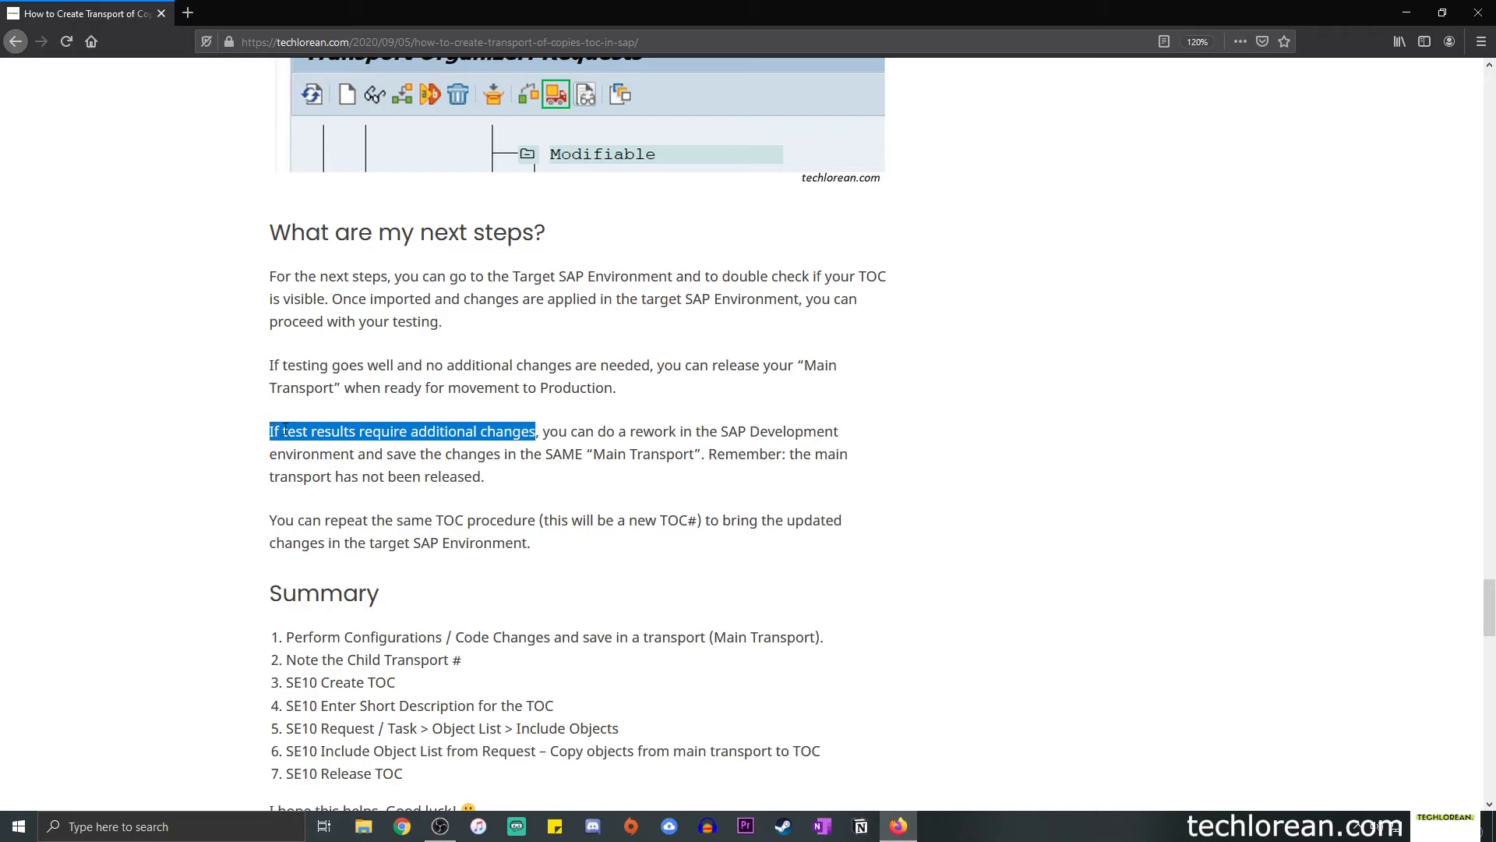
mouse_move(388, 405)
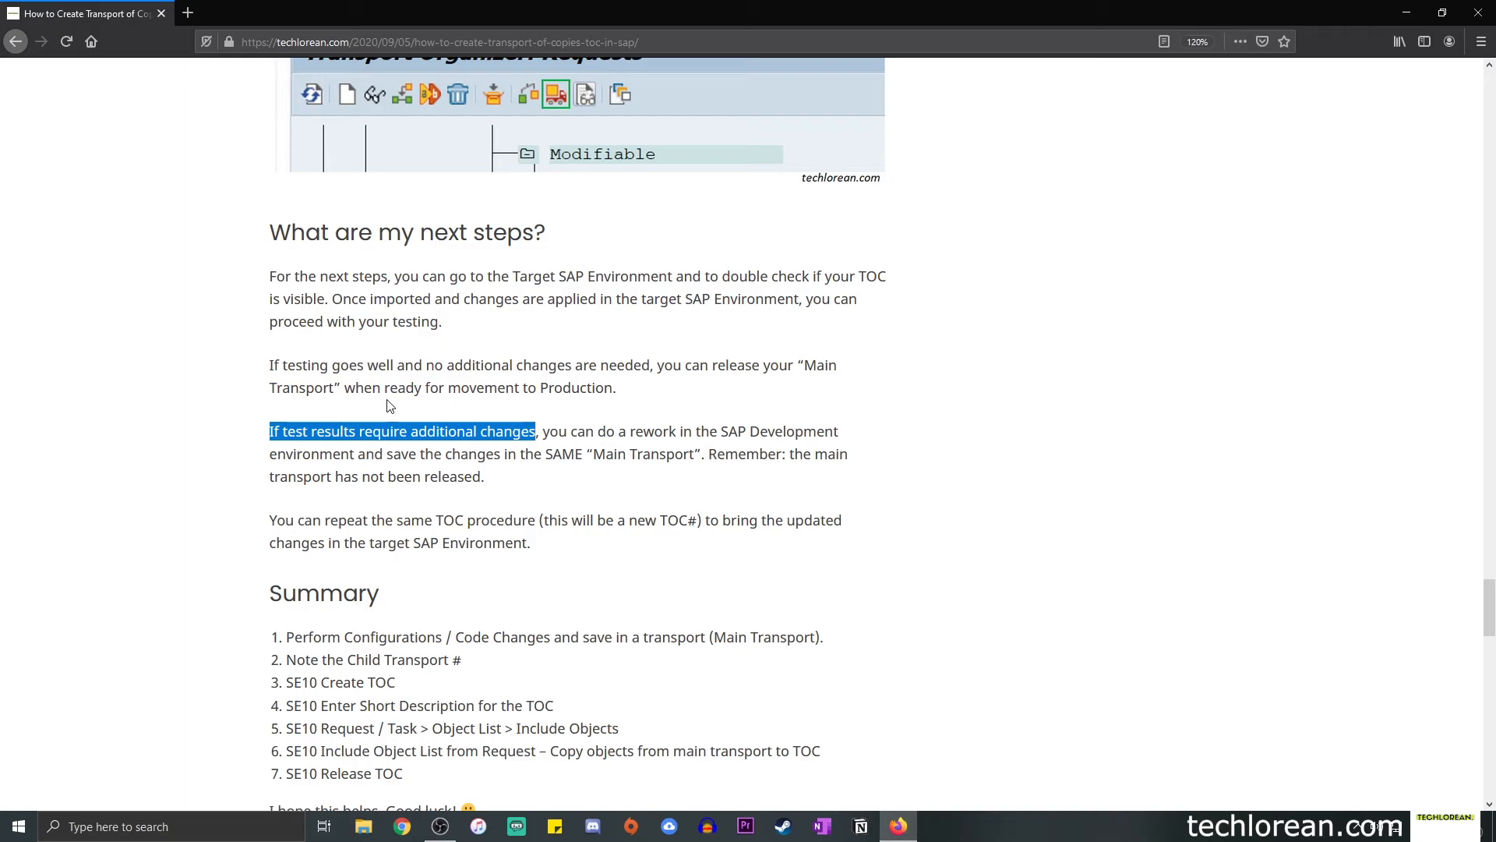
mouse_move(646, 435)
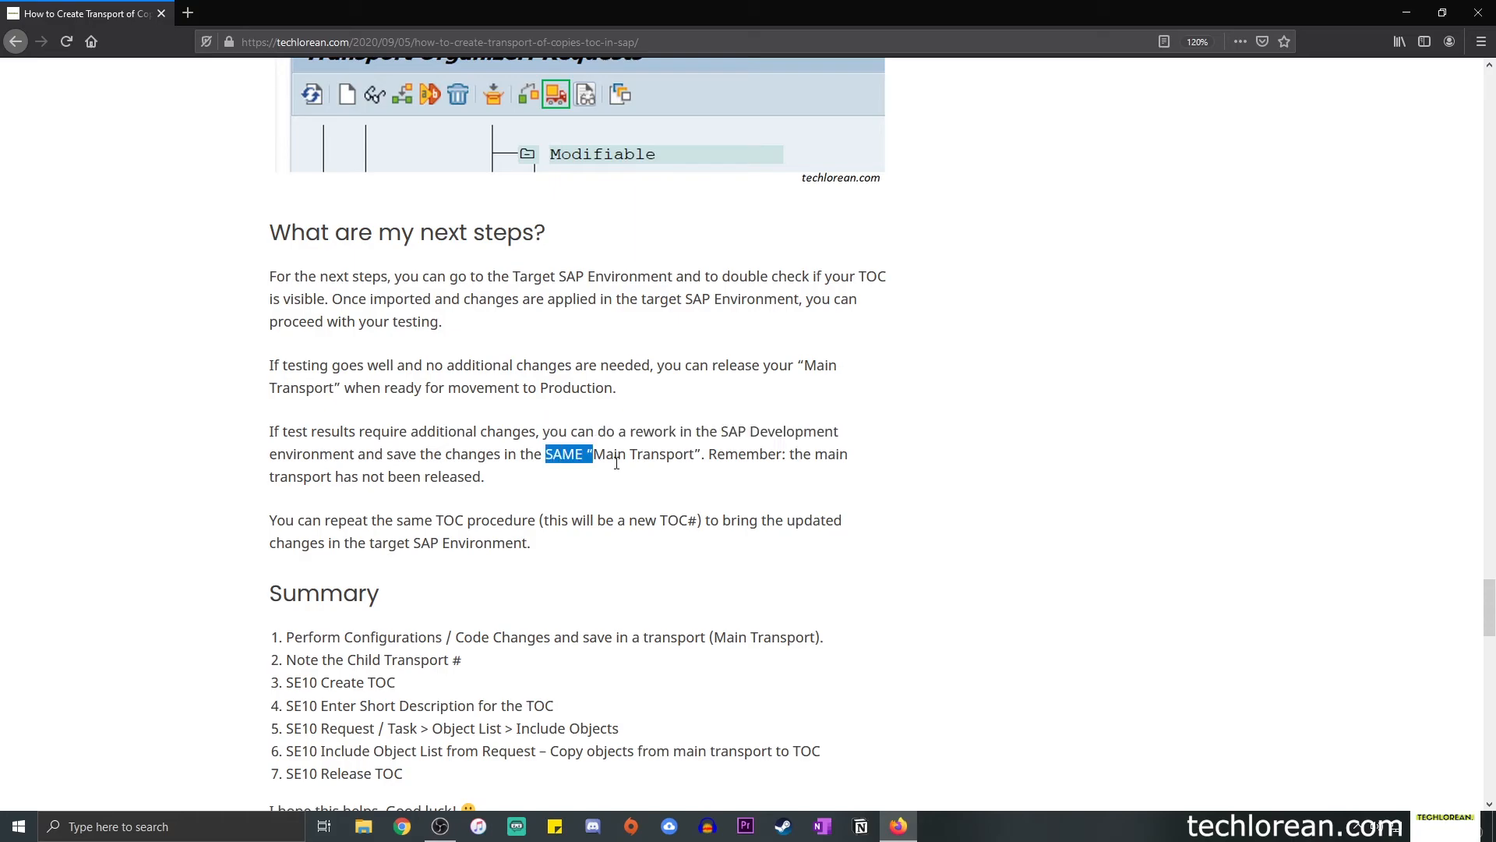
left_click(711, 454)
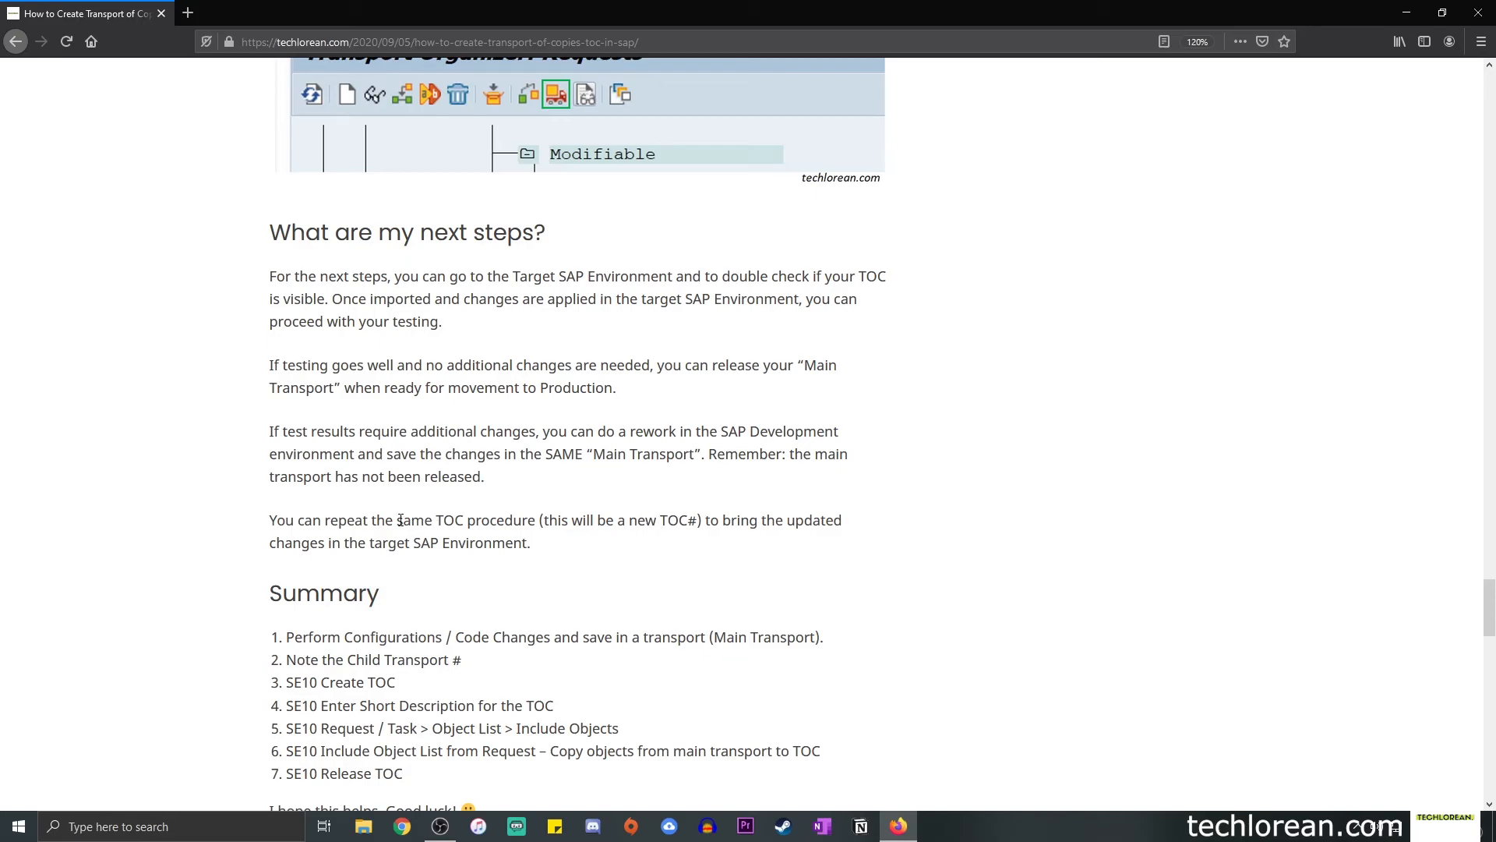
left_click_drag(434, 520, 506, 520)
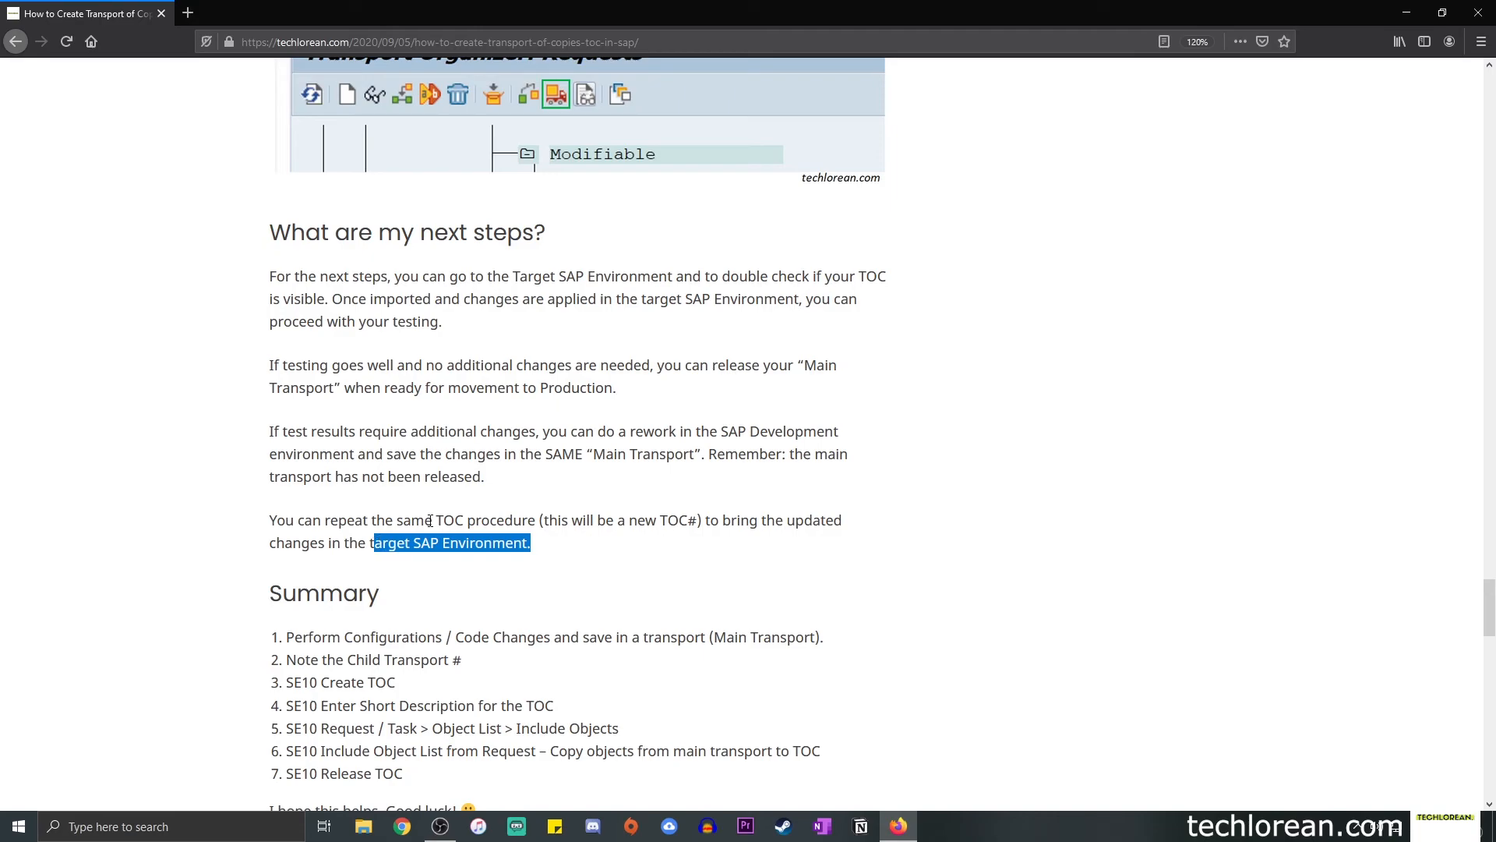
left_click(619, 504)
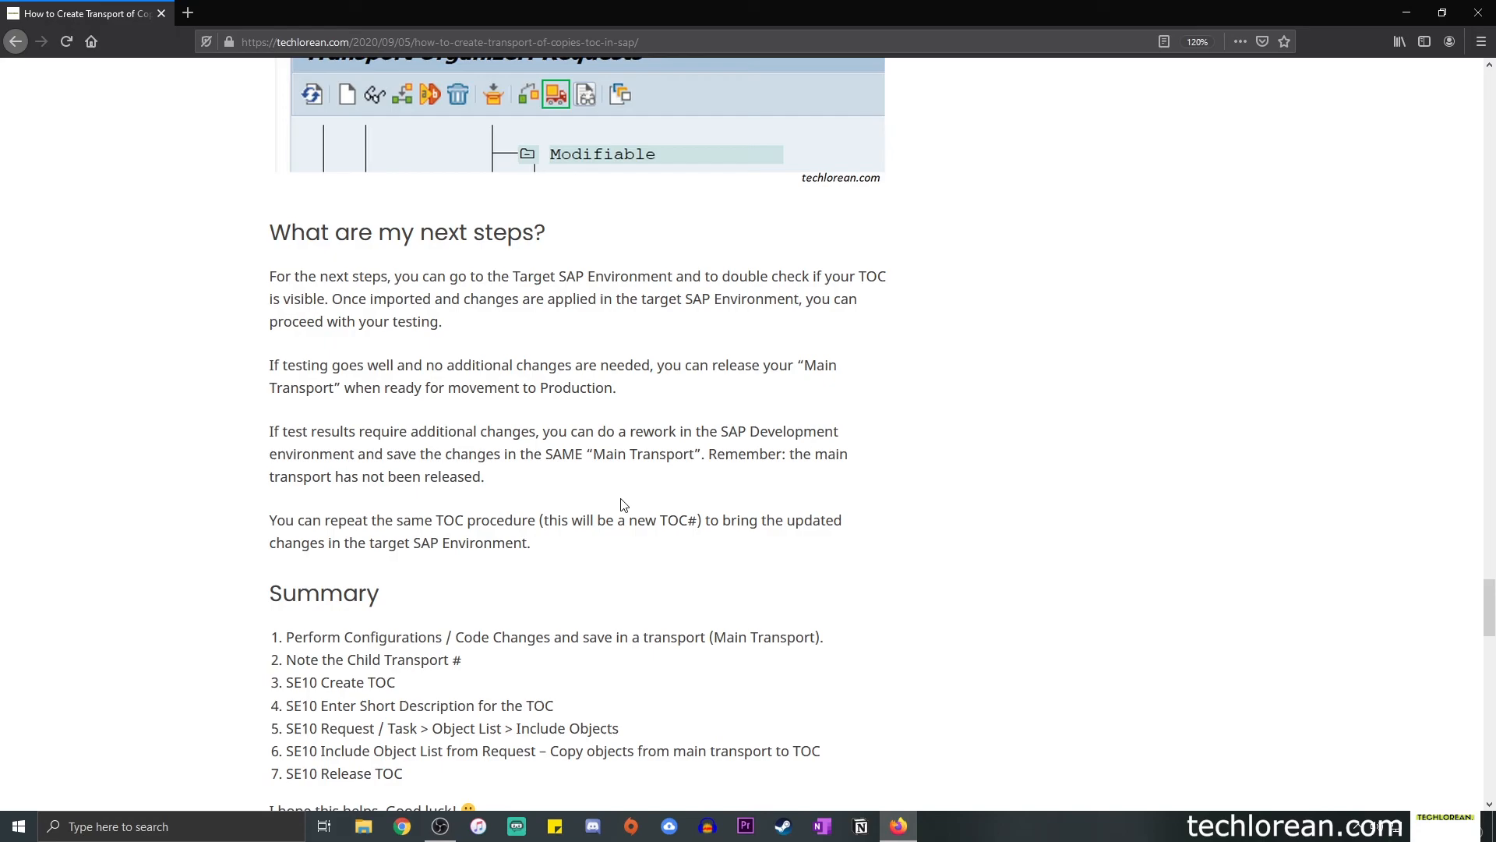
Highlight 'Perform Configurations / Code Changes' and 'Child Transport #' in Summary steps 1 and 2.
scroll("down", 3)
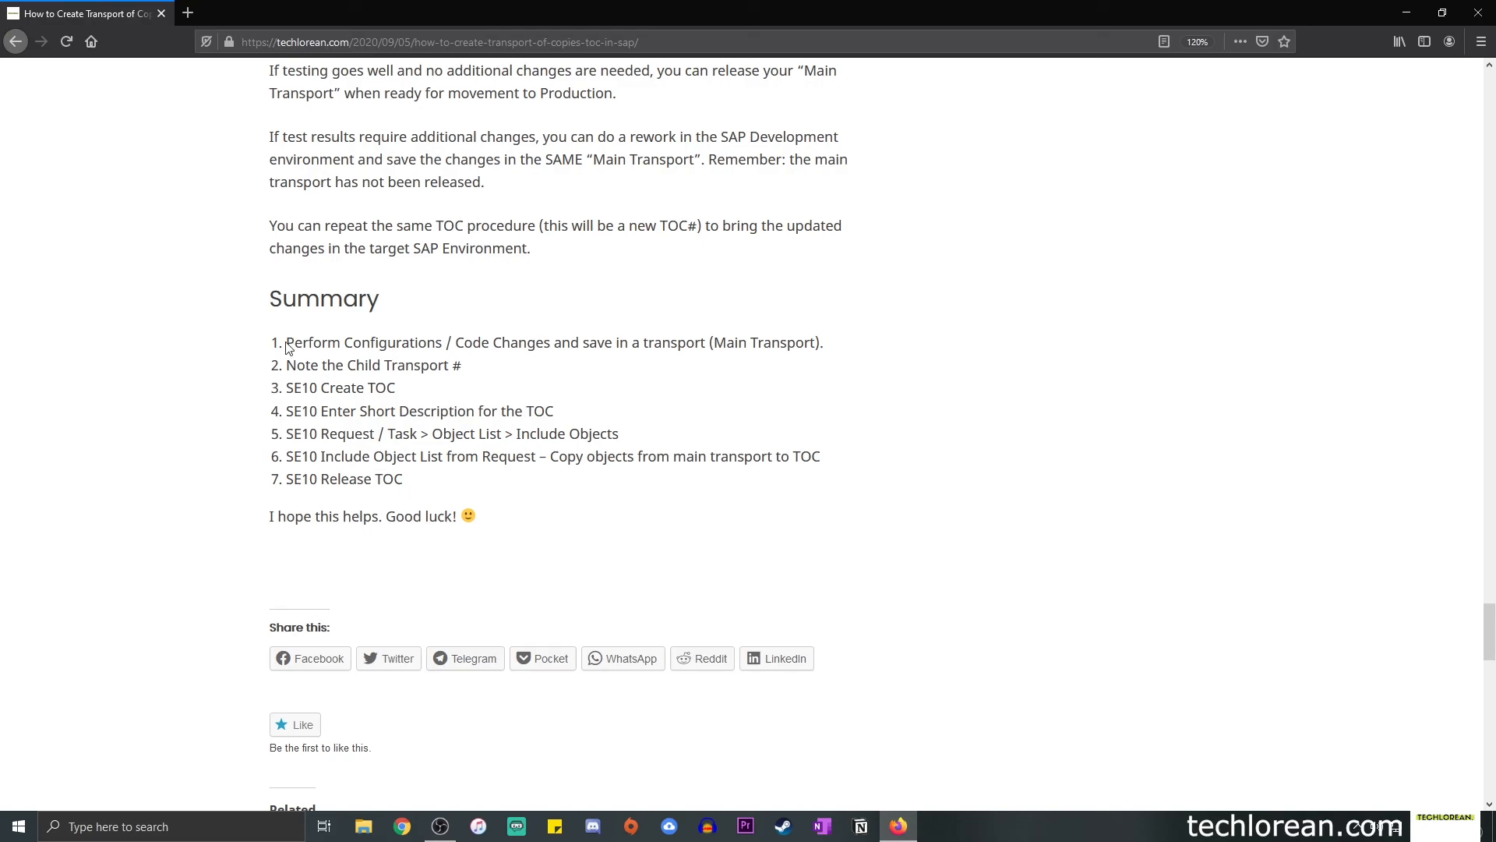
double_click(311, 342)
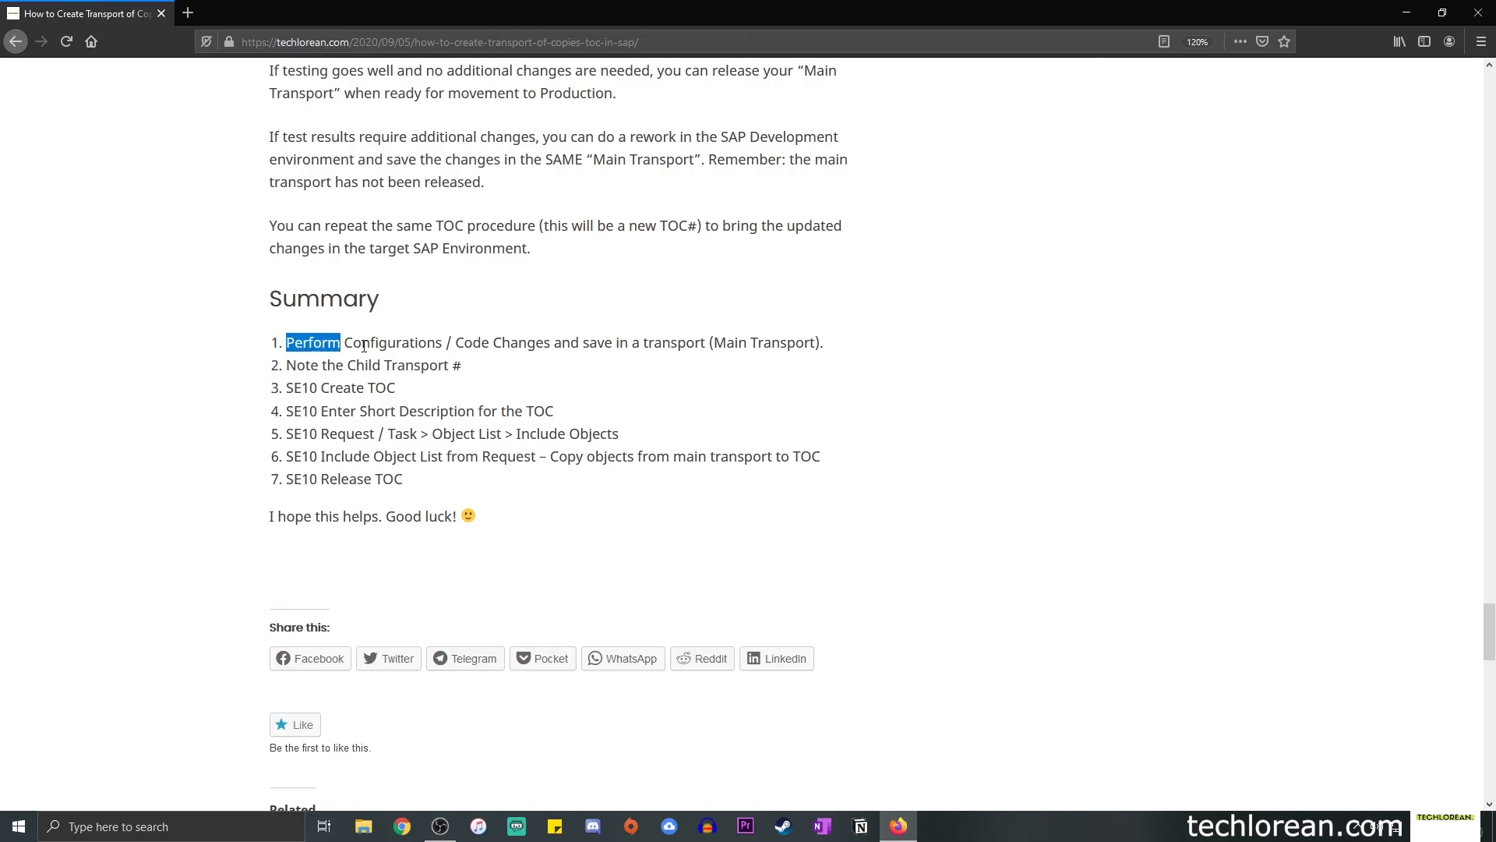
left_click_drag(312, 341, 543, 341)
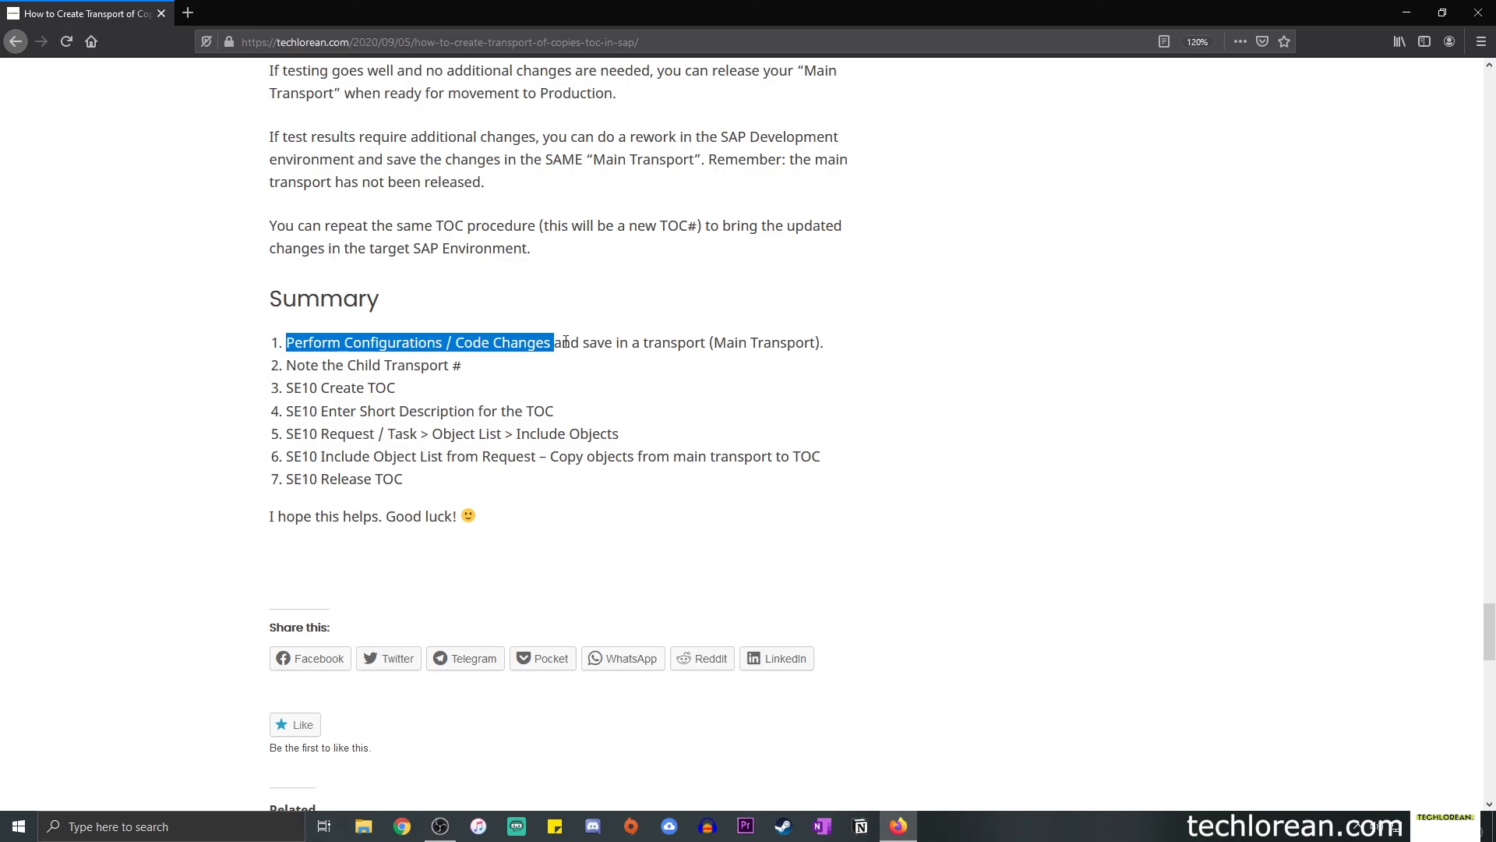
mouse_move(672, 337)
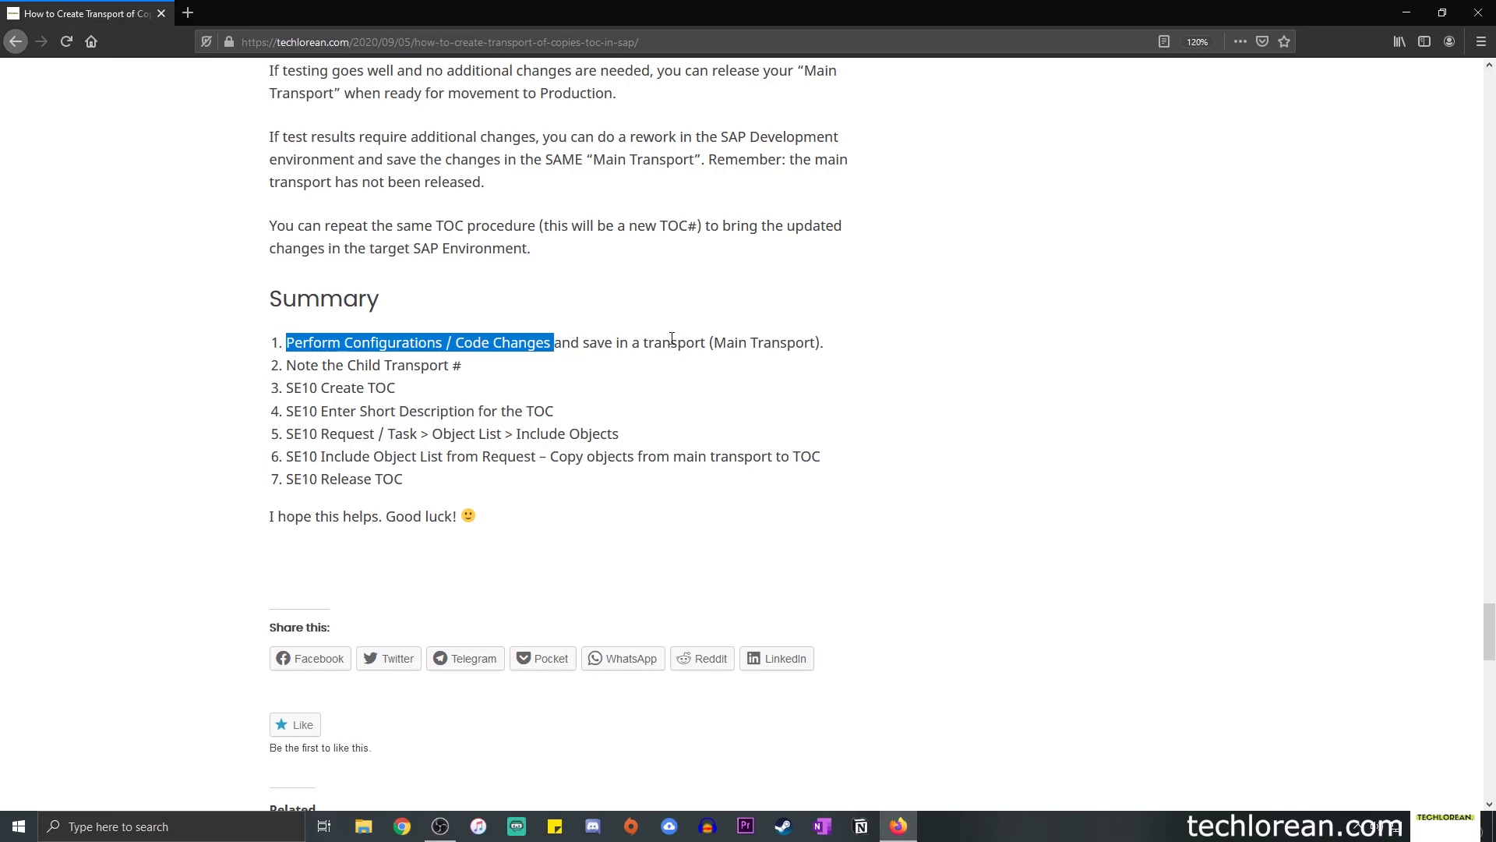
double_click(764, 342)
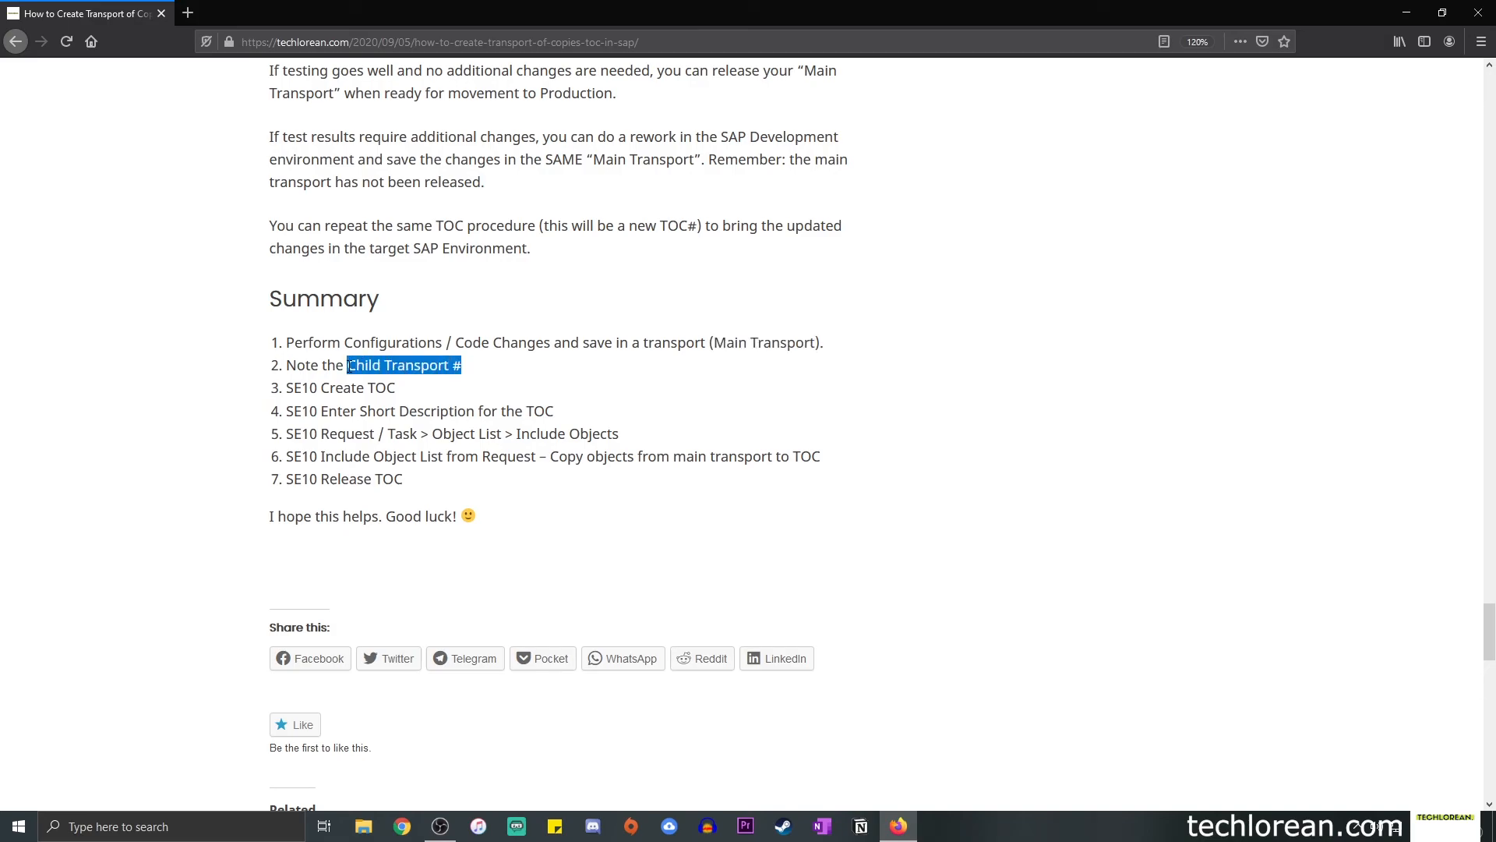
Highlight the Create TOC, short-description, copy-objects and 'Release TOC' wording, then clear it.
left_click(467, 369)
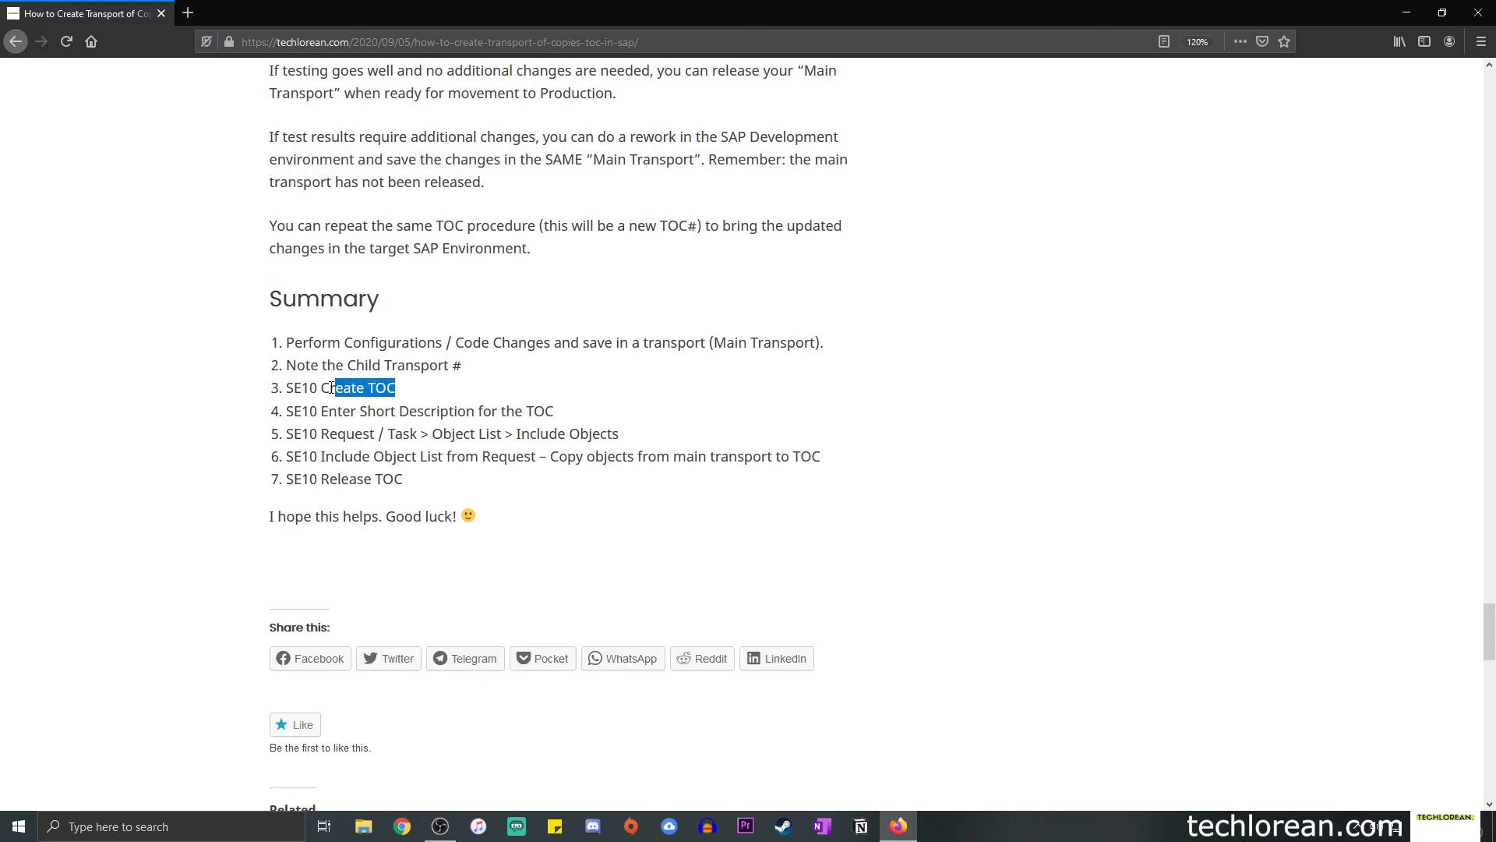
left_click(353, 419)
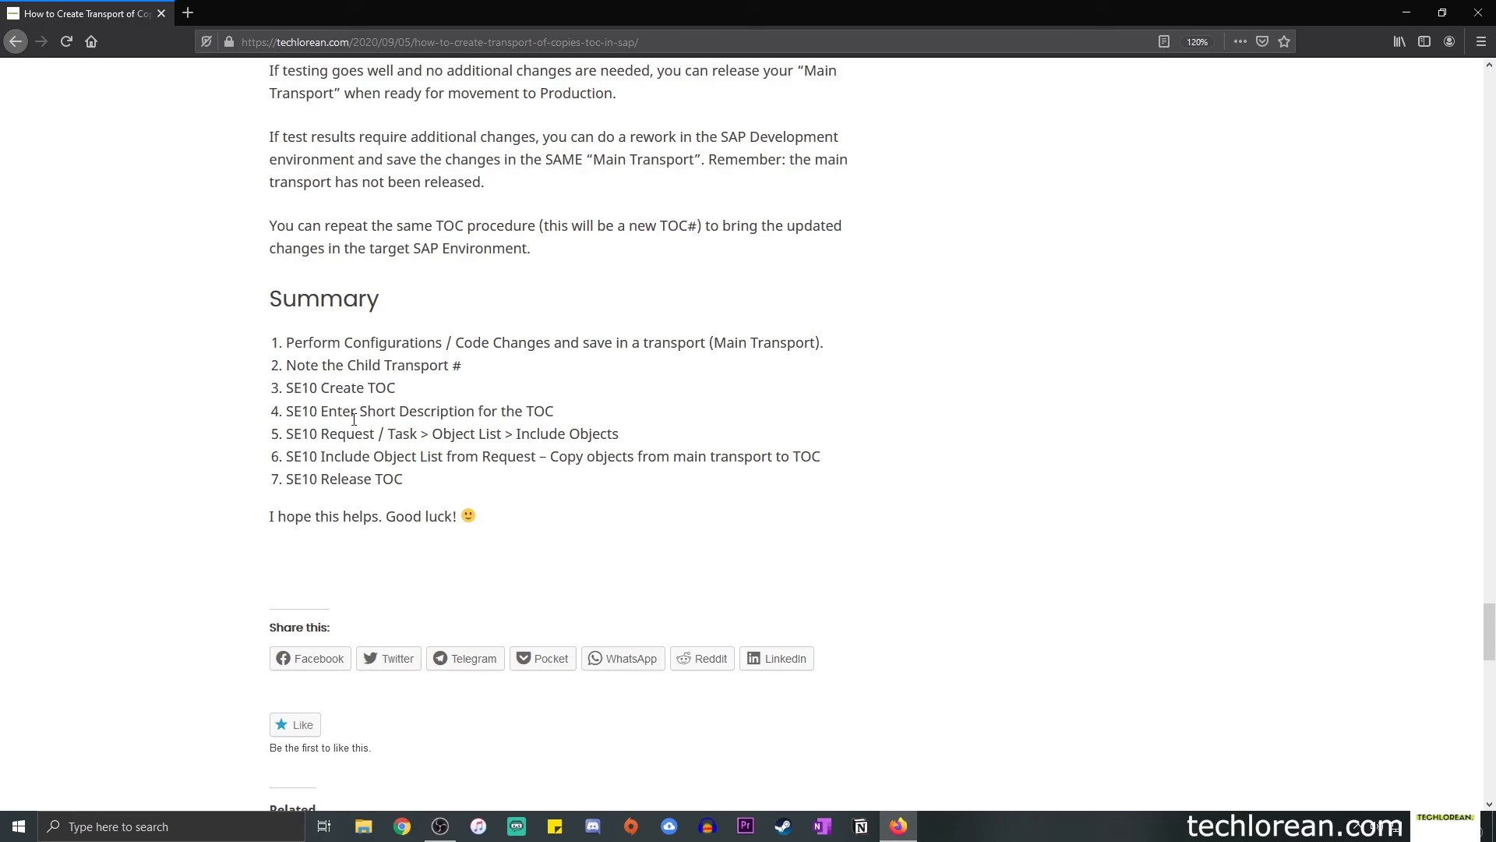
left_click_drag(328, 410, 558, 411)
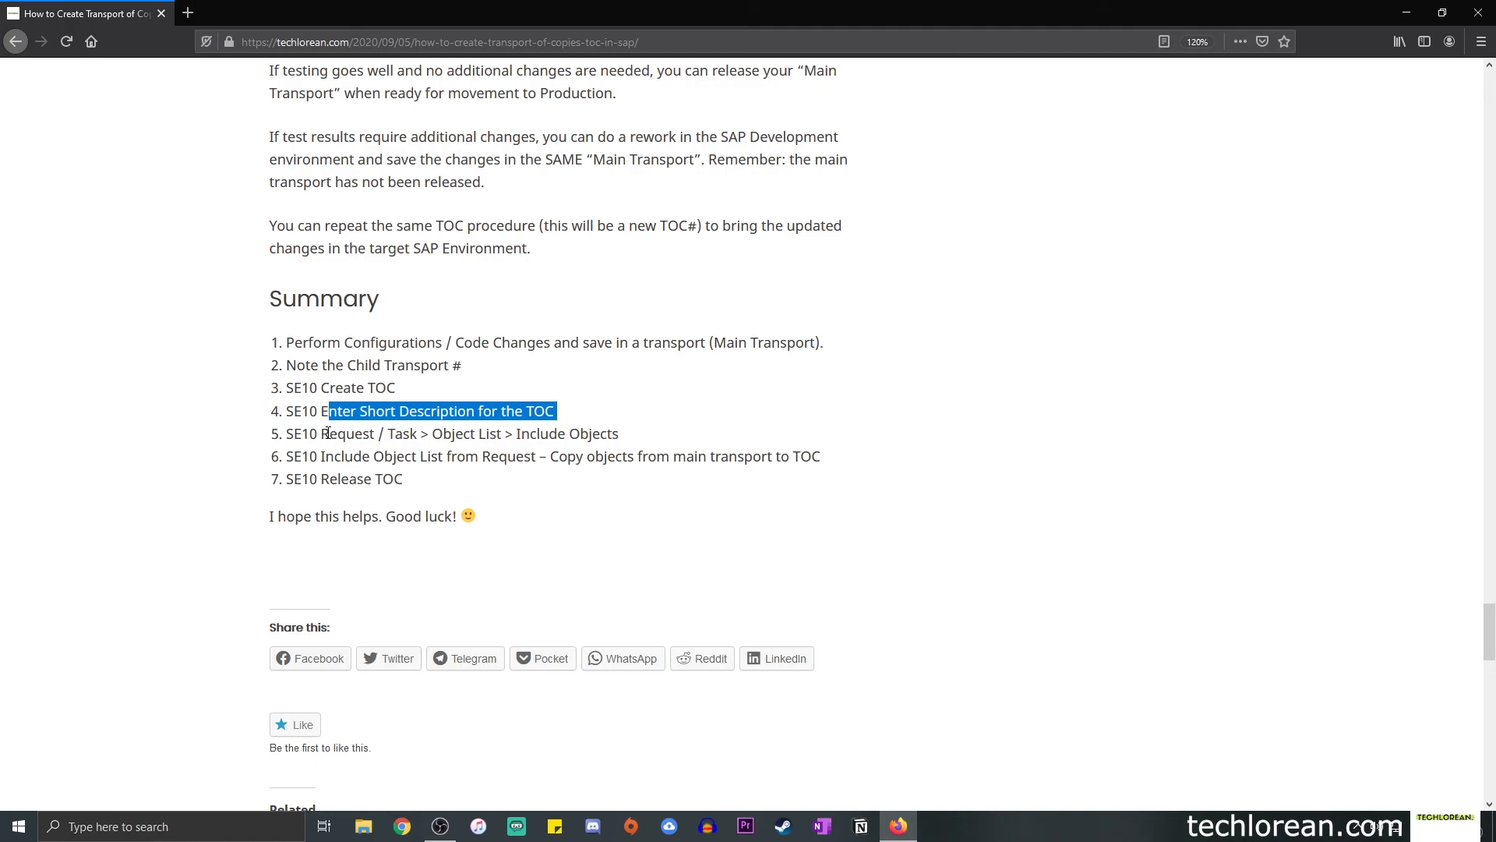
double_click(369, 434)
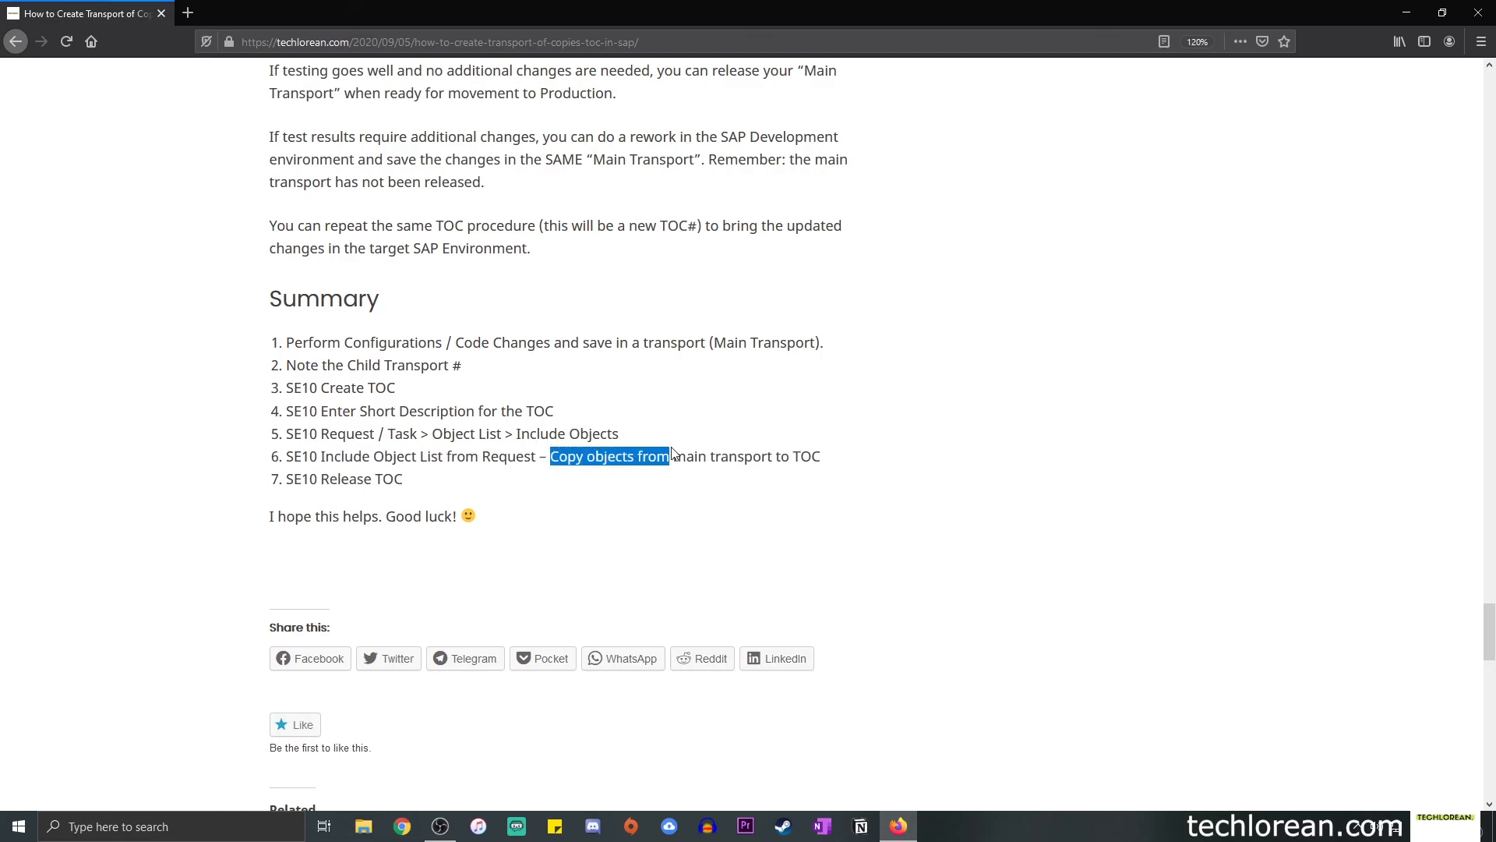
left_click_drag(671, 455, 790, 455)
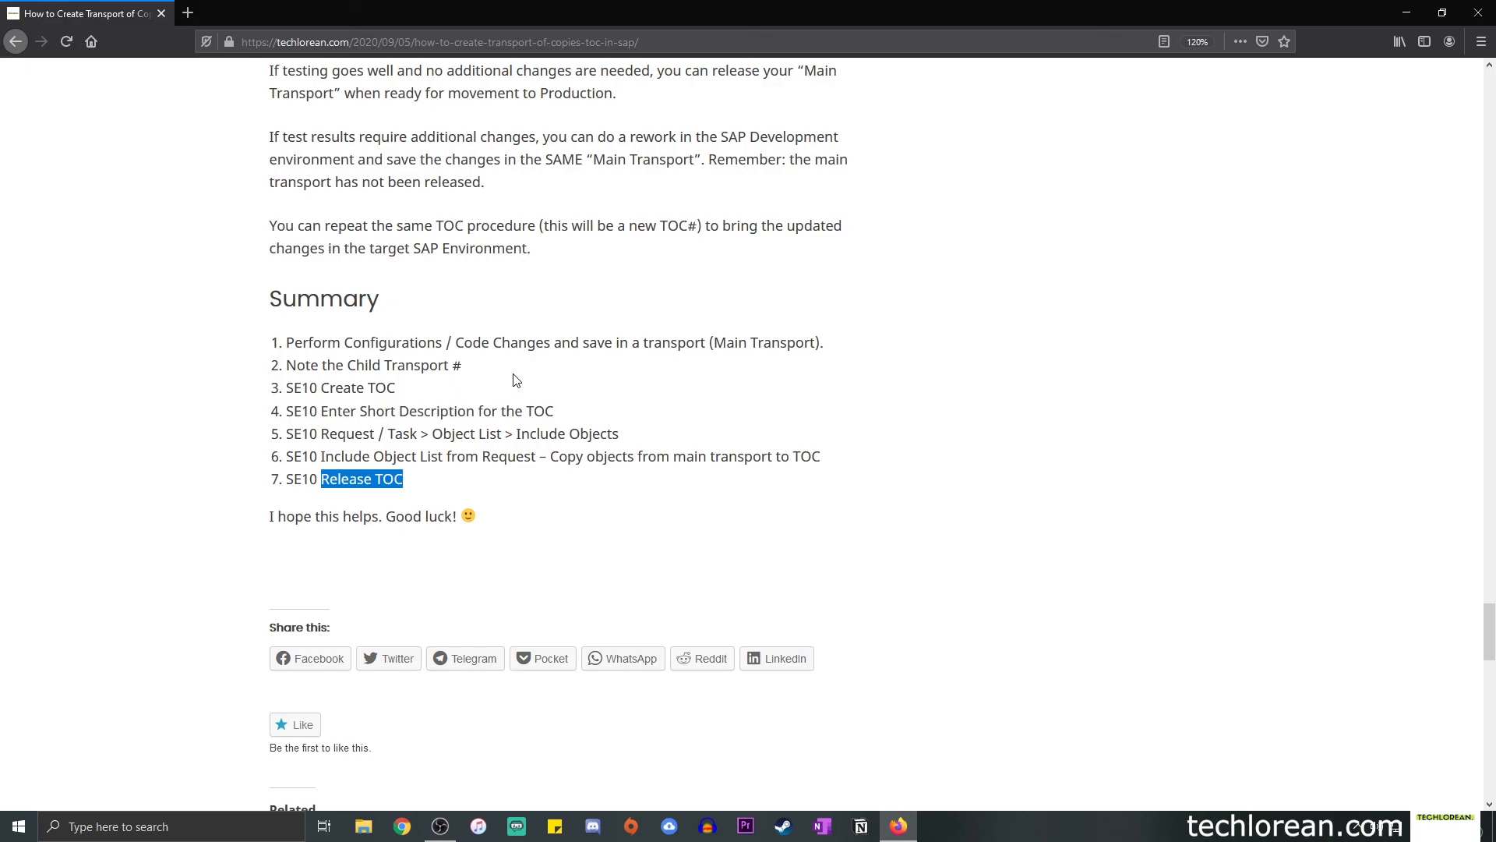
left_click(481, 487)
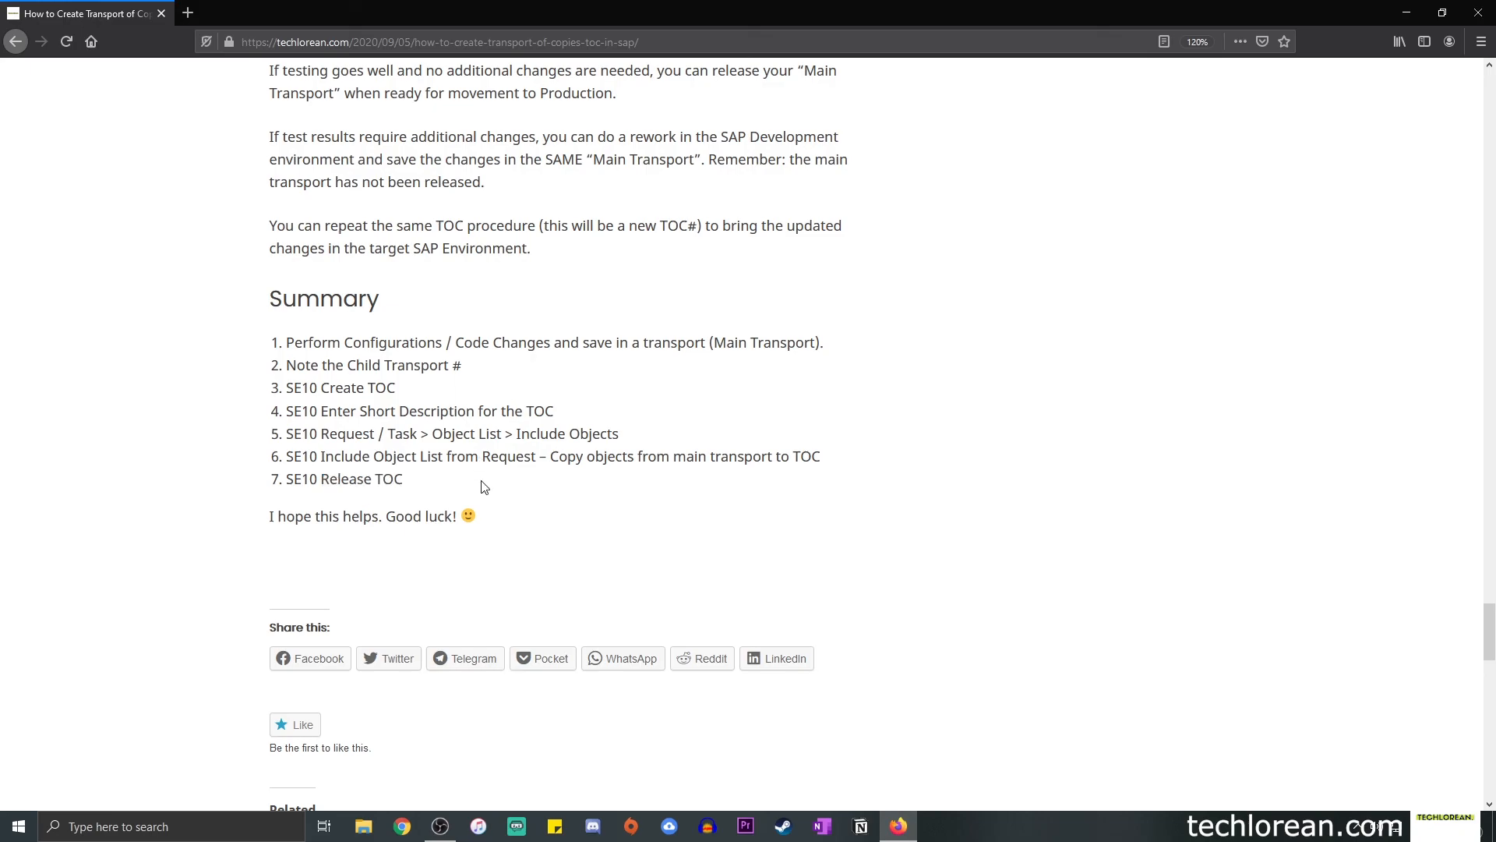
mouse_move(594, 547)
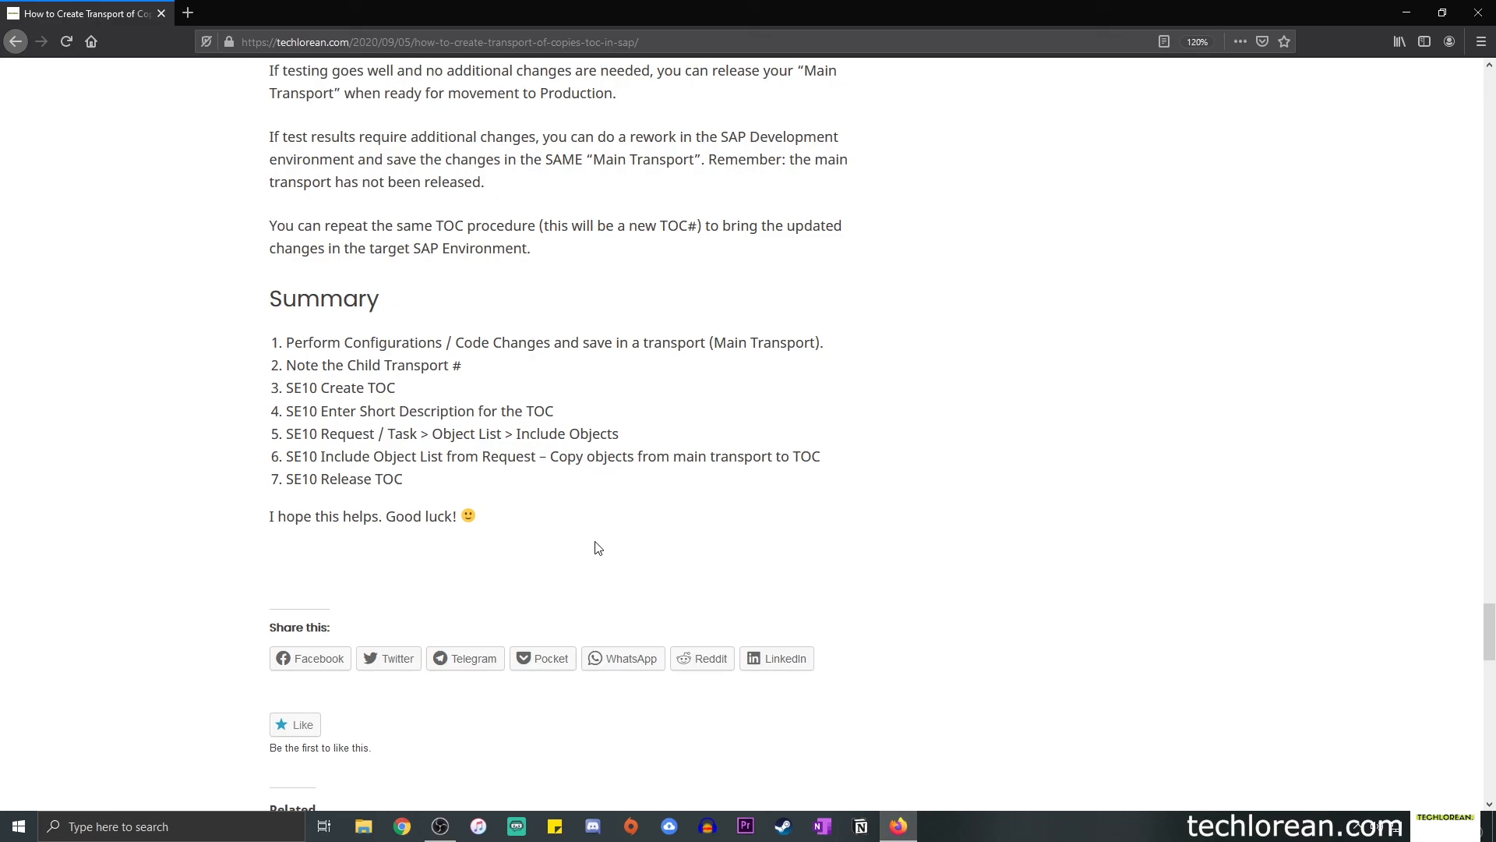